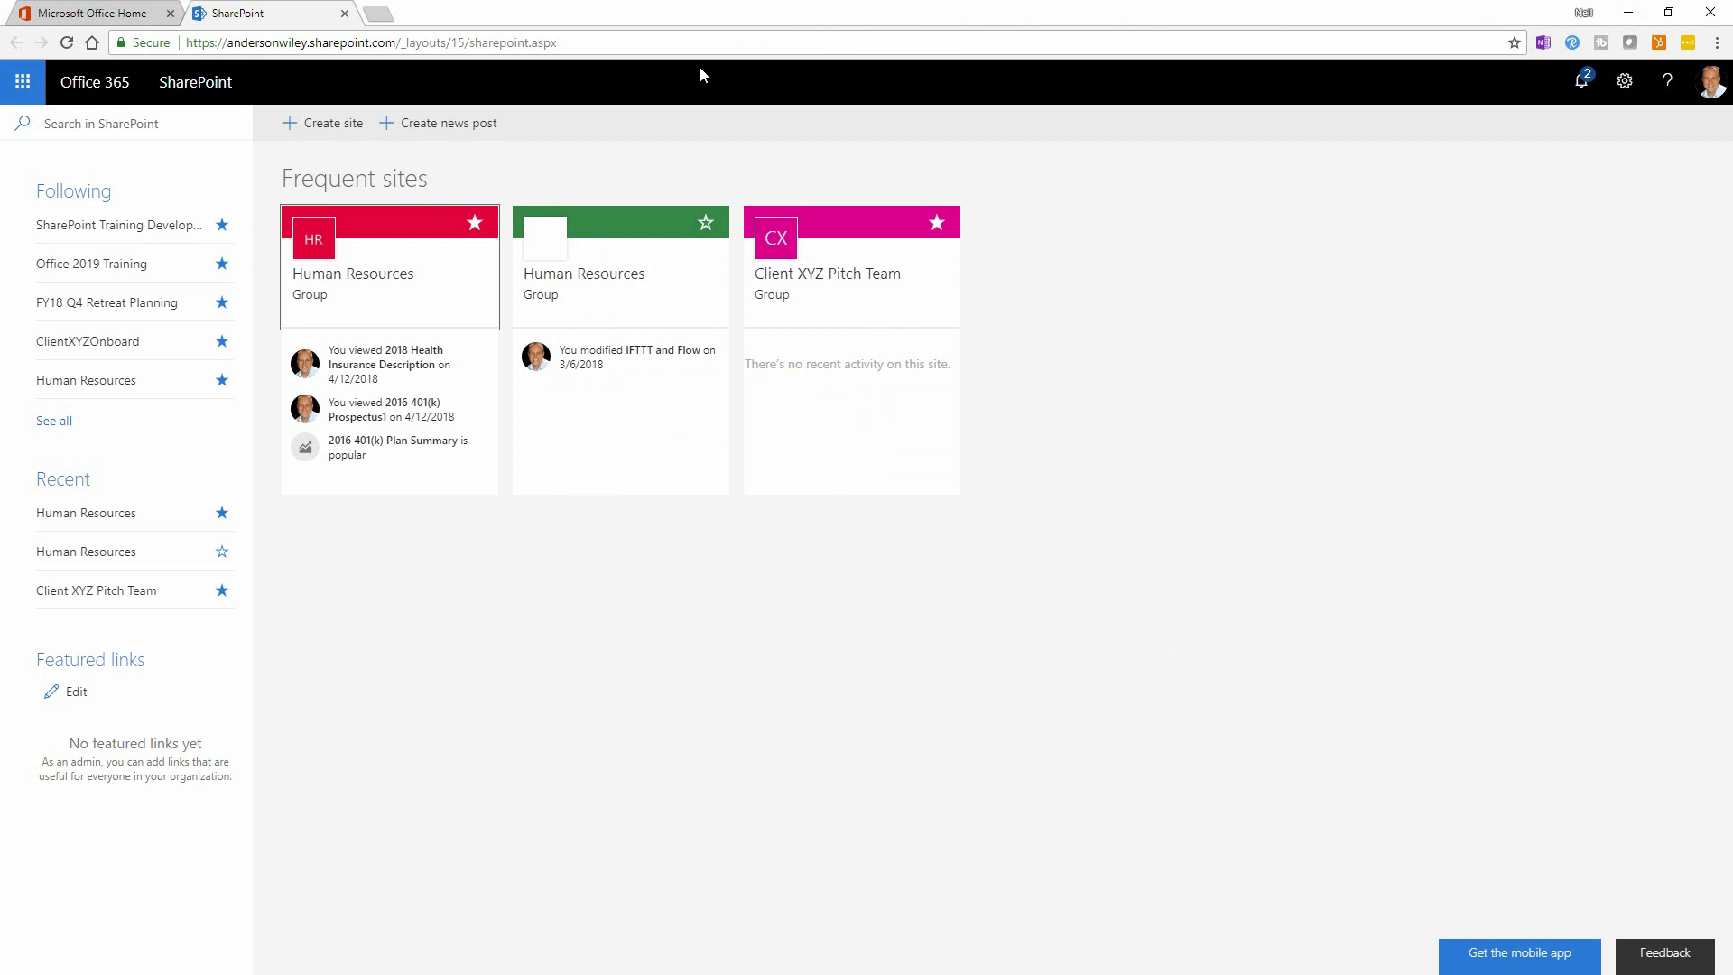
mouse_move(303, 119)
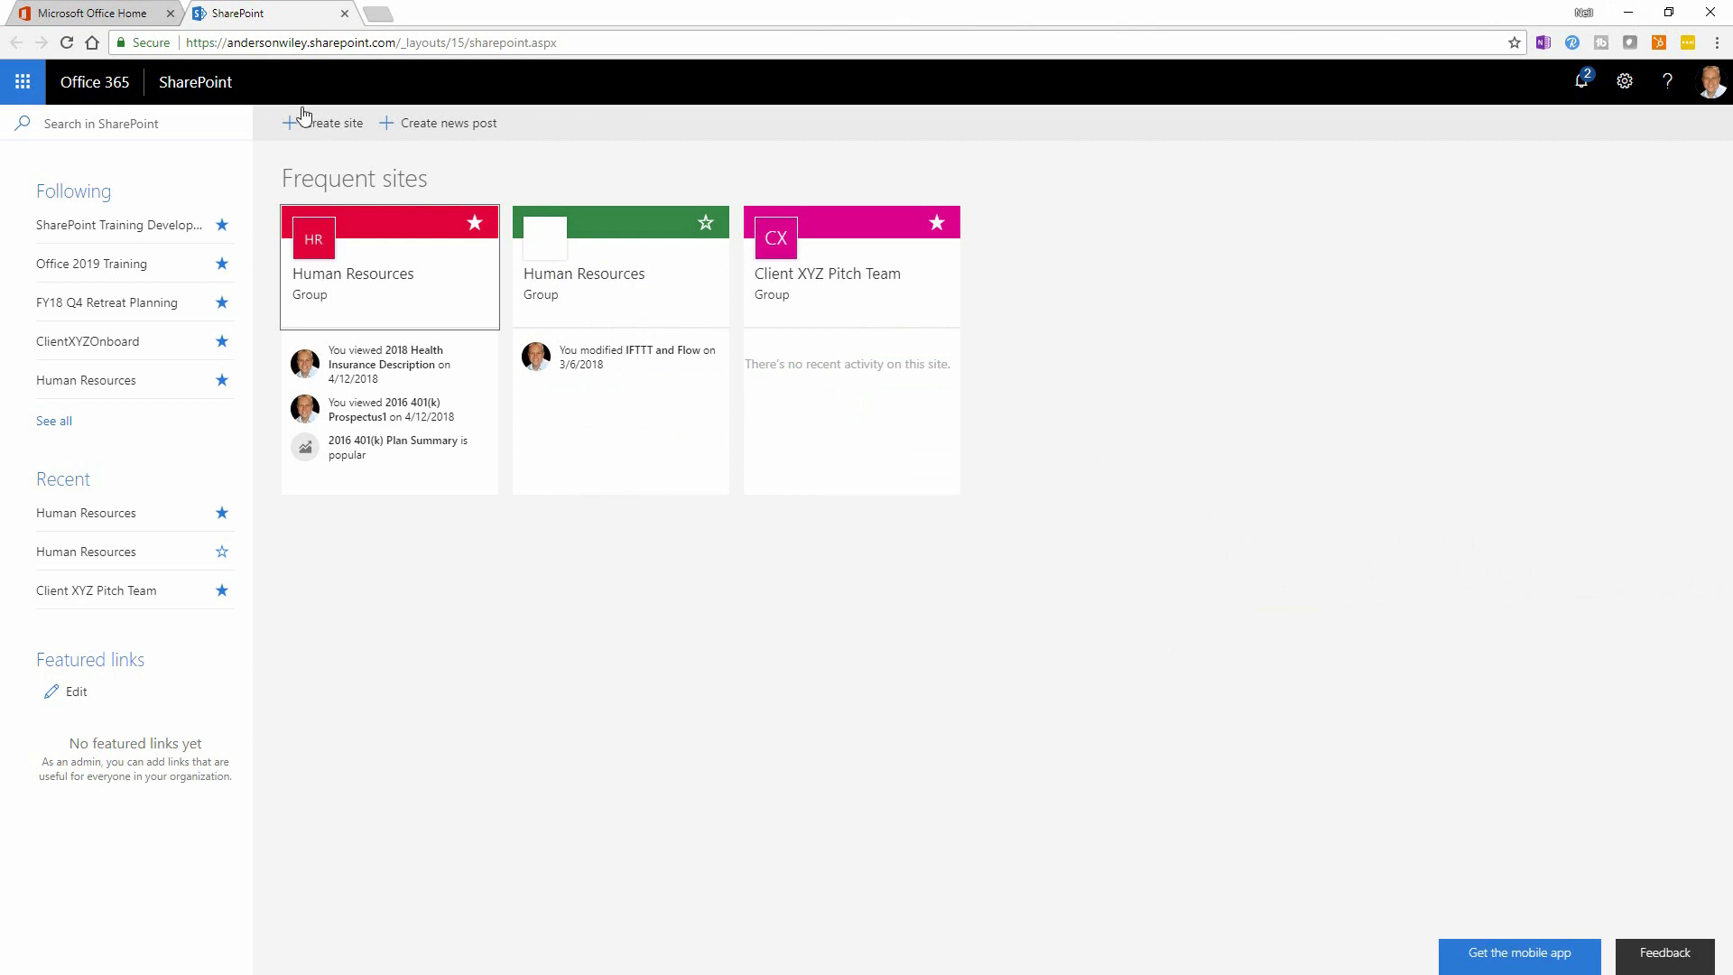
mouse_move(320, 132)
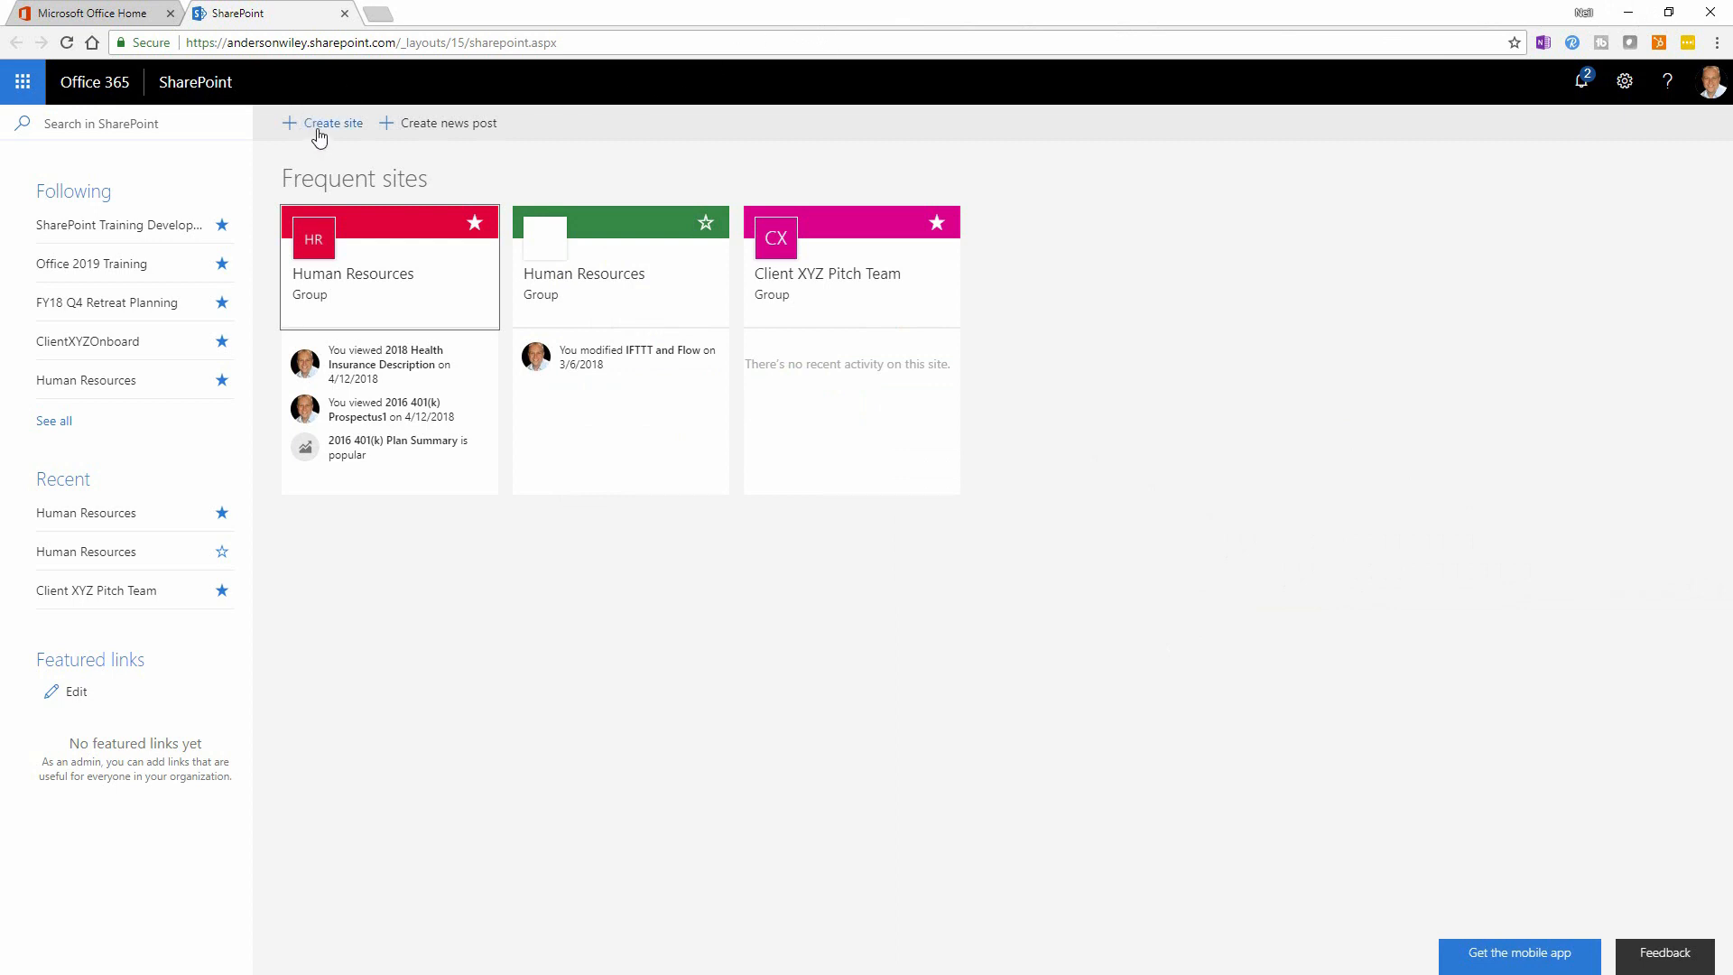
mouse_move(320, 149)
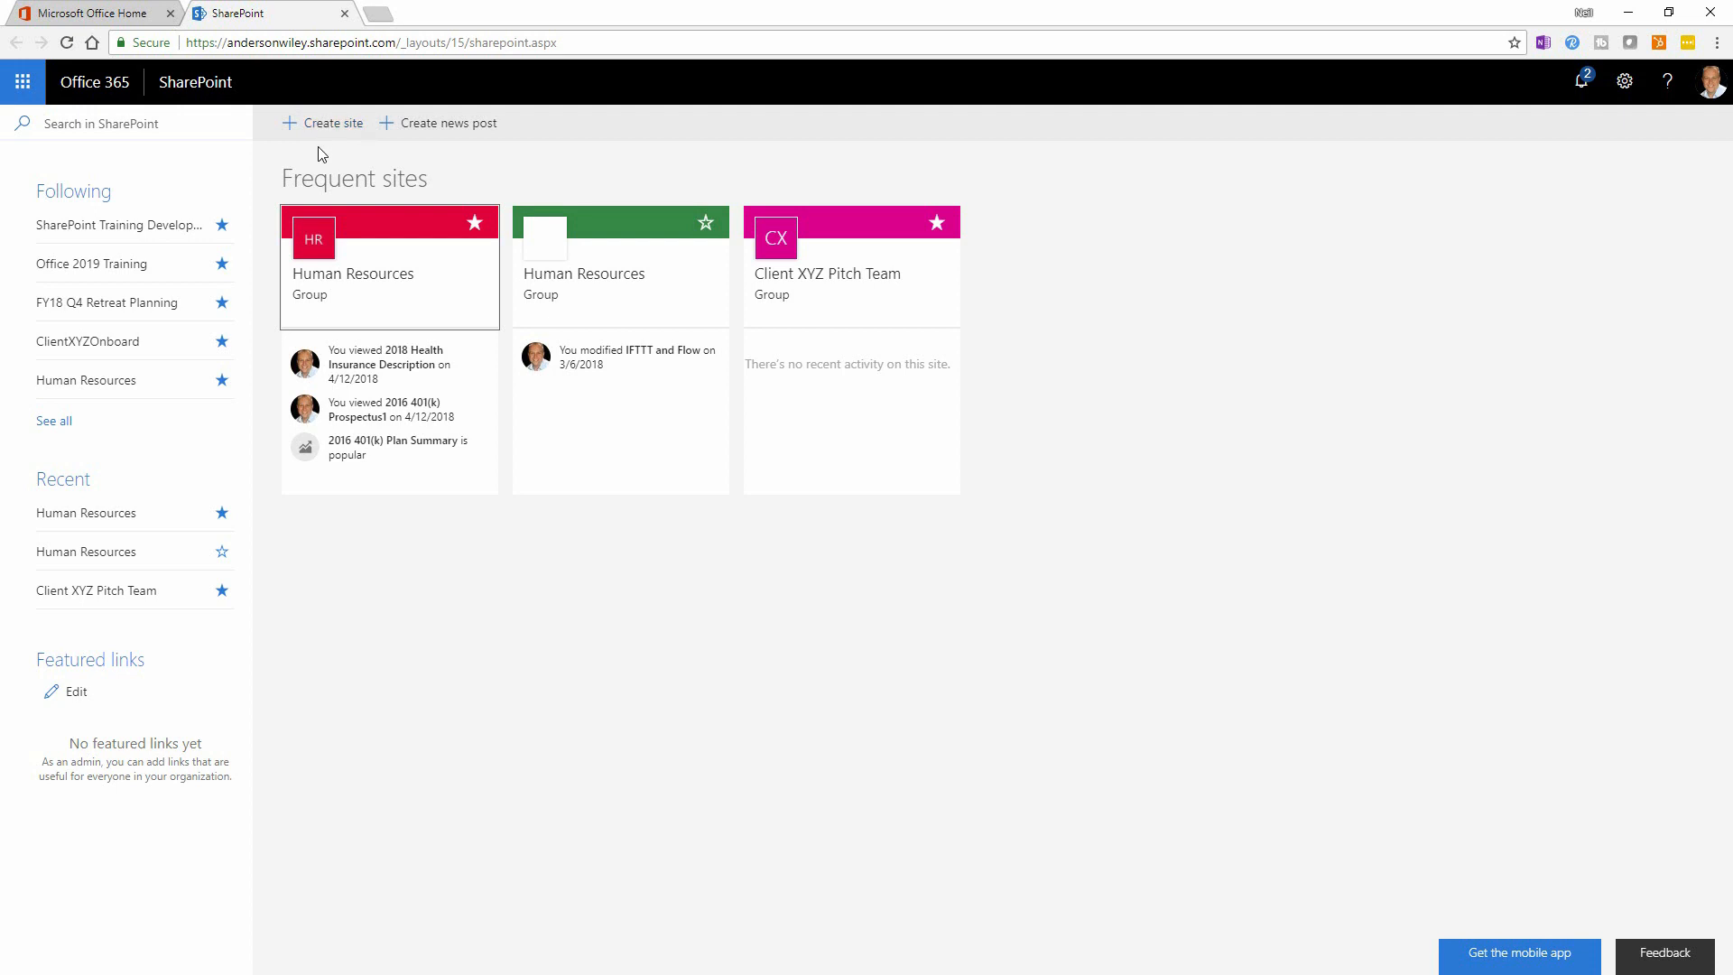
mouse_move(94, 81)
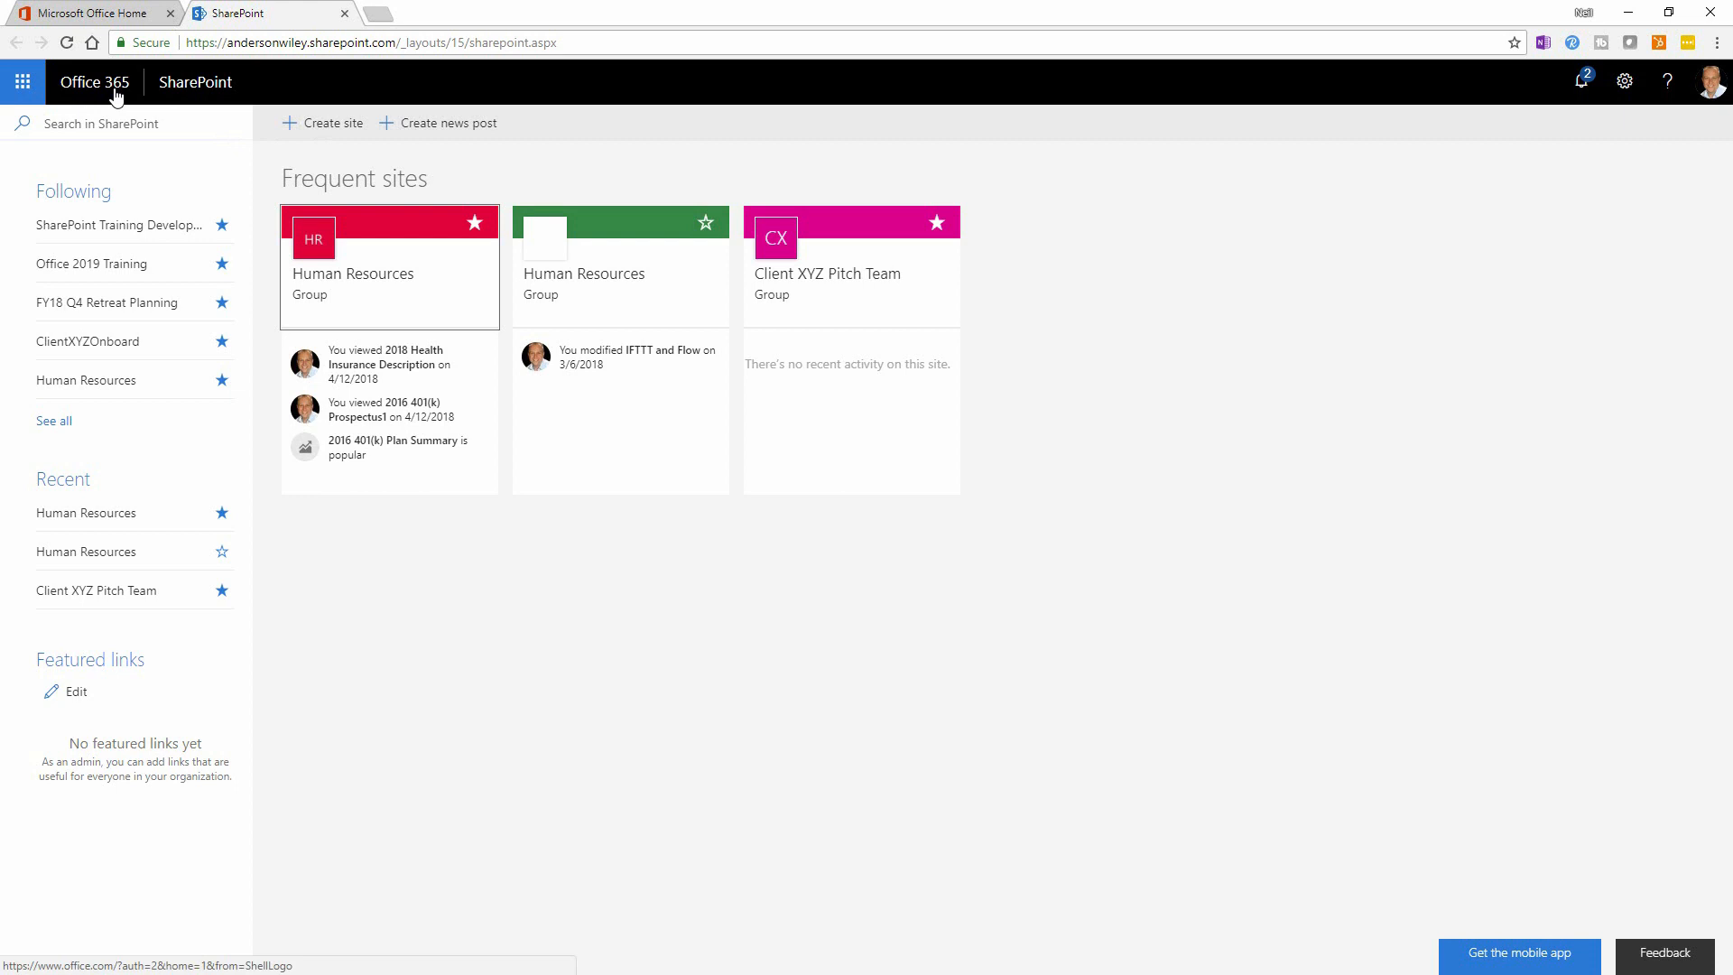
mouse_move(345, 78)
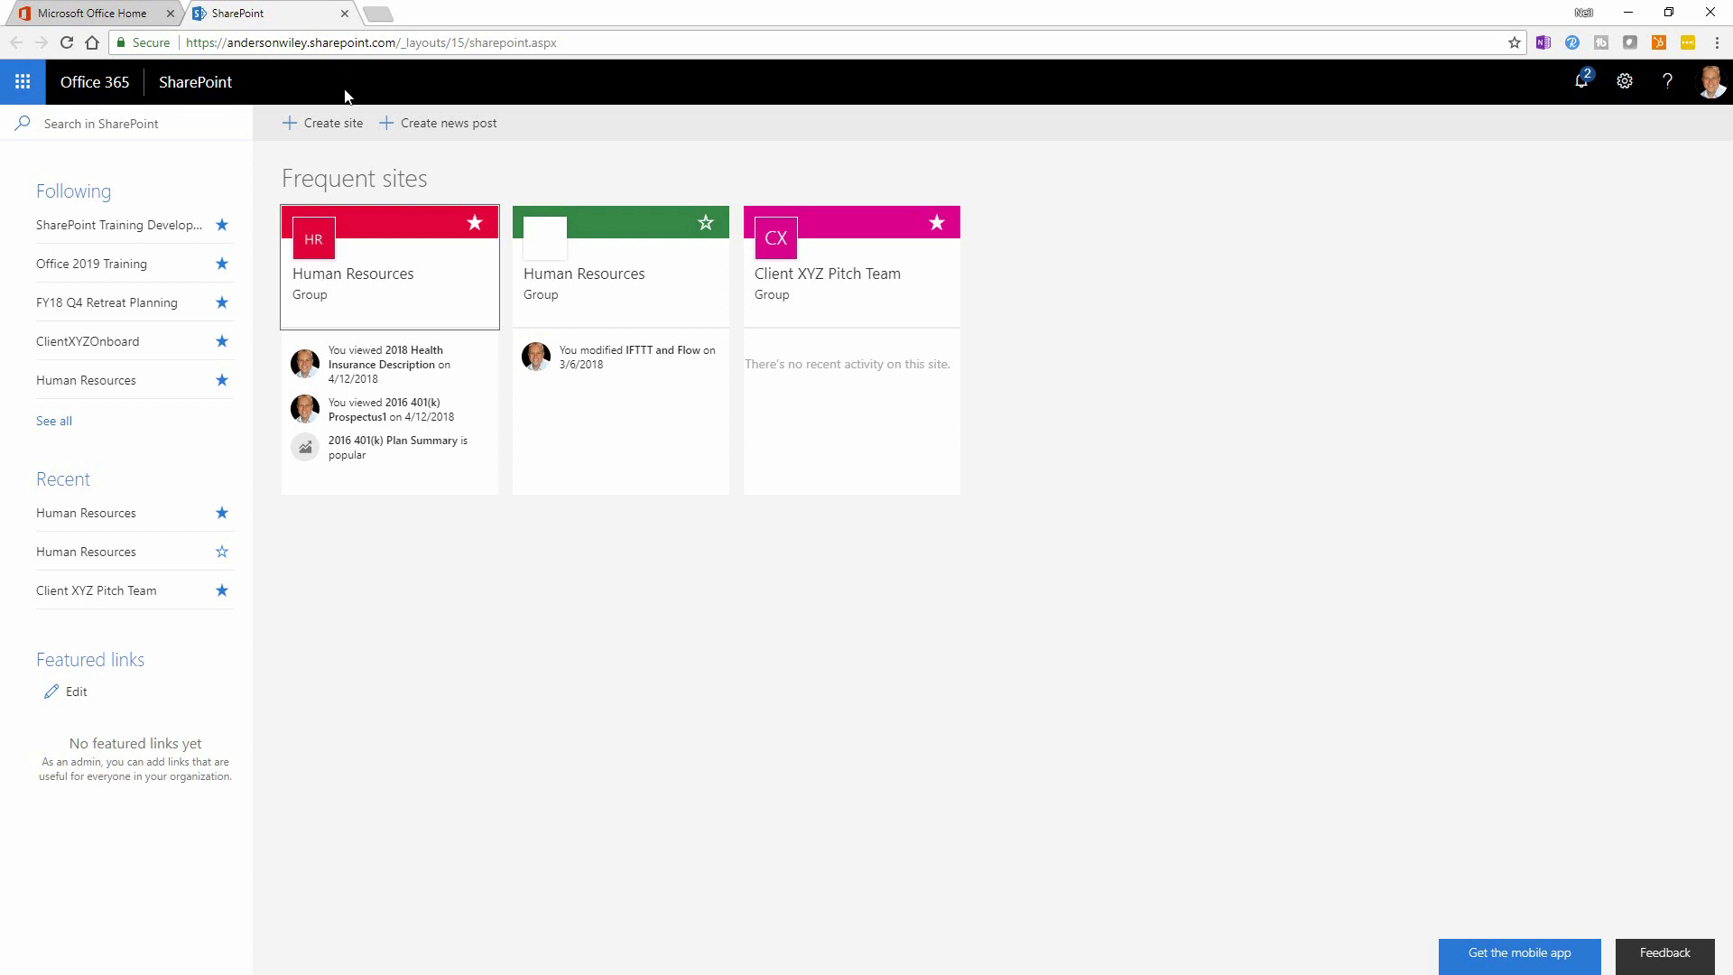
mouse_move(344, 101)
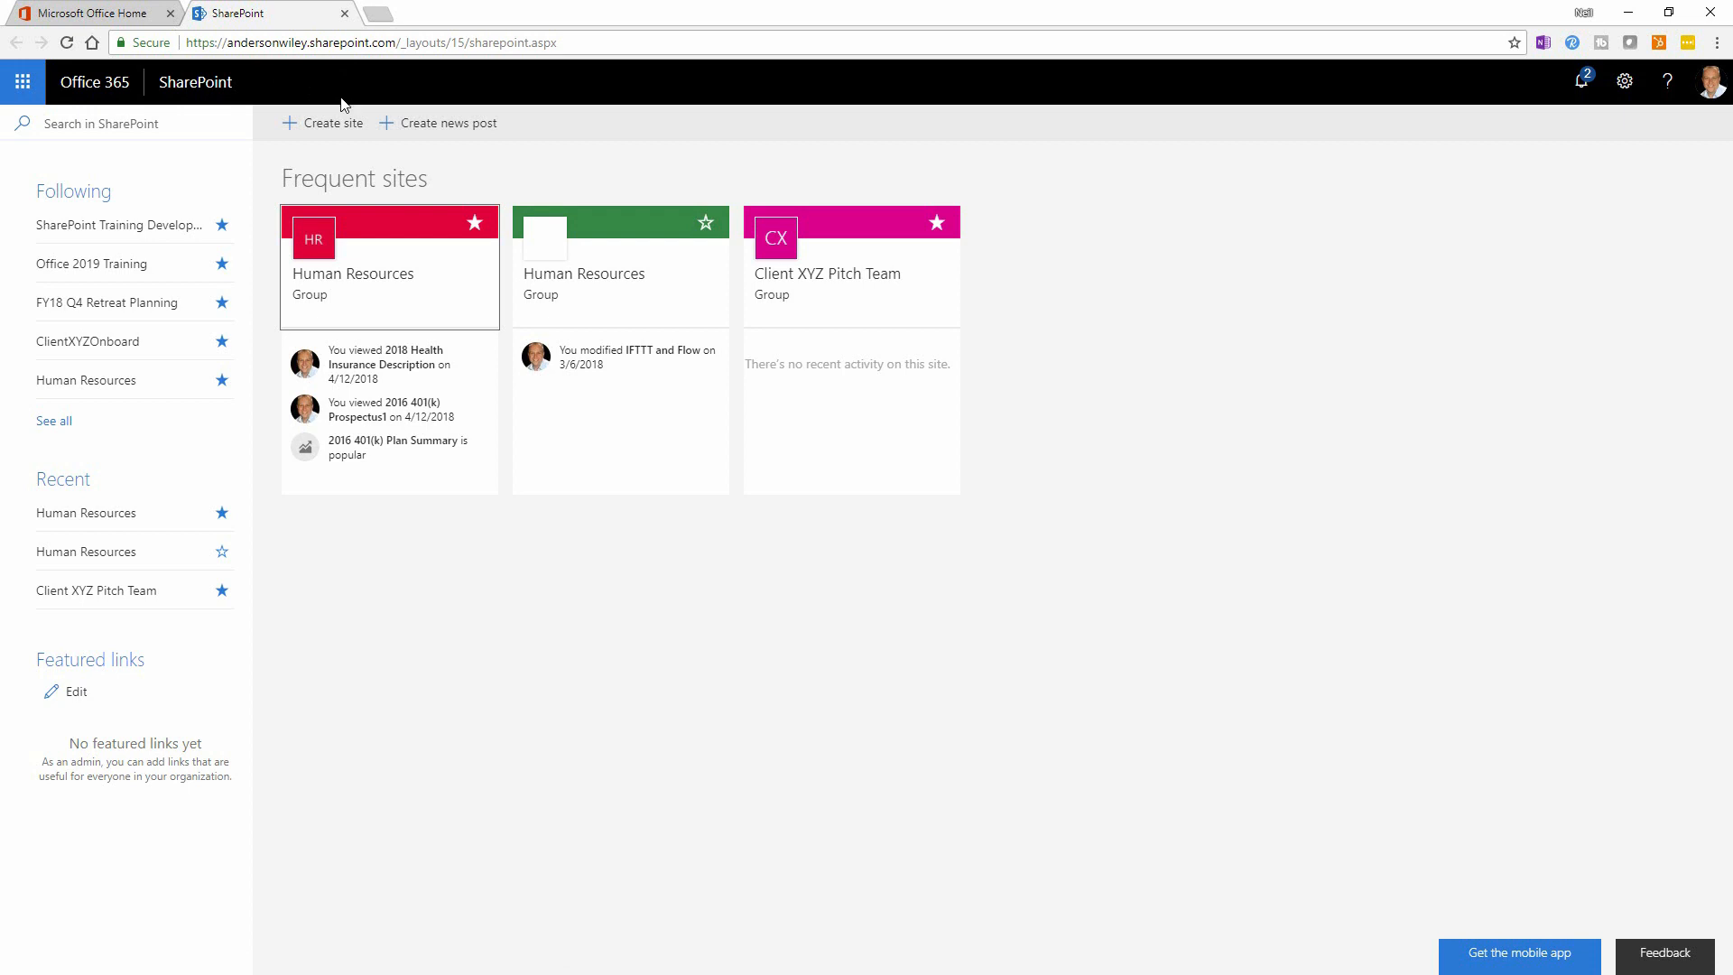
mouse_move(332, 123)
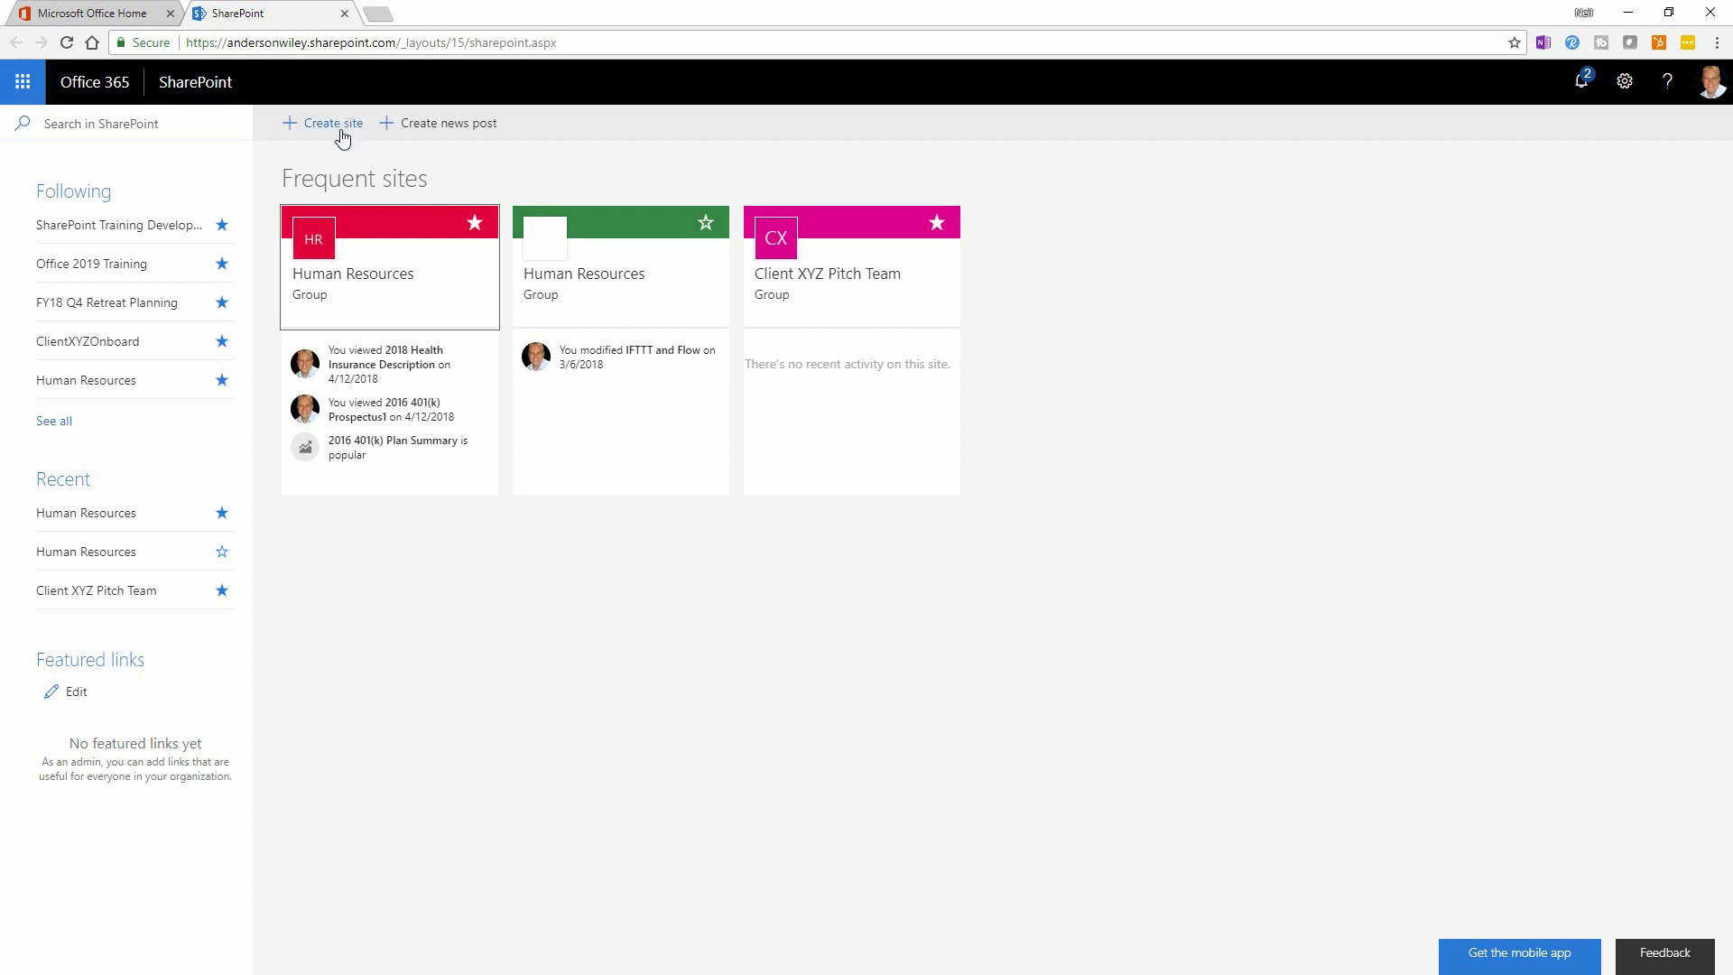
mouse_move(322, 132)
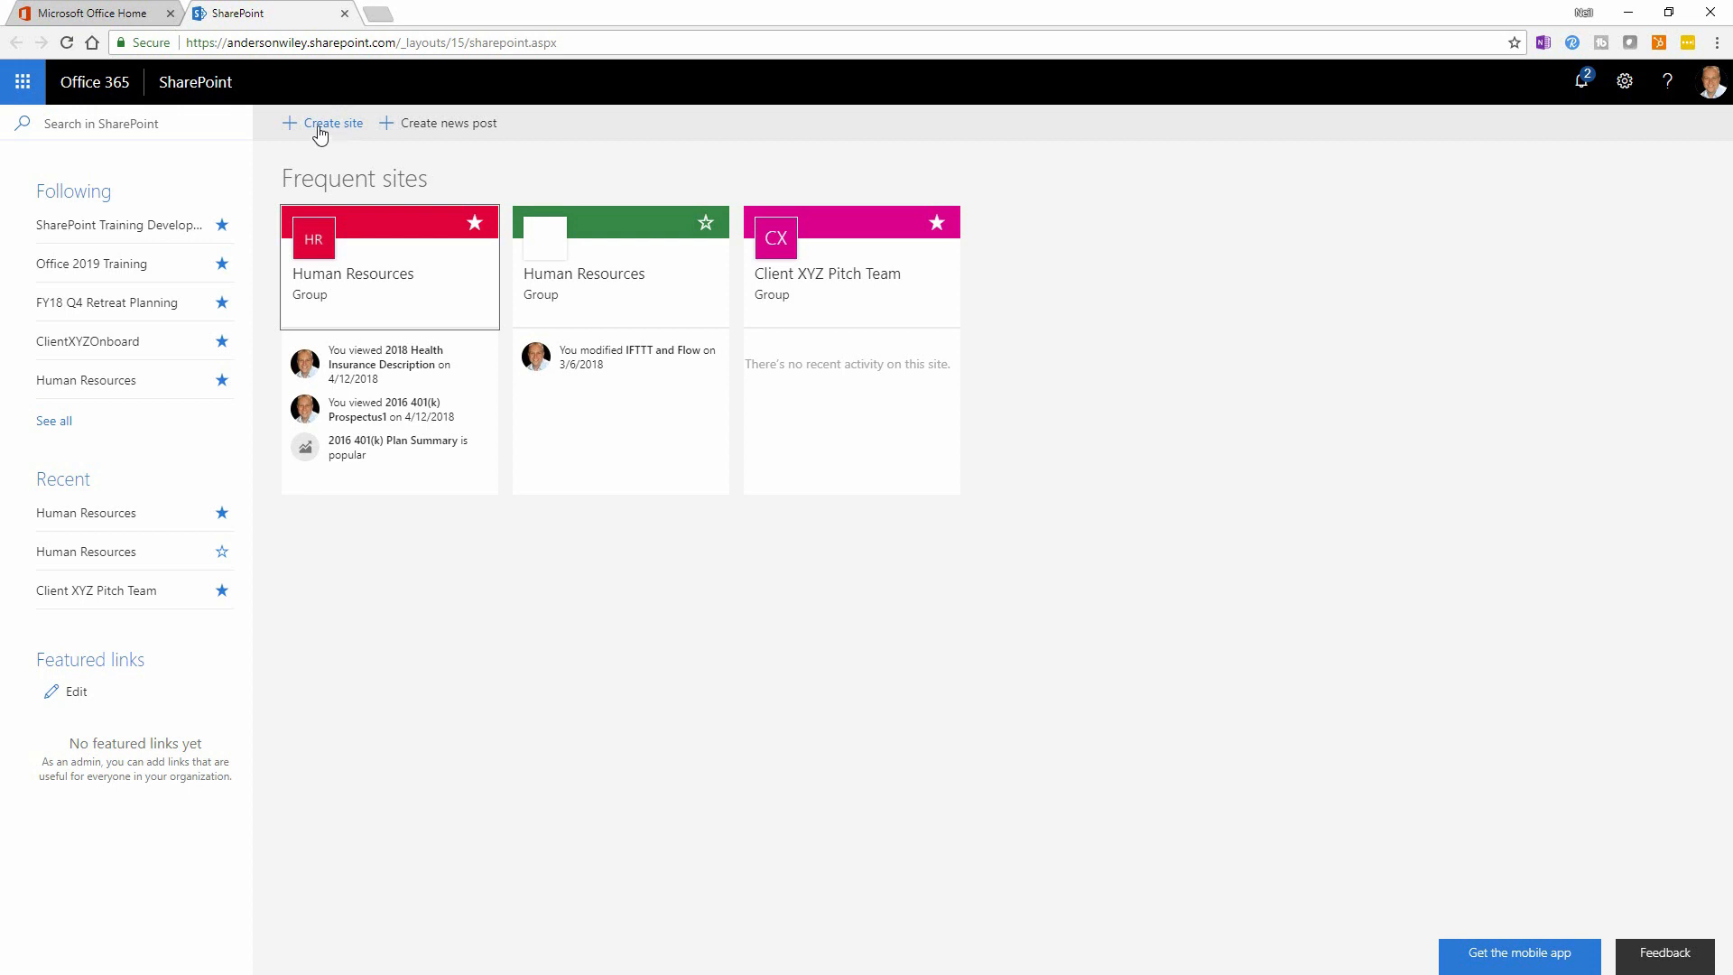
Start a new Team site and name it 'ACME Corp Support'
click(329, 122)
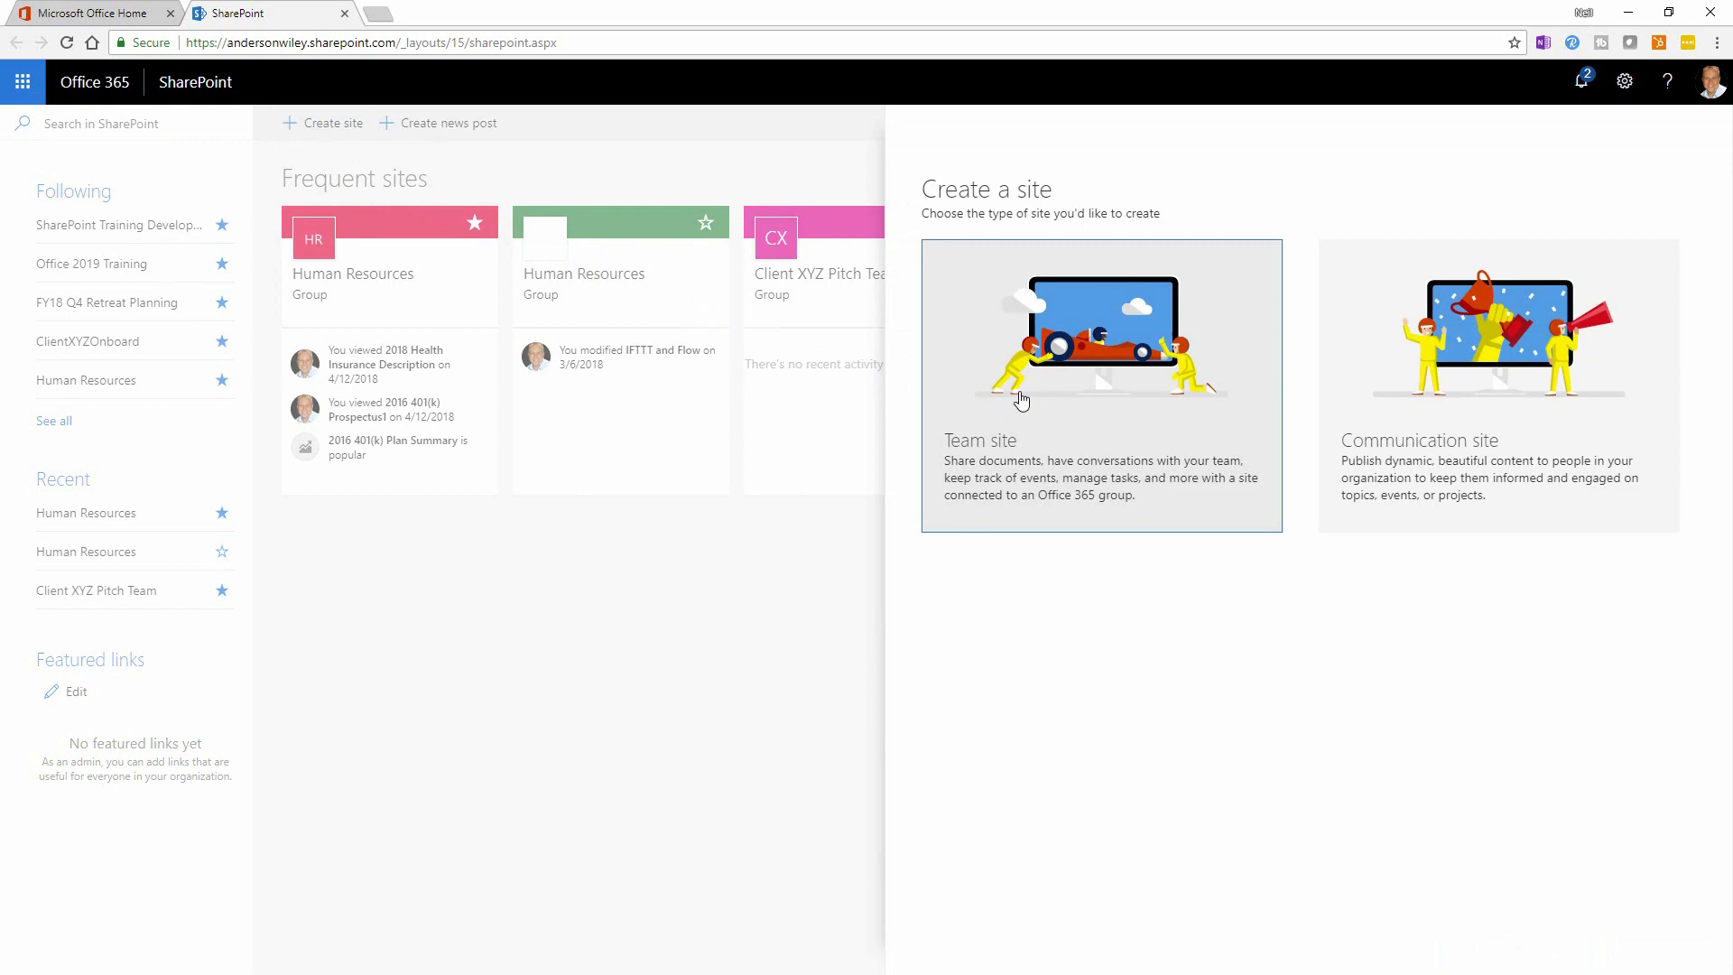
click(1099, 384)
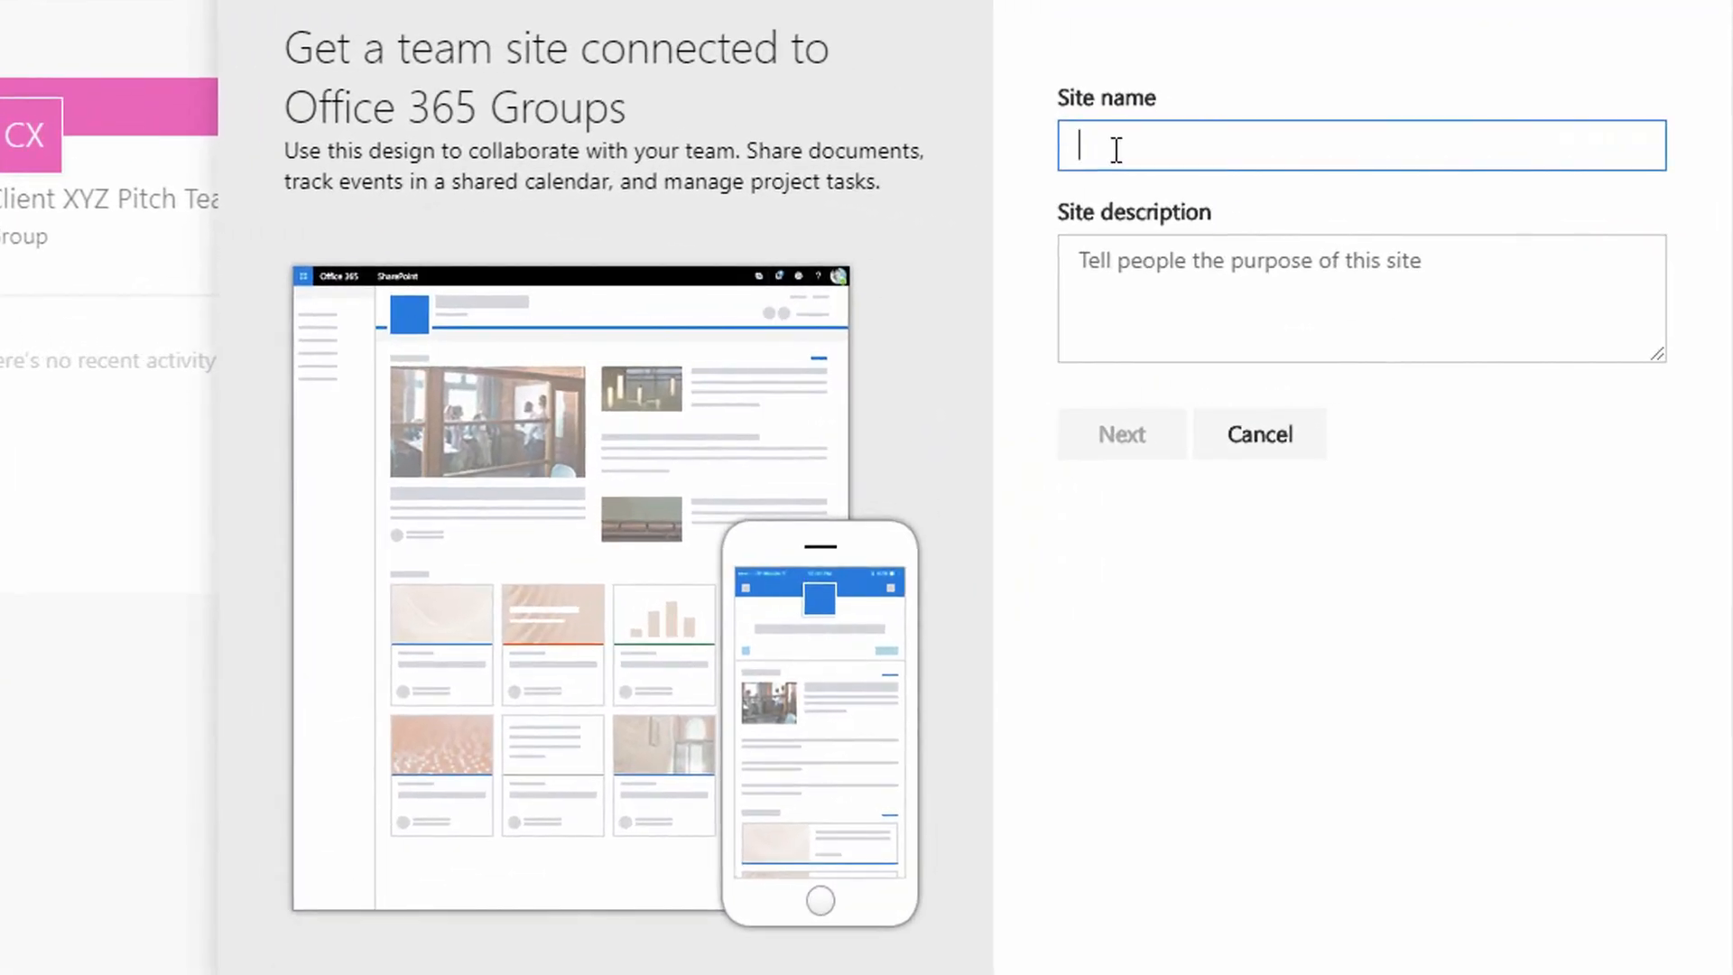
text(ACME)
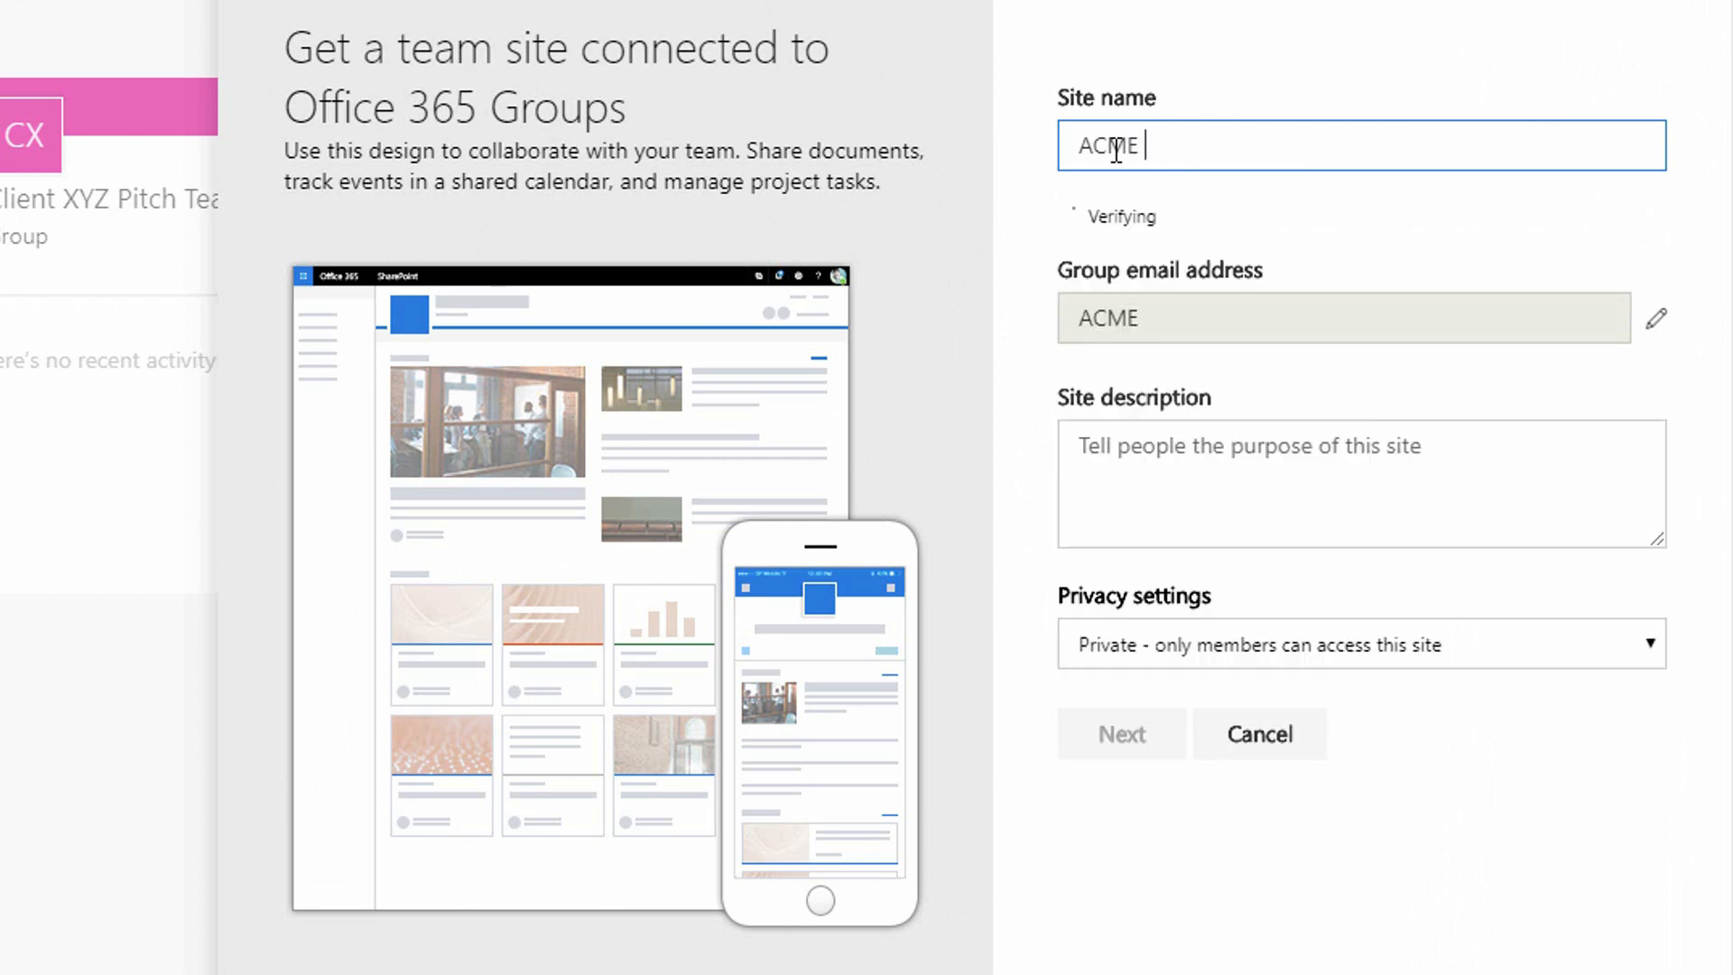
text(Corp)
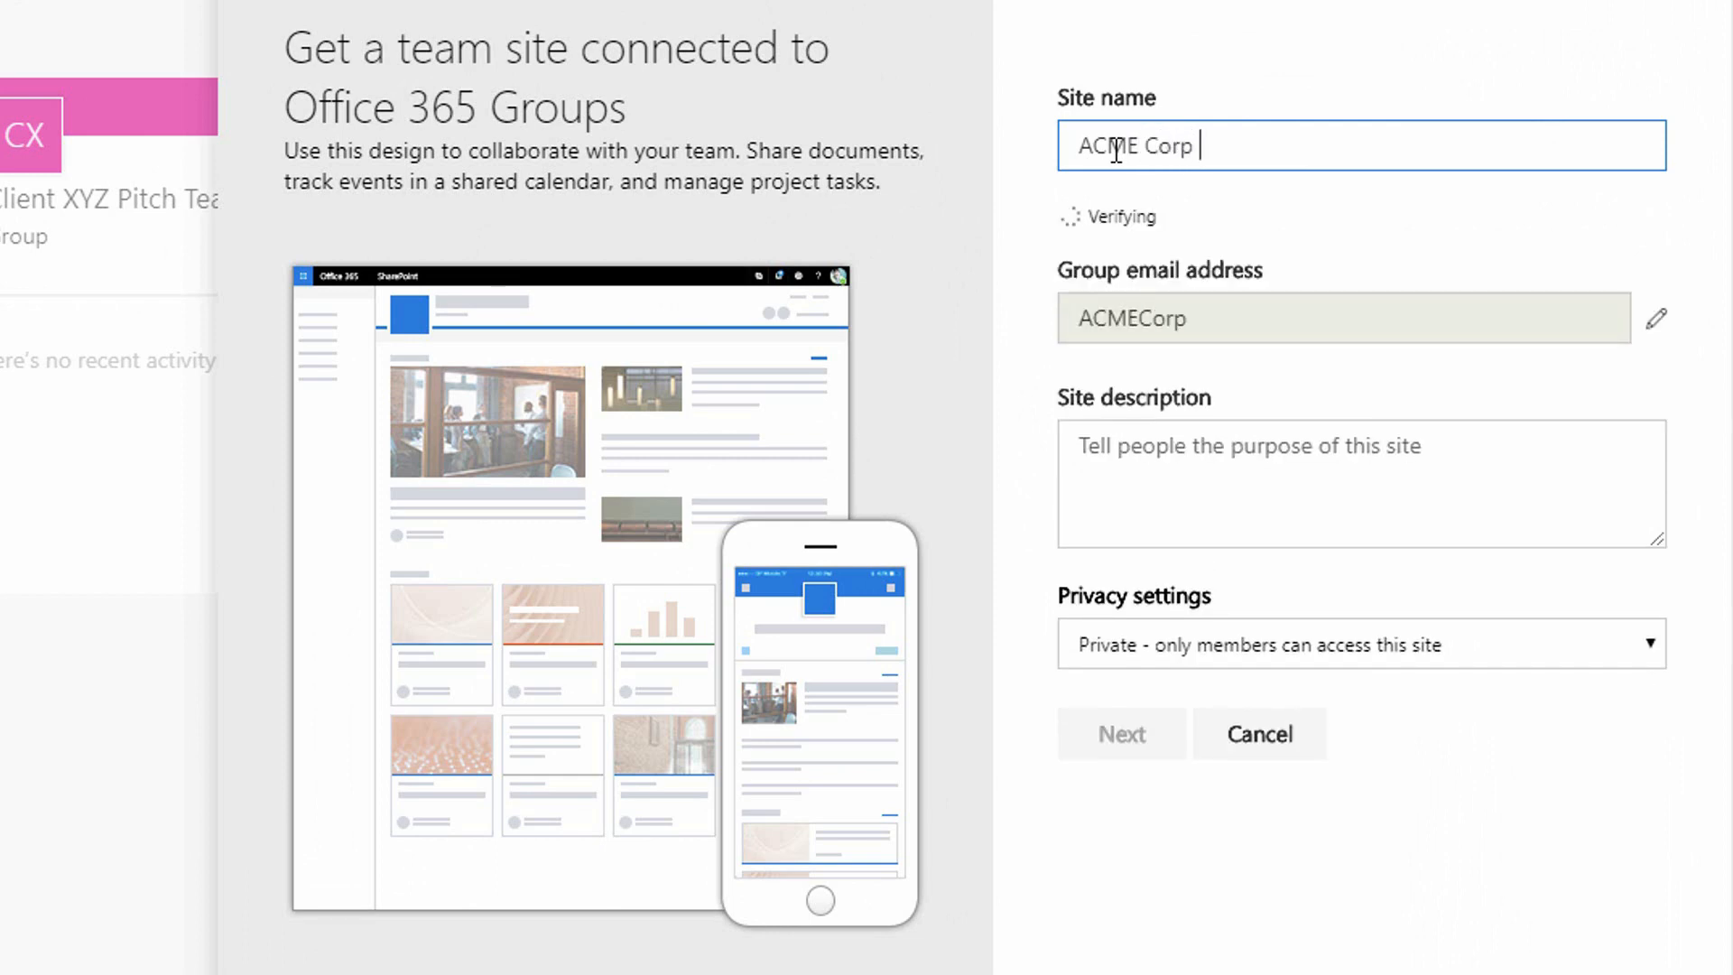
text(Support)
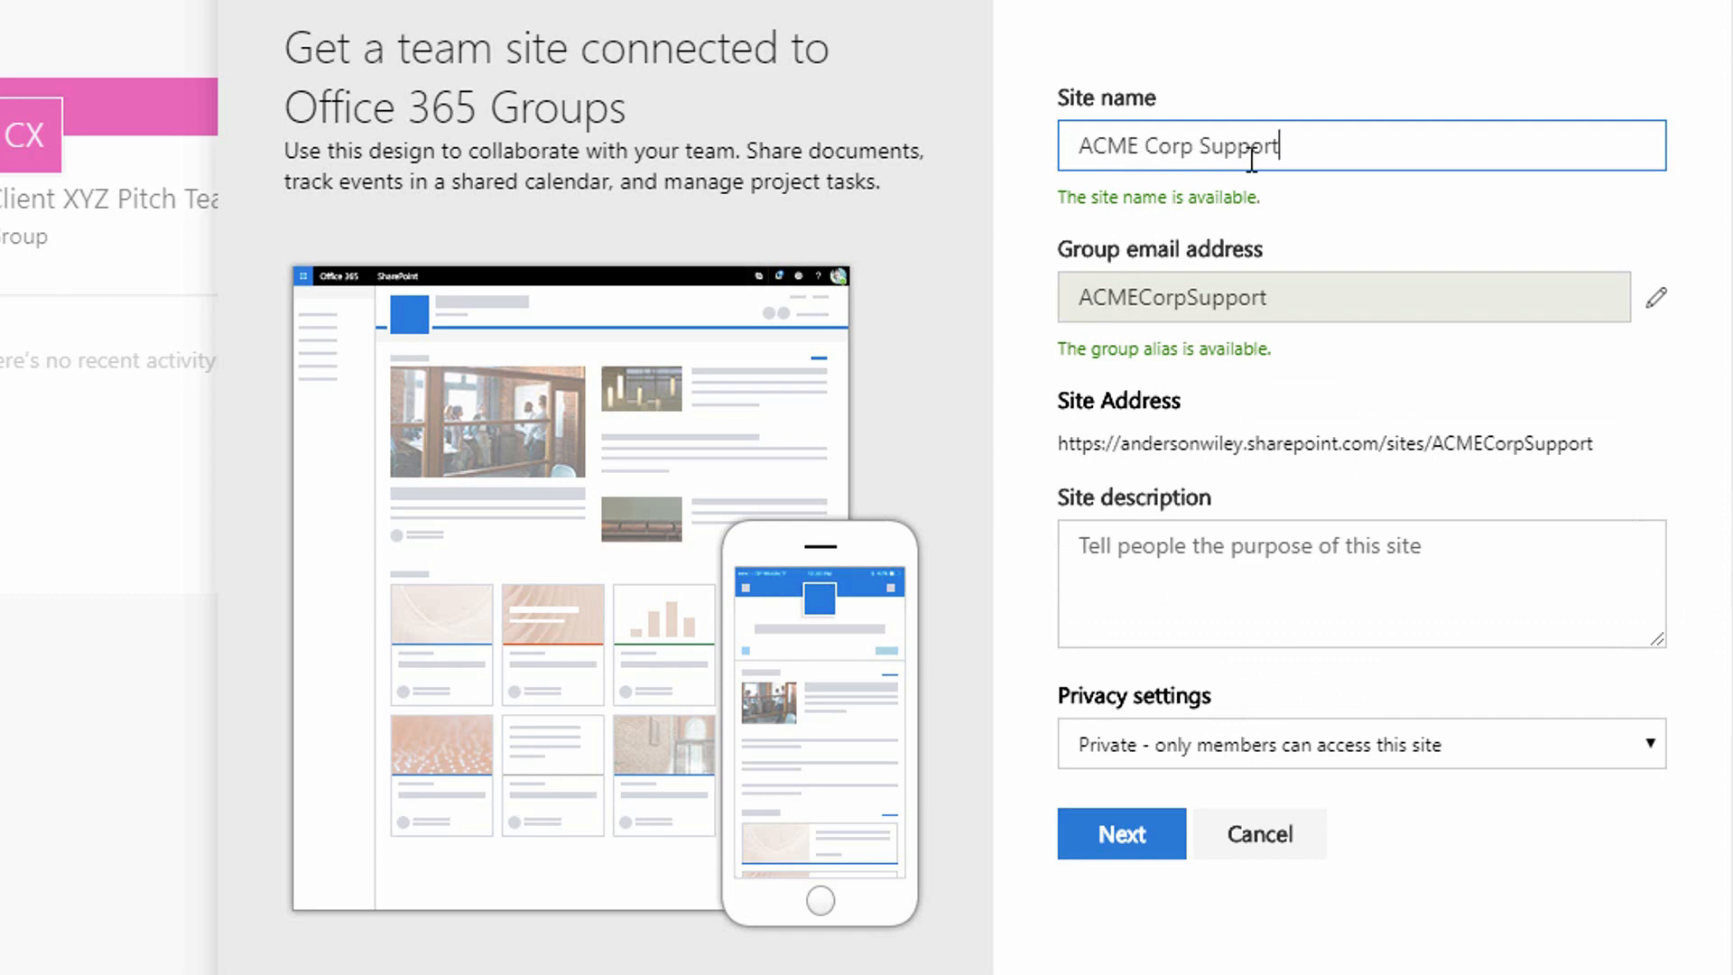
mouse_move(1247, 230)
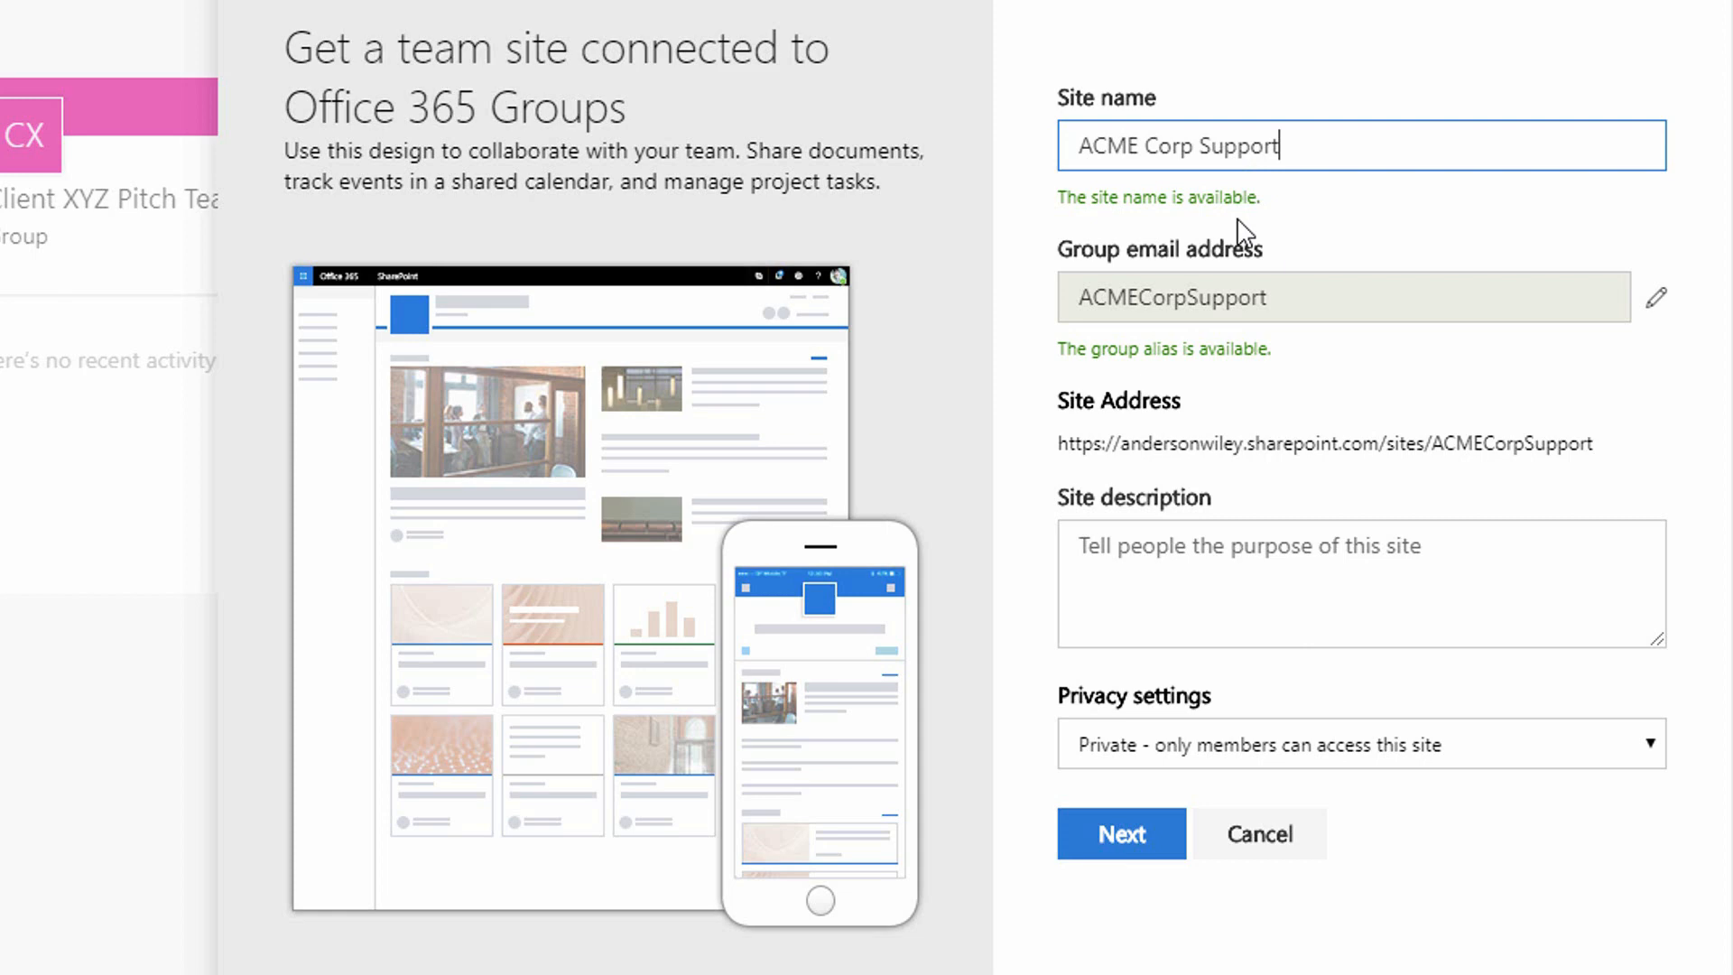
mouse_move(1233, 318)
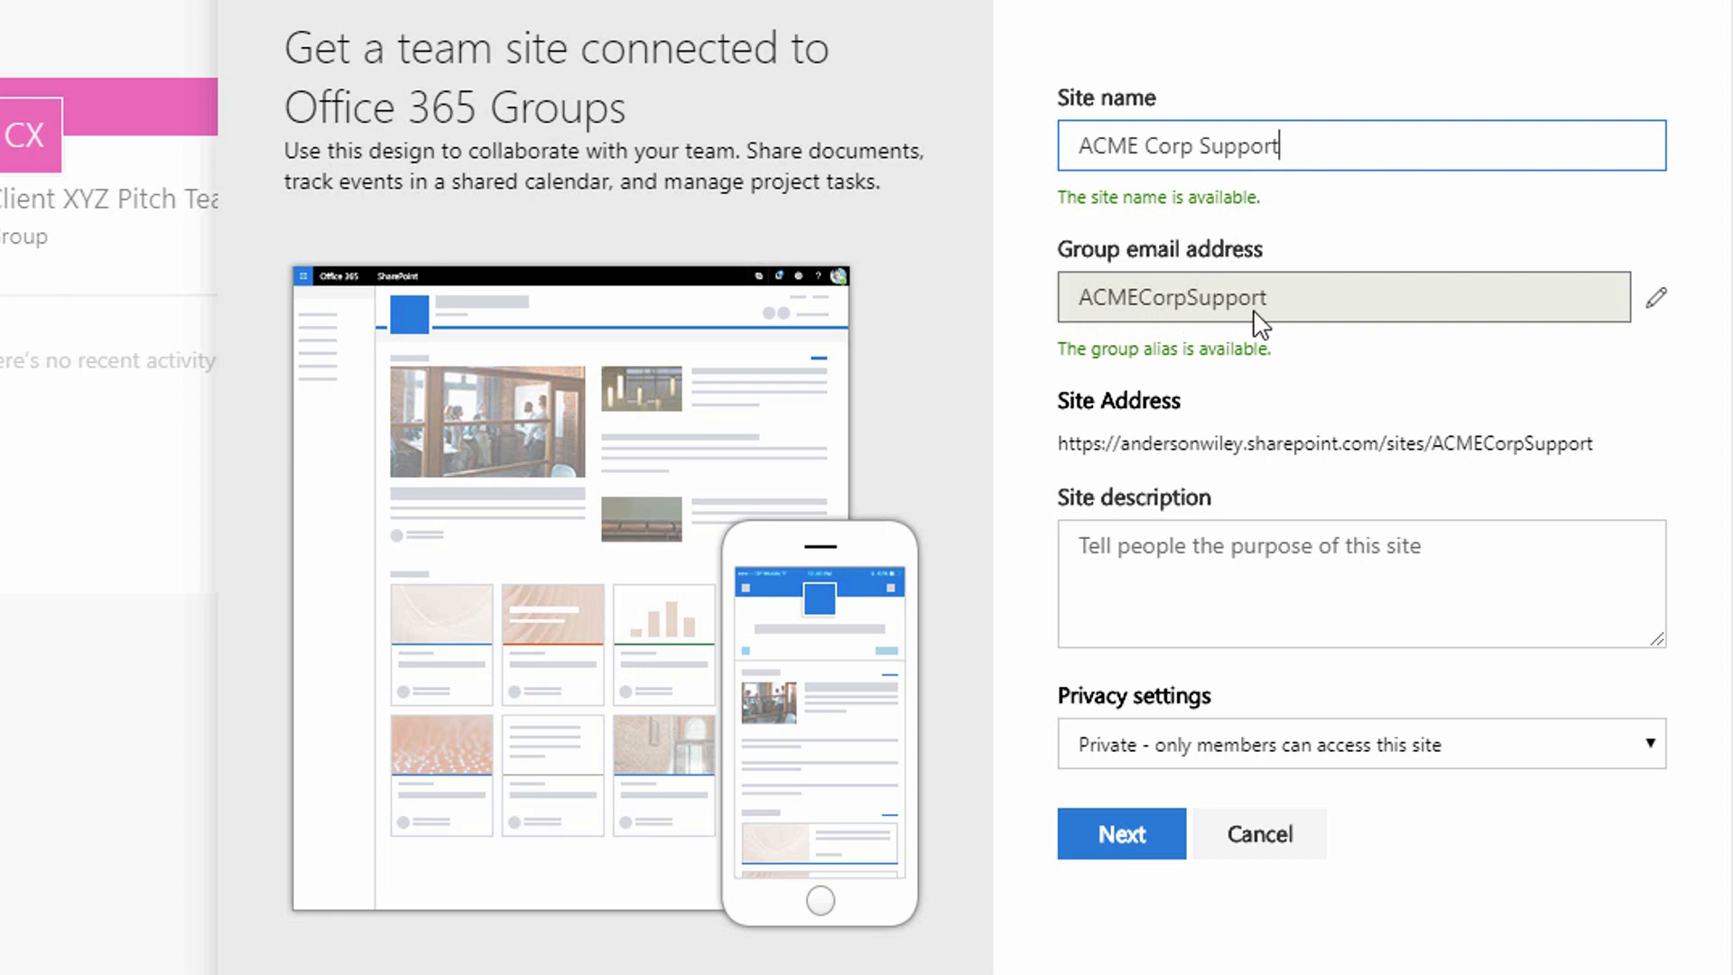
mouse_move(1120, 440)
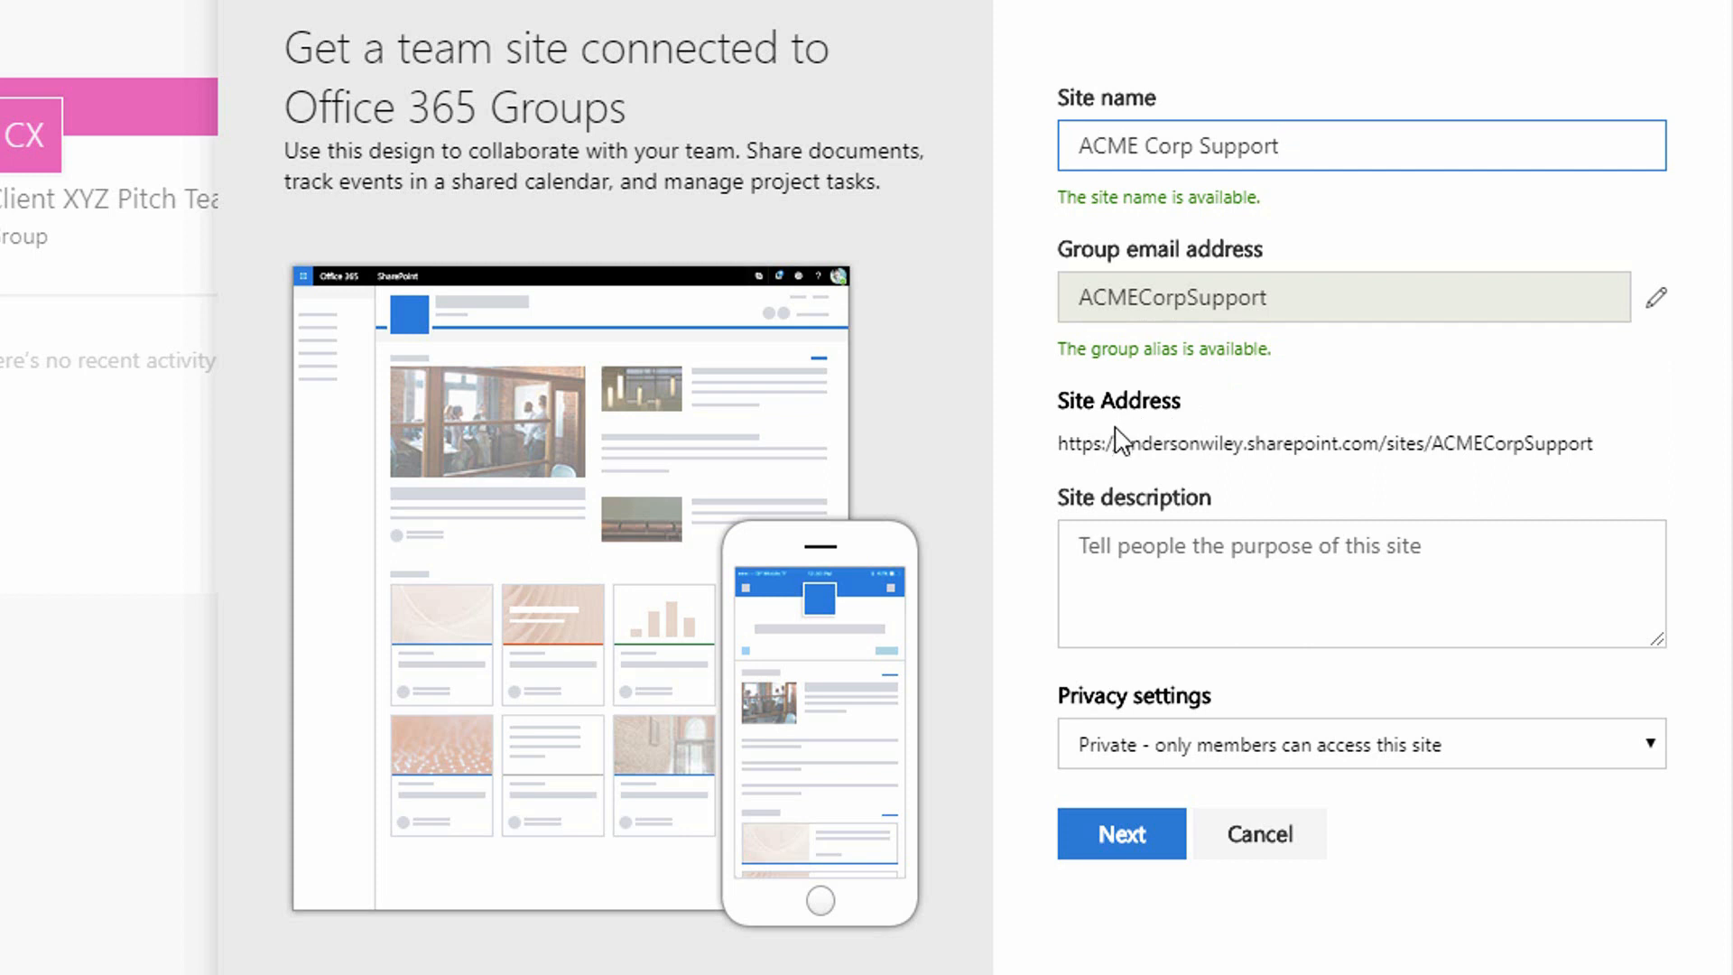
mouse_move(1349, 442)
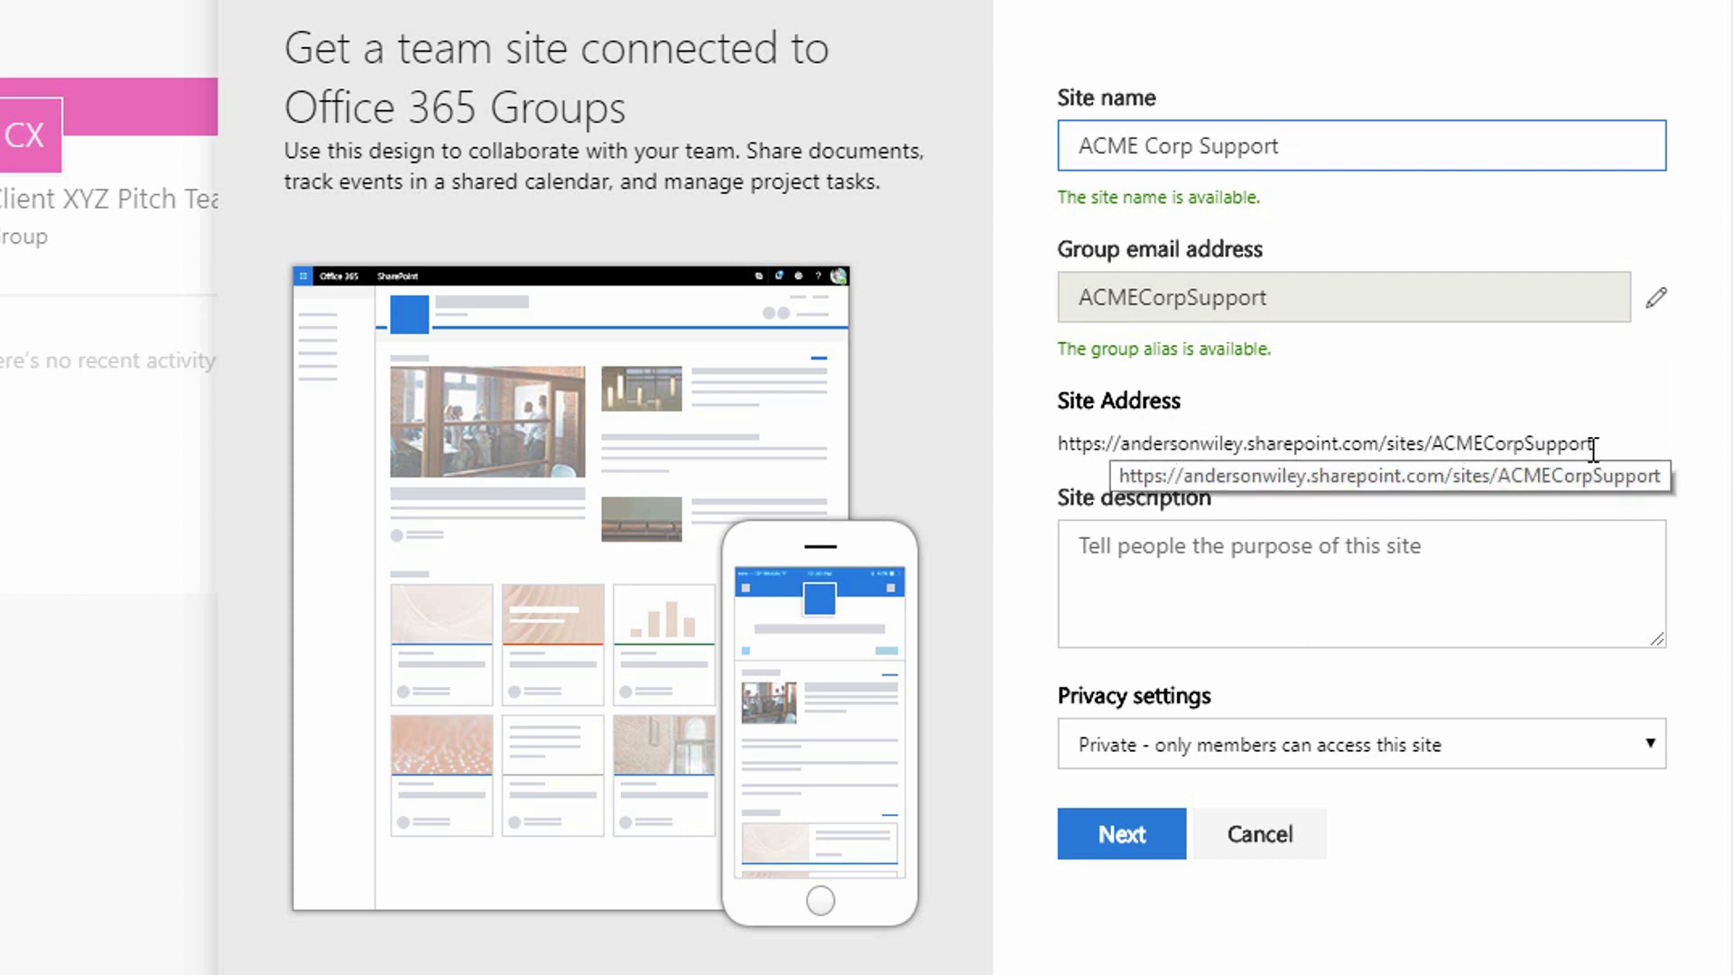
mouse_move(1561, 470)
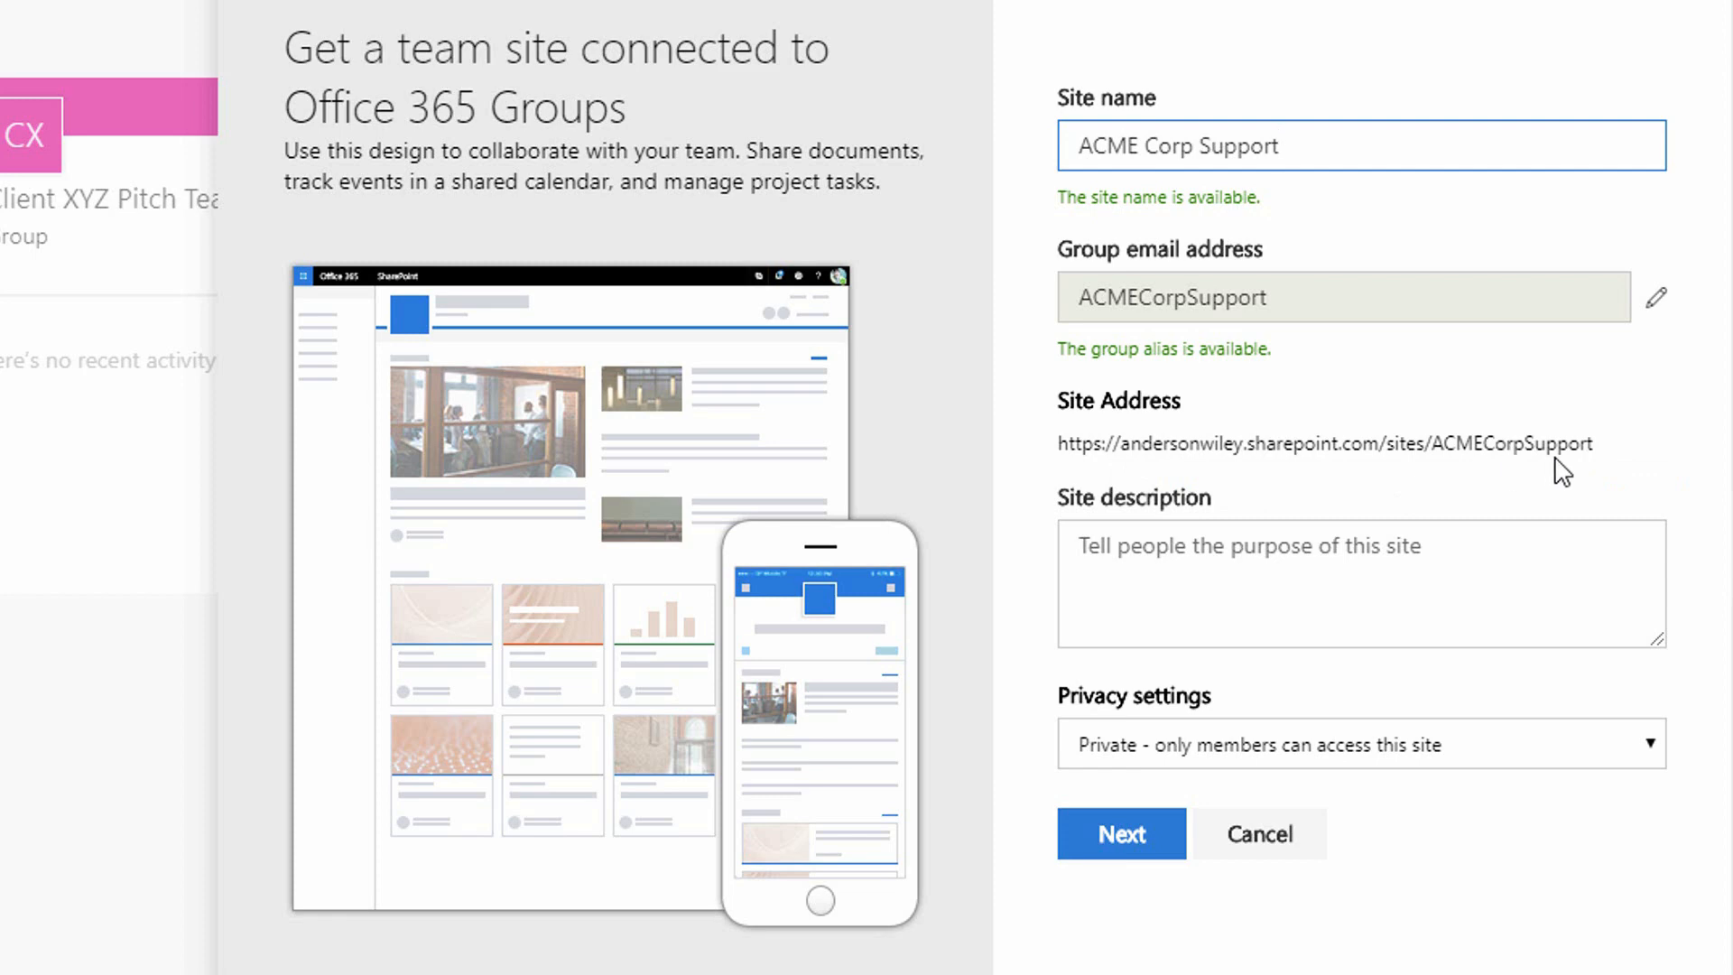
mouse_move(1202, 859)
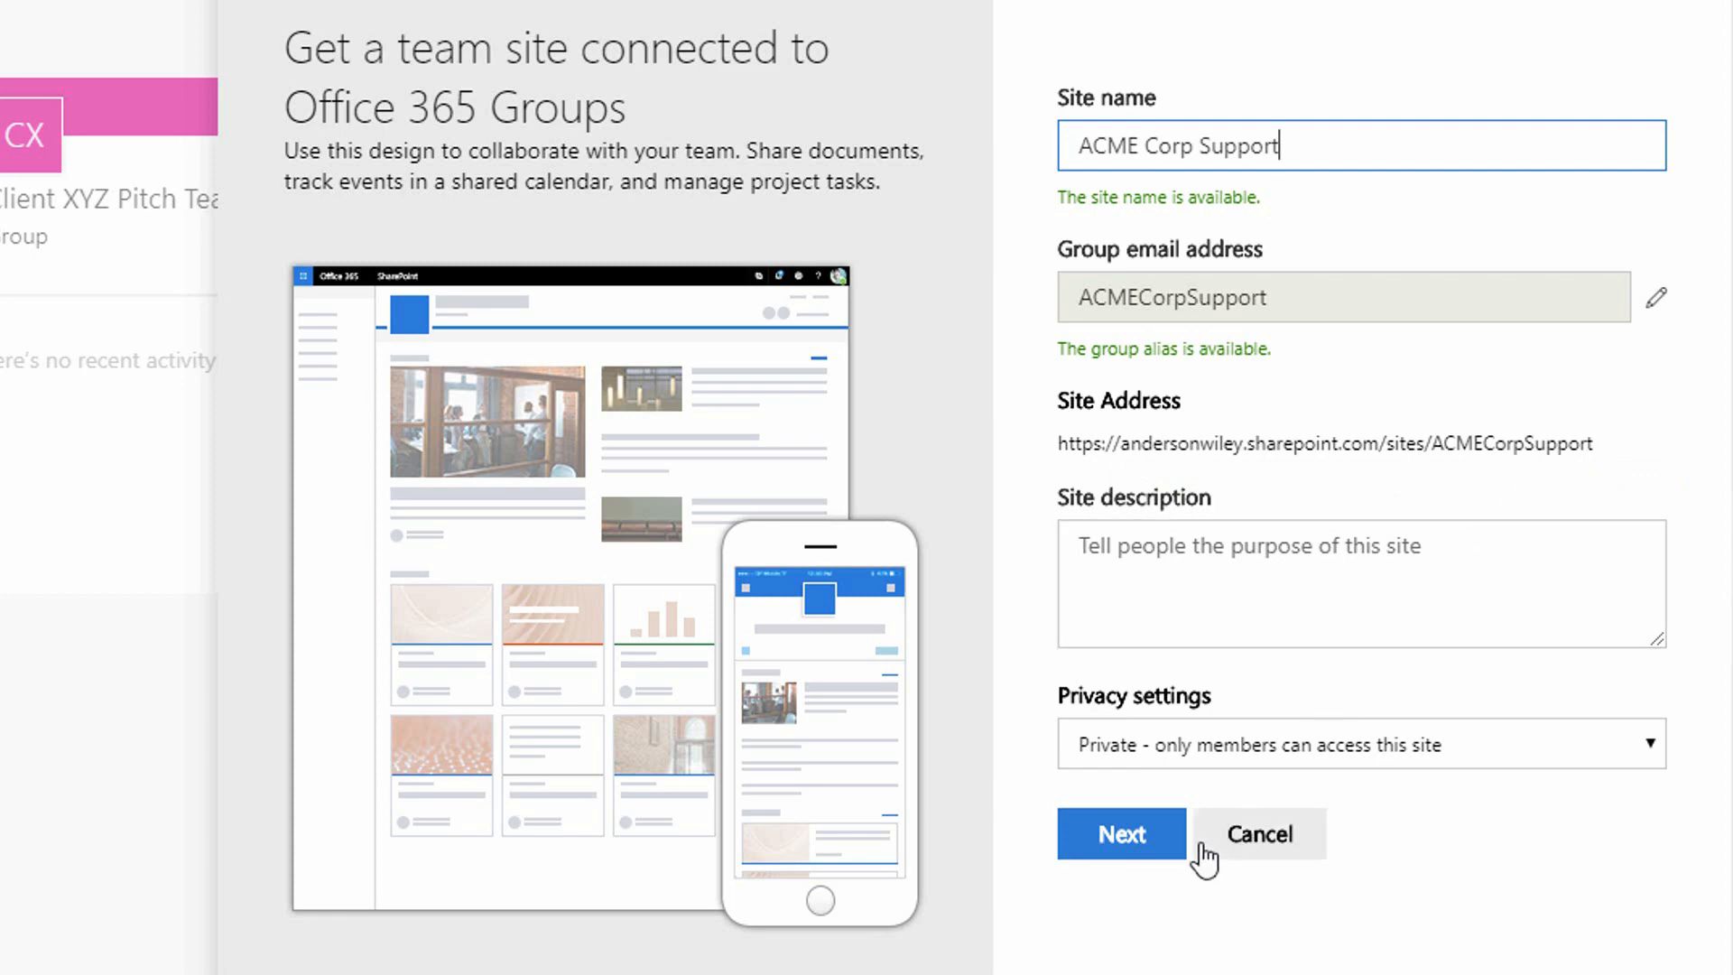
Add three suggested people ('jac', 'ale' matches) as additional group owners
click(1119, 832)
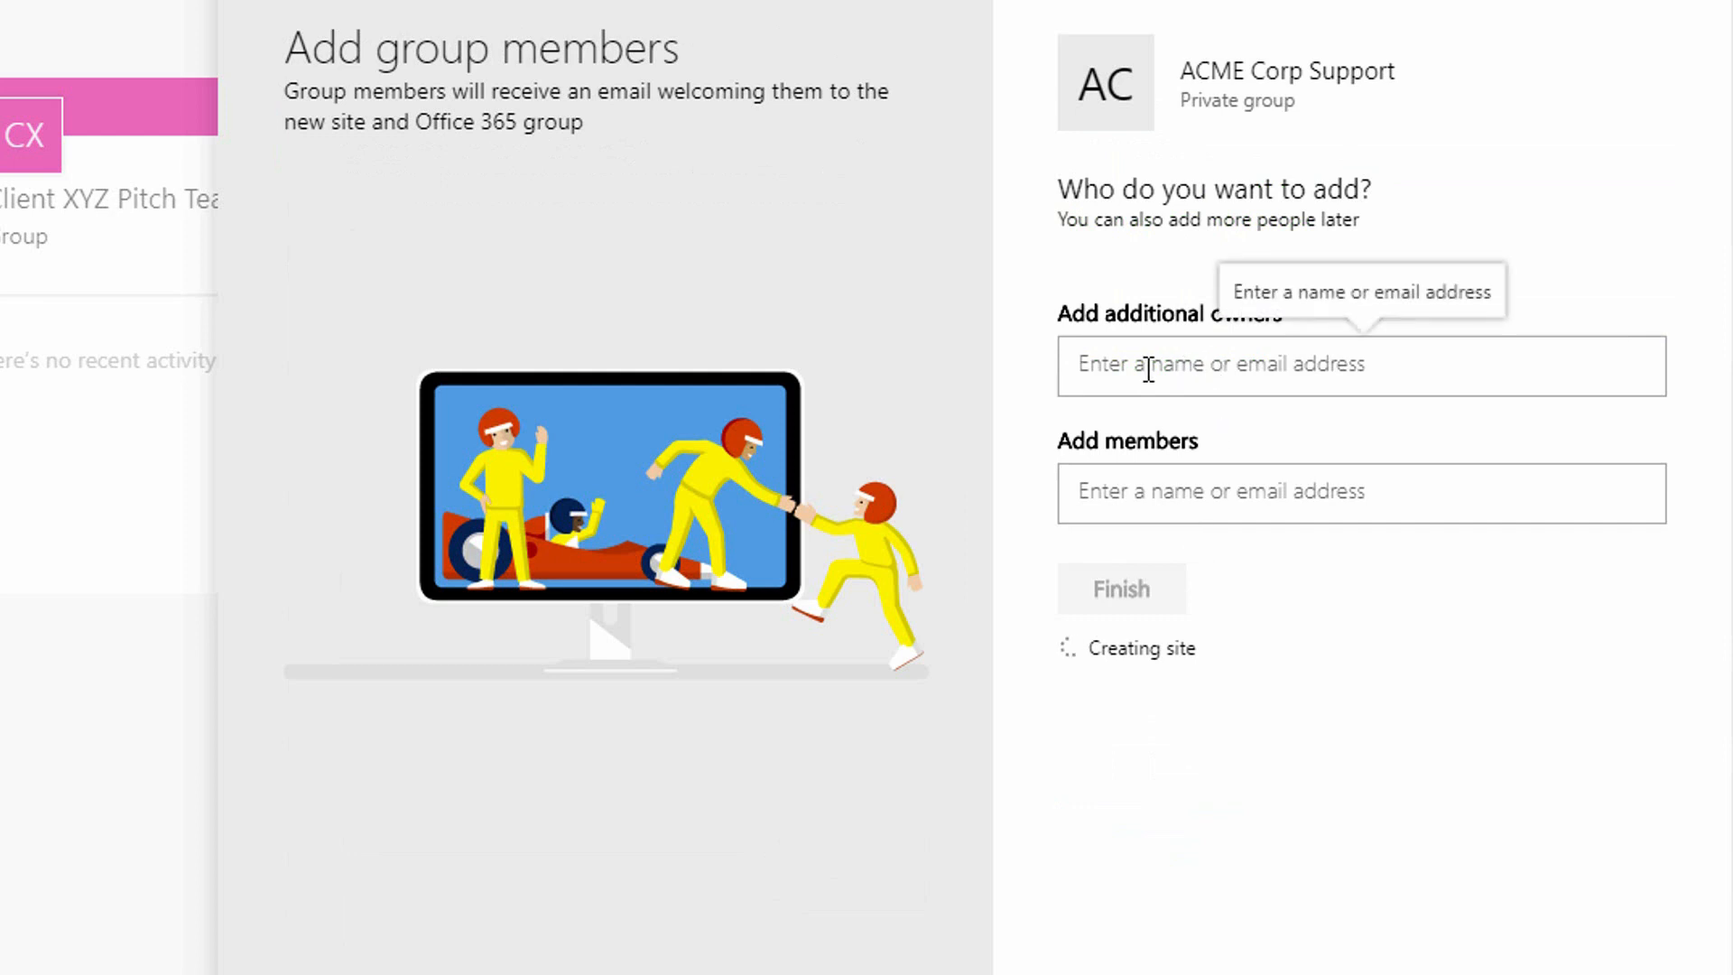
text(jac)
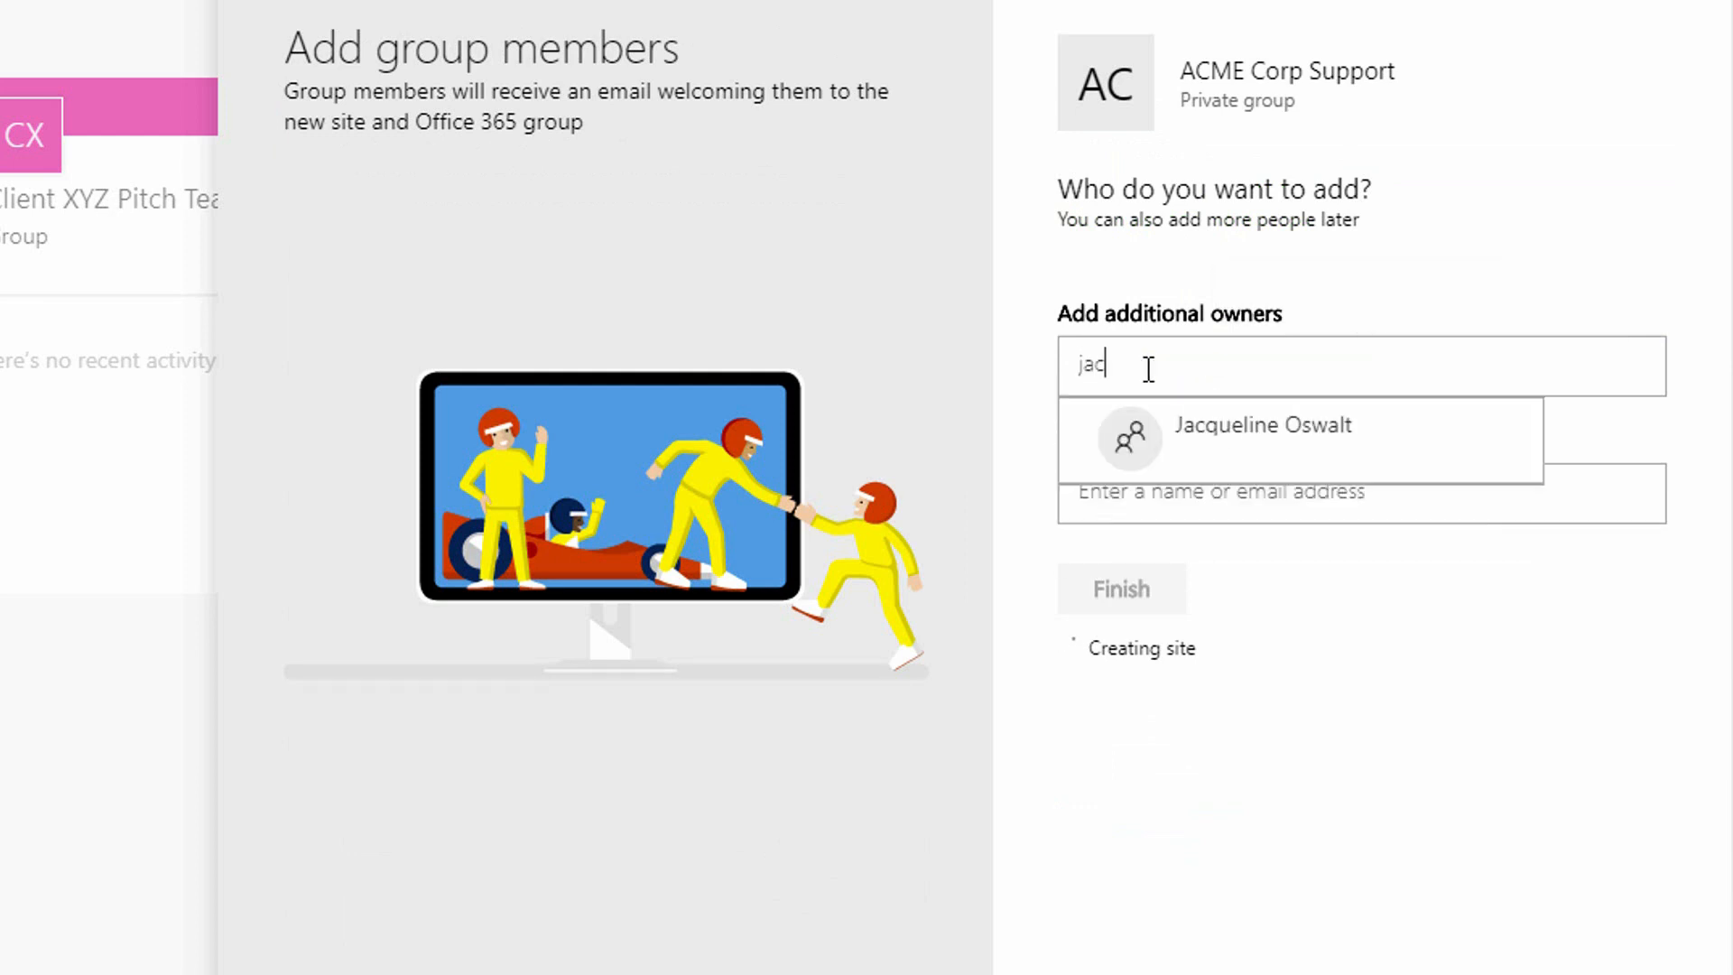
click(1260, 426)
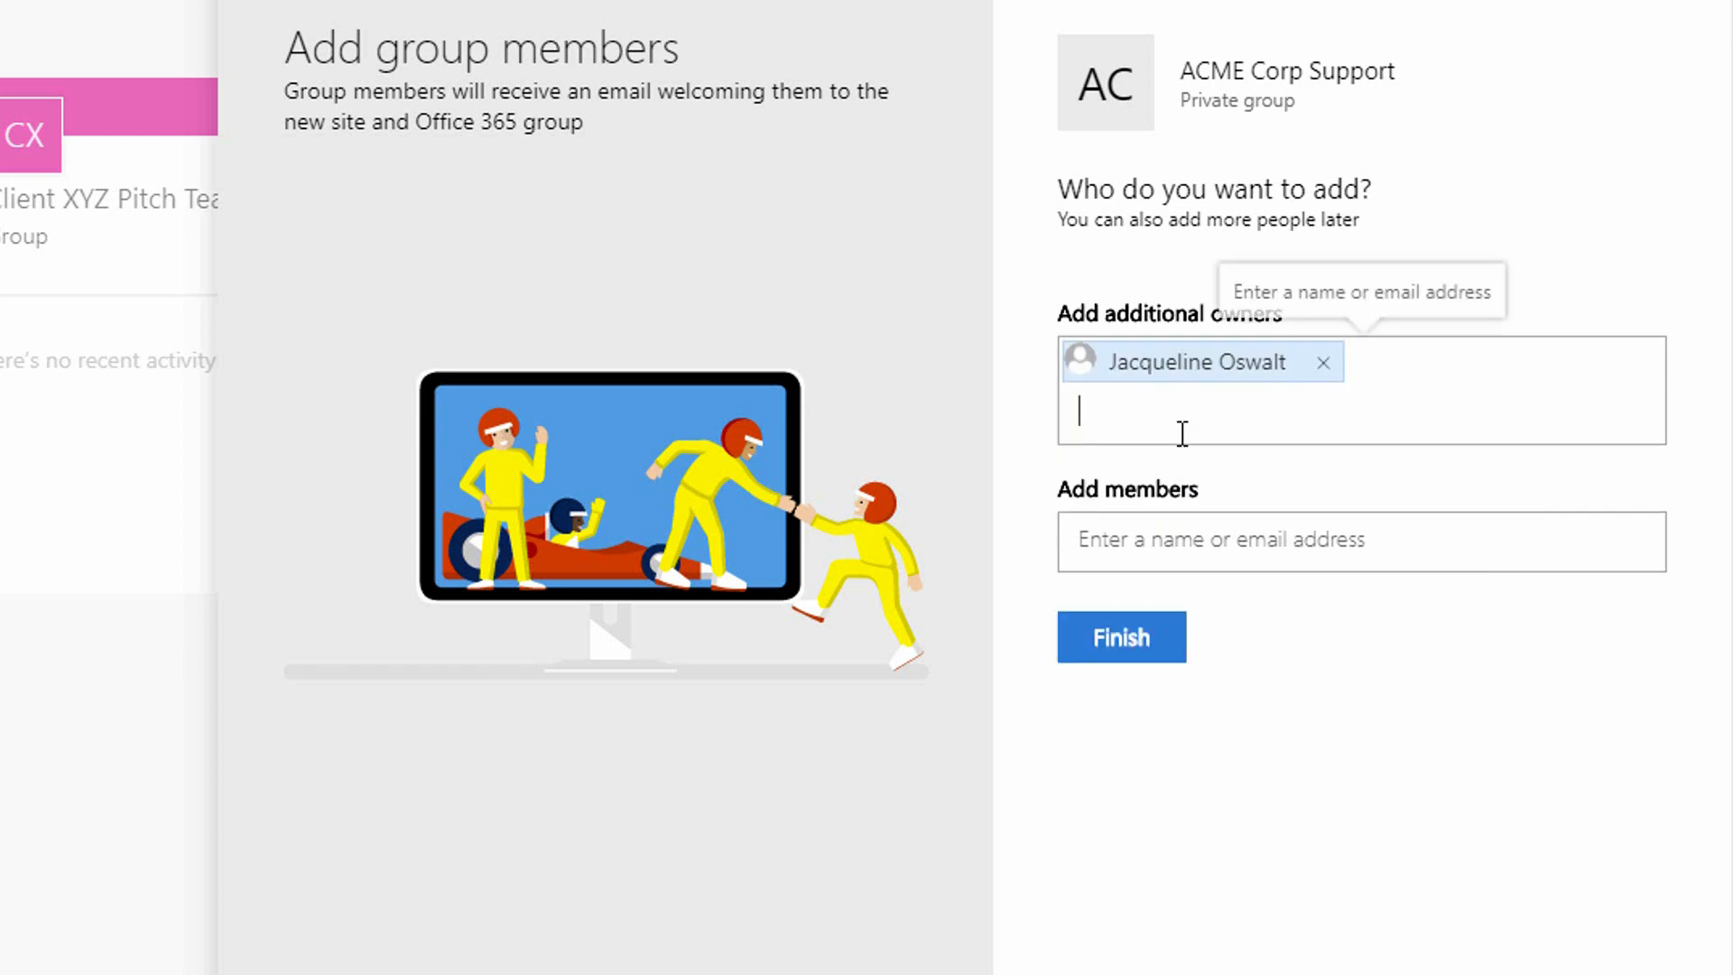
text(ale)
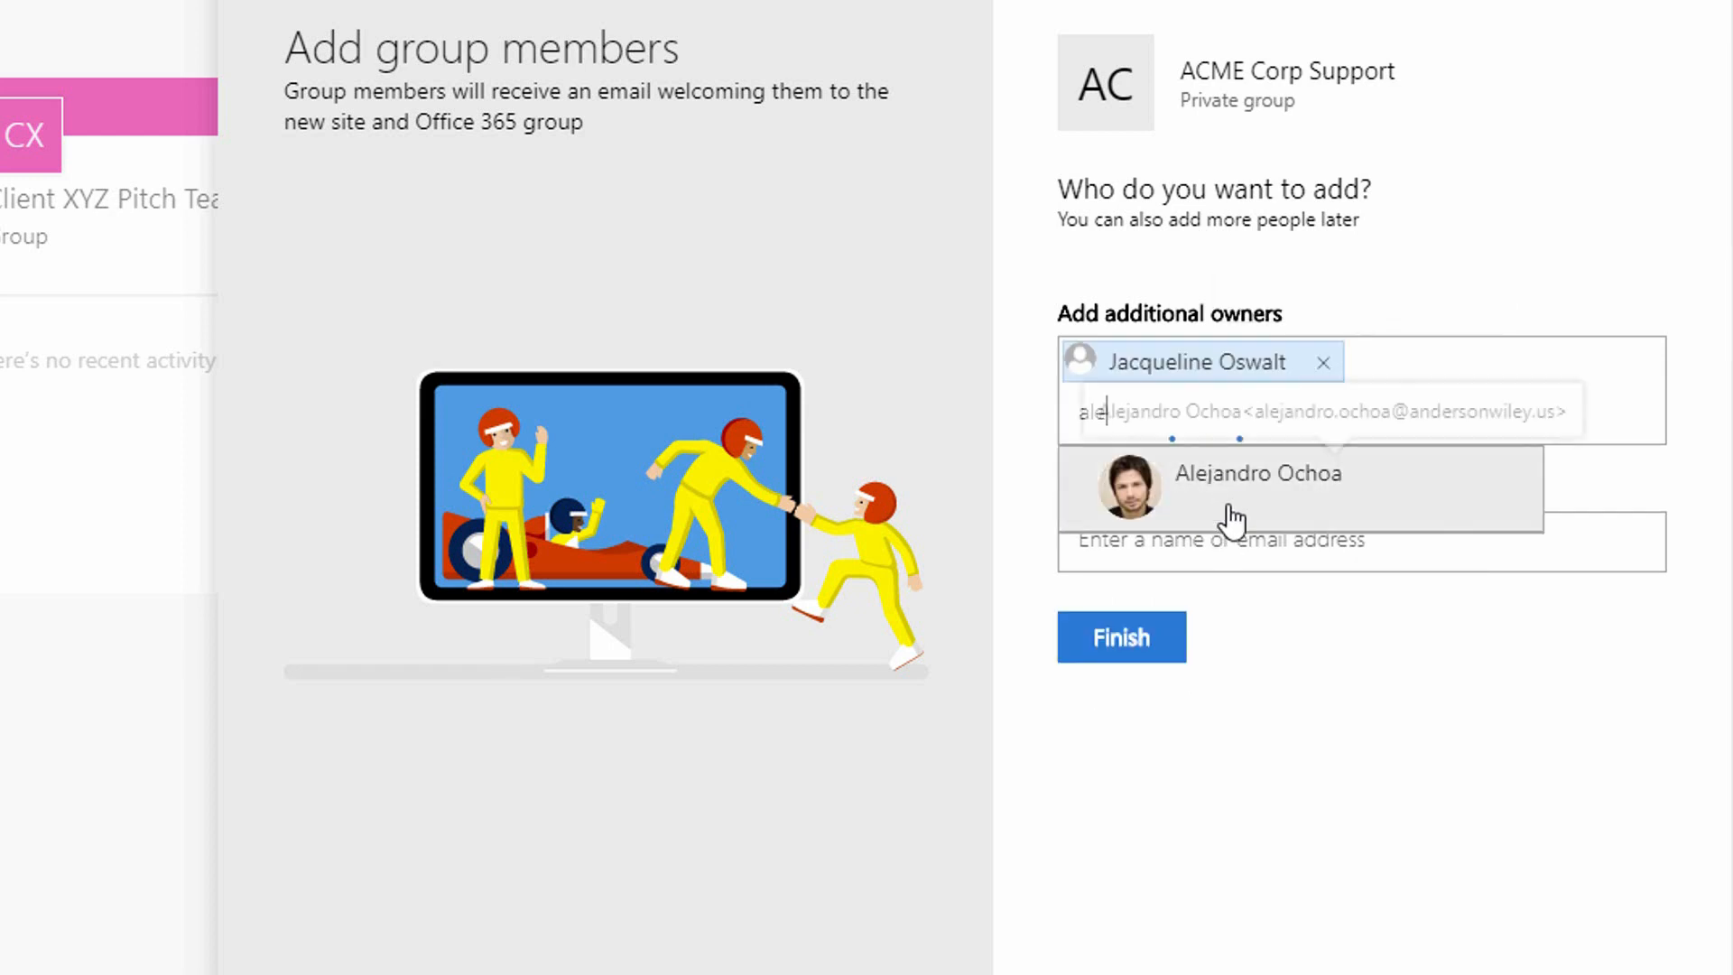
click(1257, 473)
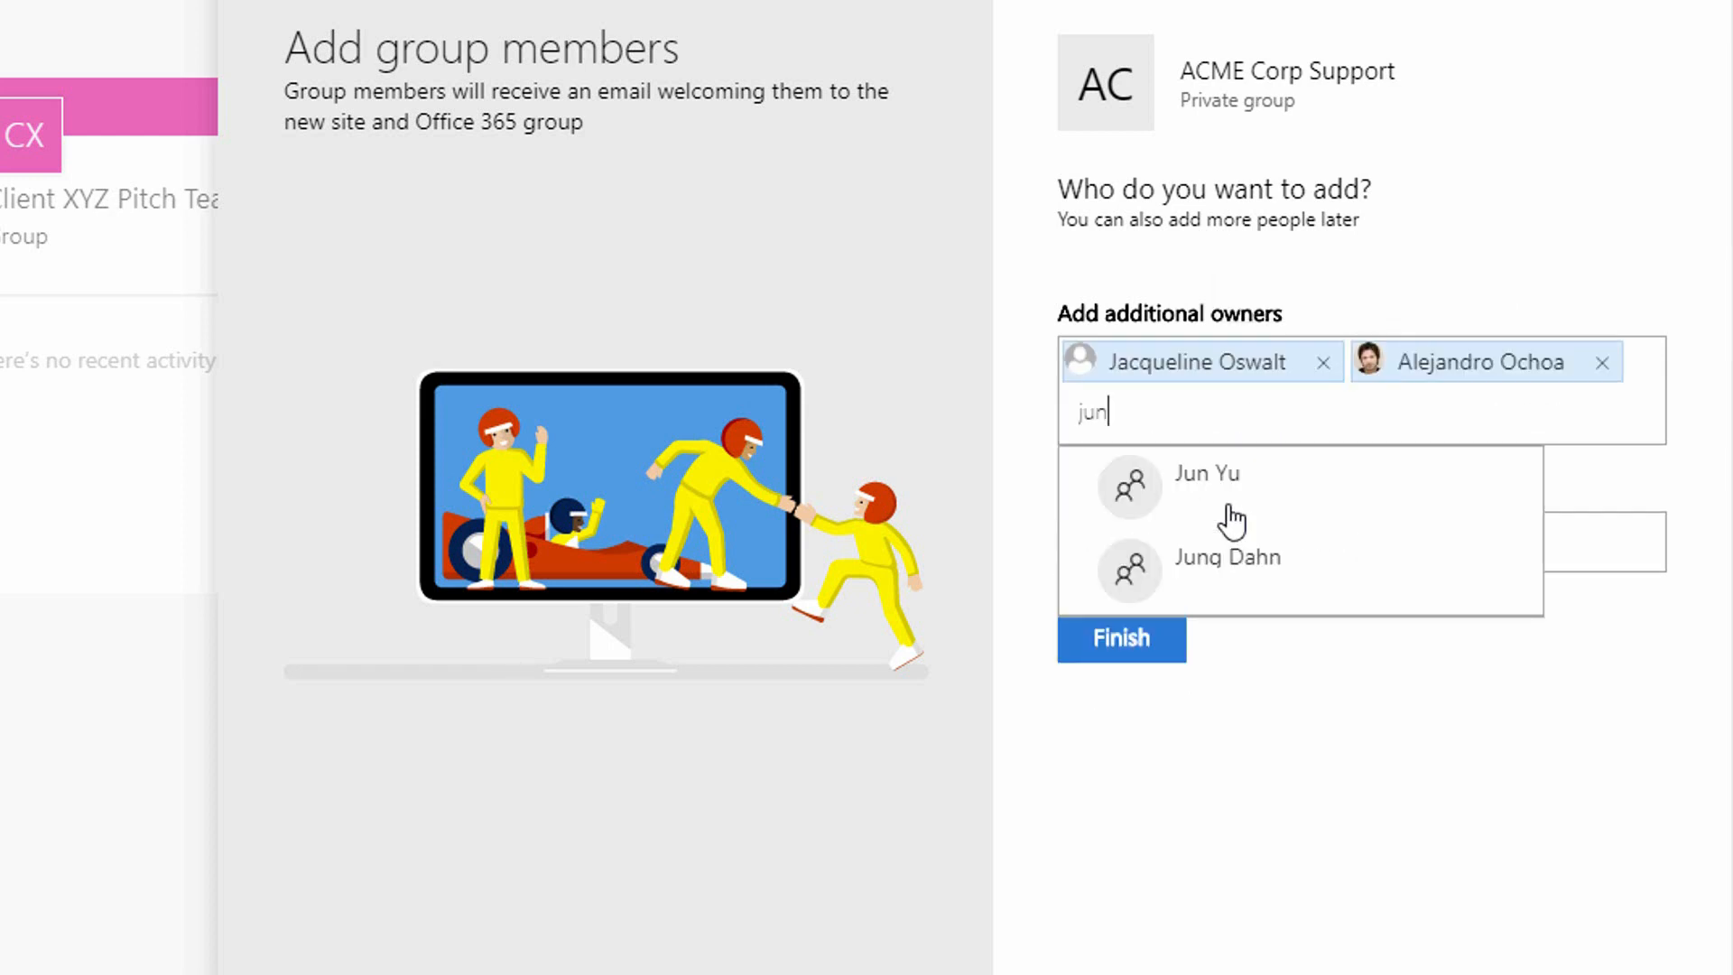
click(1204, 473)
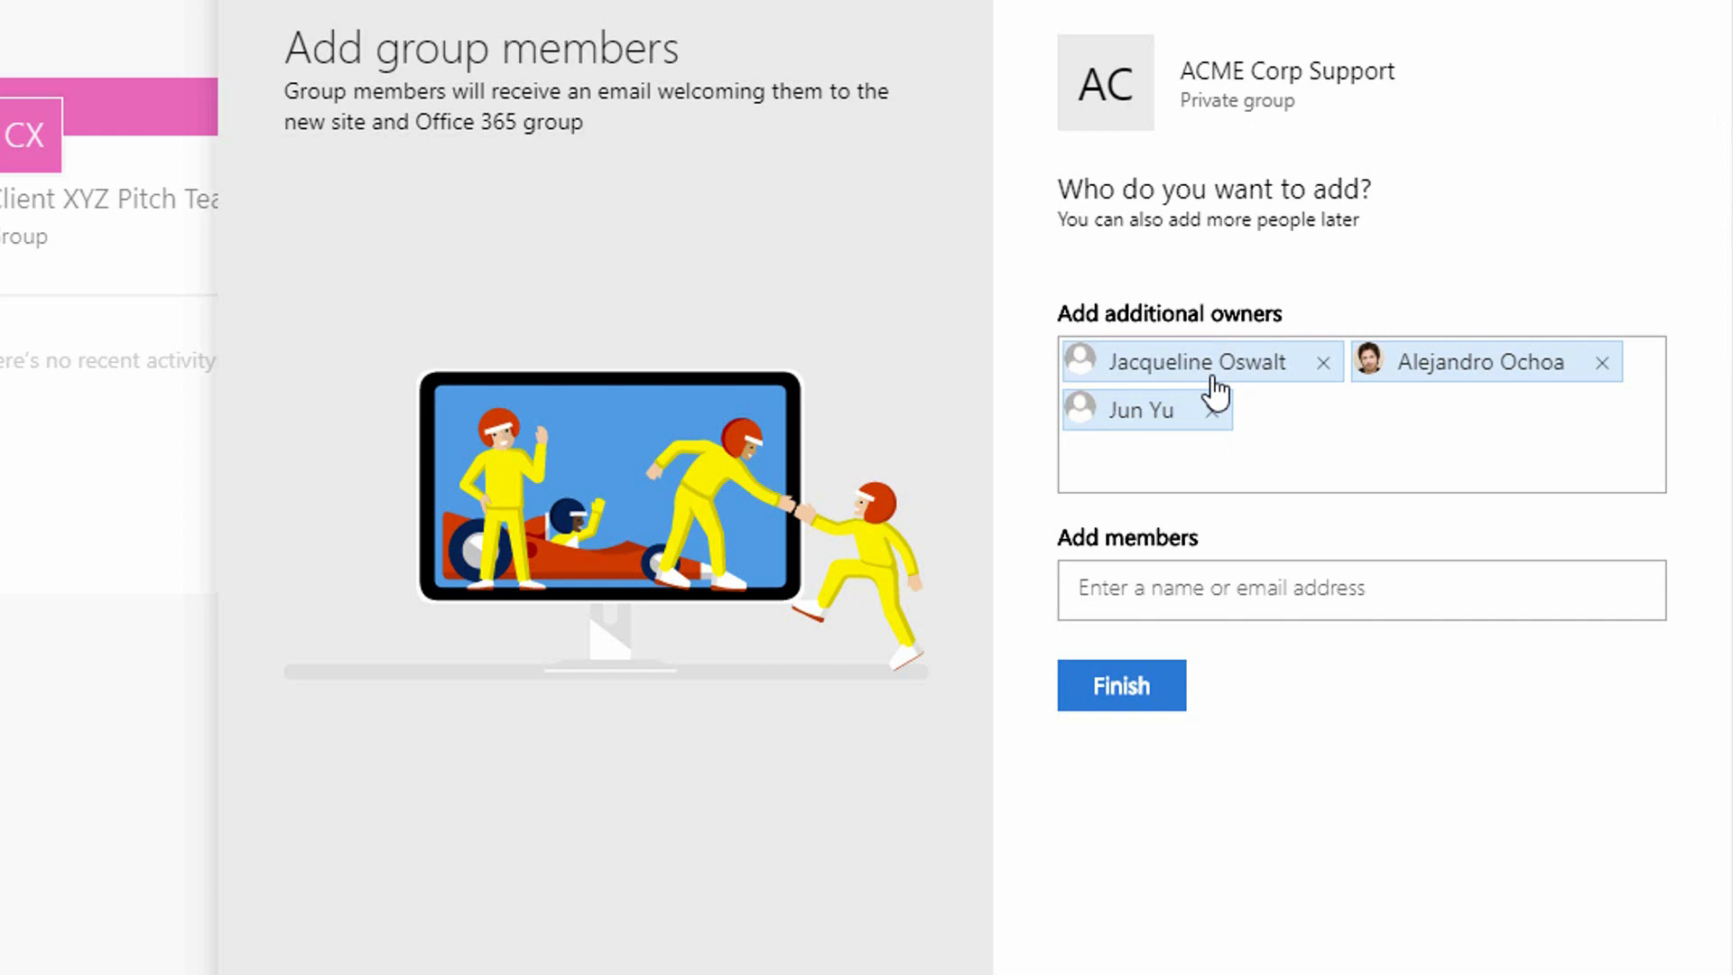
Finish creating the ACME Corp Support site with these owners
click(1120, 686)
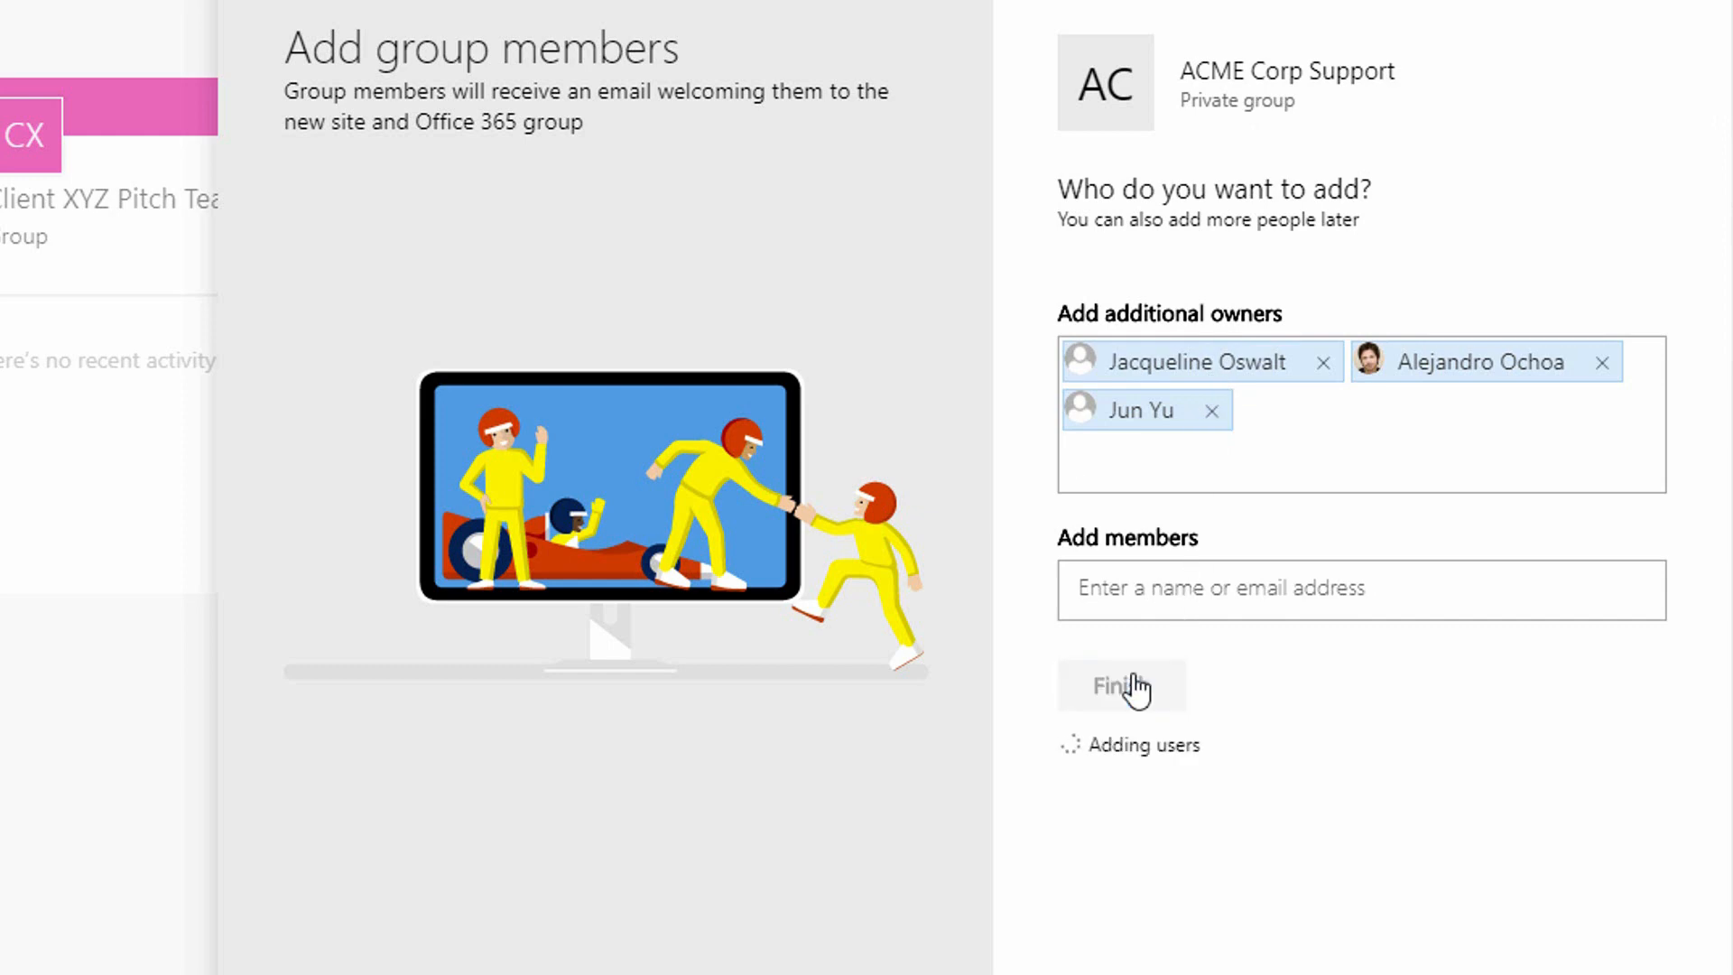
click(1120, 686)
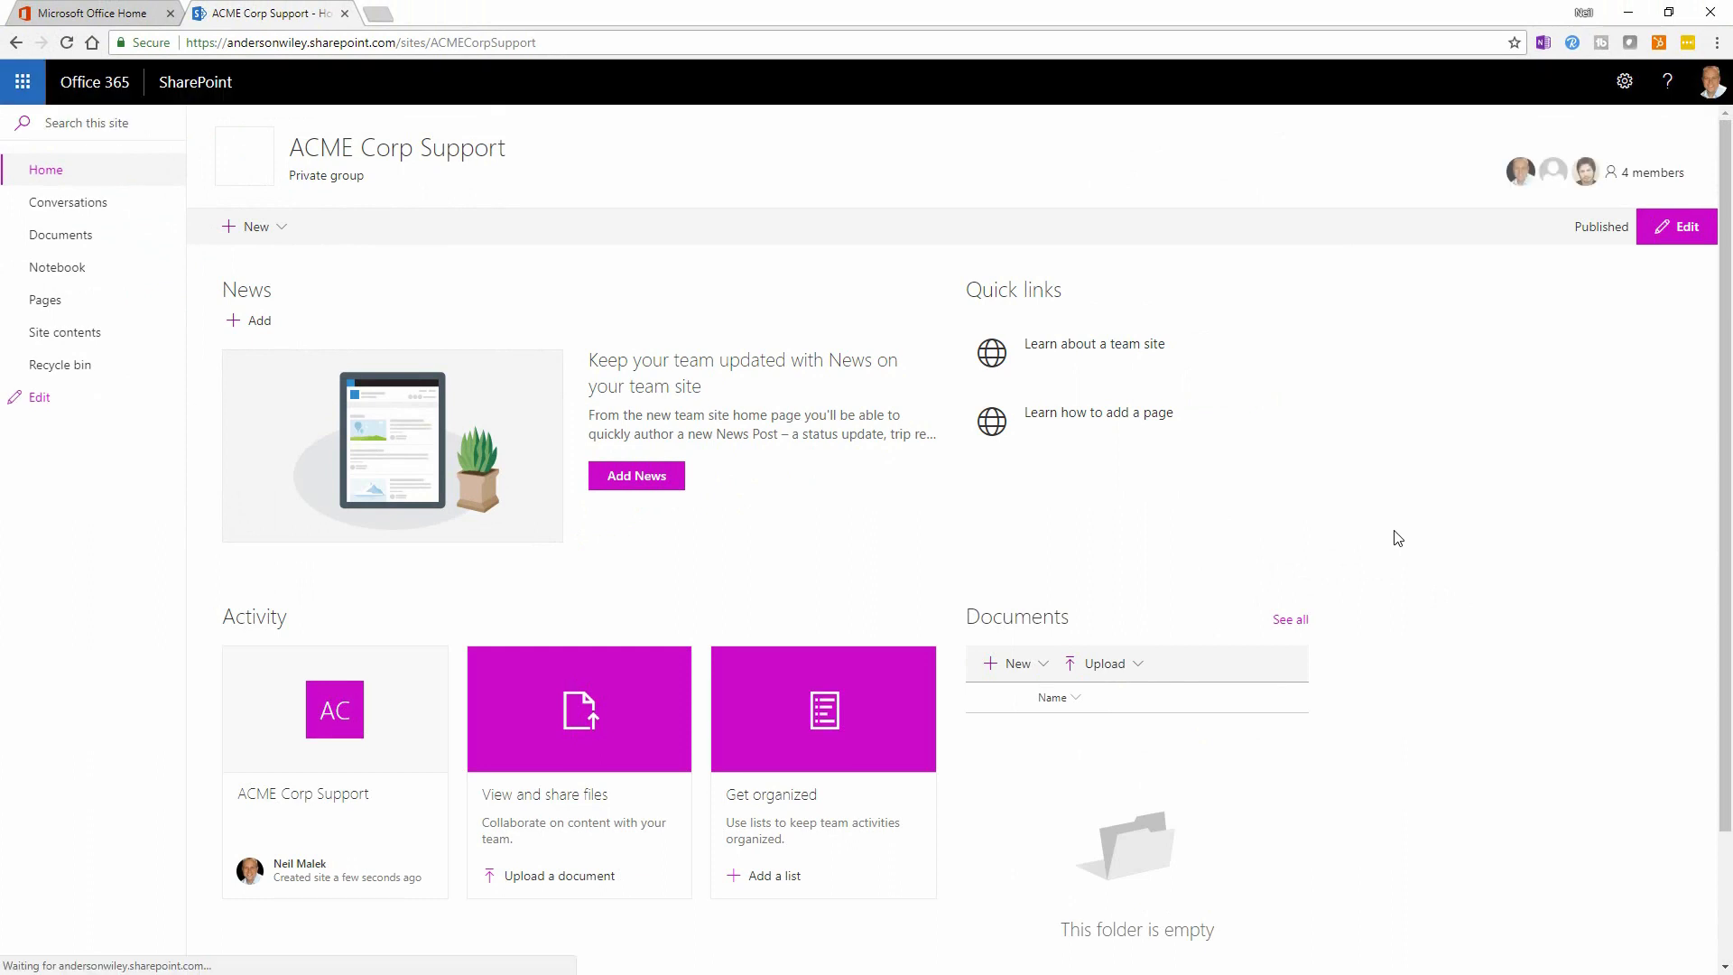
mouse_move(1343, 461)
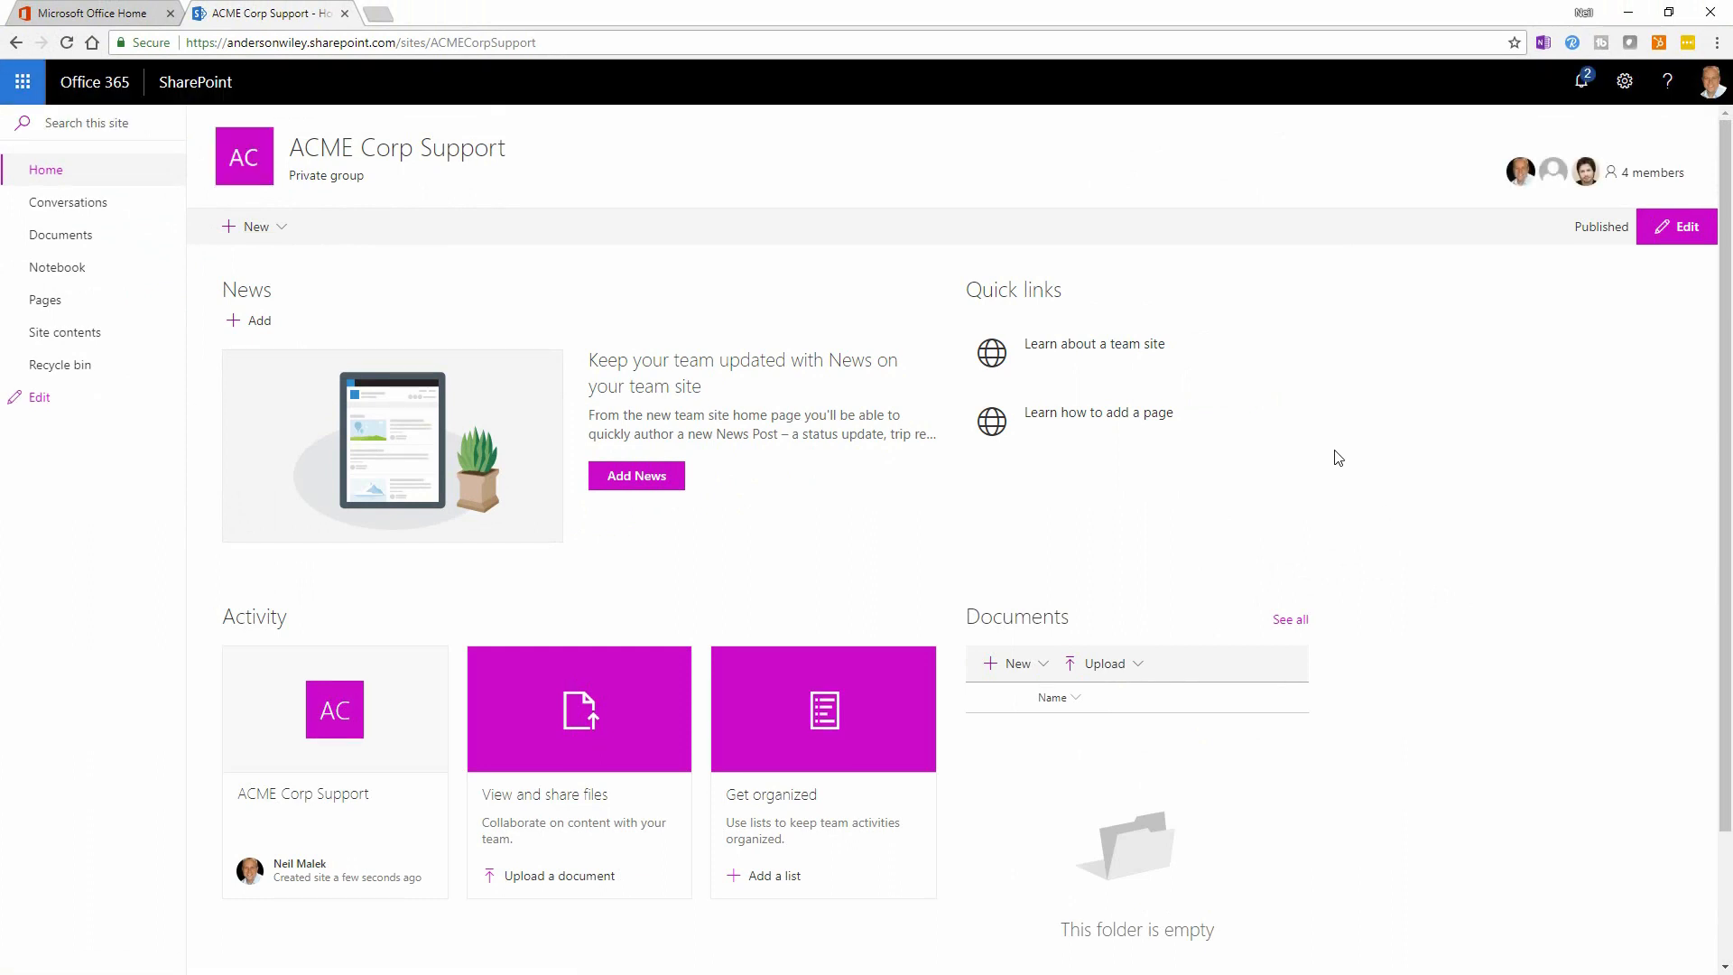
mouse_move(665, 137)
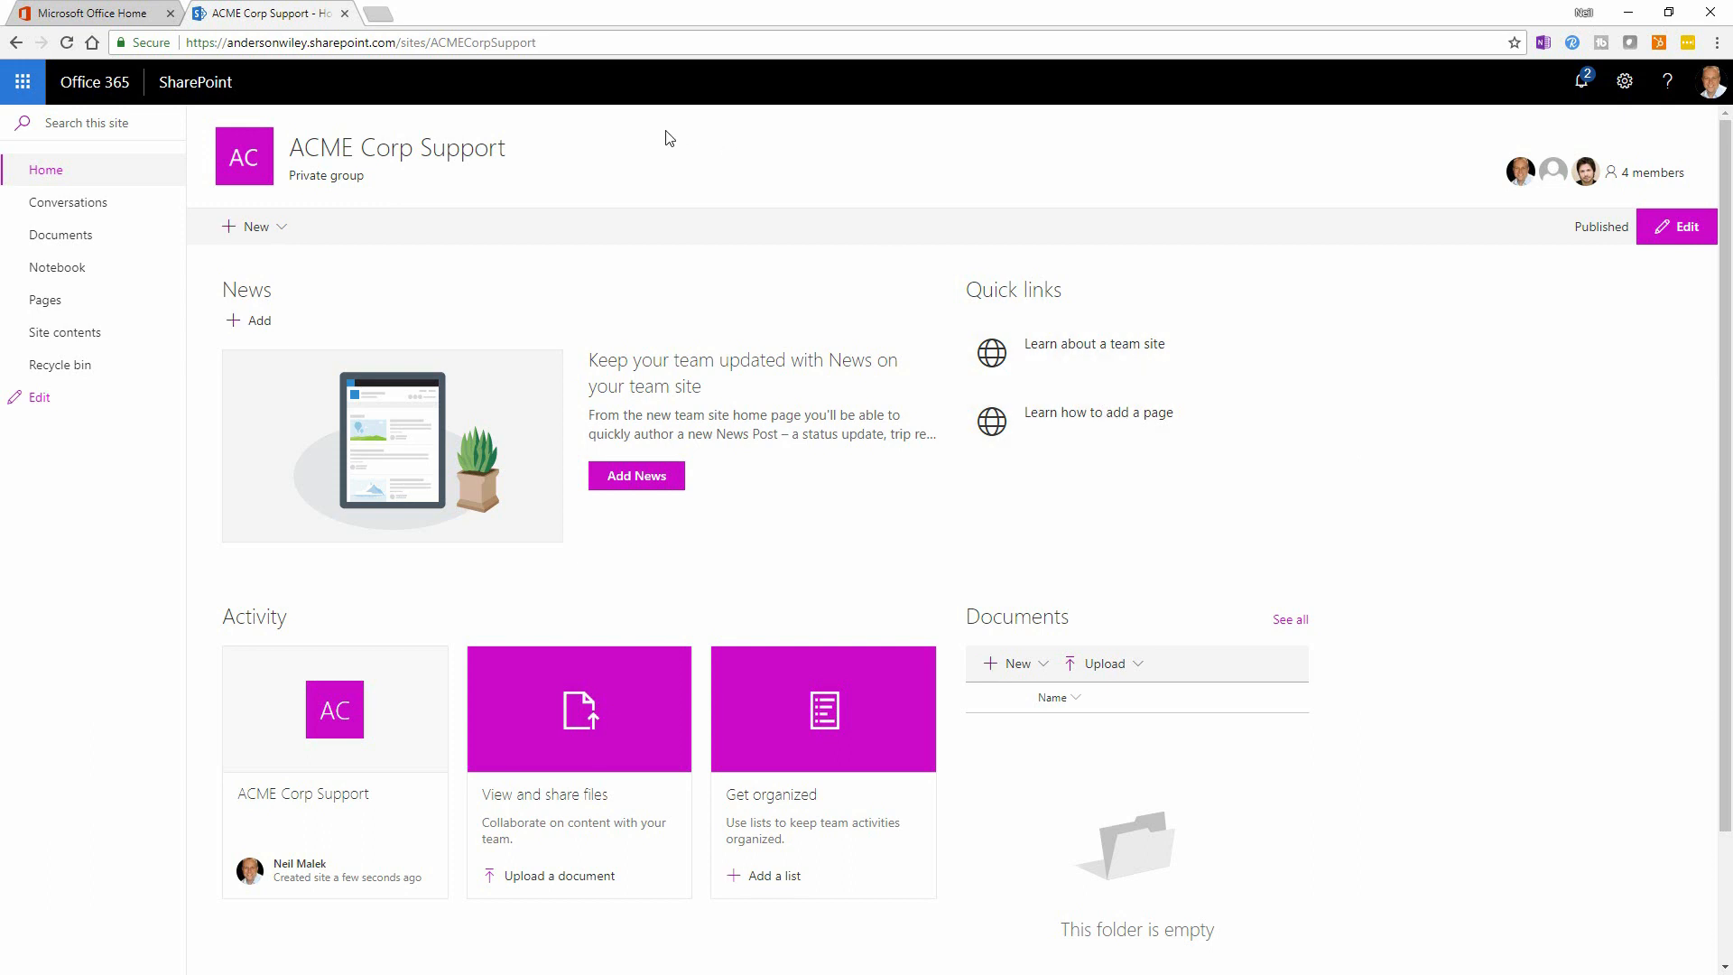
mouse_move(58, 267)
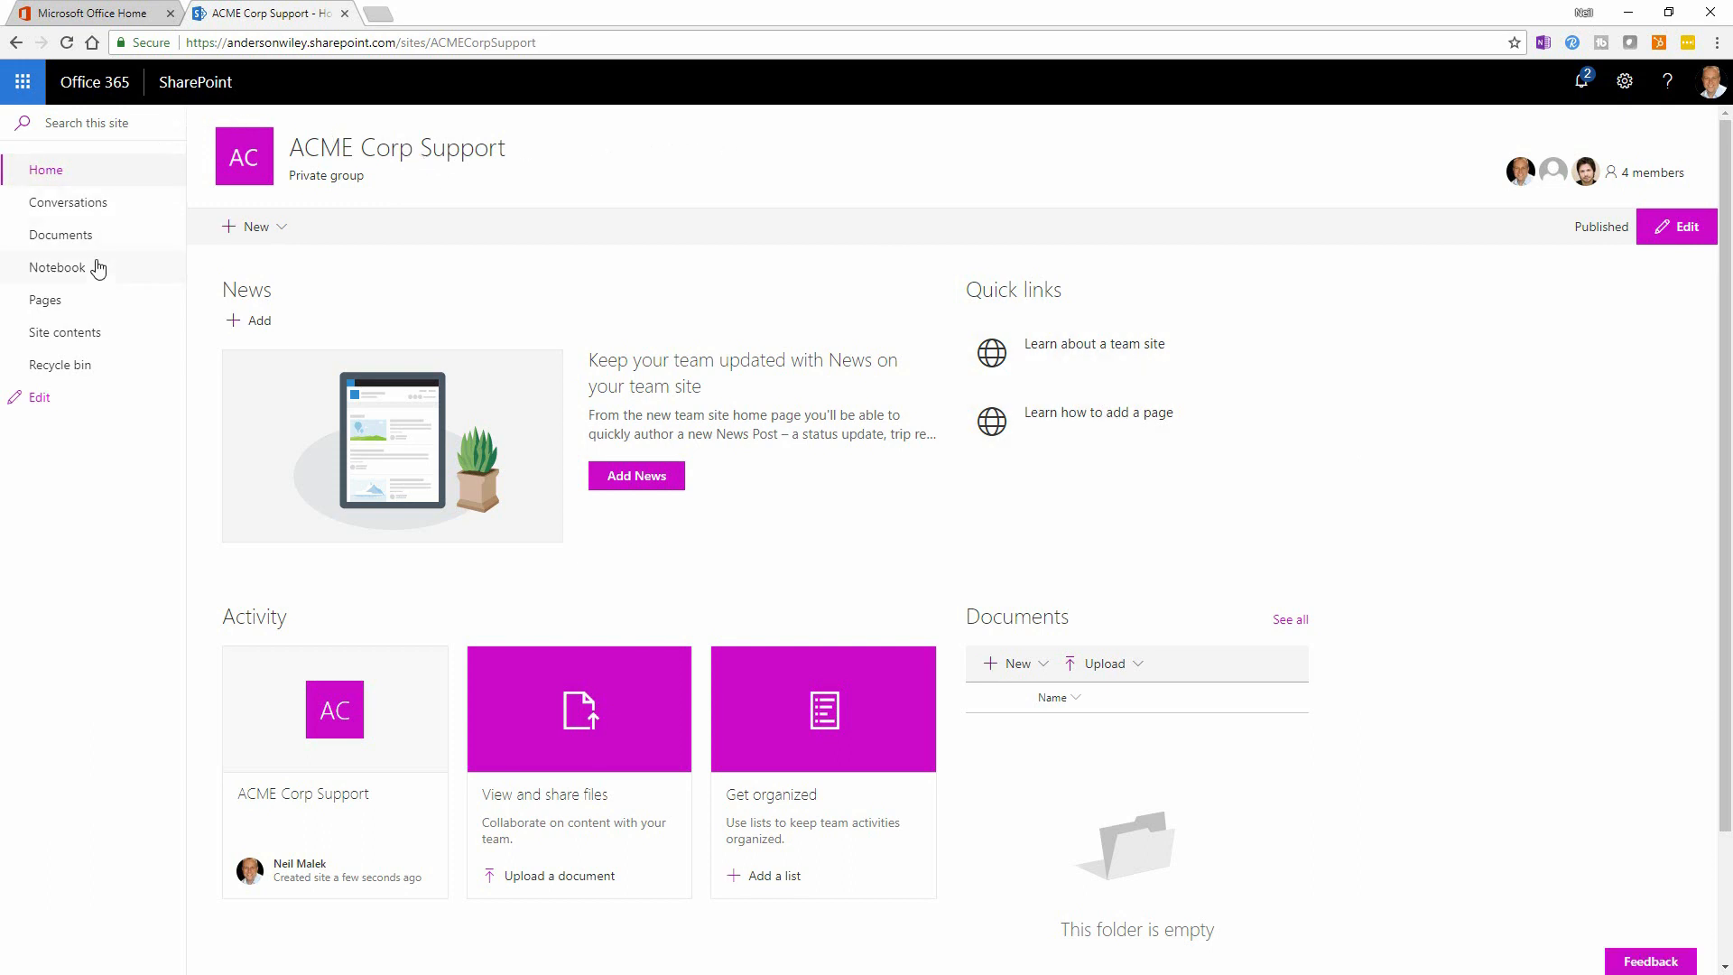
mouse_move(58, 267)
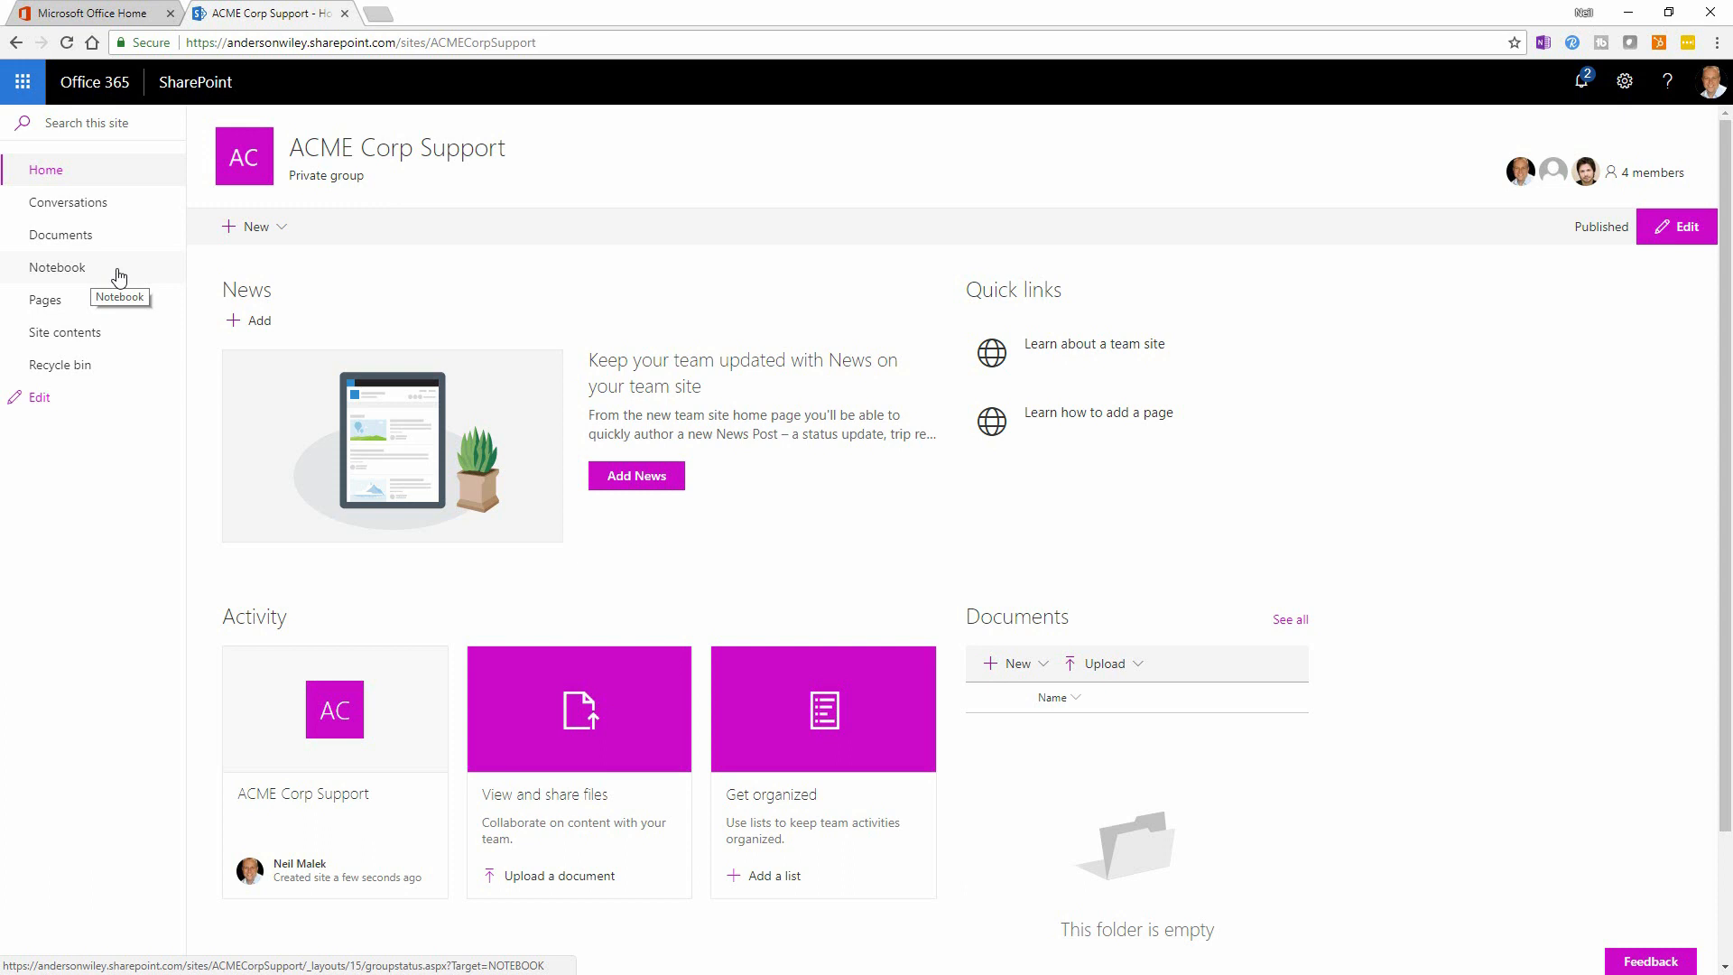
mouse_move(61, 235)
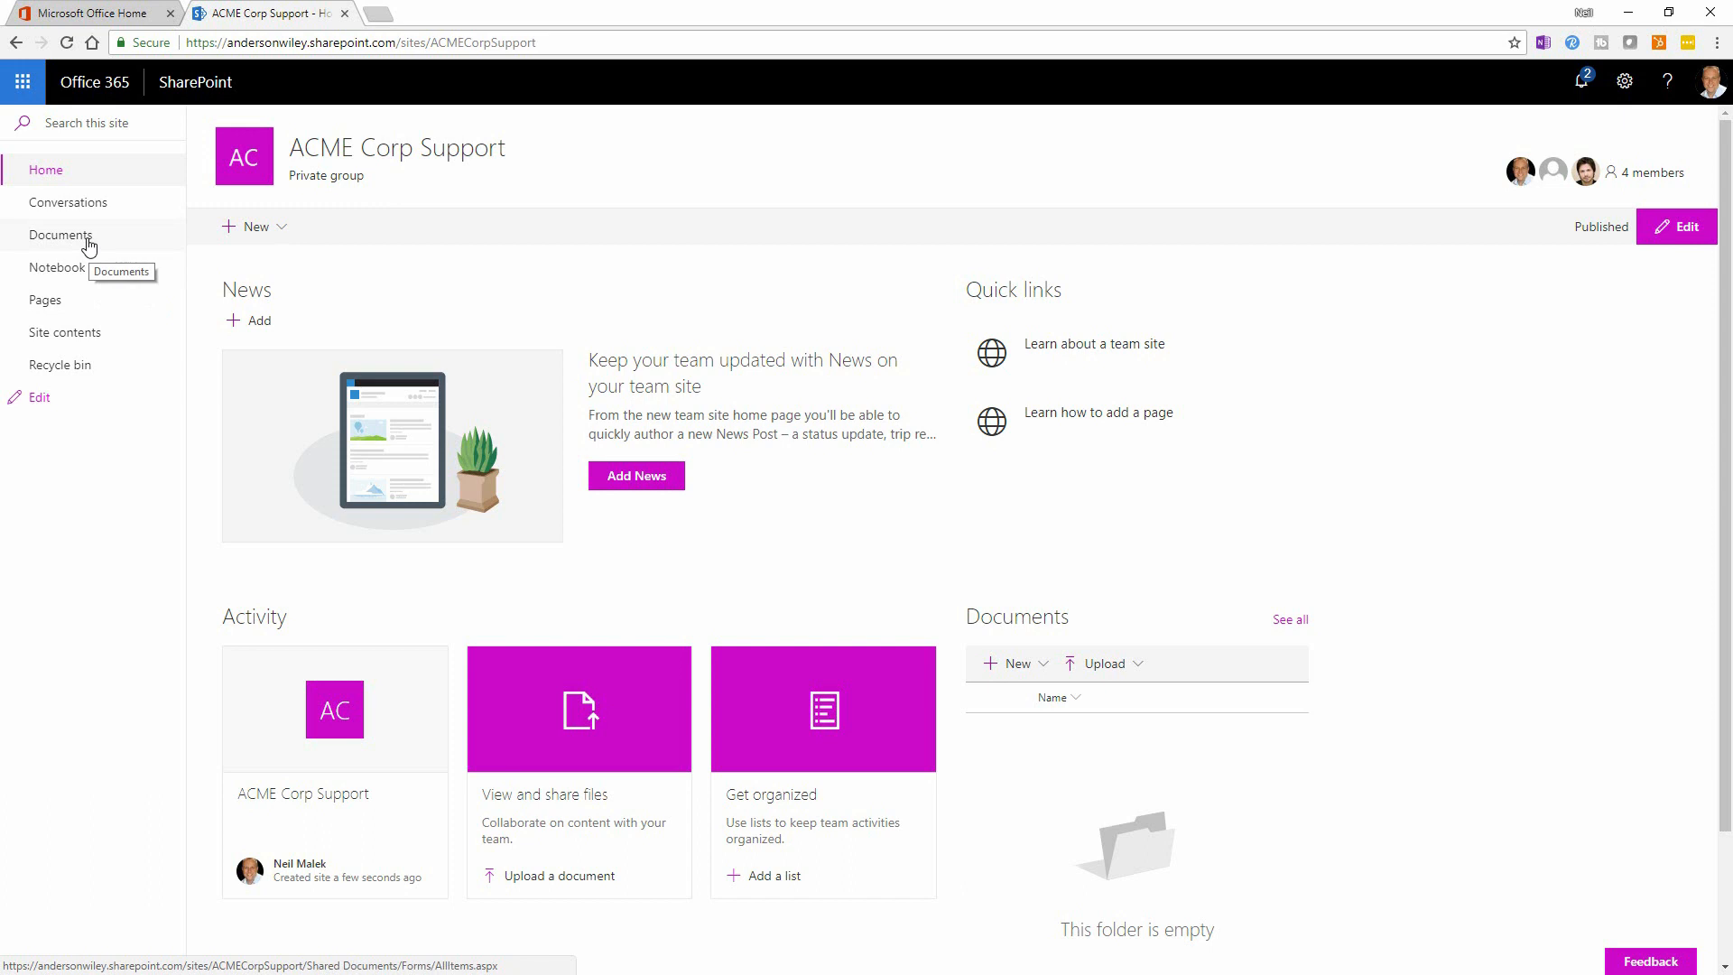
Show the site's empty Documents library from the left navigation
click(60, 235)
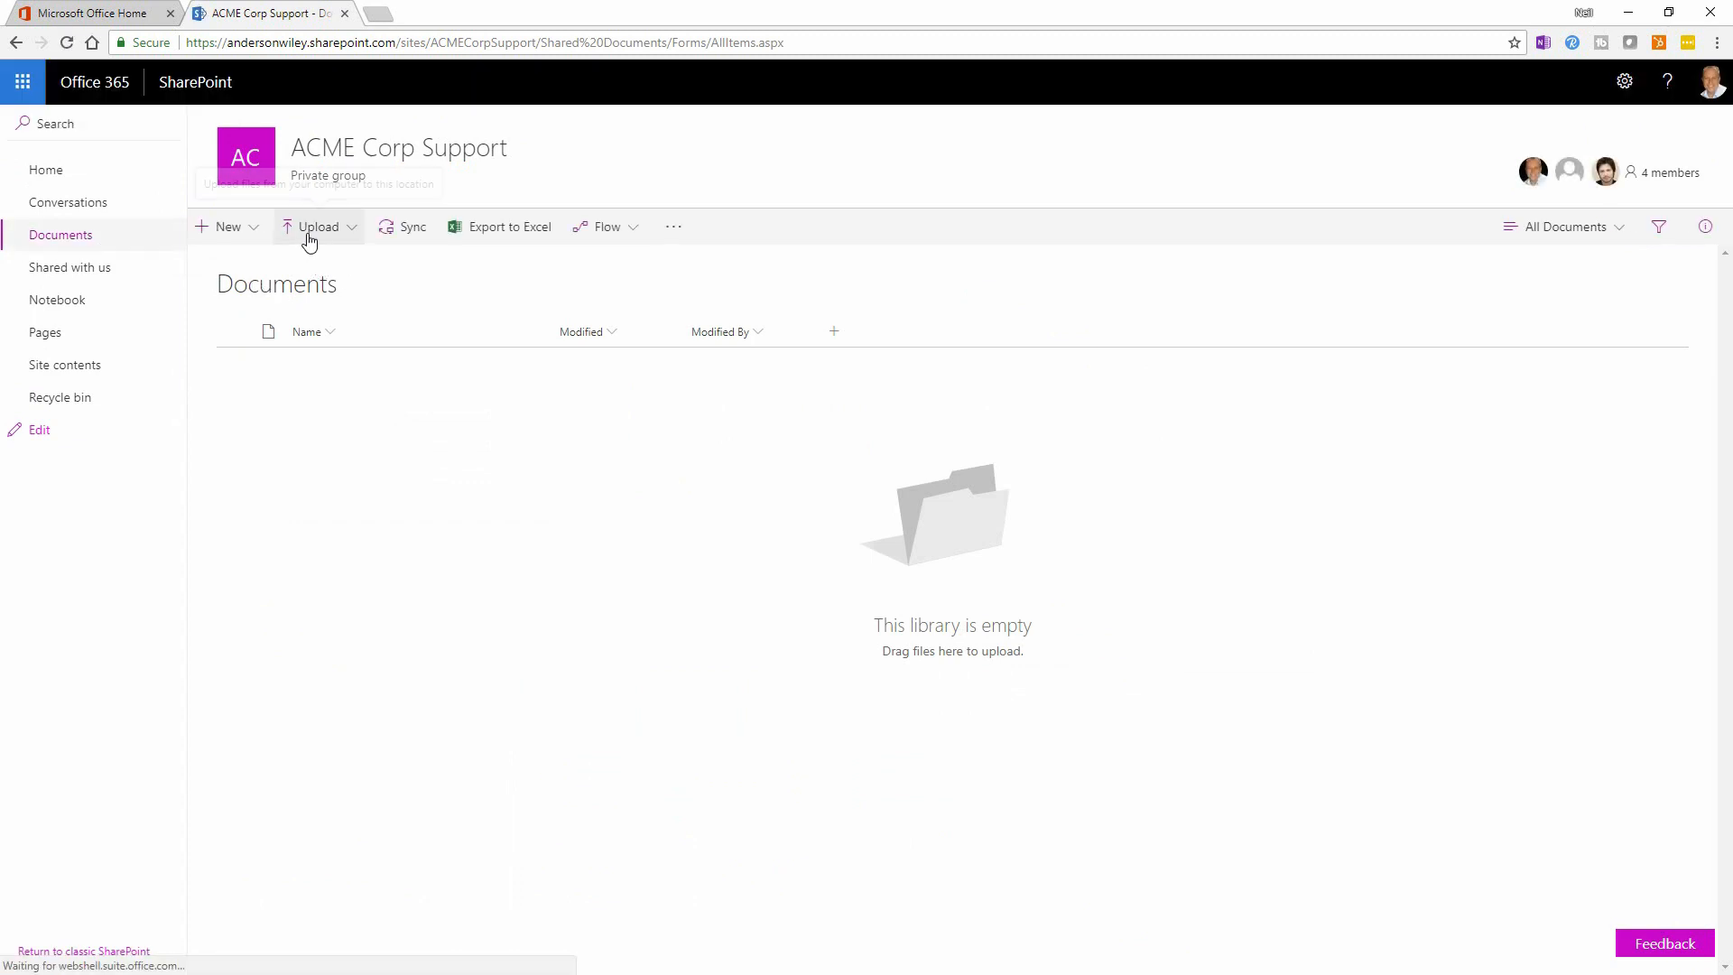
mouse_move(318, 228)
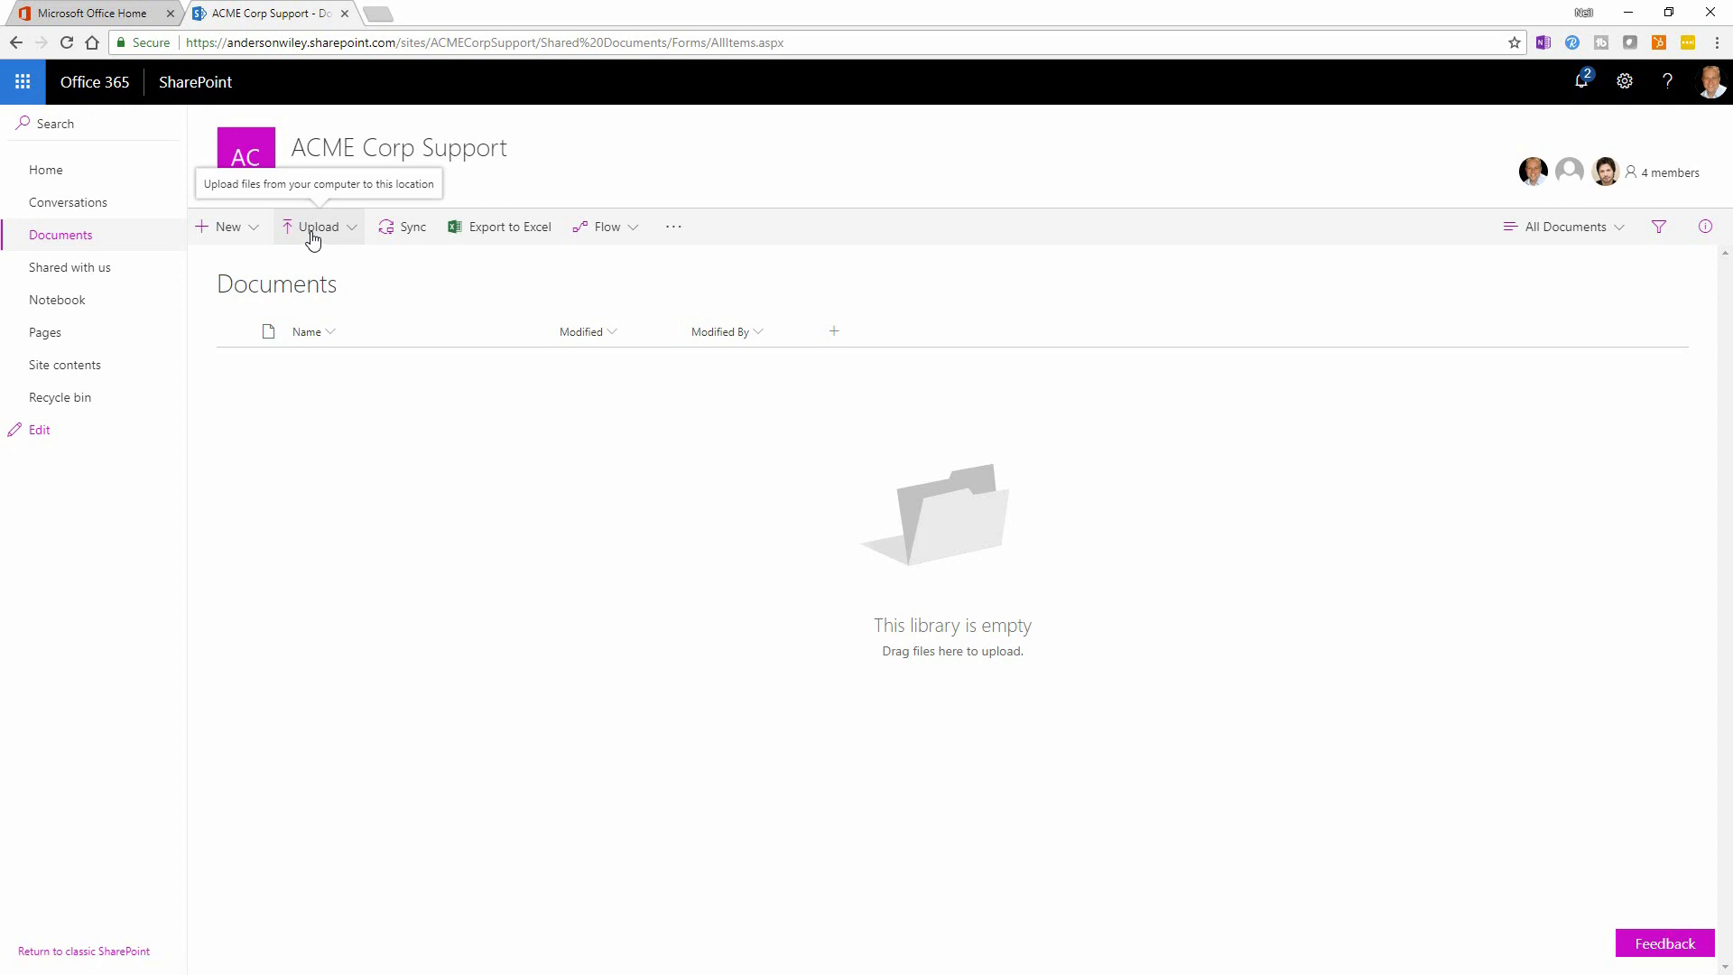
mouse_move(325, 273)
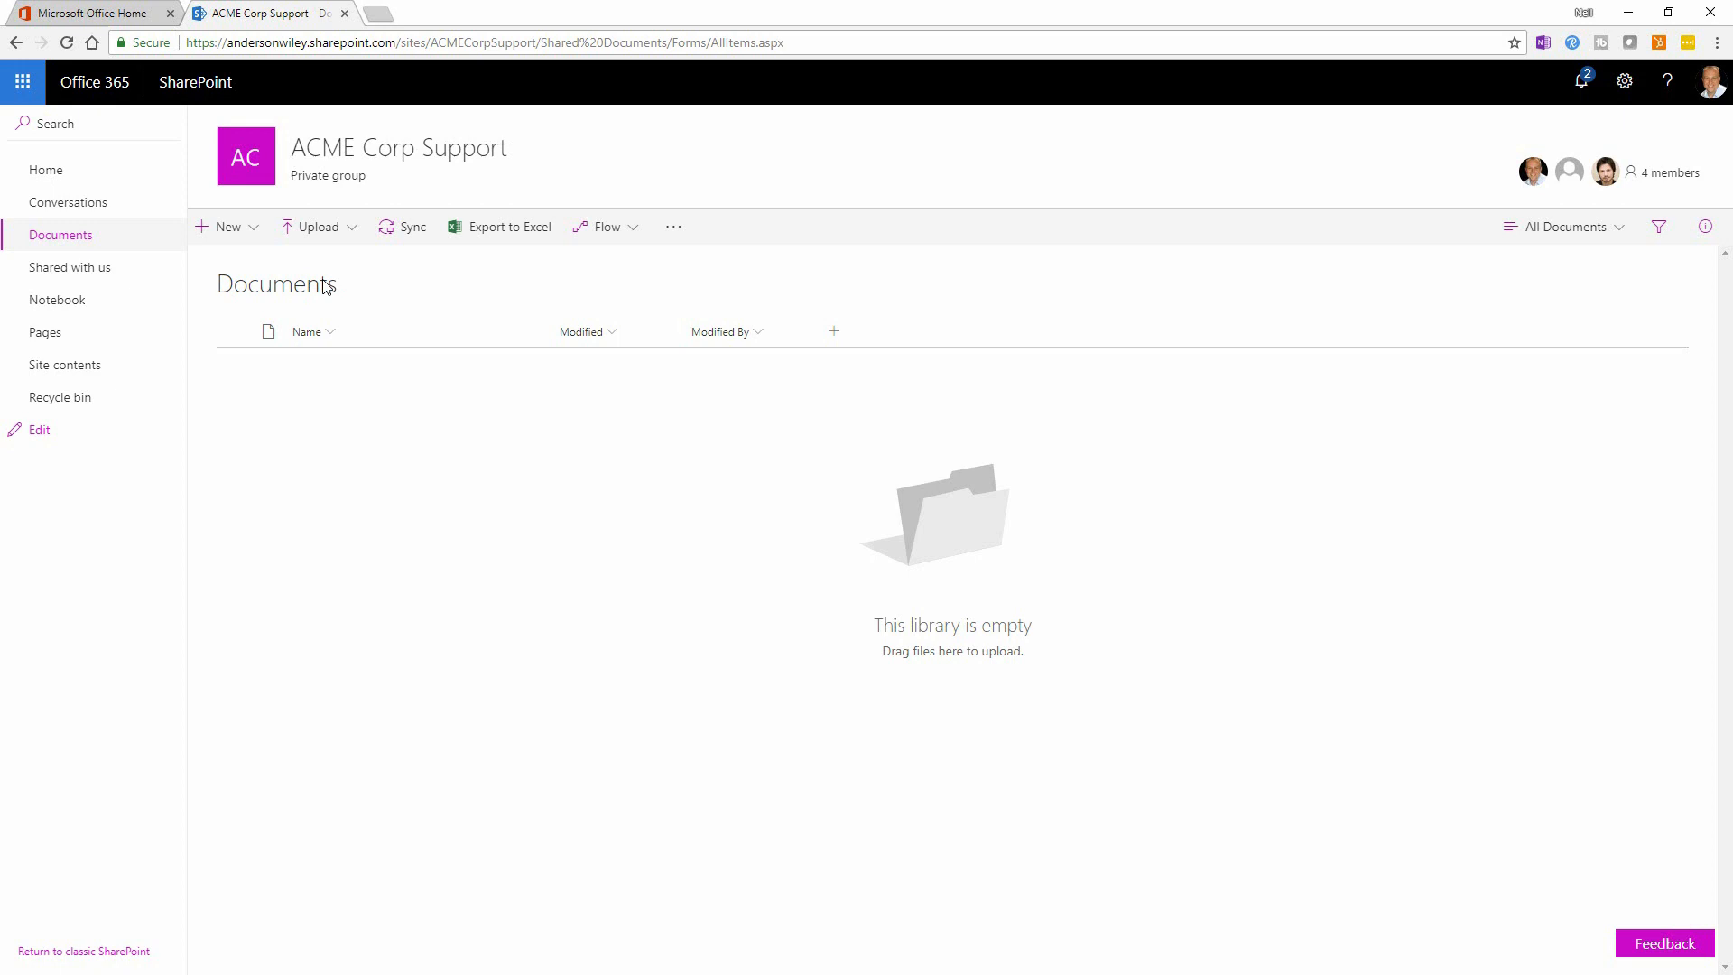
mouse_move(55, 300)
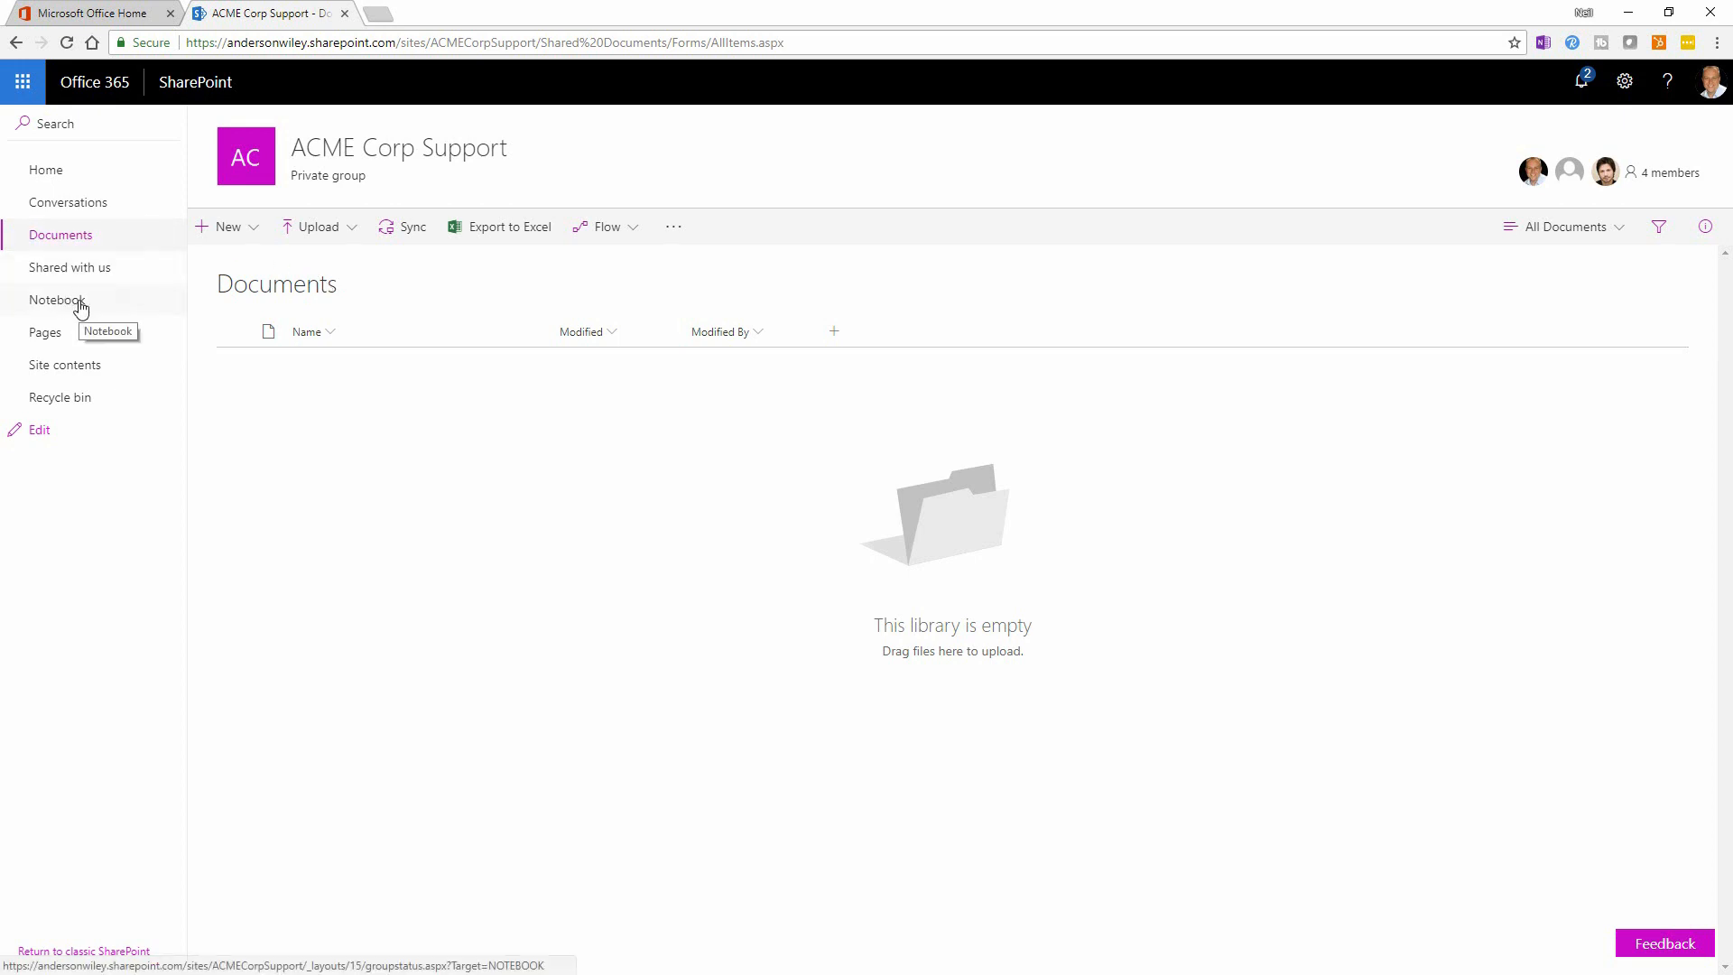
Launch the ACME Corp Support Notebook in OneNote Online from the site navigation
click(56, 300)
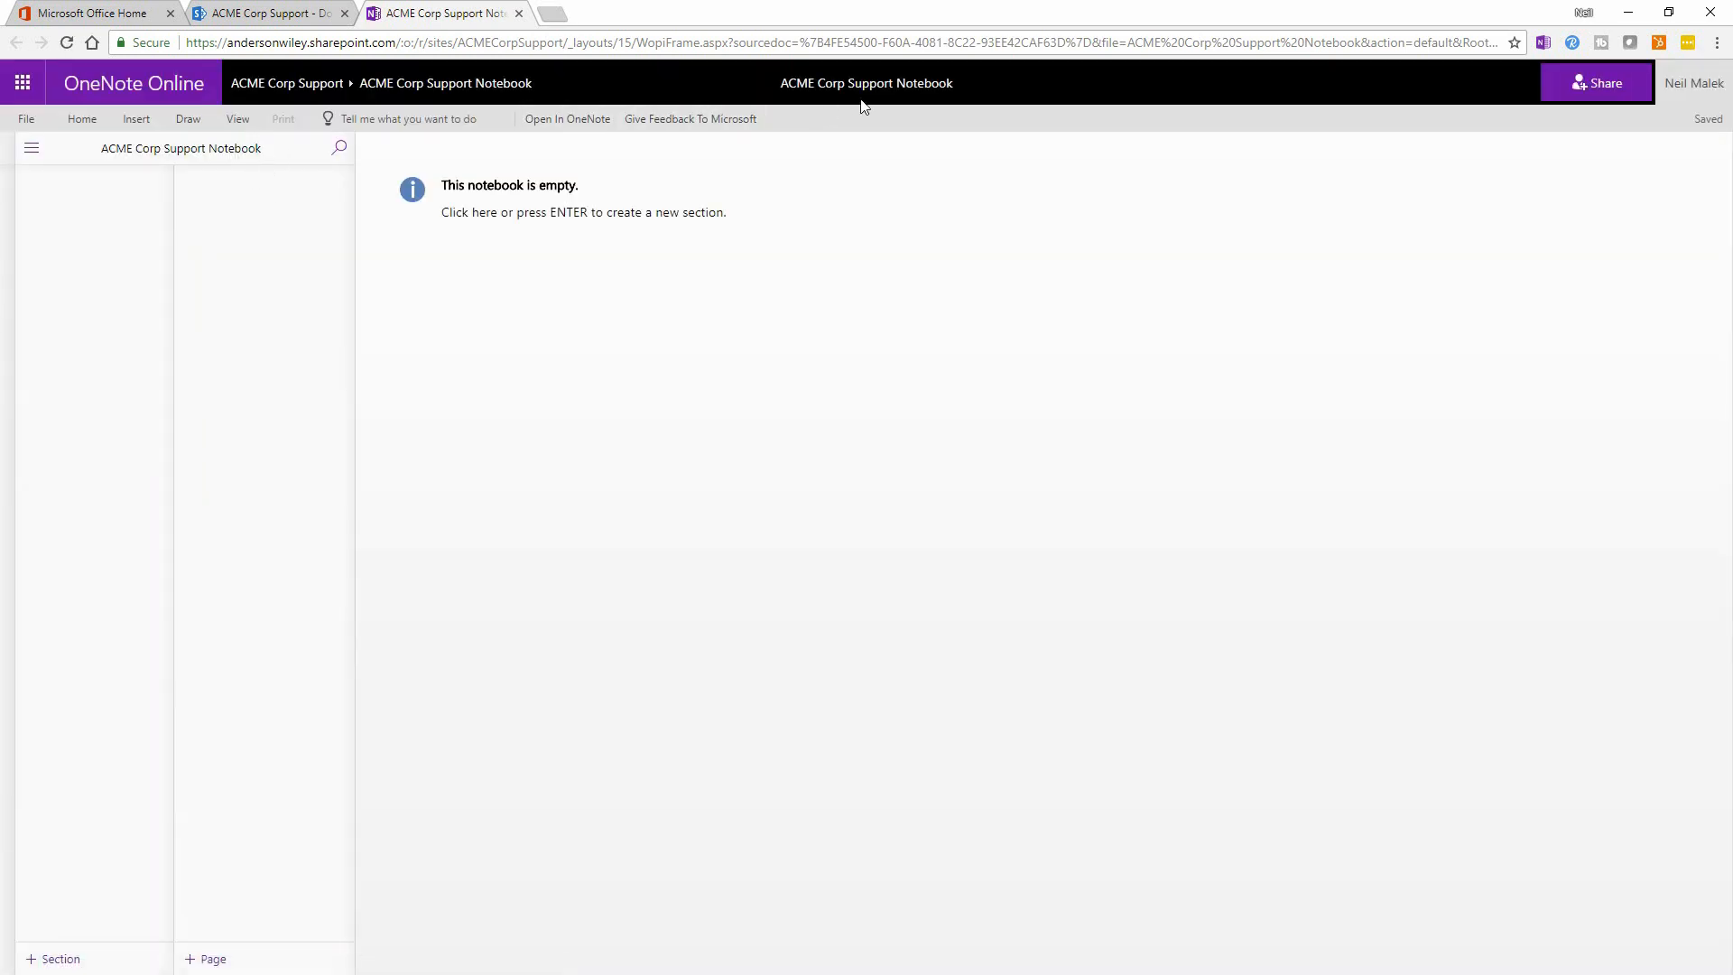
mouse_move(850, 99)
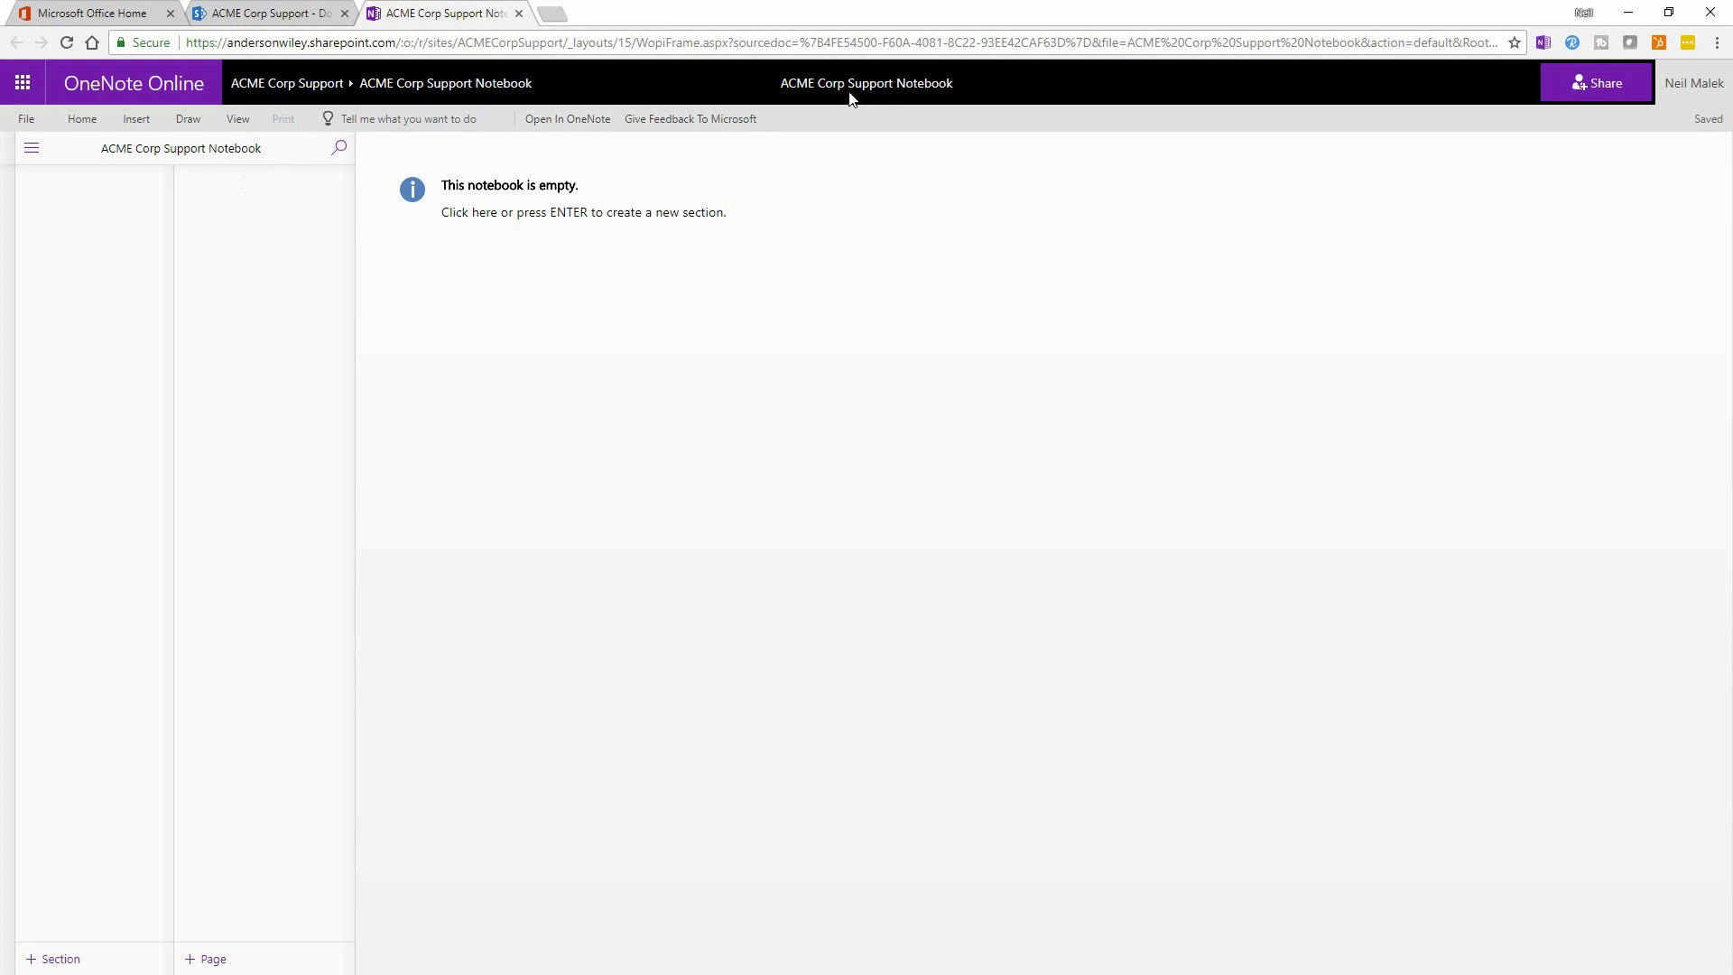
mouse_move(923, 94)
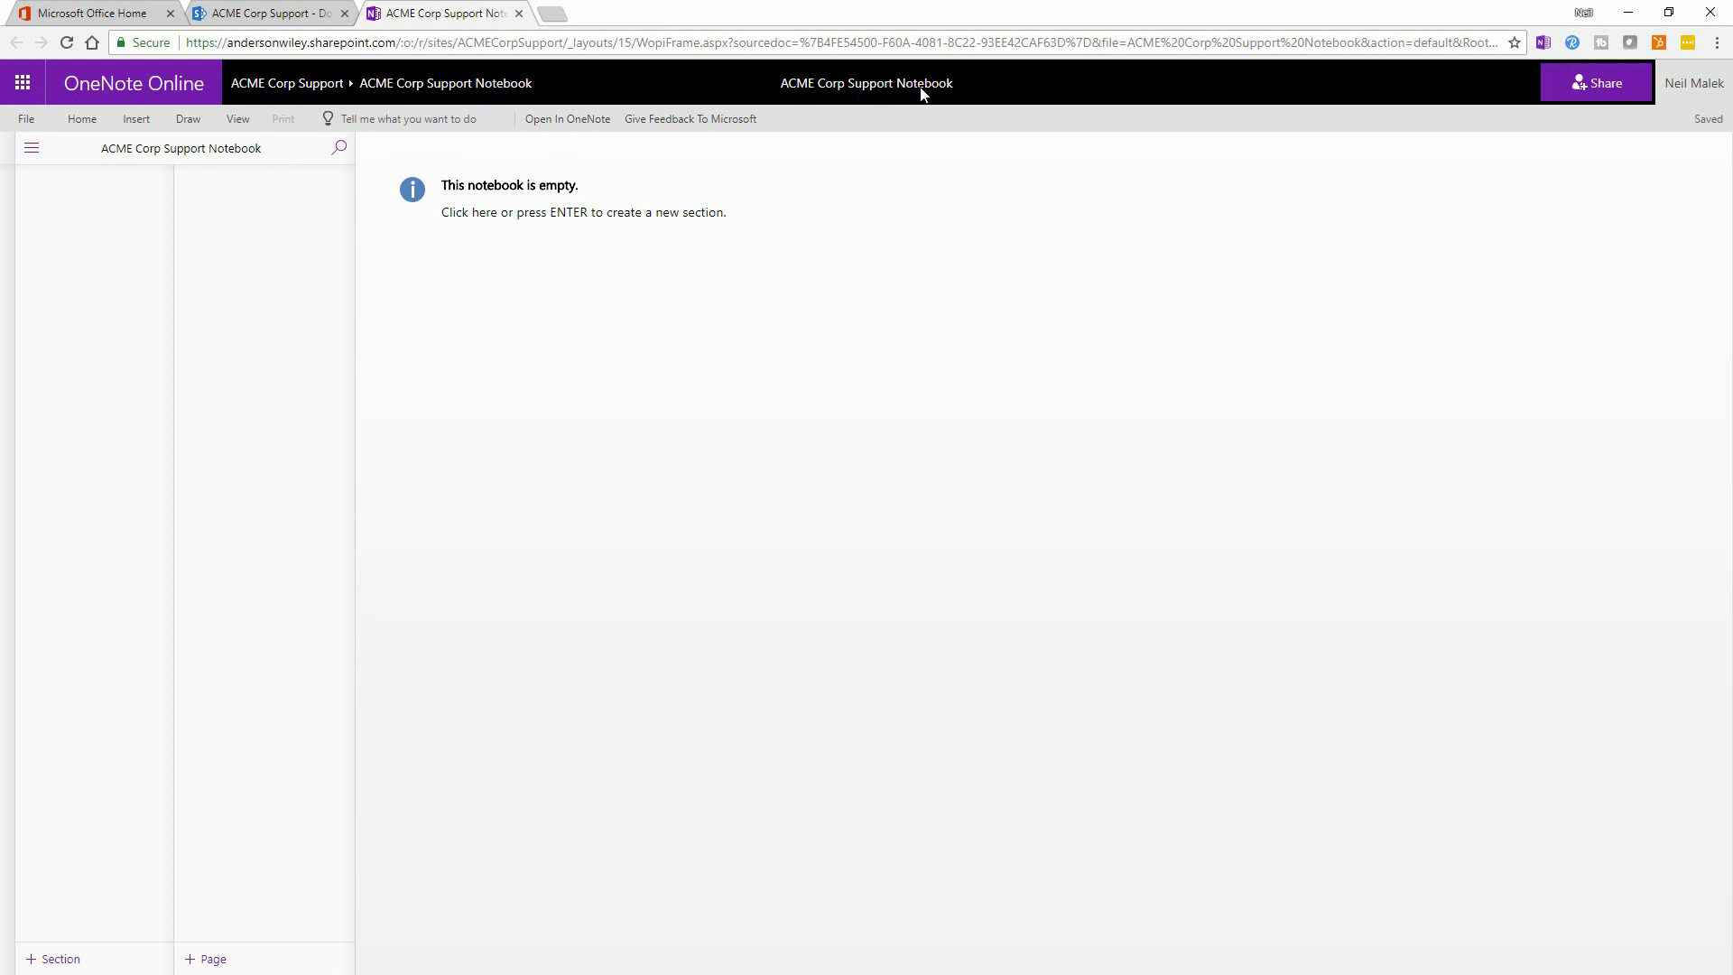
mouse_move(213, 258)
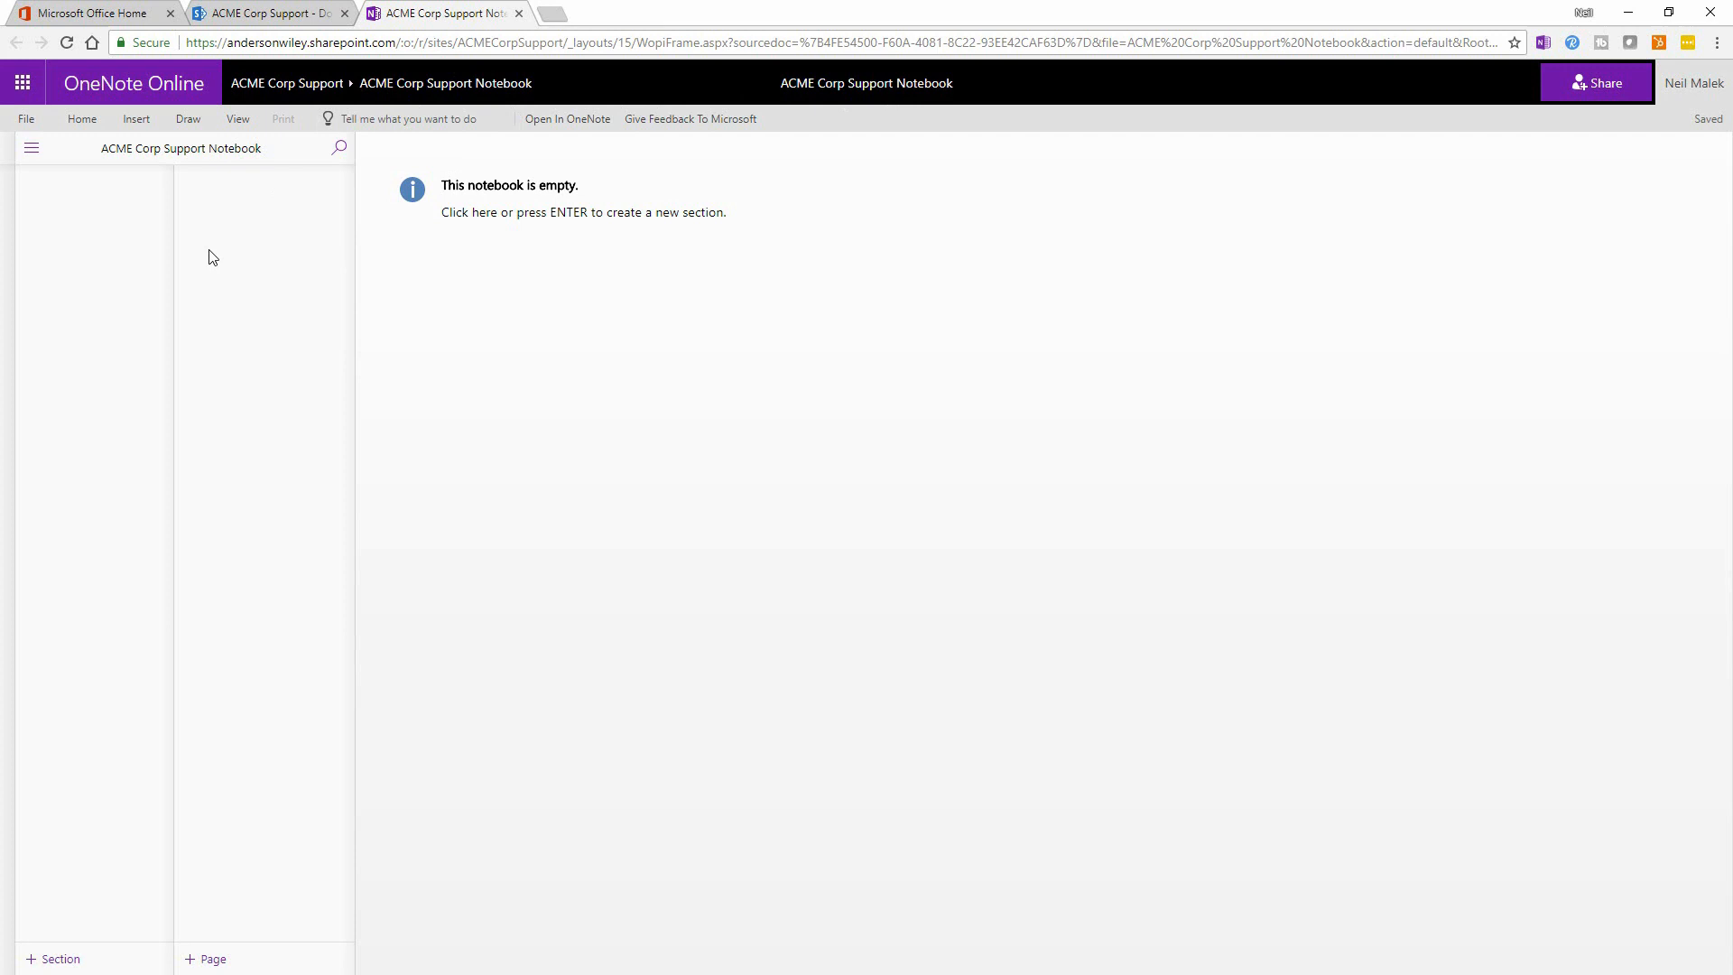
mouse_move(199, 218)
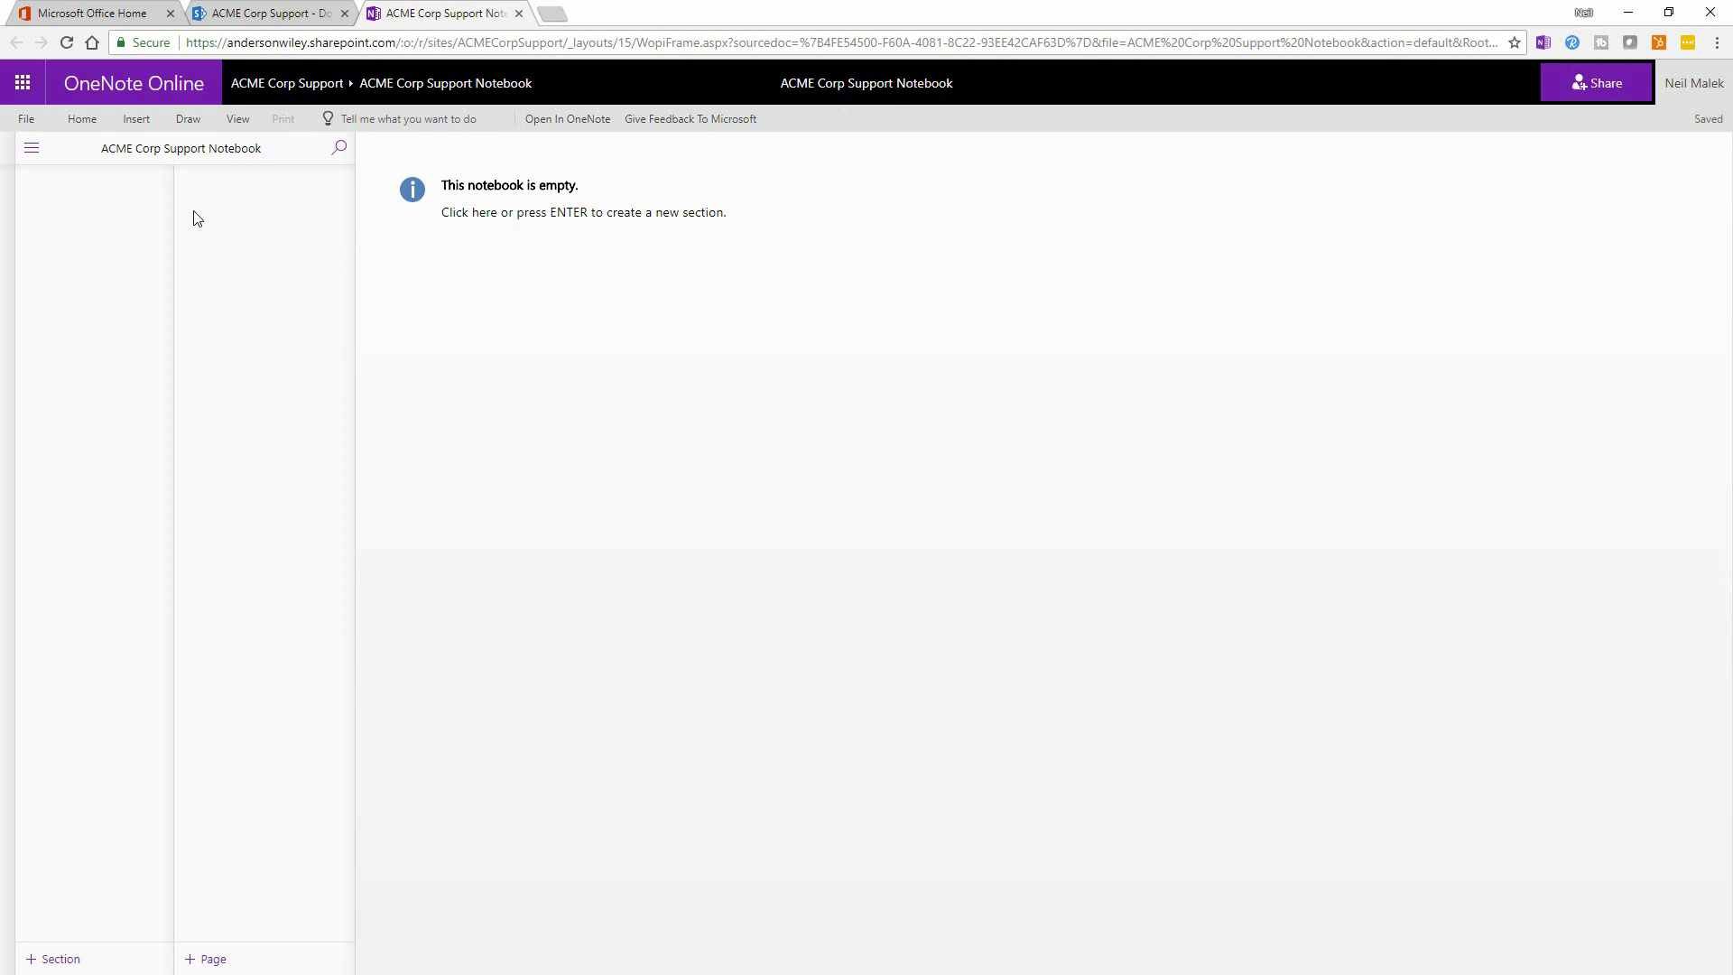
mouse_move(220, 217)
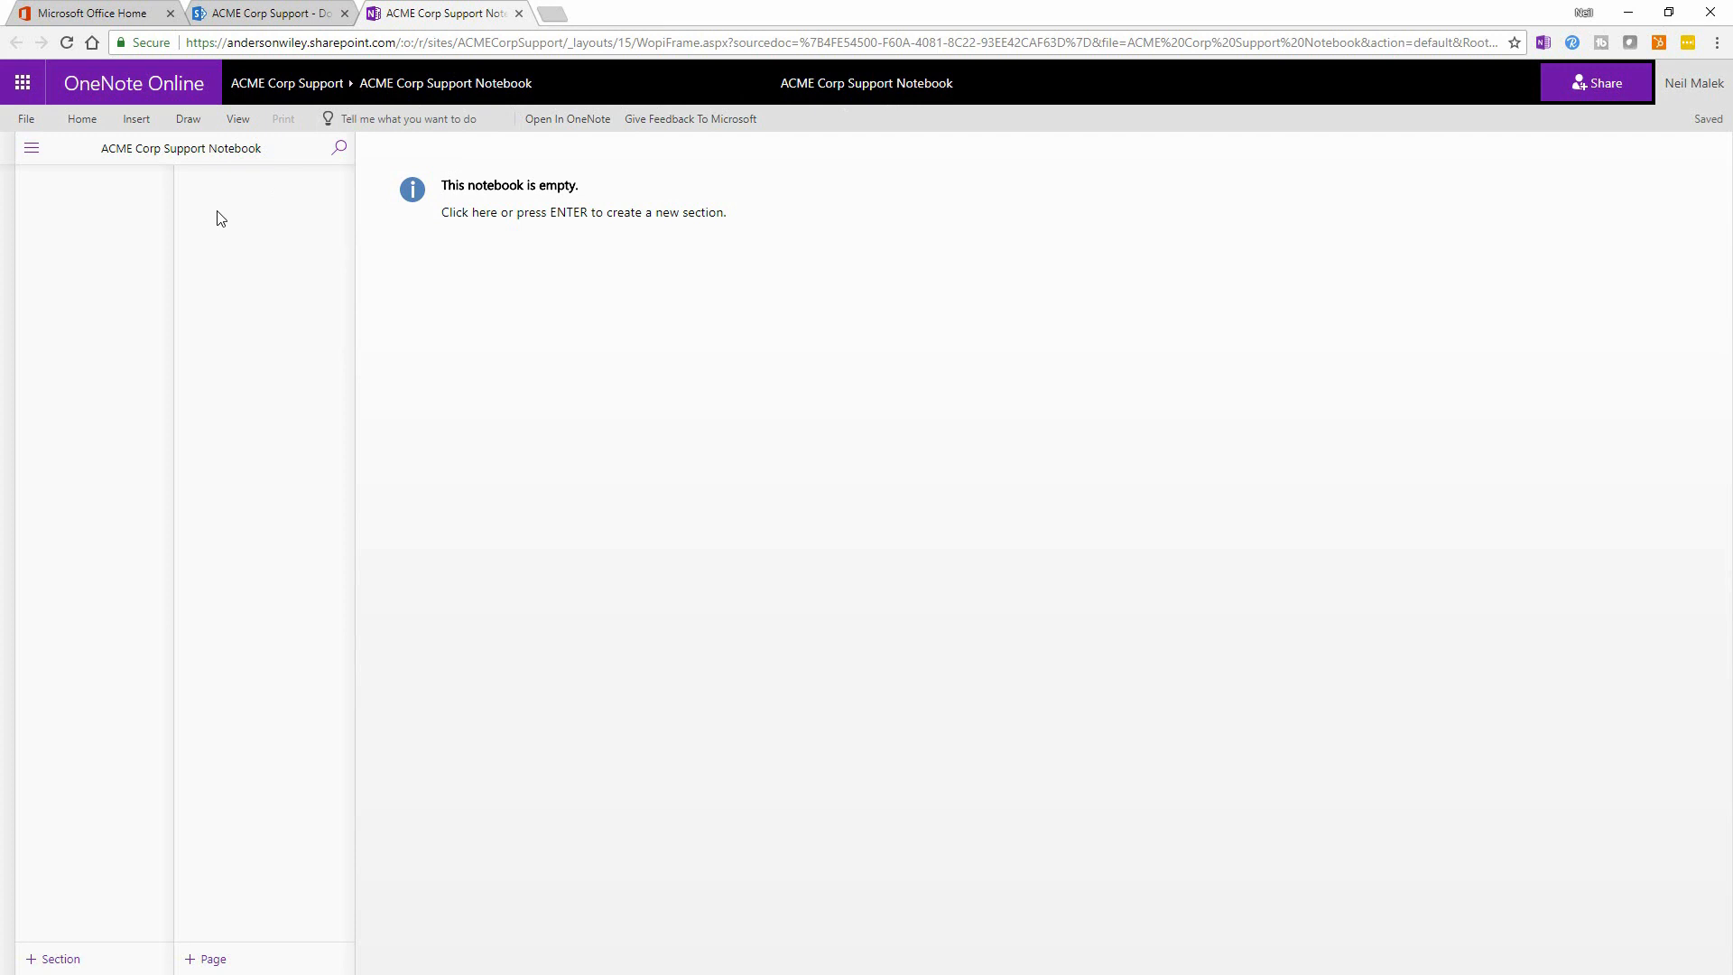
mouse_move(296, 222)
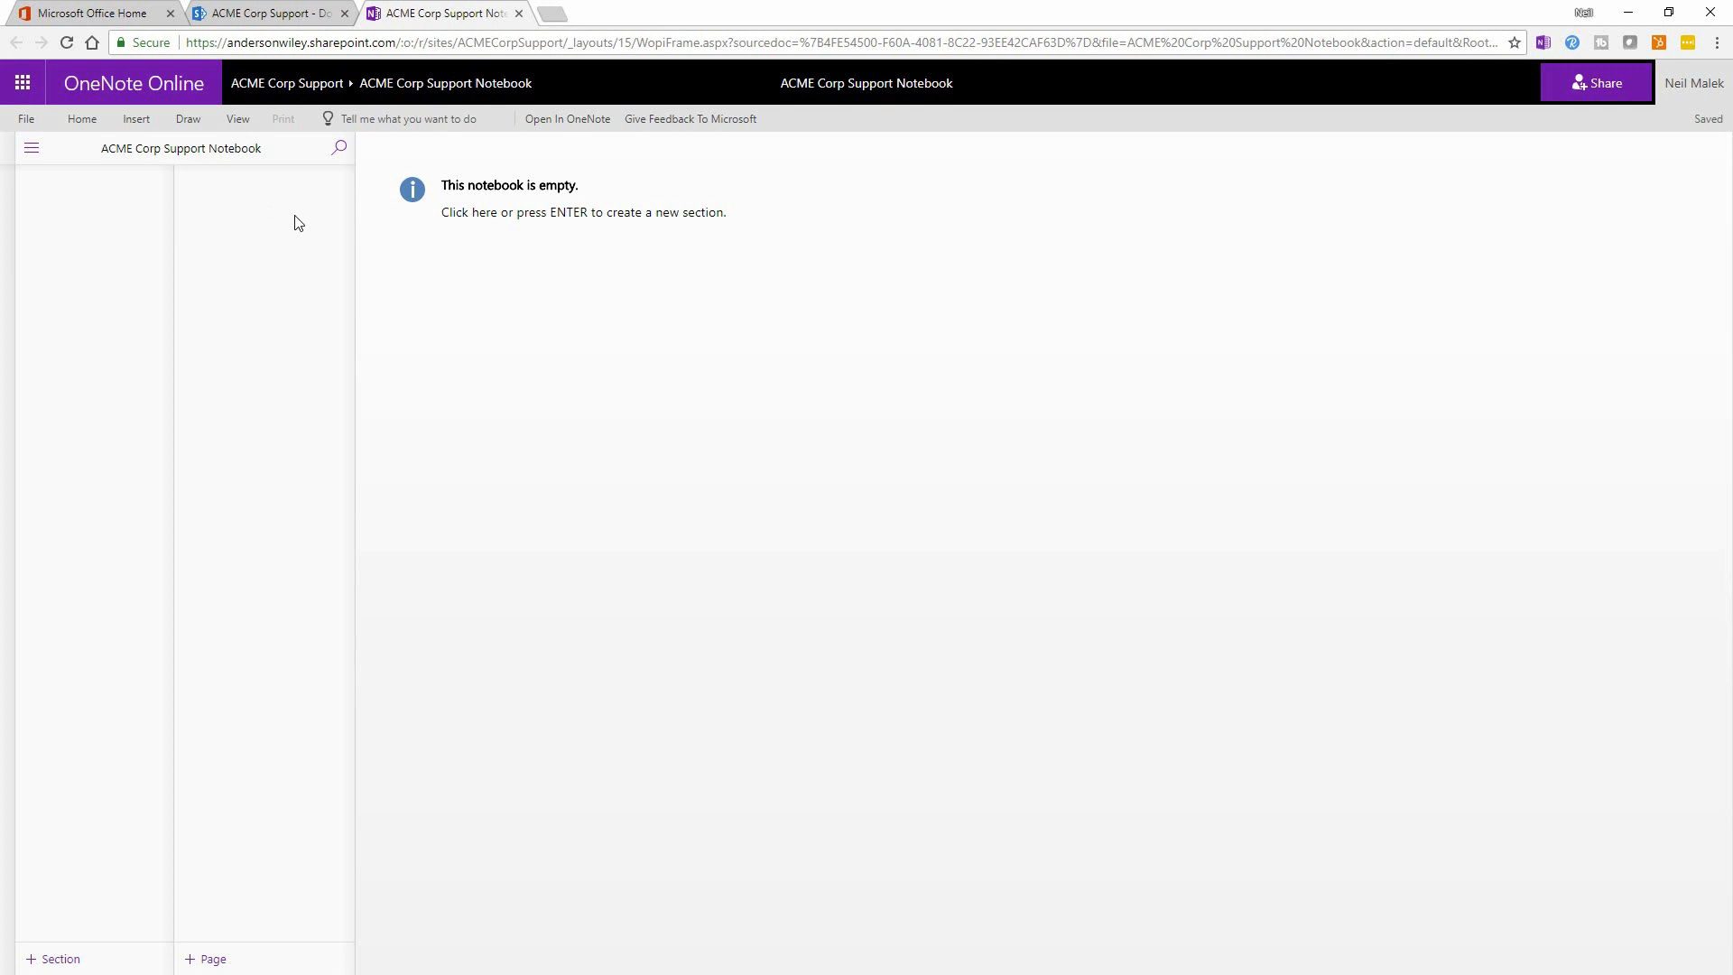
mouse_move(260, 203)
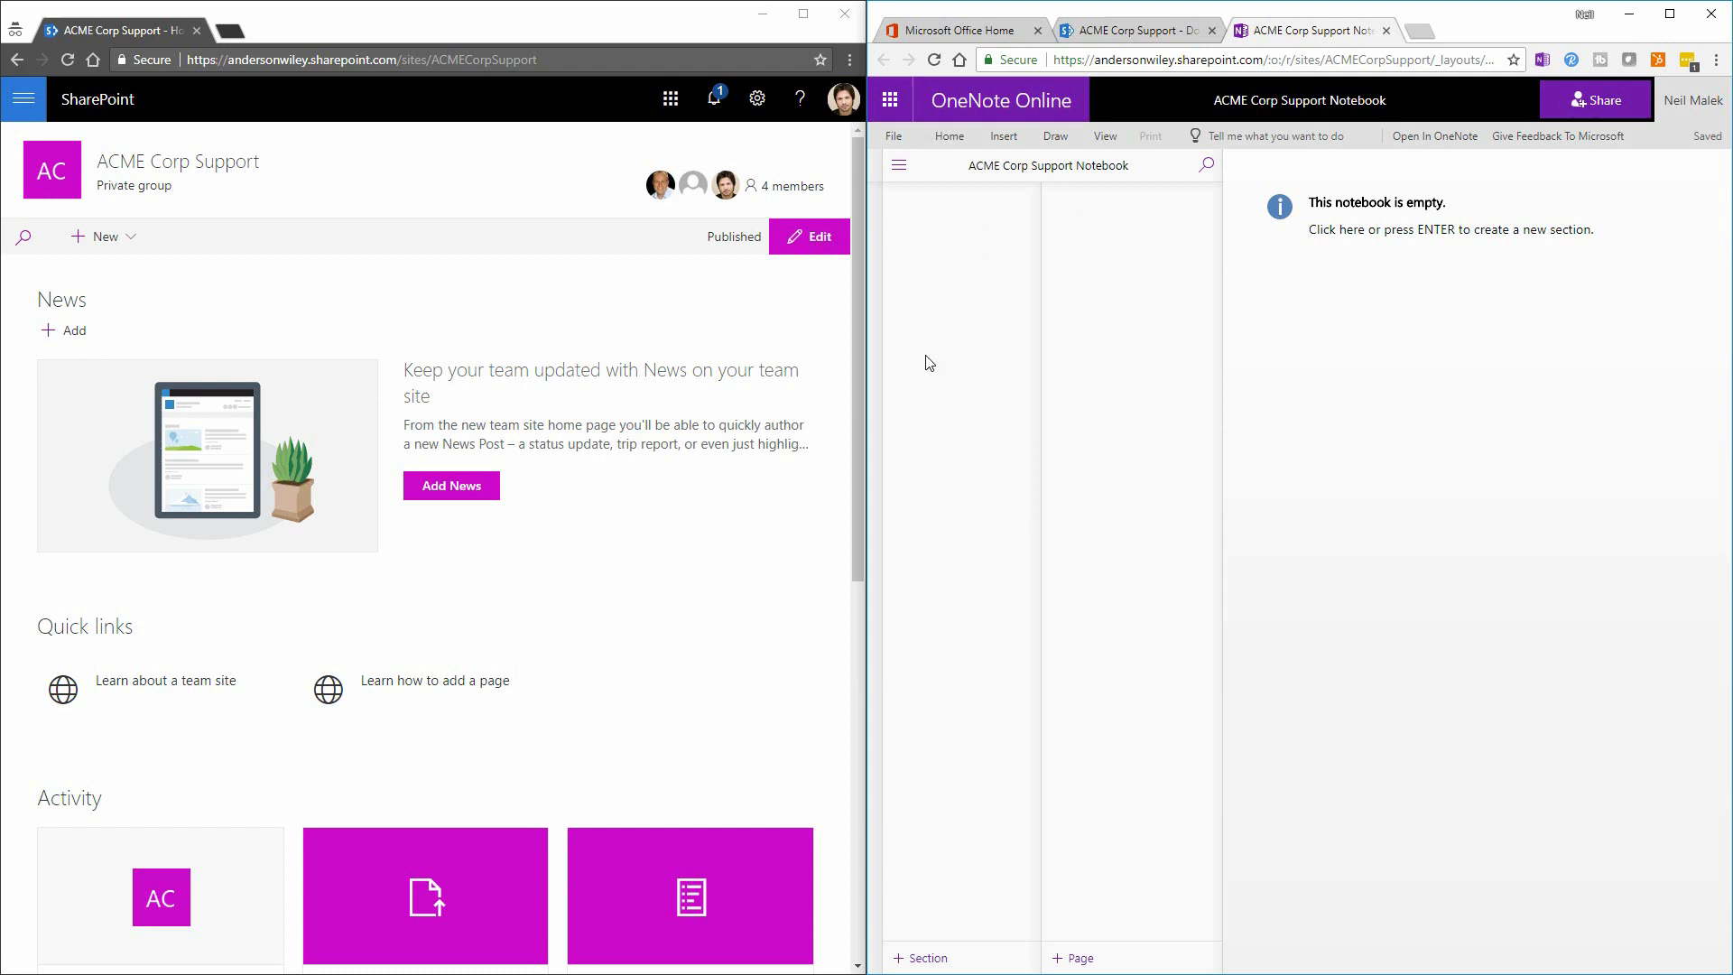
mouse_move(440, 146)
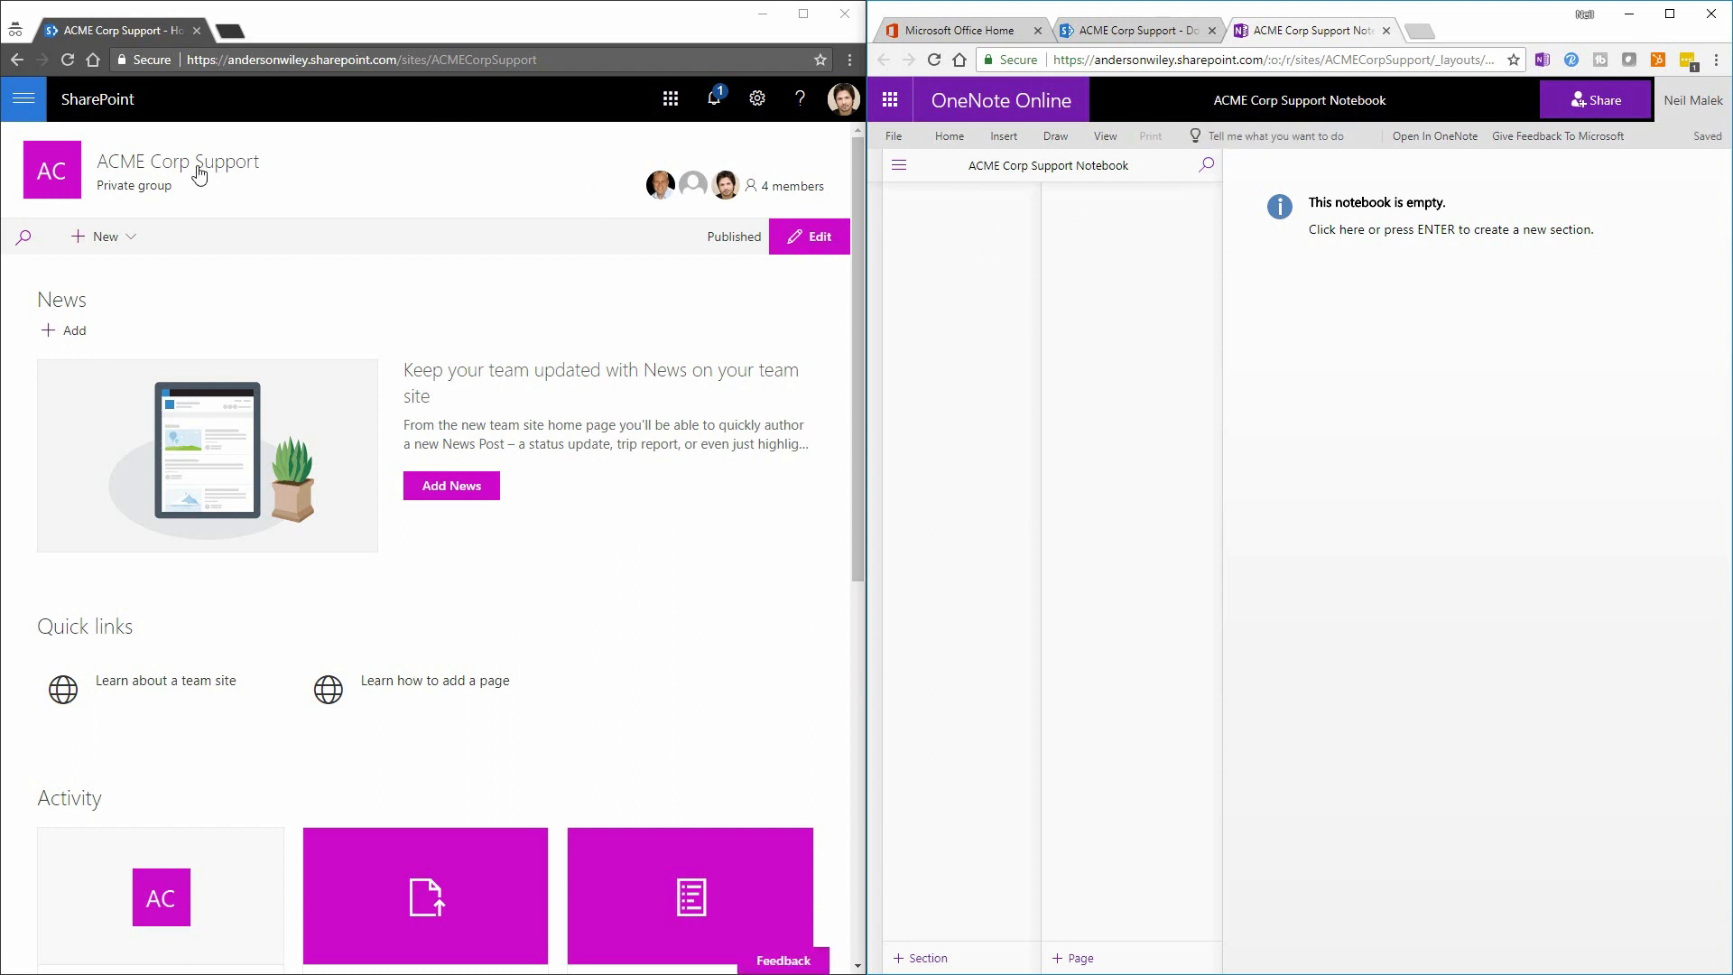
mouse_move(131, 175)
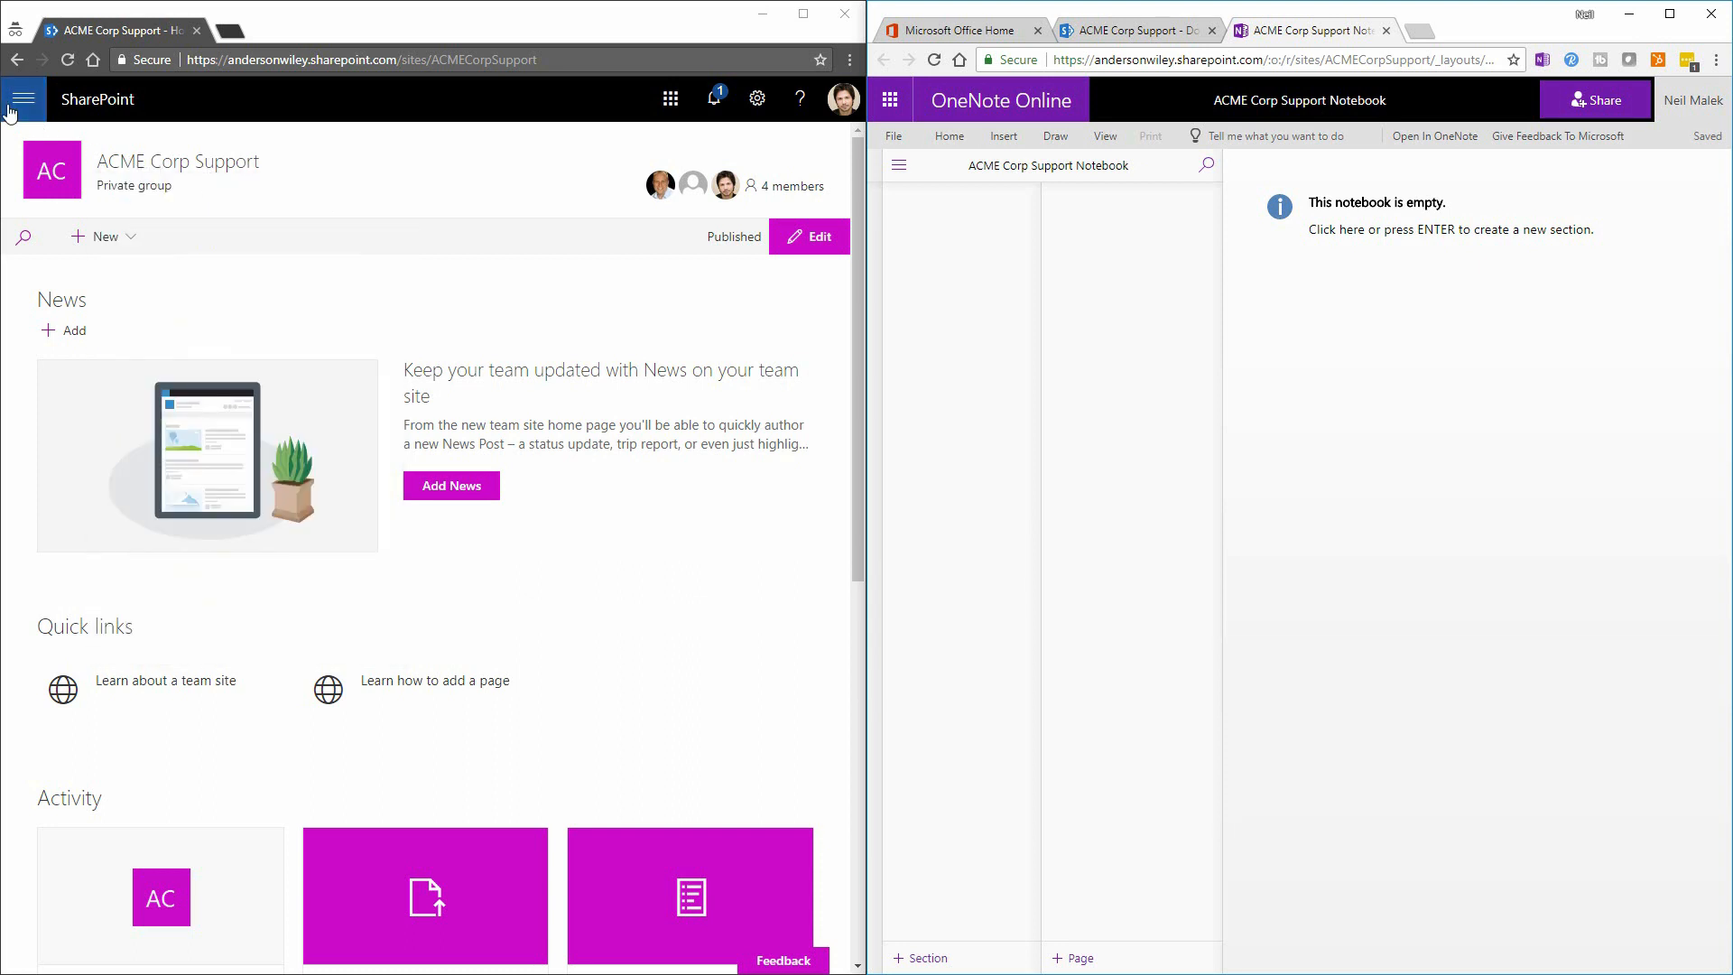
Reopen the shared notebook in the second browser window via the site navigation
click(21, 98)
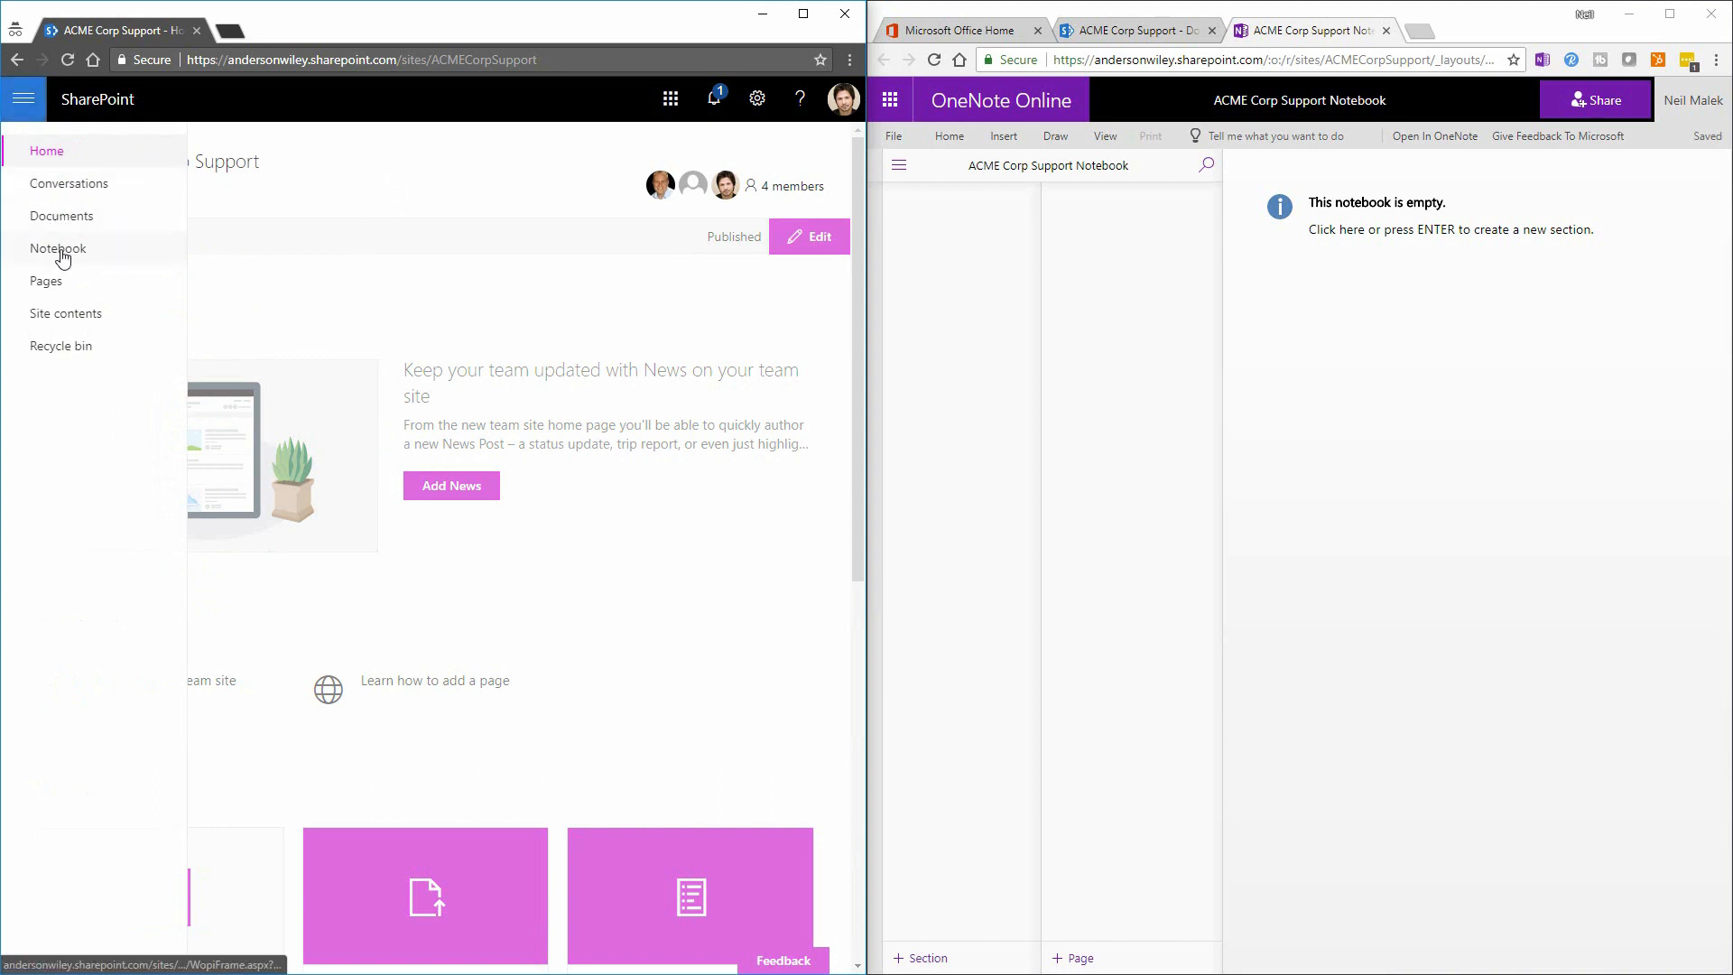
click(58, 249)
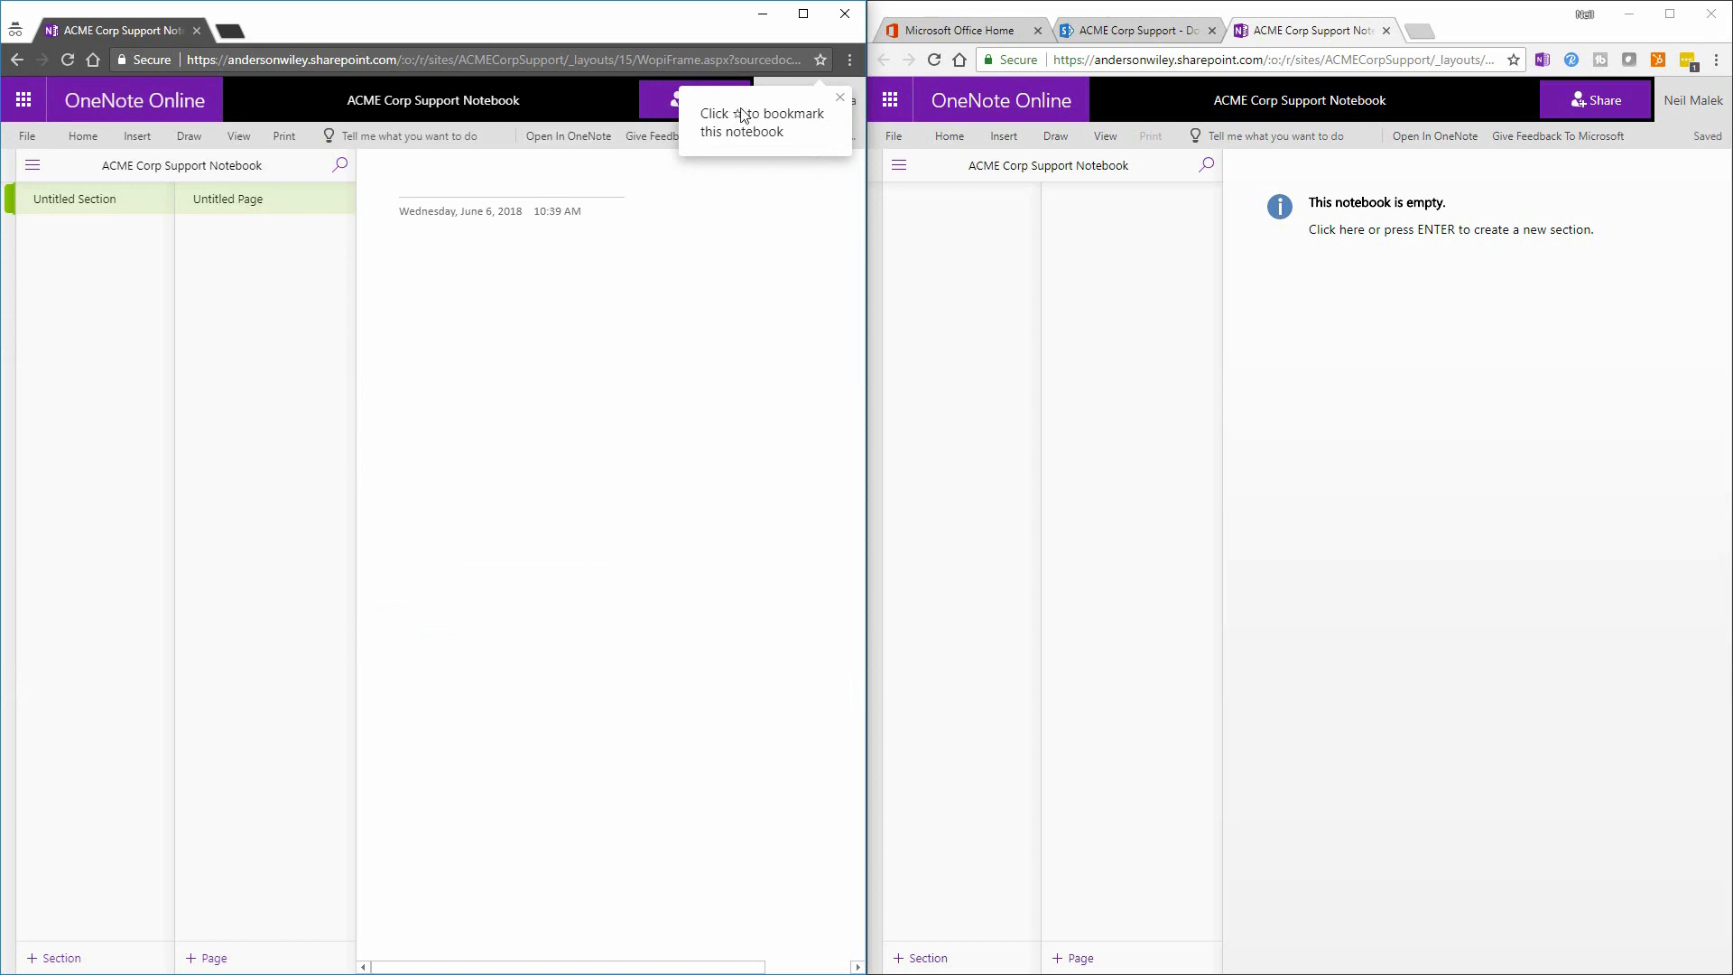
Send the notebook from OneNote Online to the desktop OneNote 2016 app
click(839, 98)
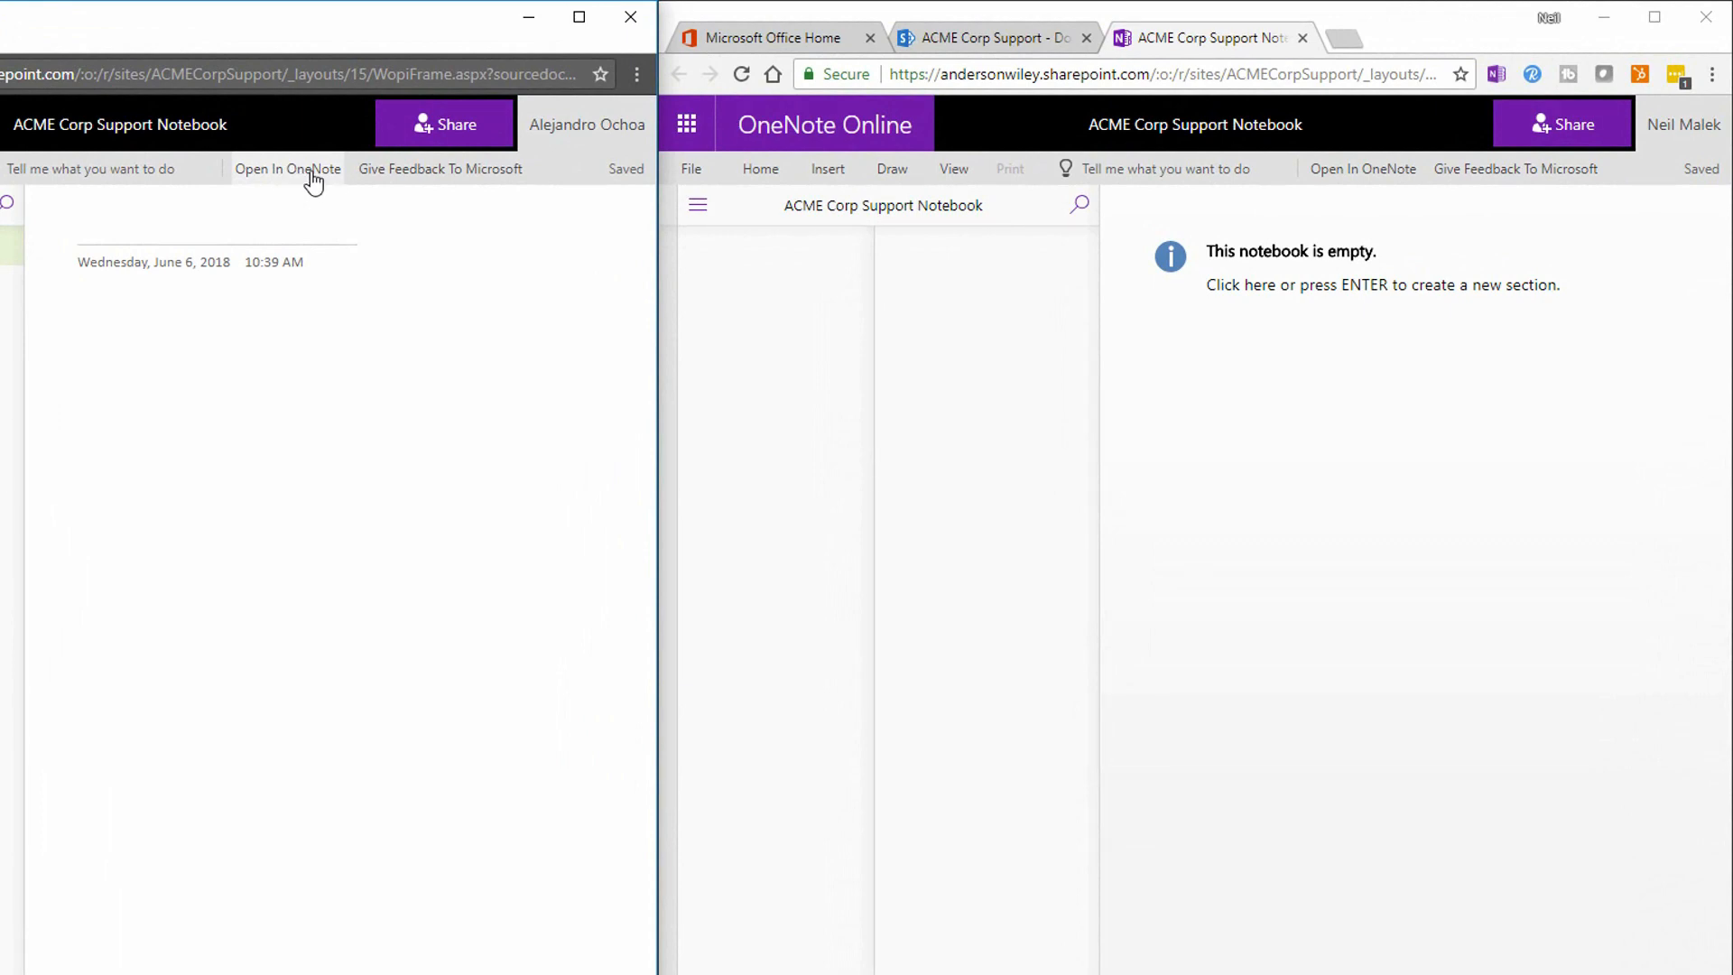
mouse_move(894, 372)
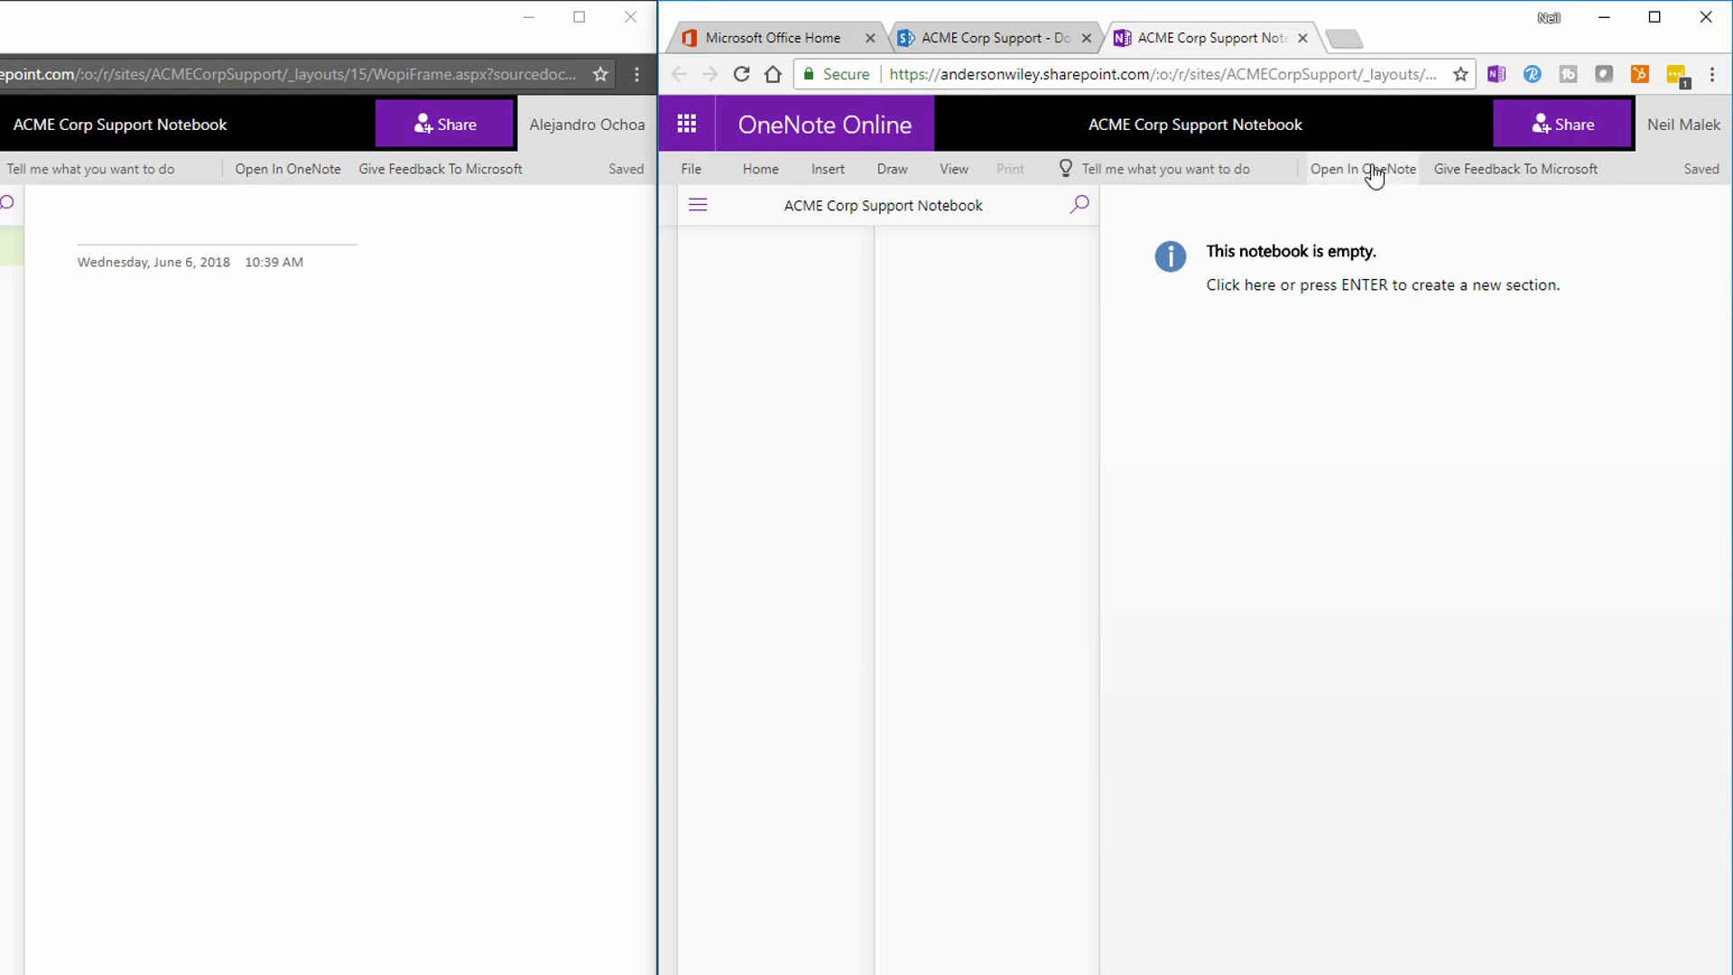
mouse_move(1371, 181)
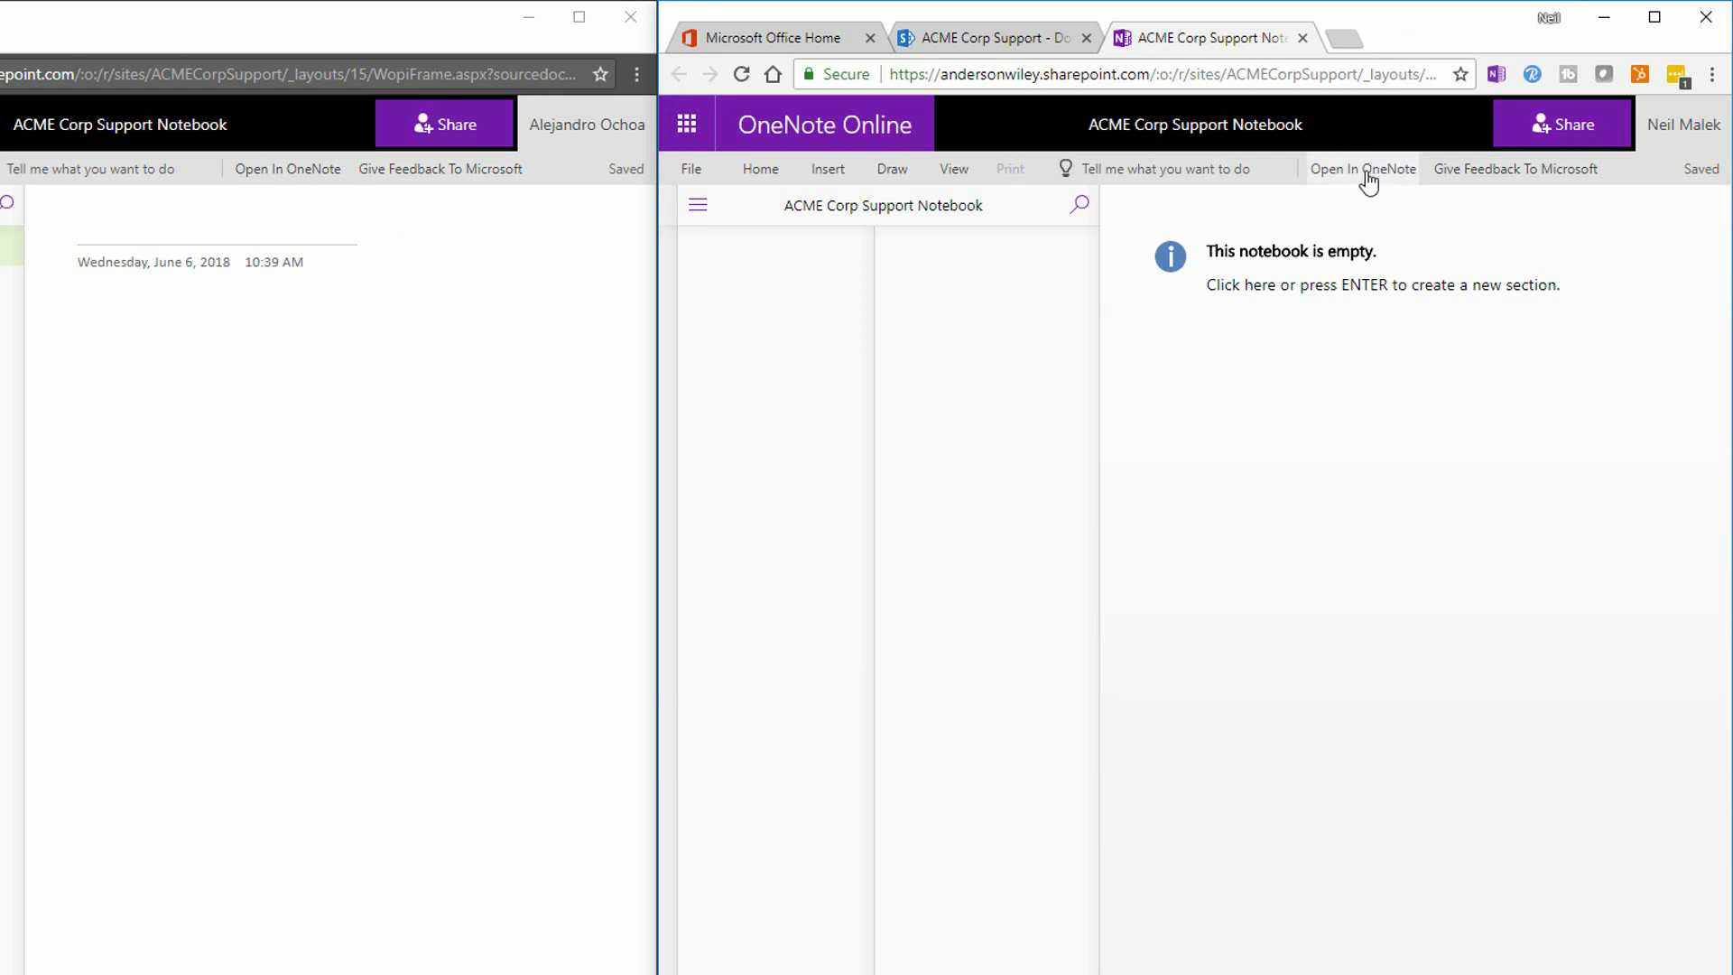
click(1363, 168)
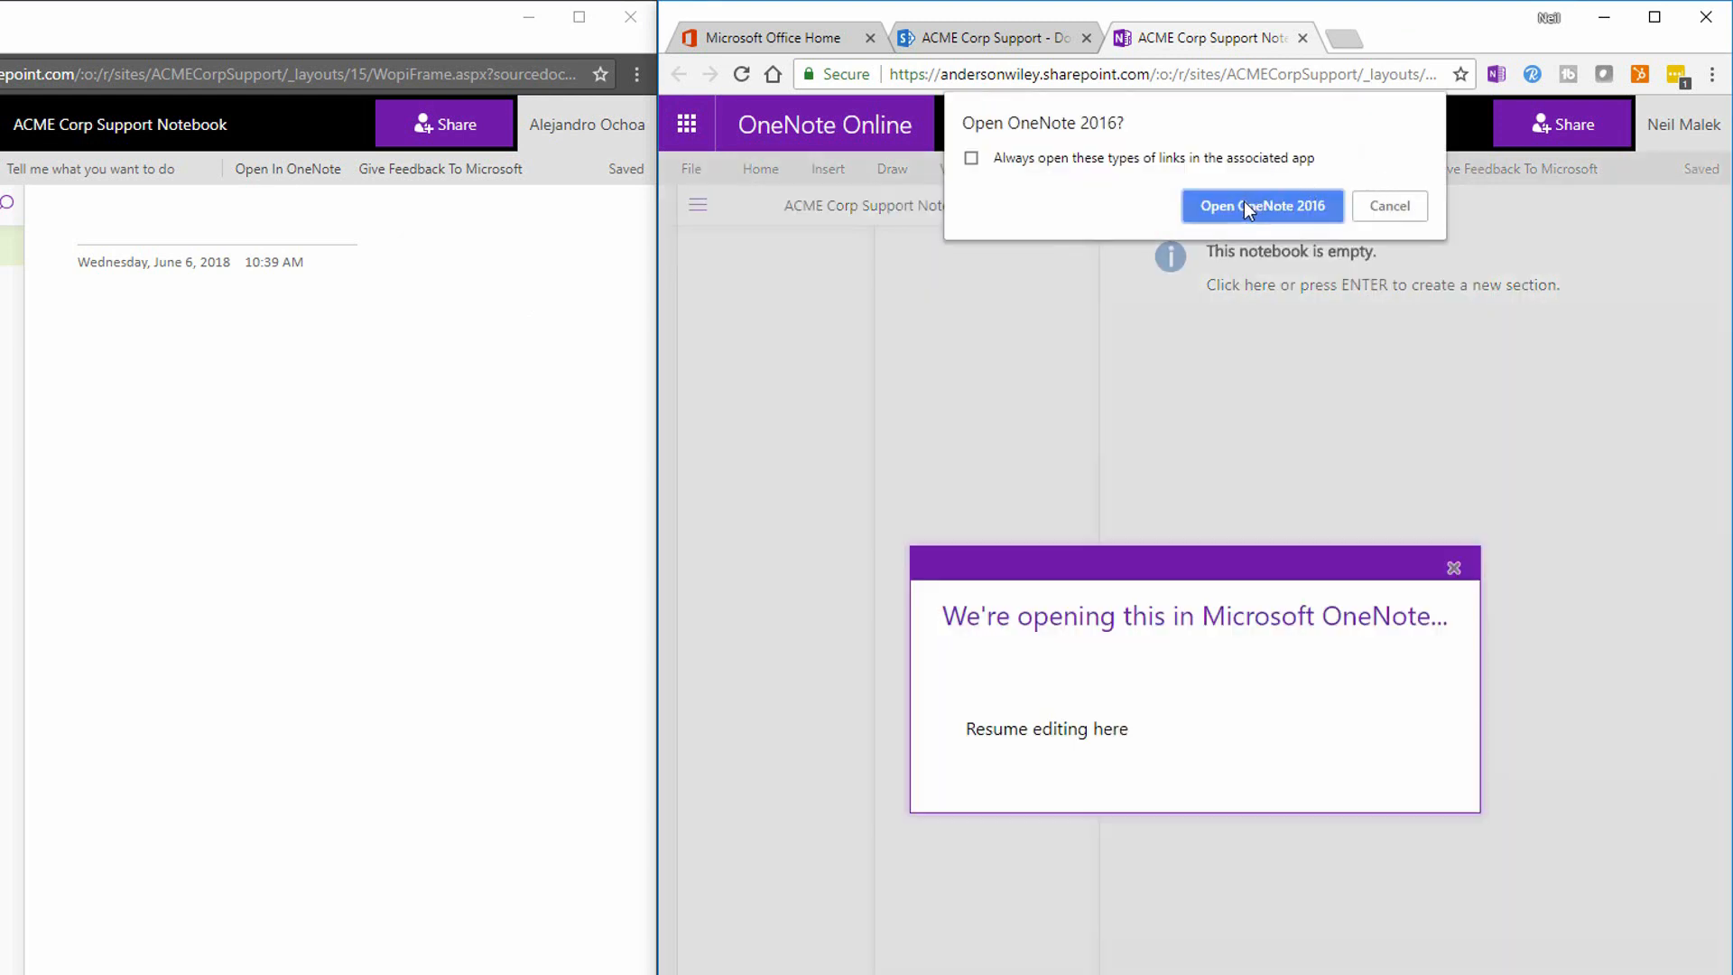
click(1262, 206)
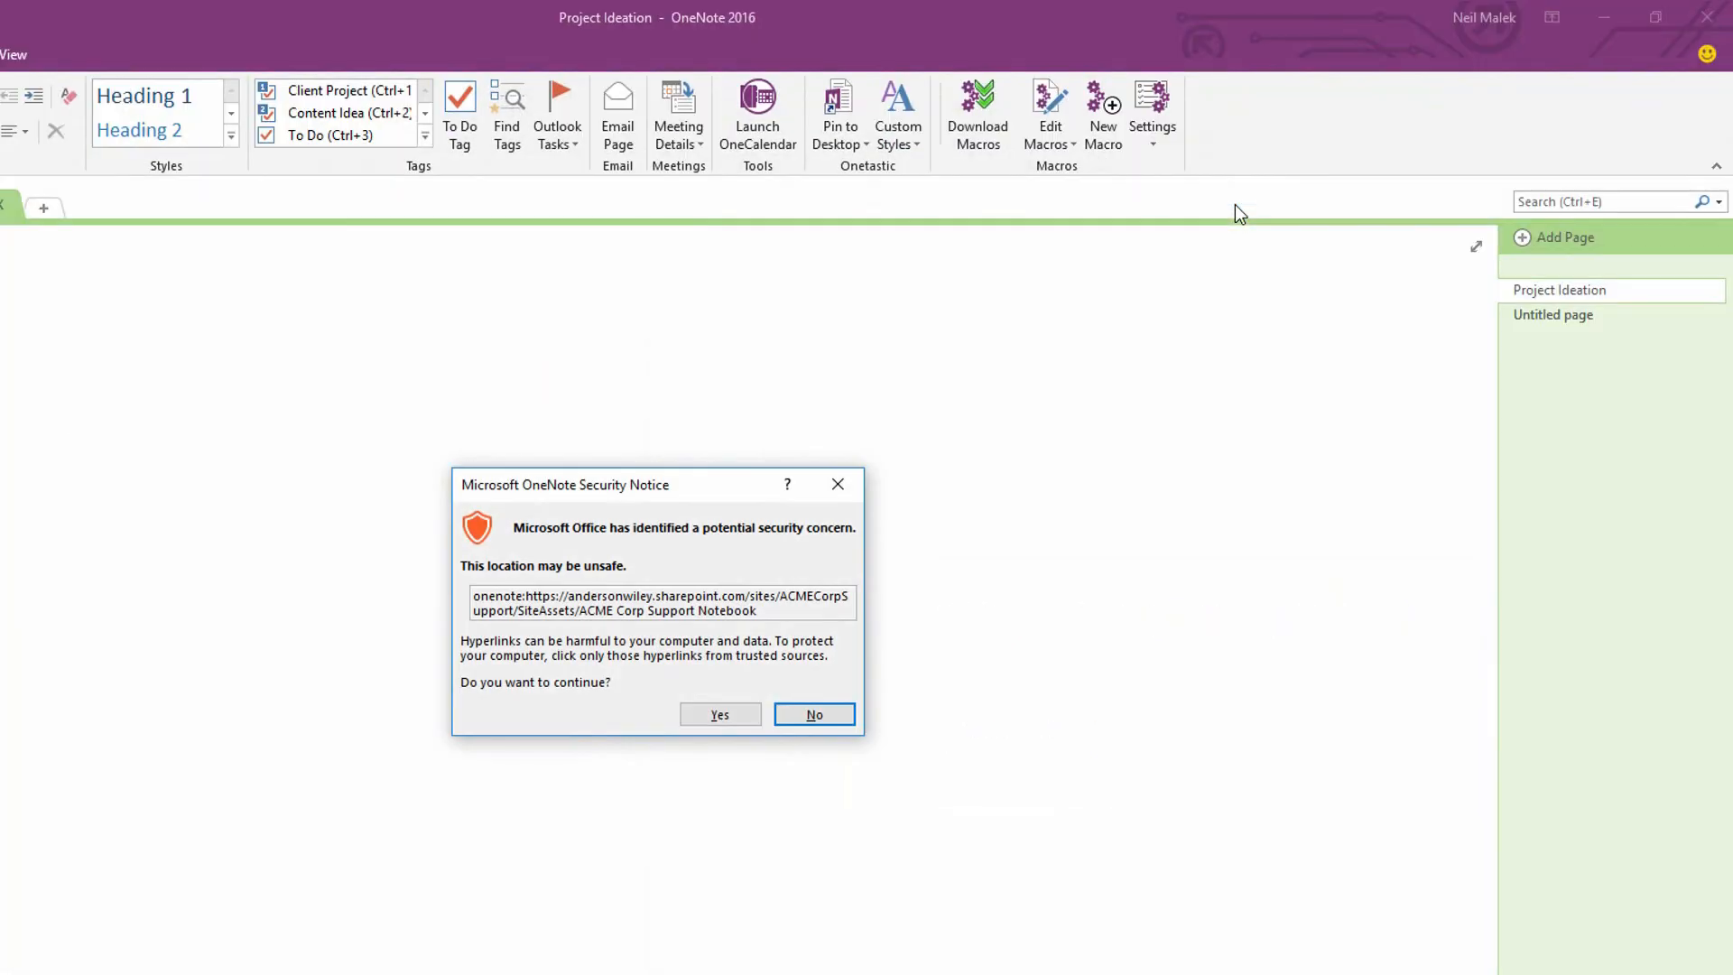
mouse_move(720, 715)
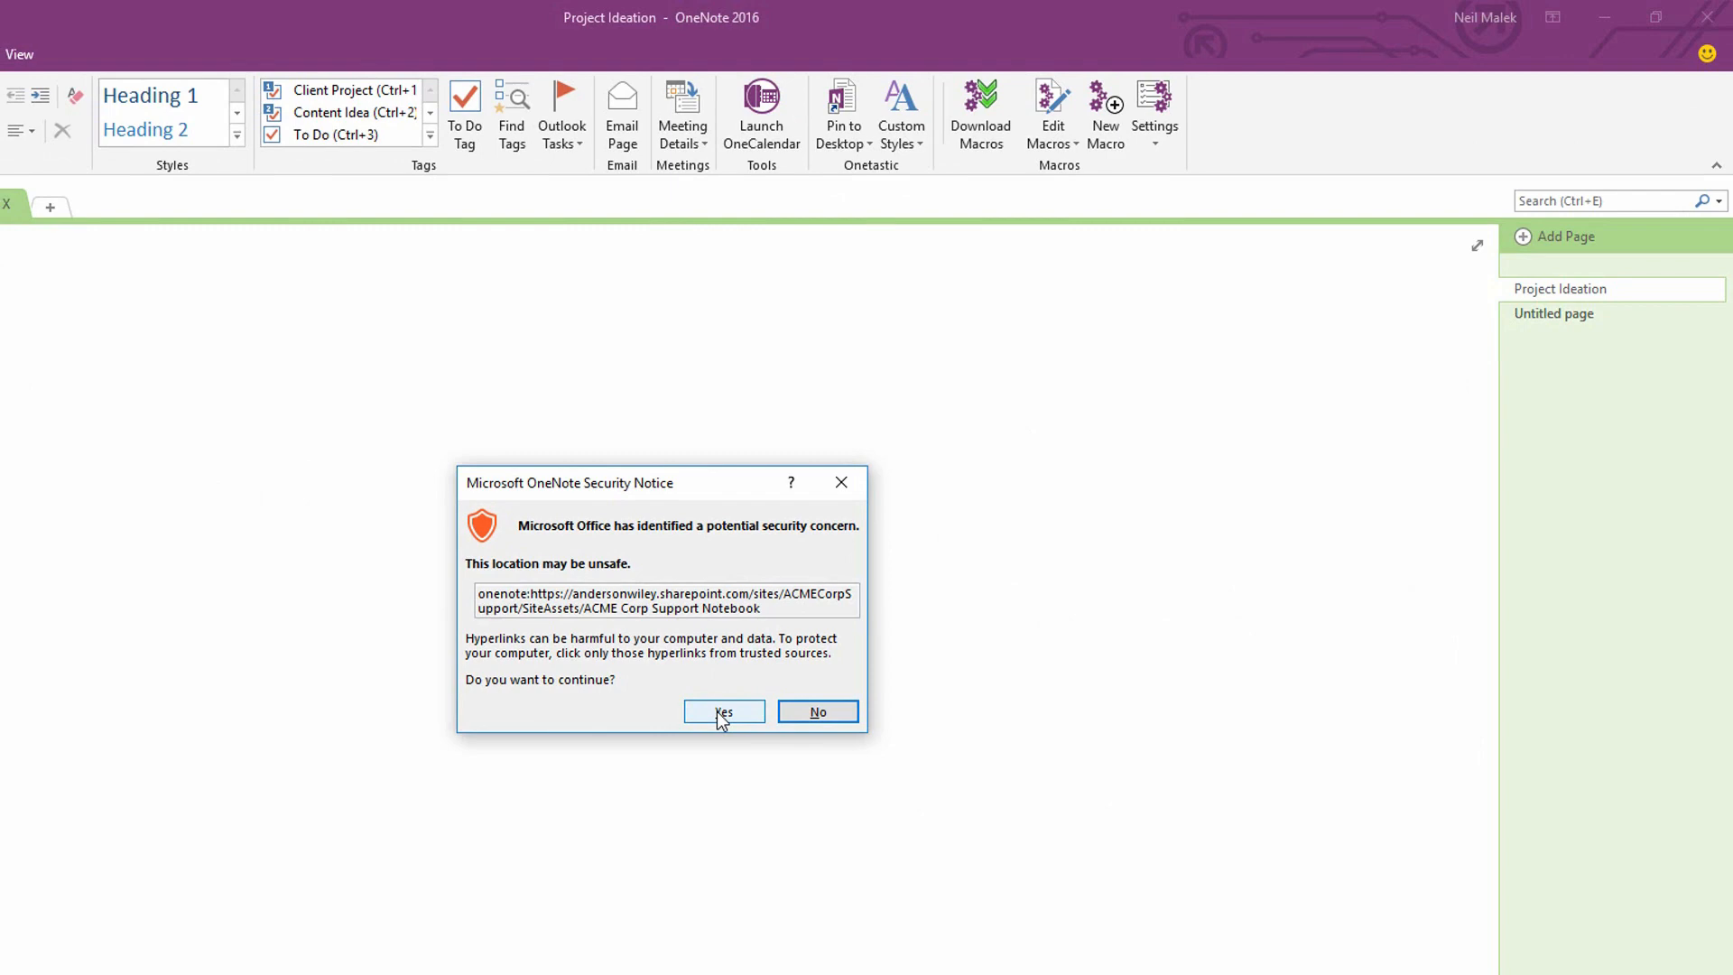
Accept the security notice and begin adding a new section to the notebook
click(724, 711)
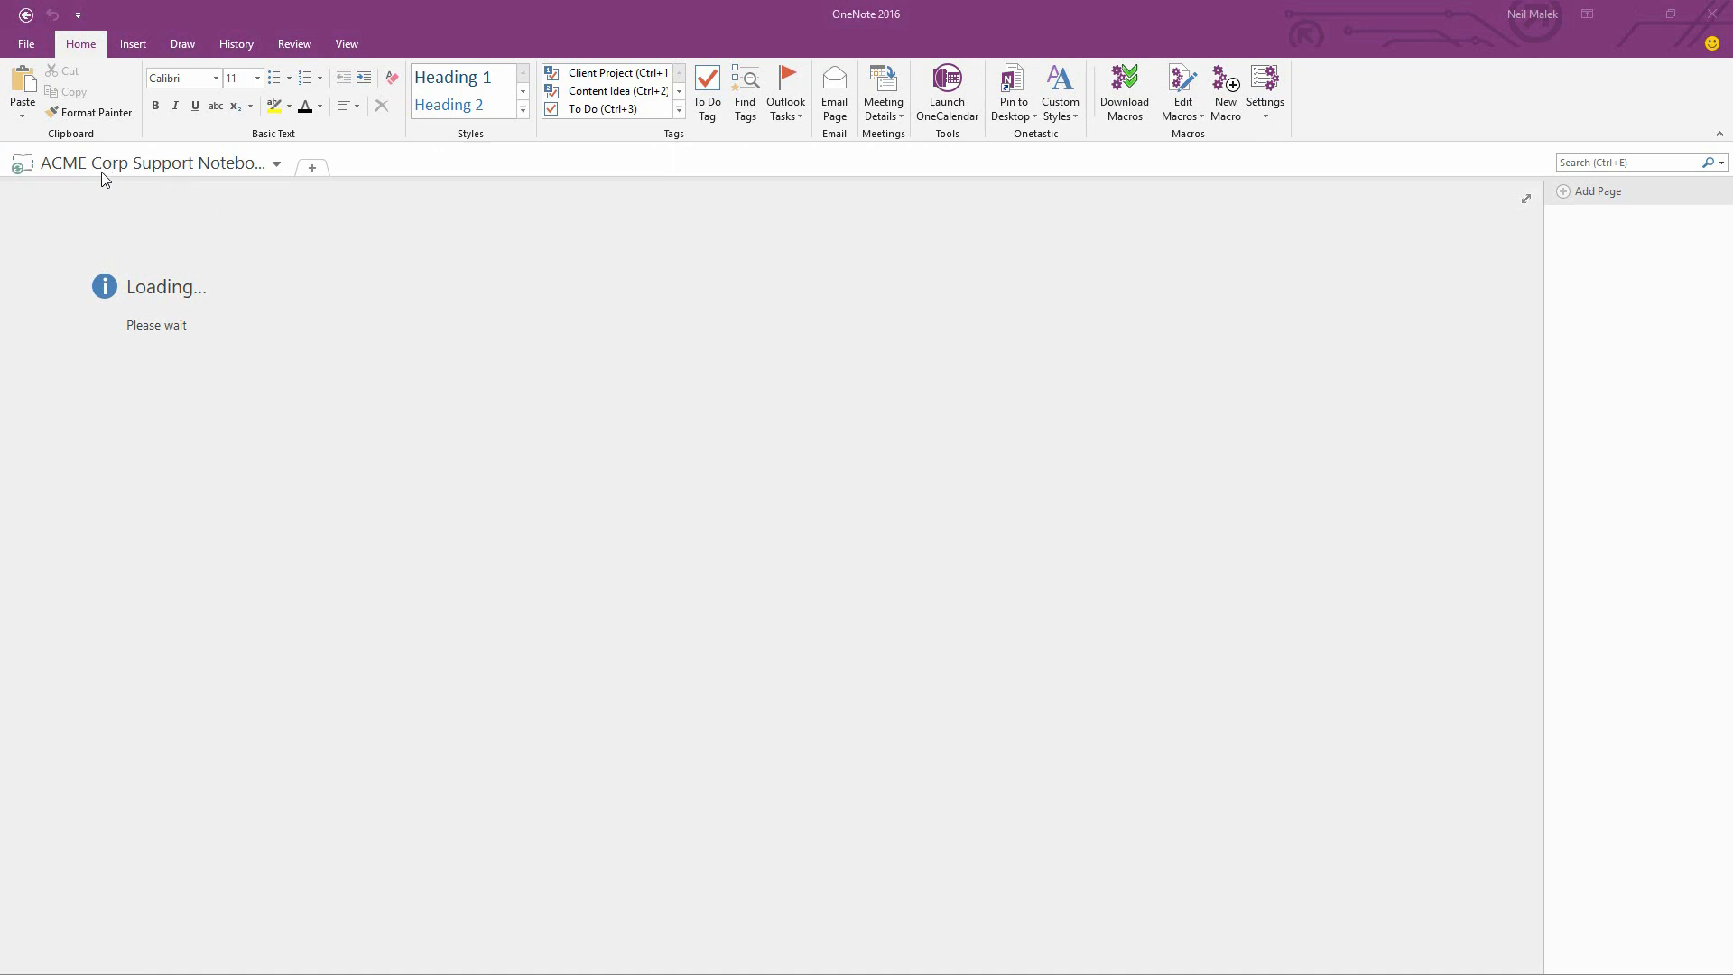
mouse_move(63, 177)
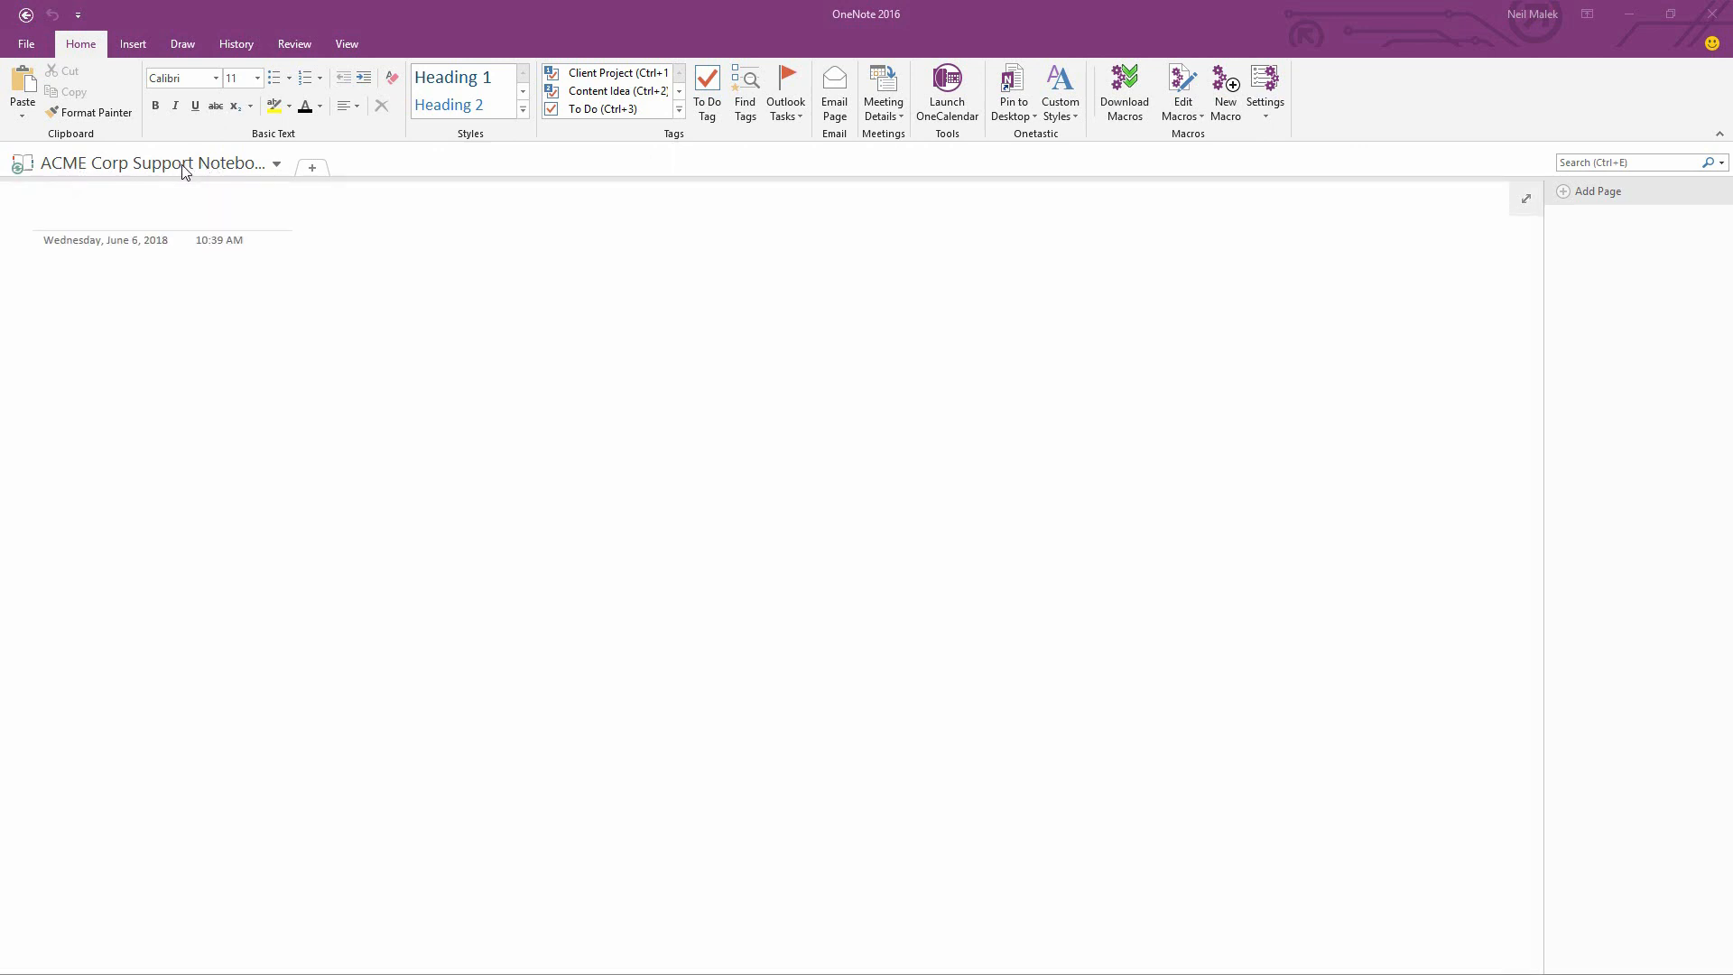
click(312, 168)
text(Initia)
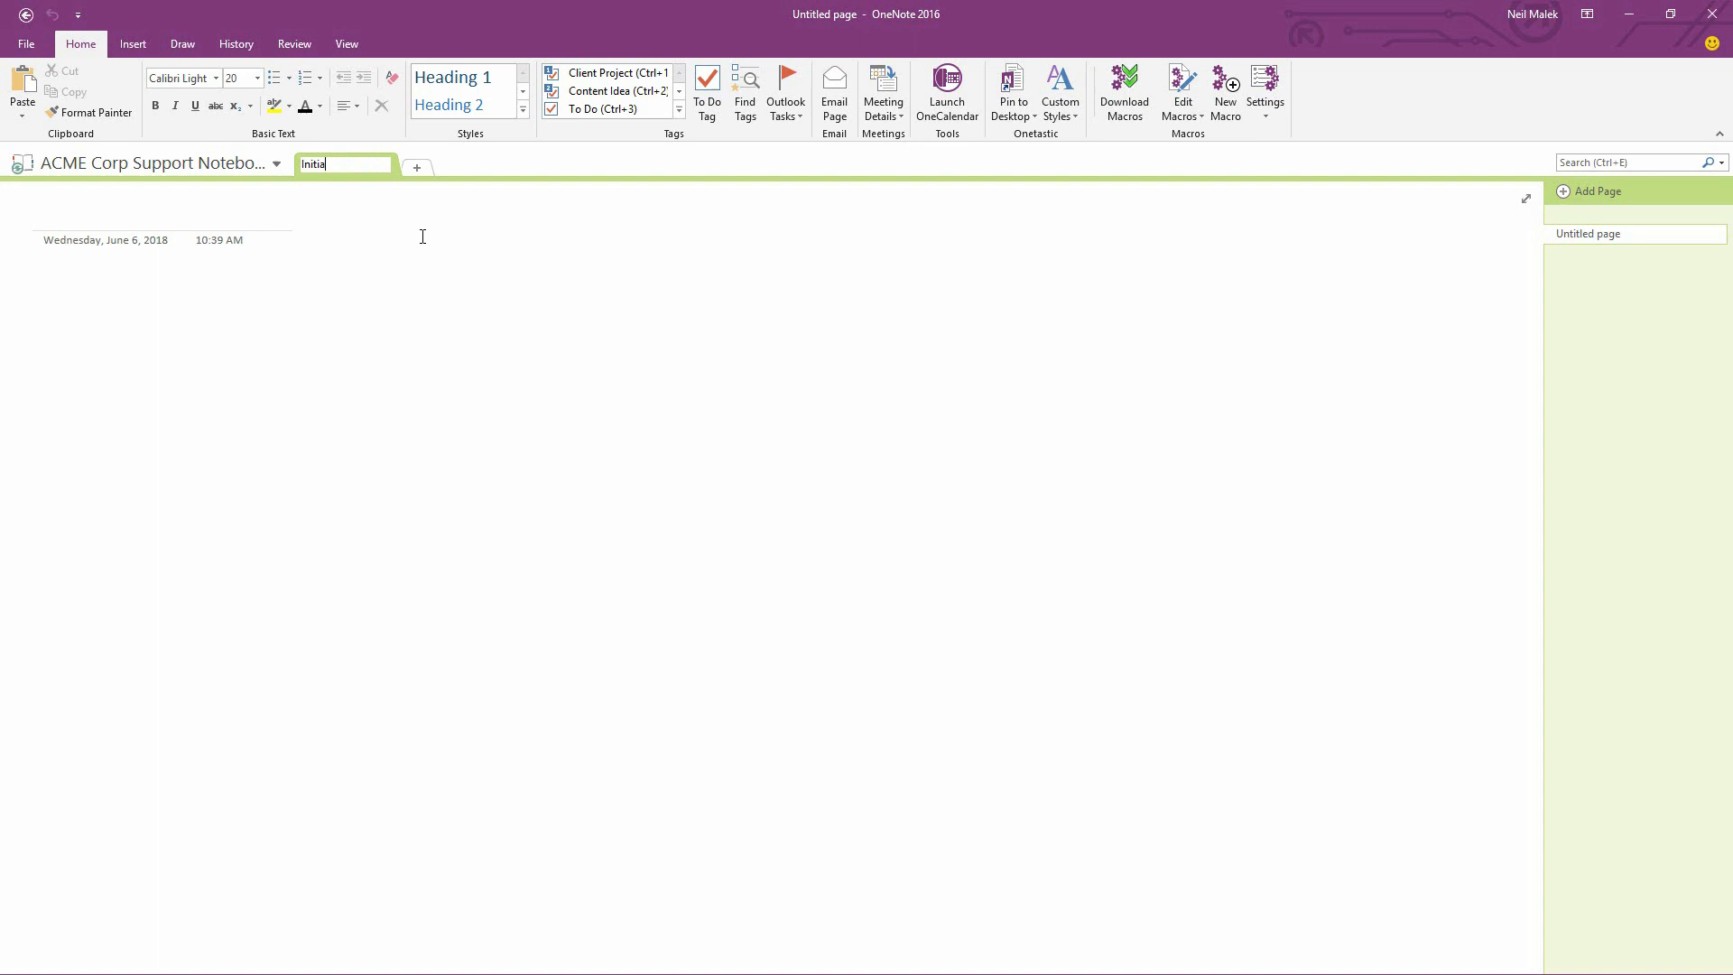
Create sections Initial Planning, Proposals, Implementation and Assessment in the notebook
text(l Planning)
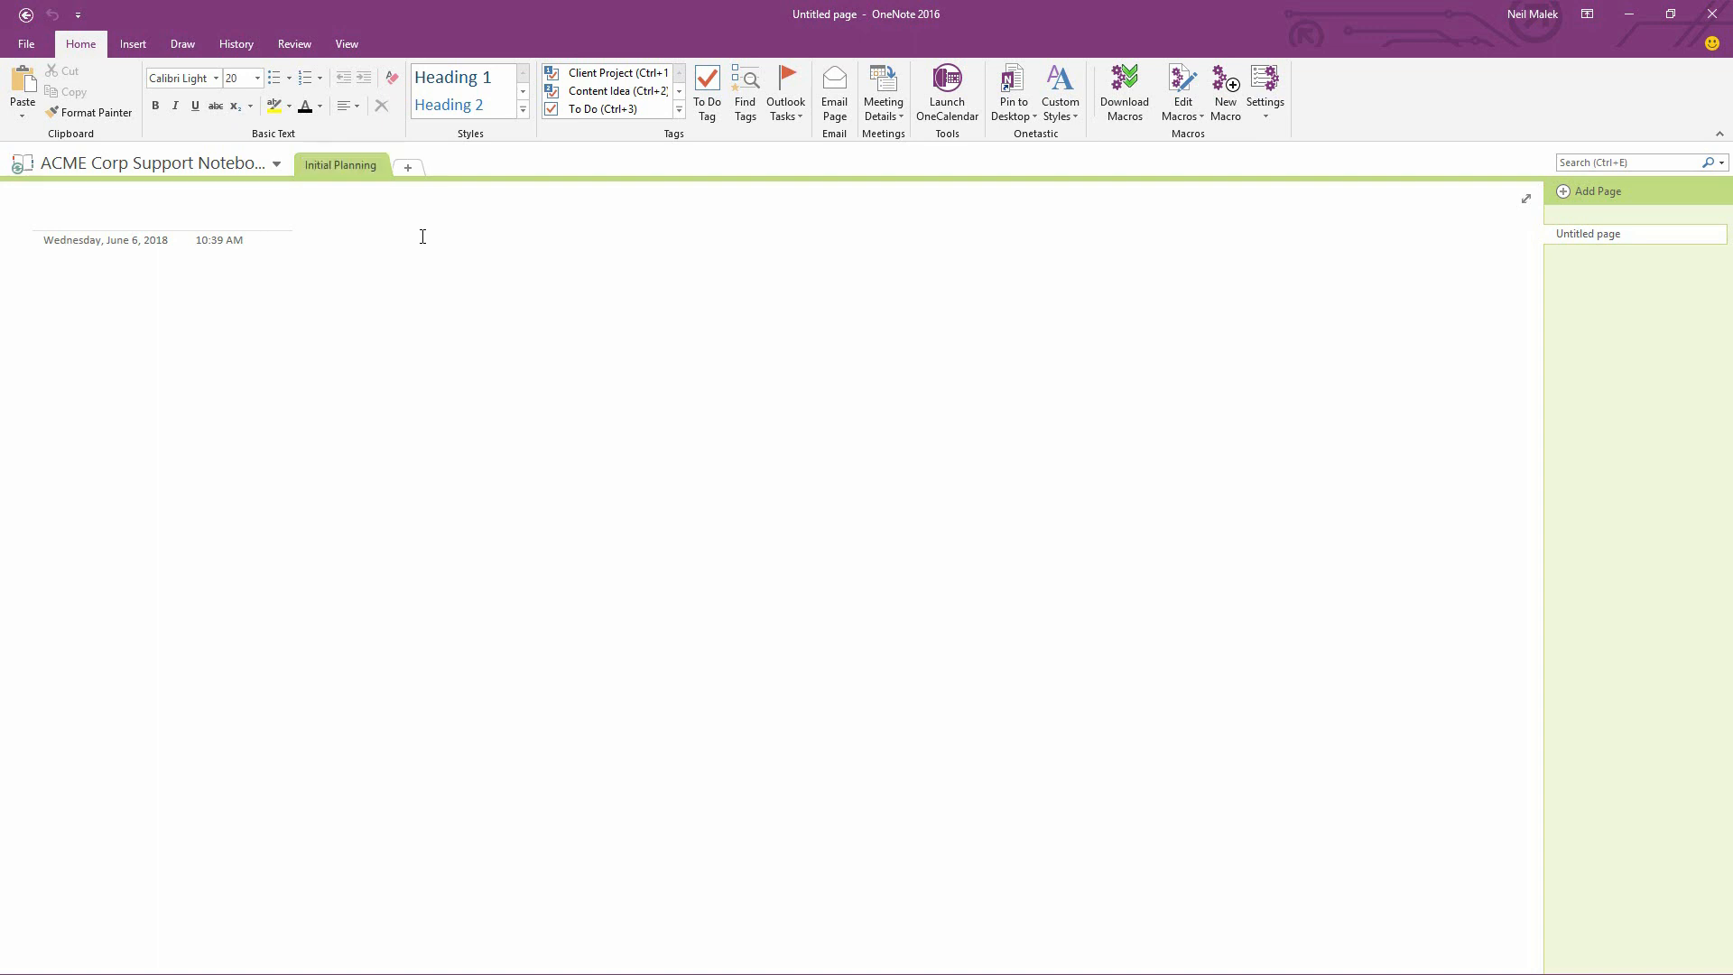
click(406, 166)
text(Proposals)
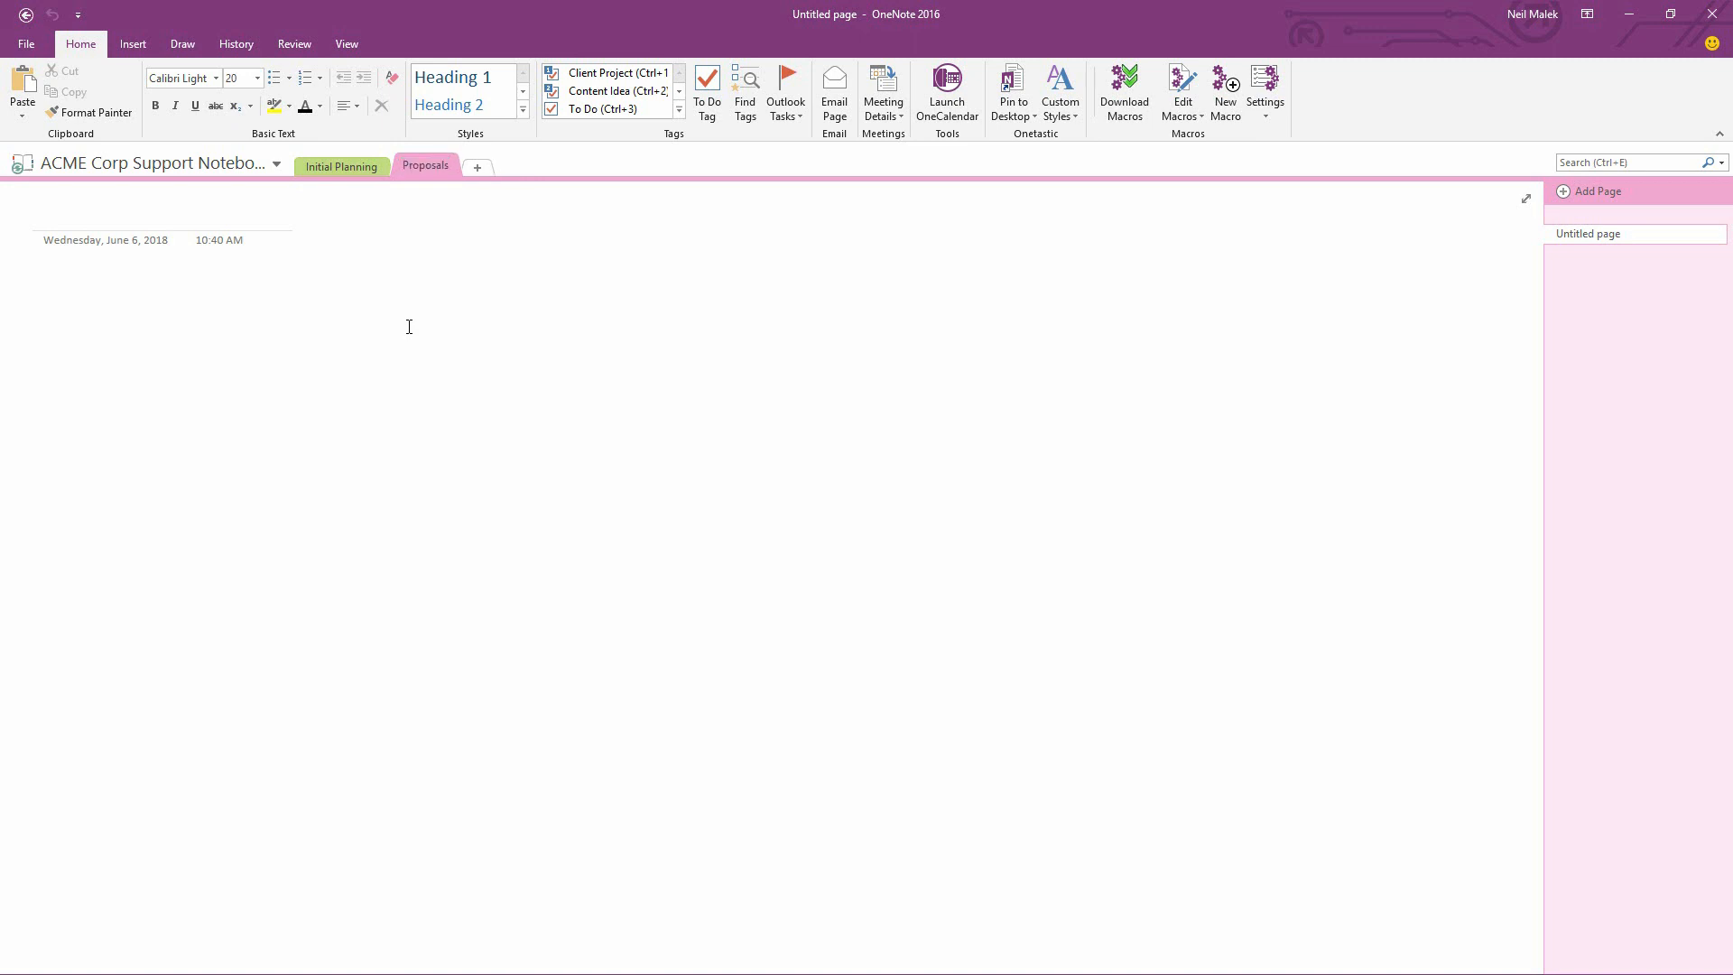
click(476, 166)
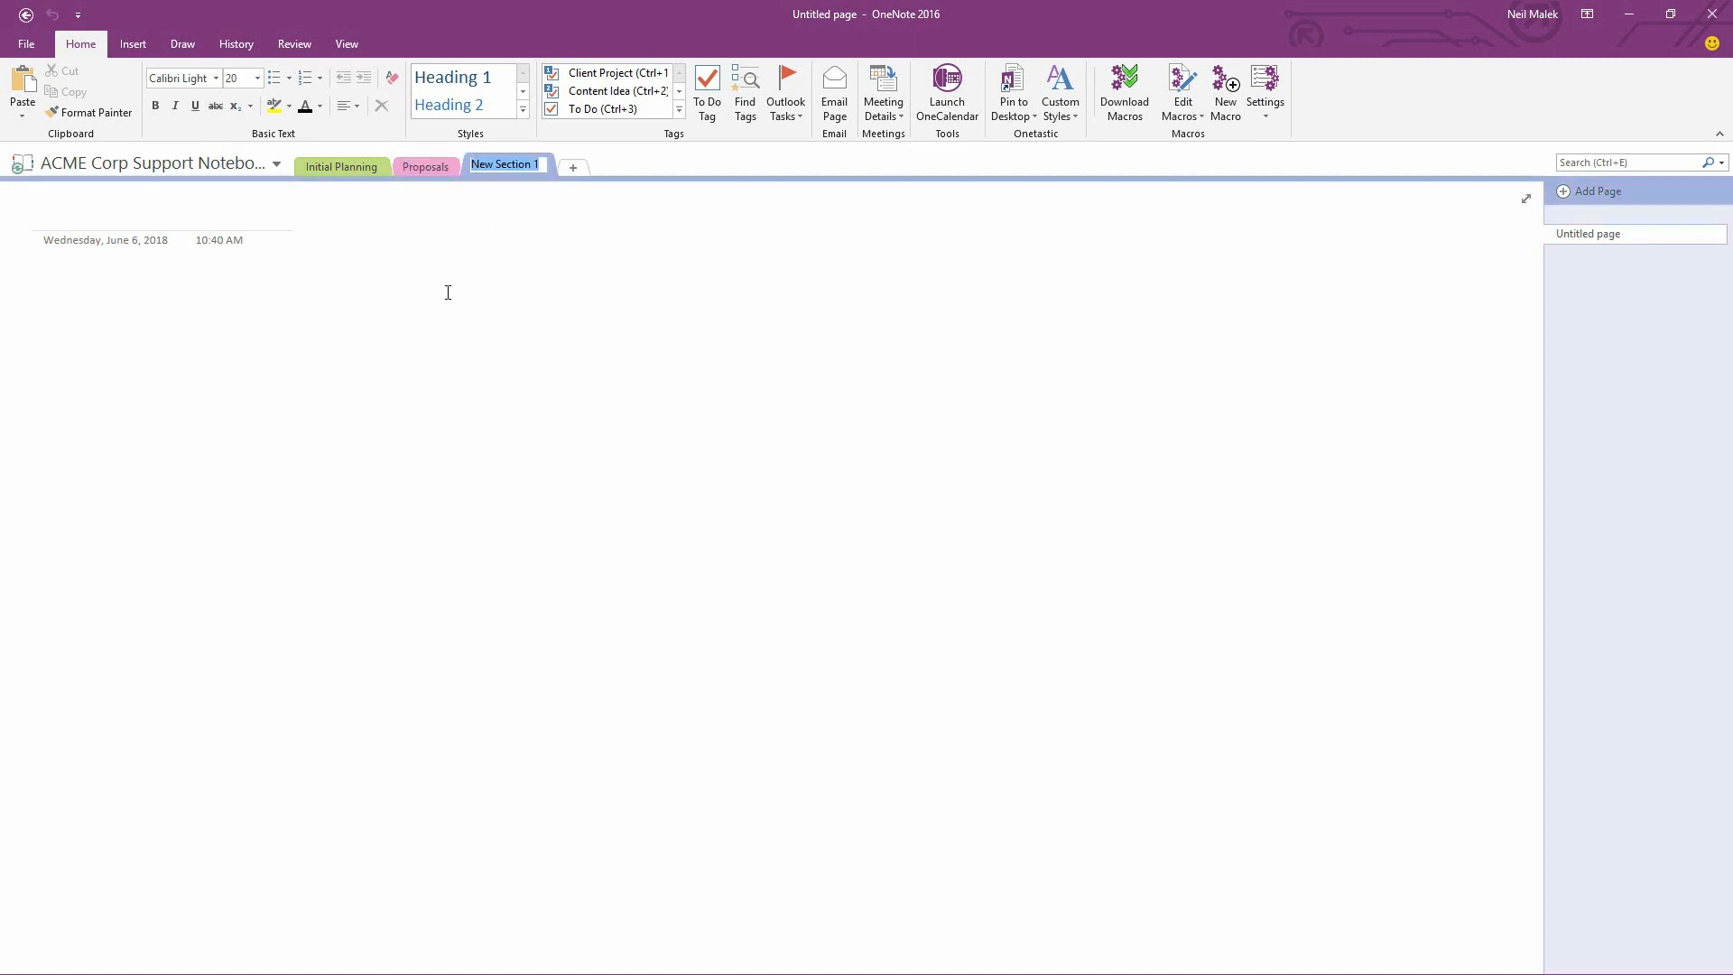
text(Implementation)
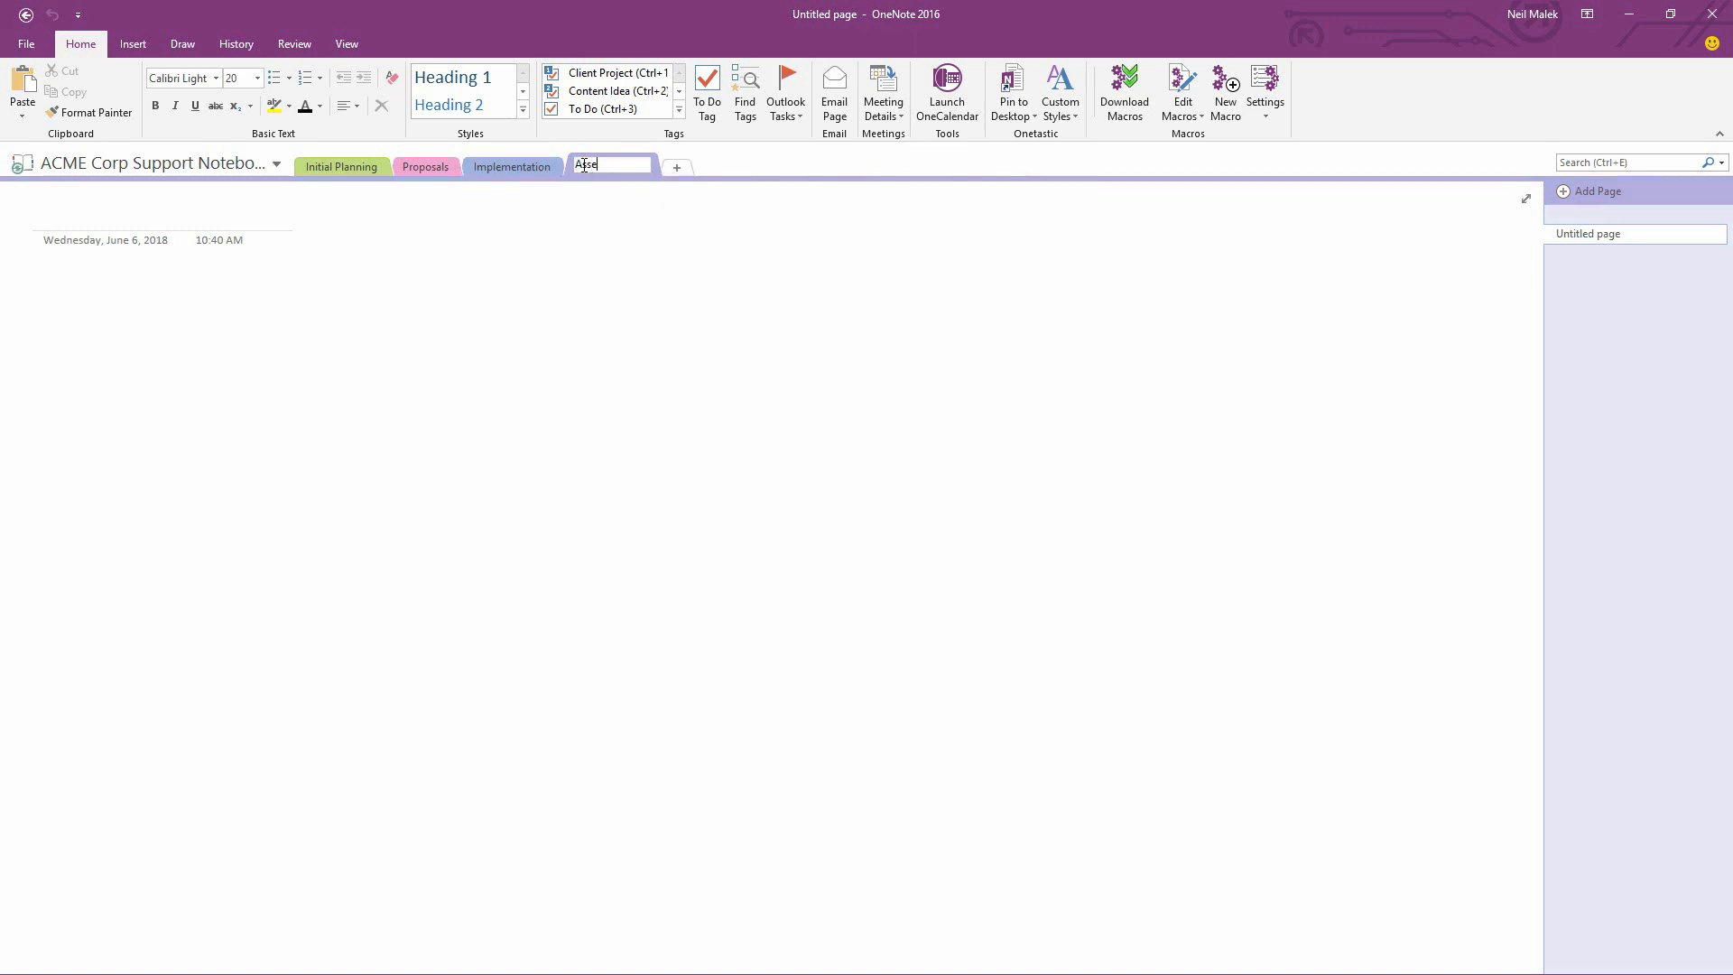
text(ssessment)
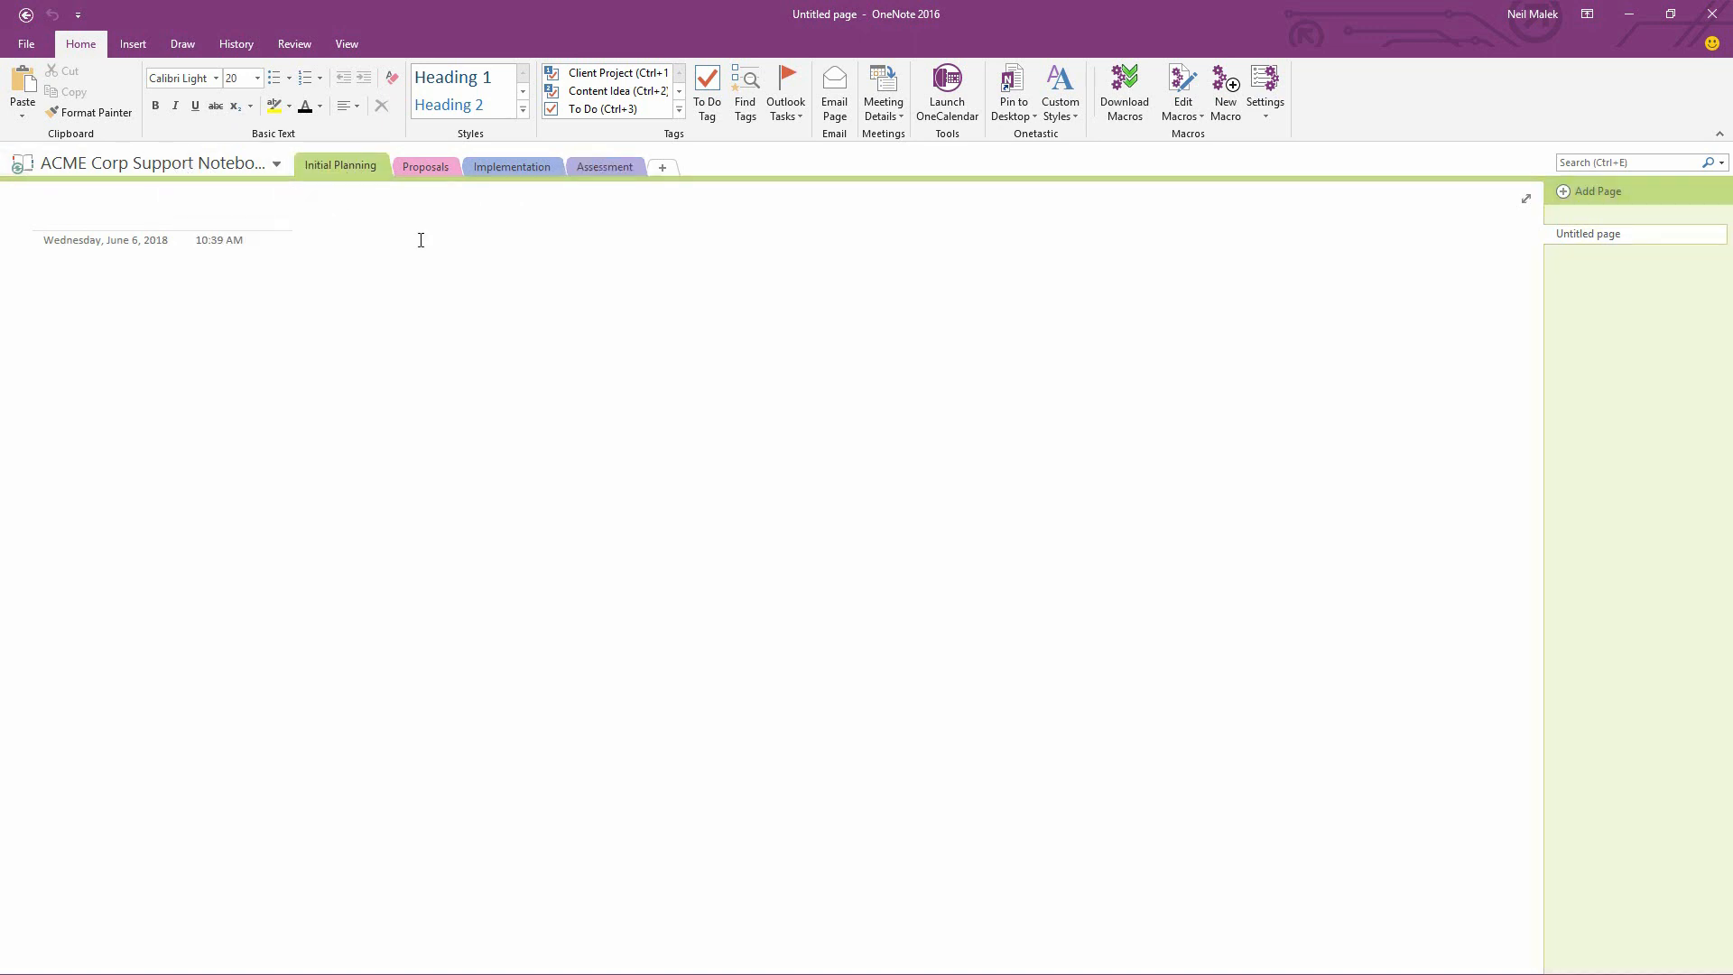
mouse_move(675, 231)
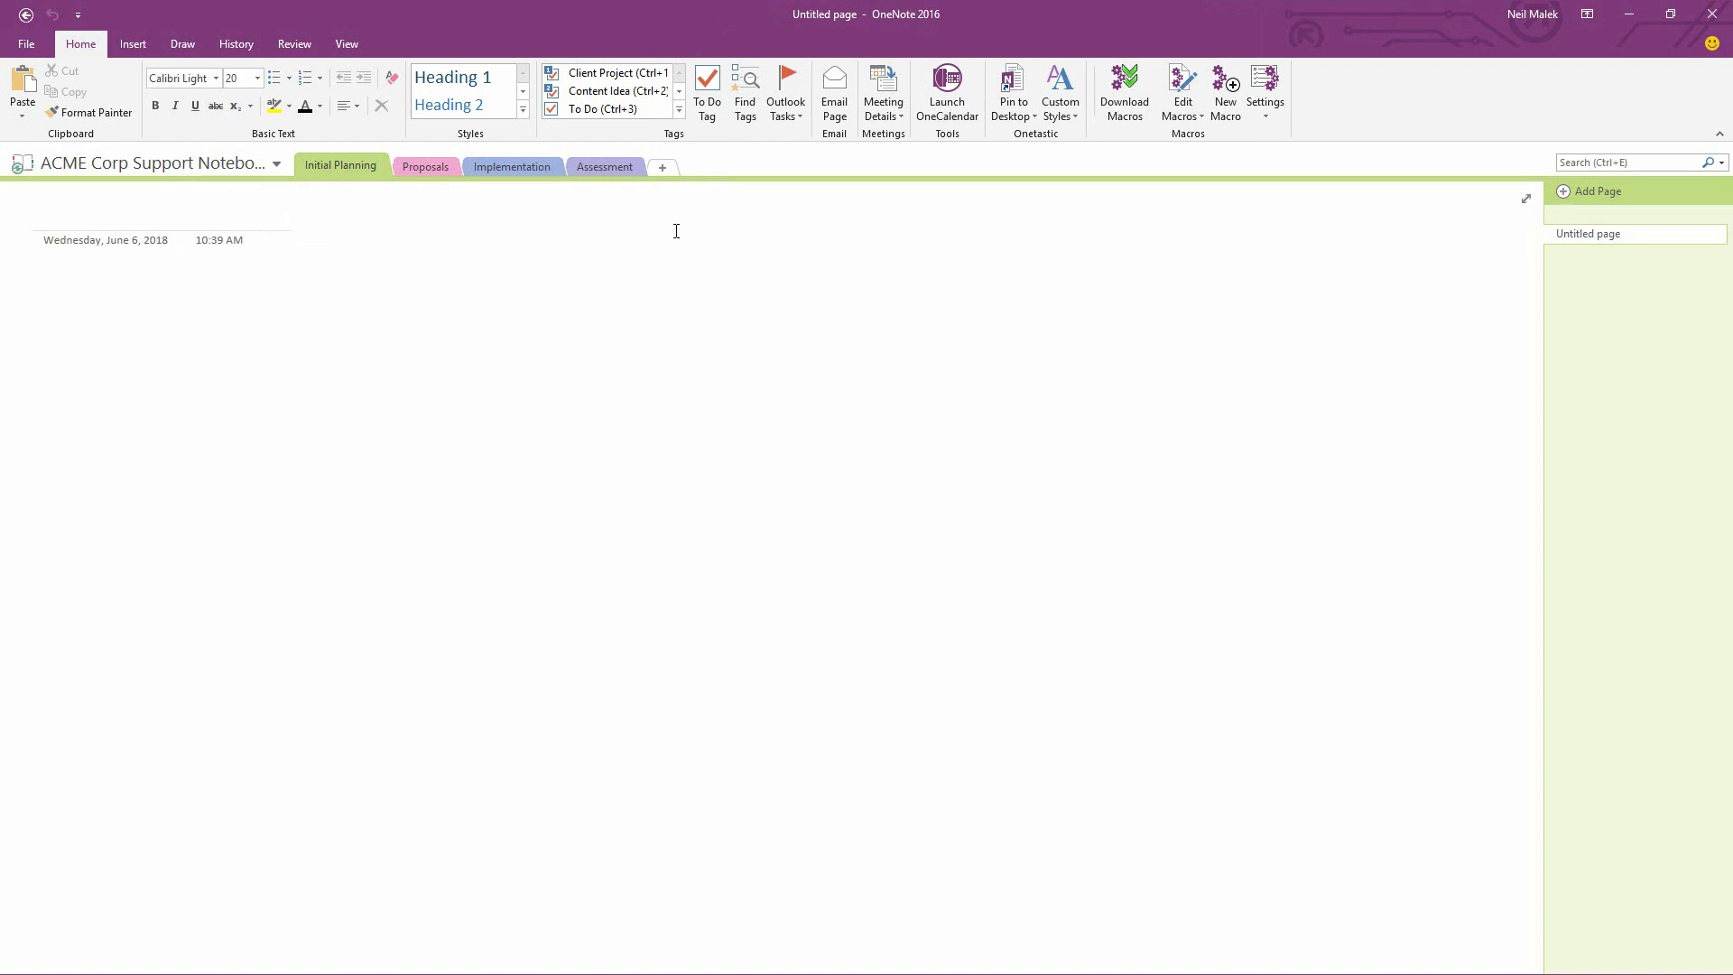
mouse_move(278, 233)
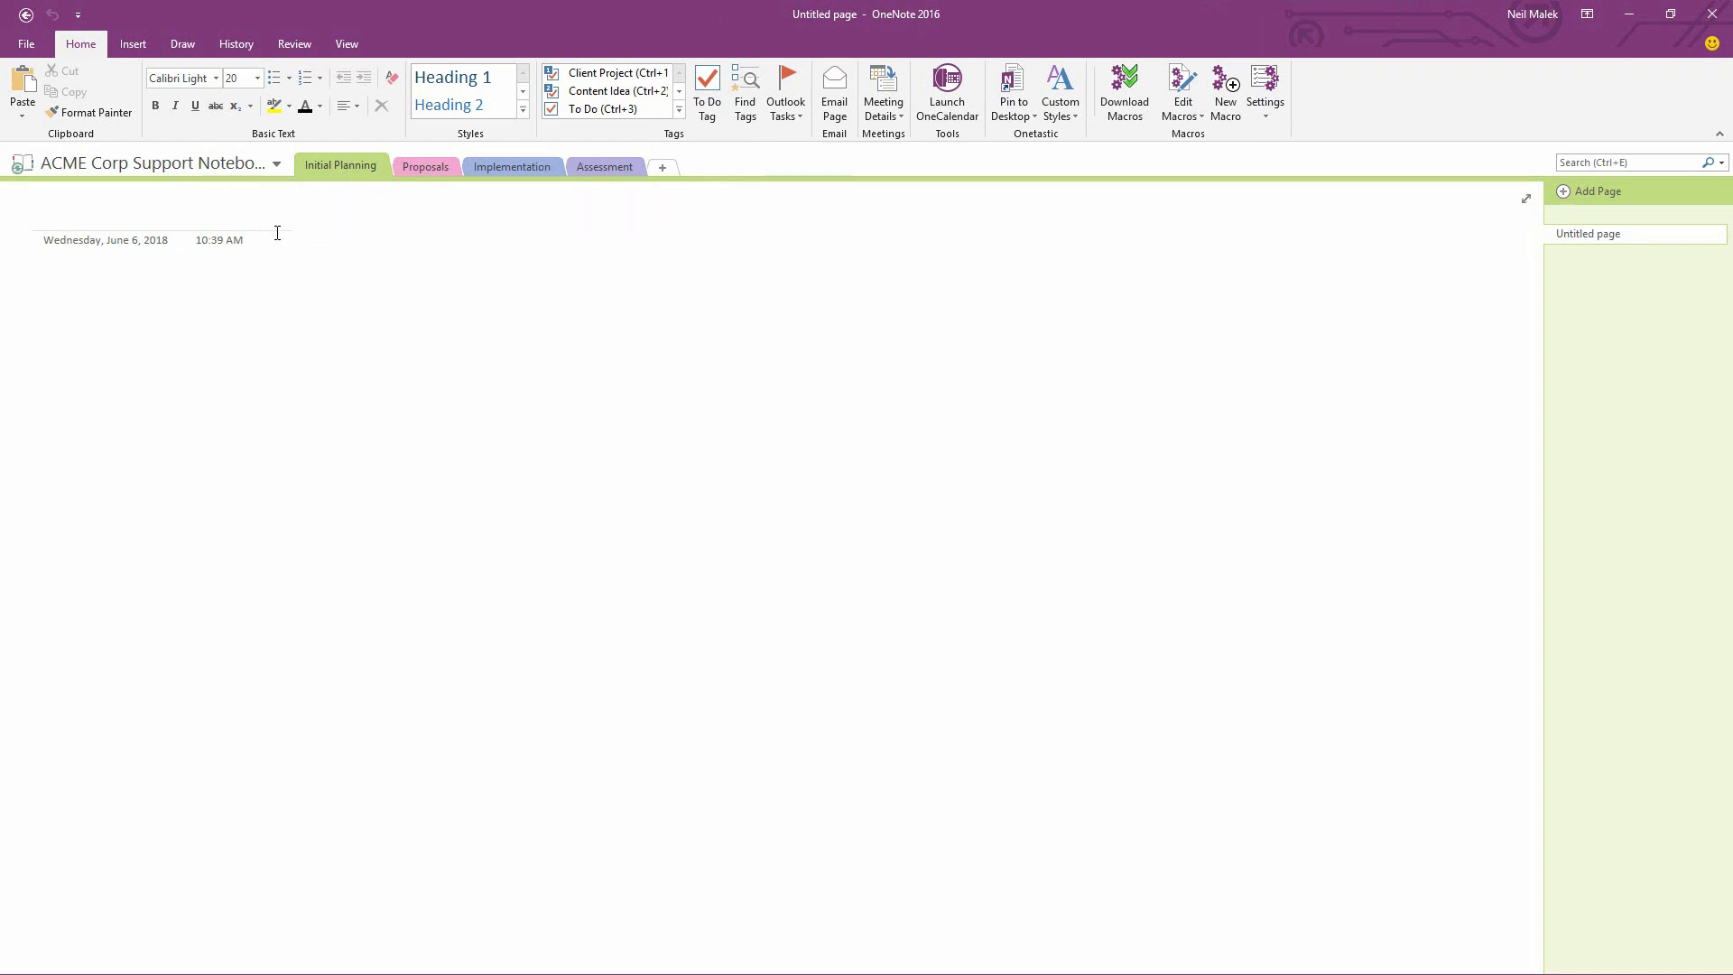
mouse_move(504, 379)
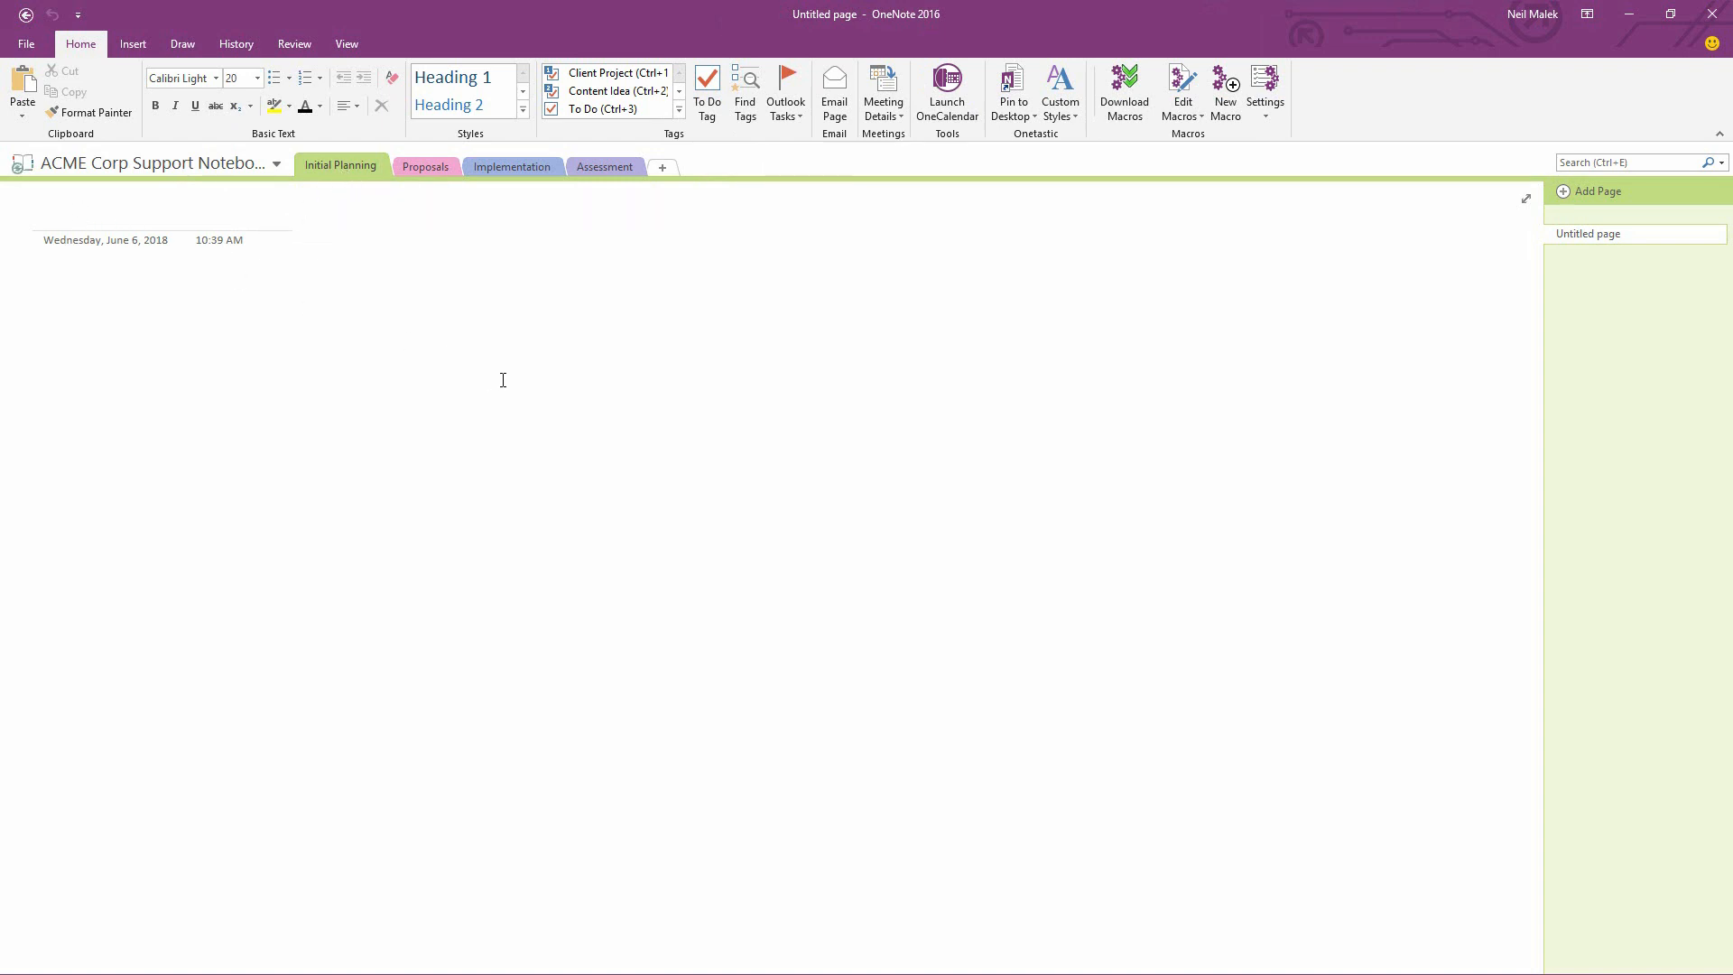
Title the page 'First Meeting / Conversations' and begin a note in its body
text(Firs)
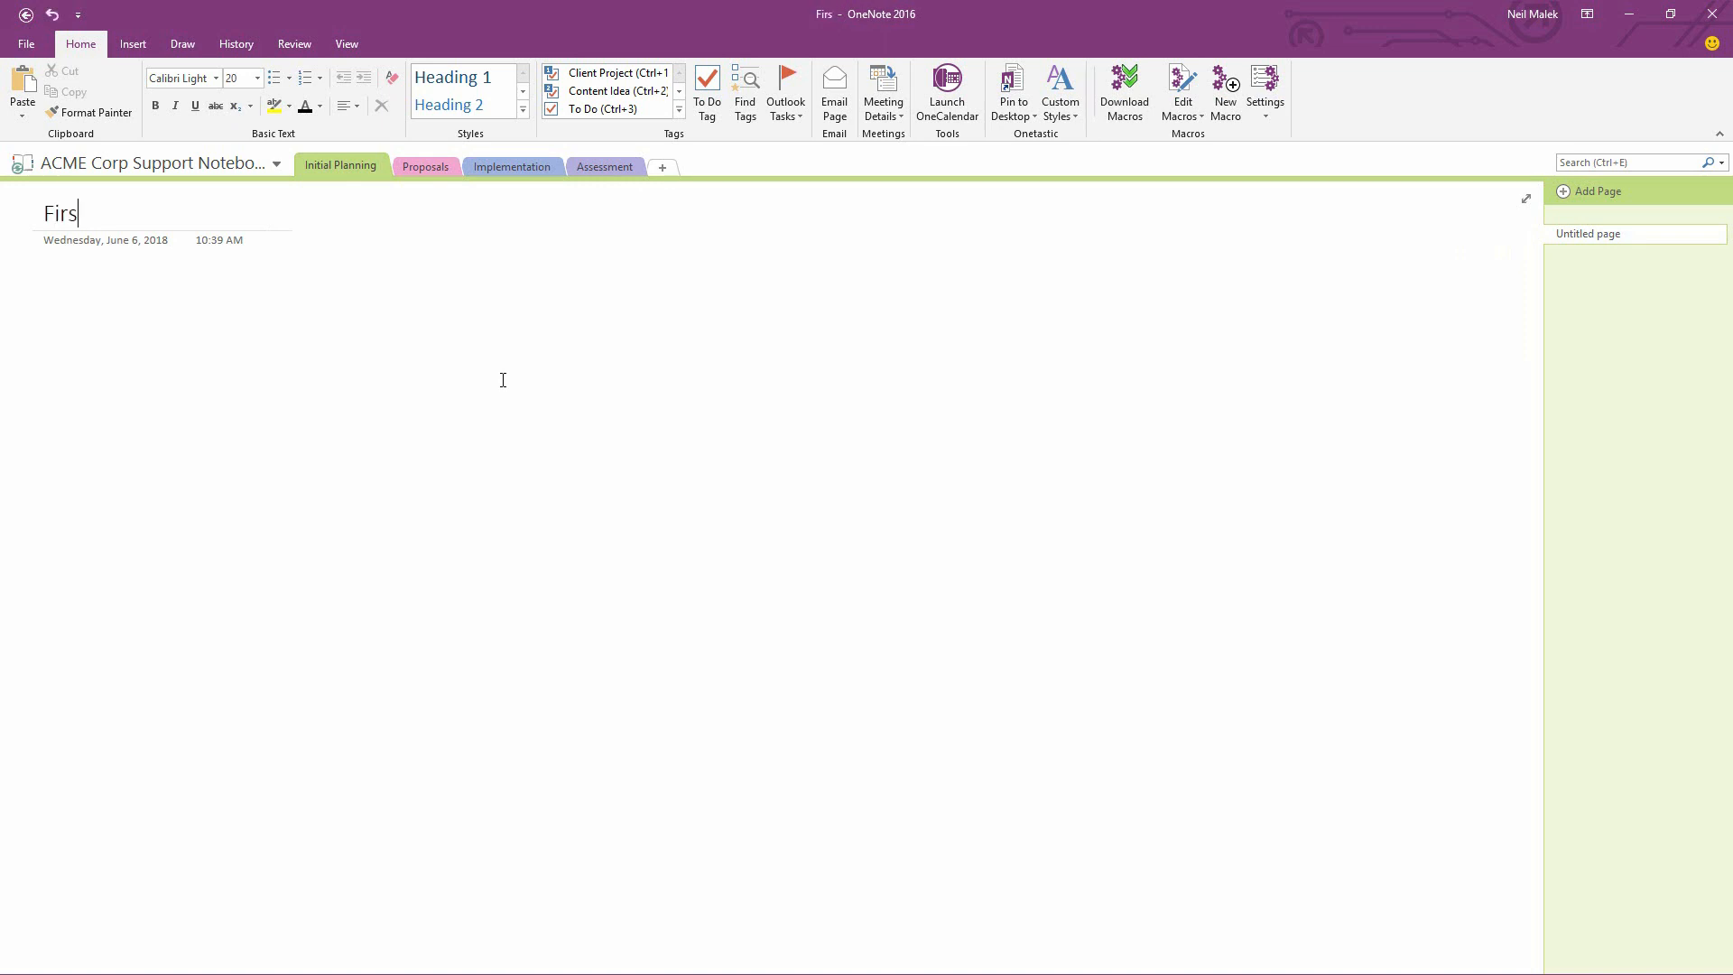
text(t Meeting /)
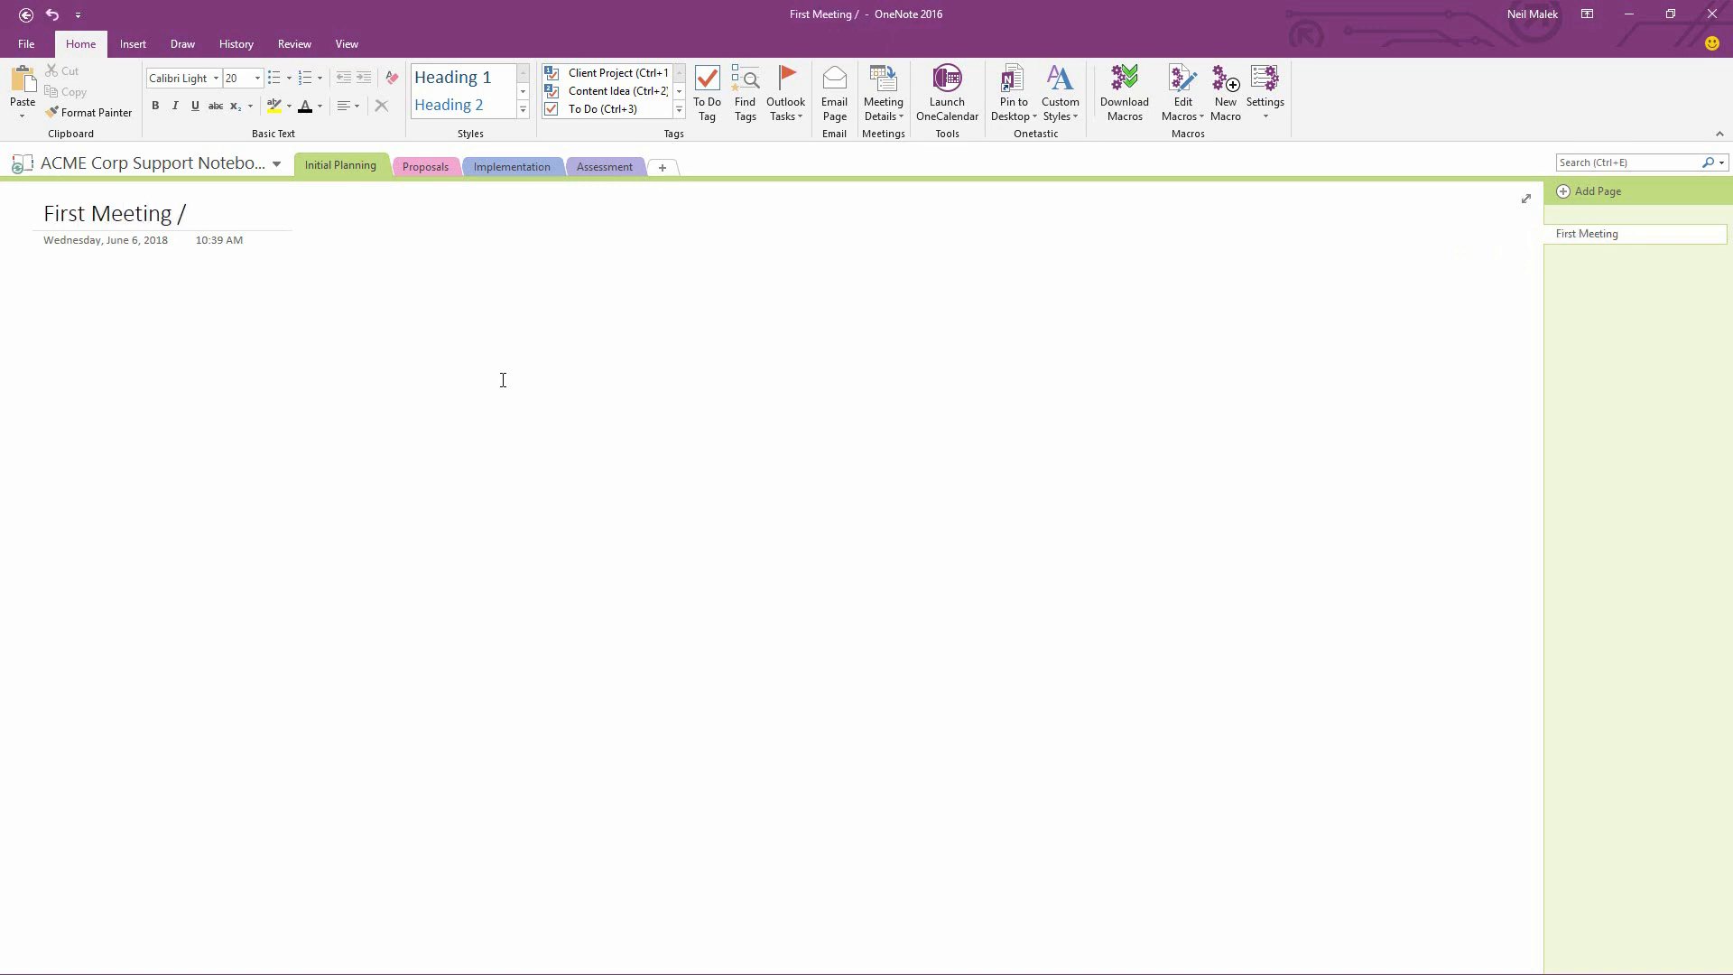
text(Conversations)
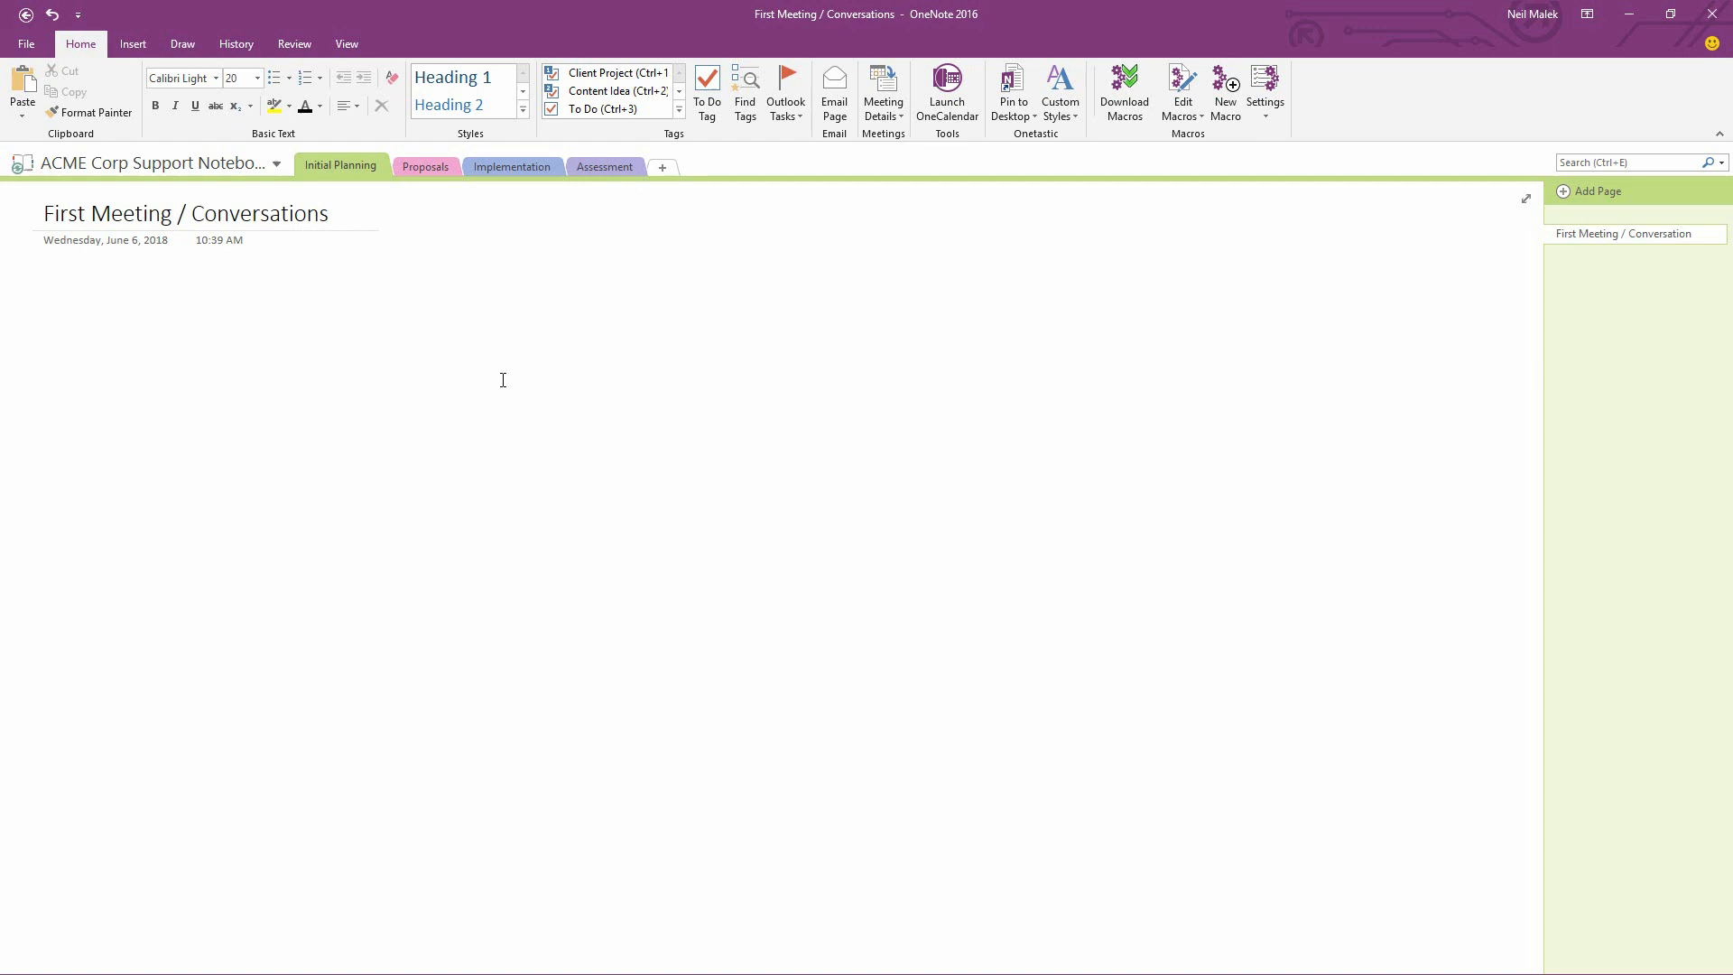
click(83, 298)
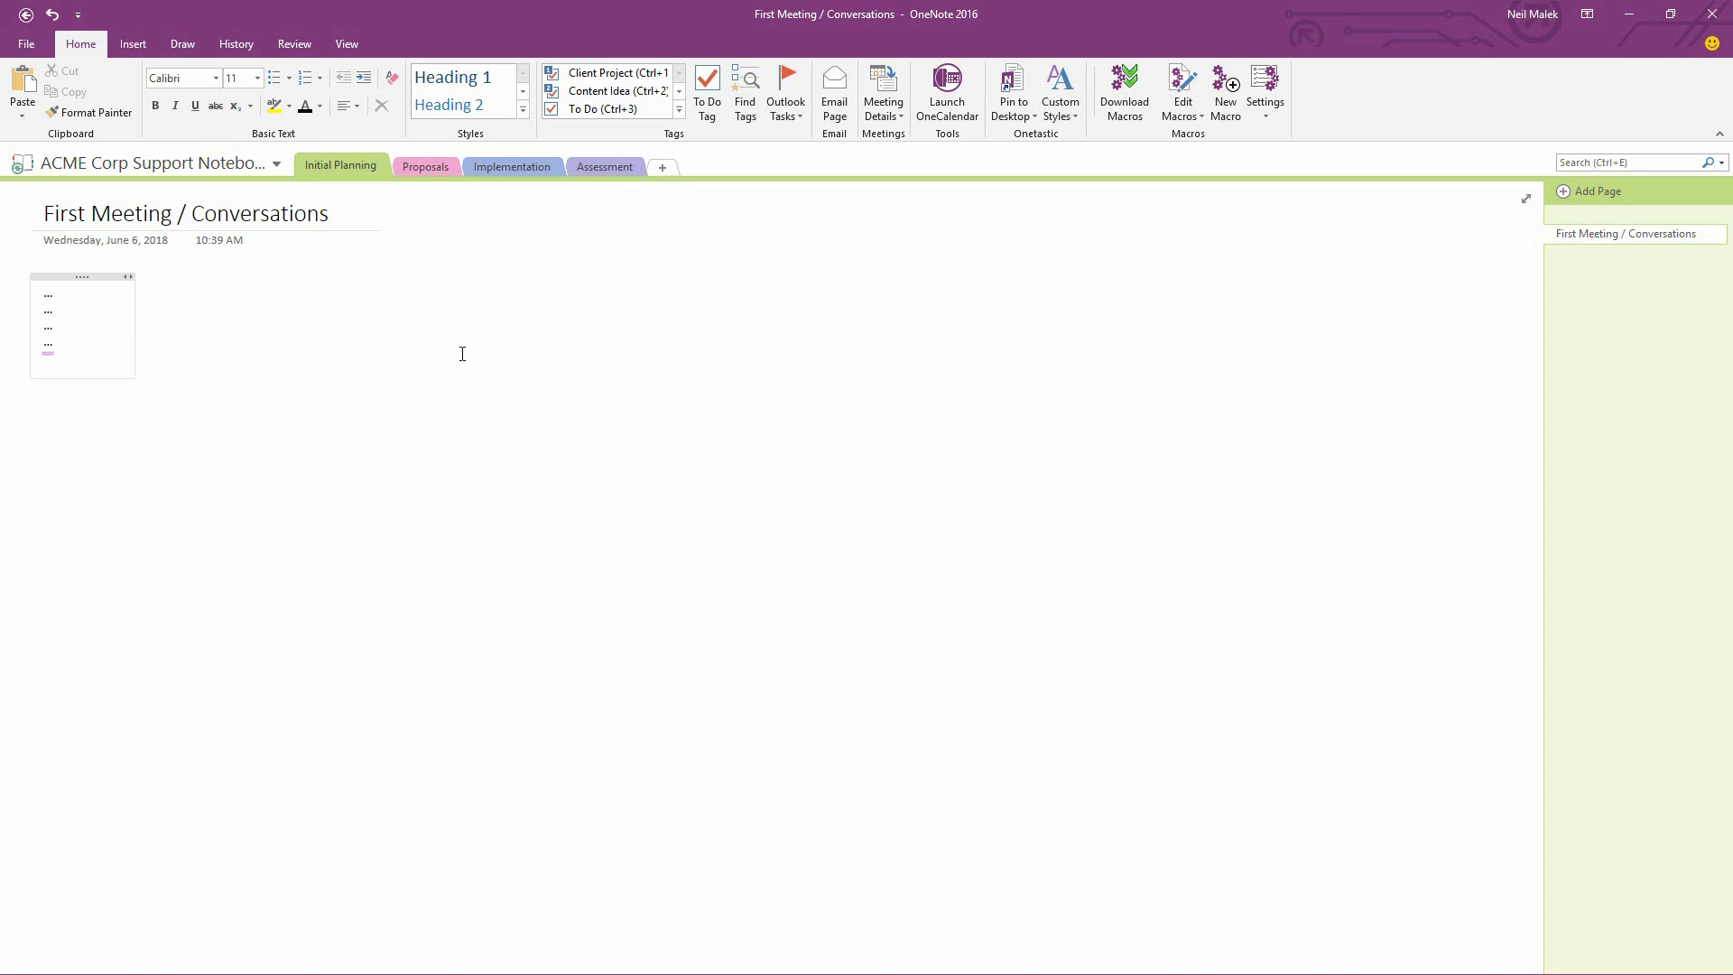
mouse_move(119, 206)
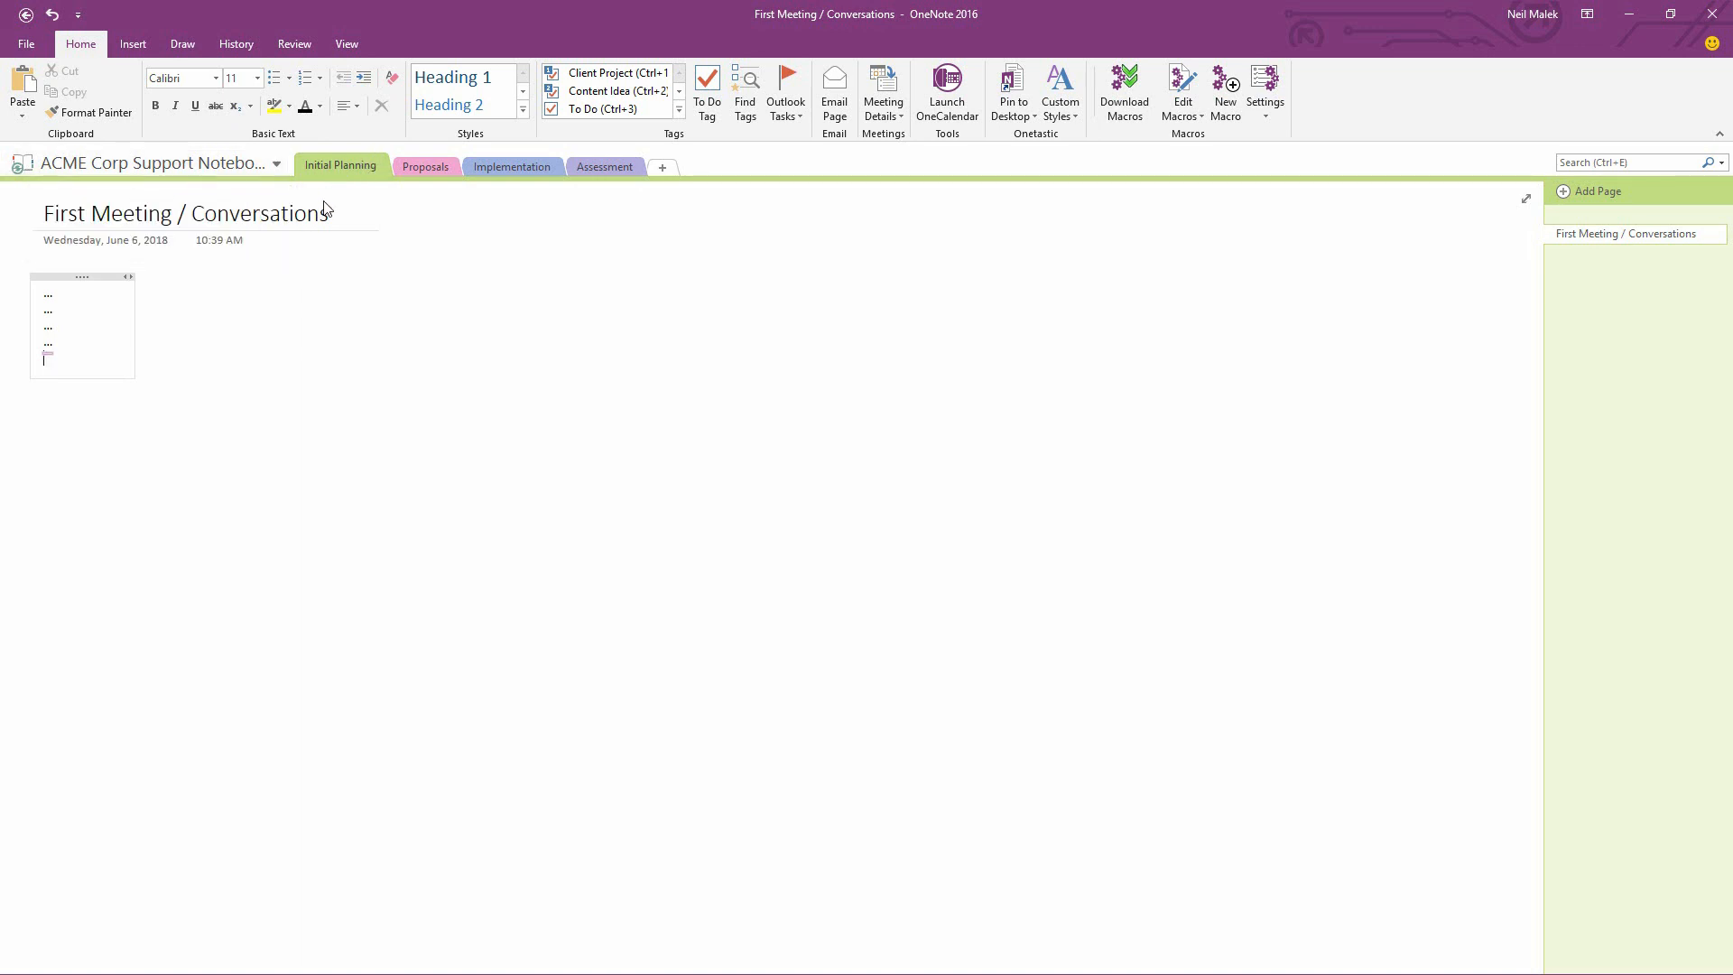
mouse_move(184, 333)
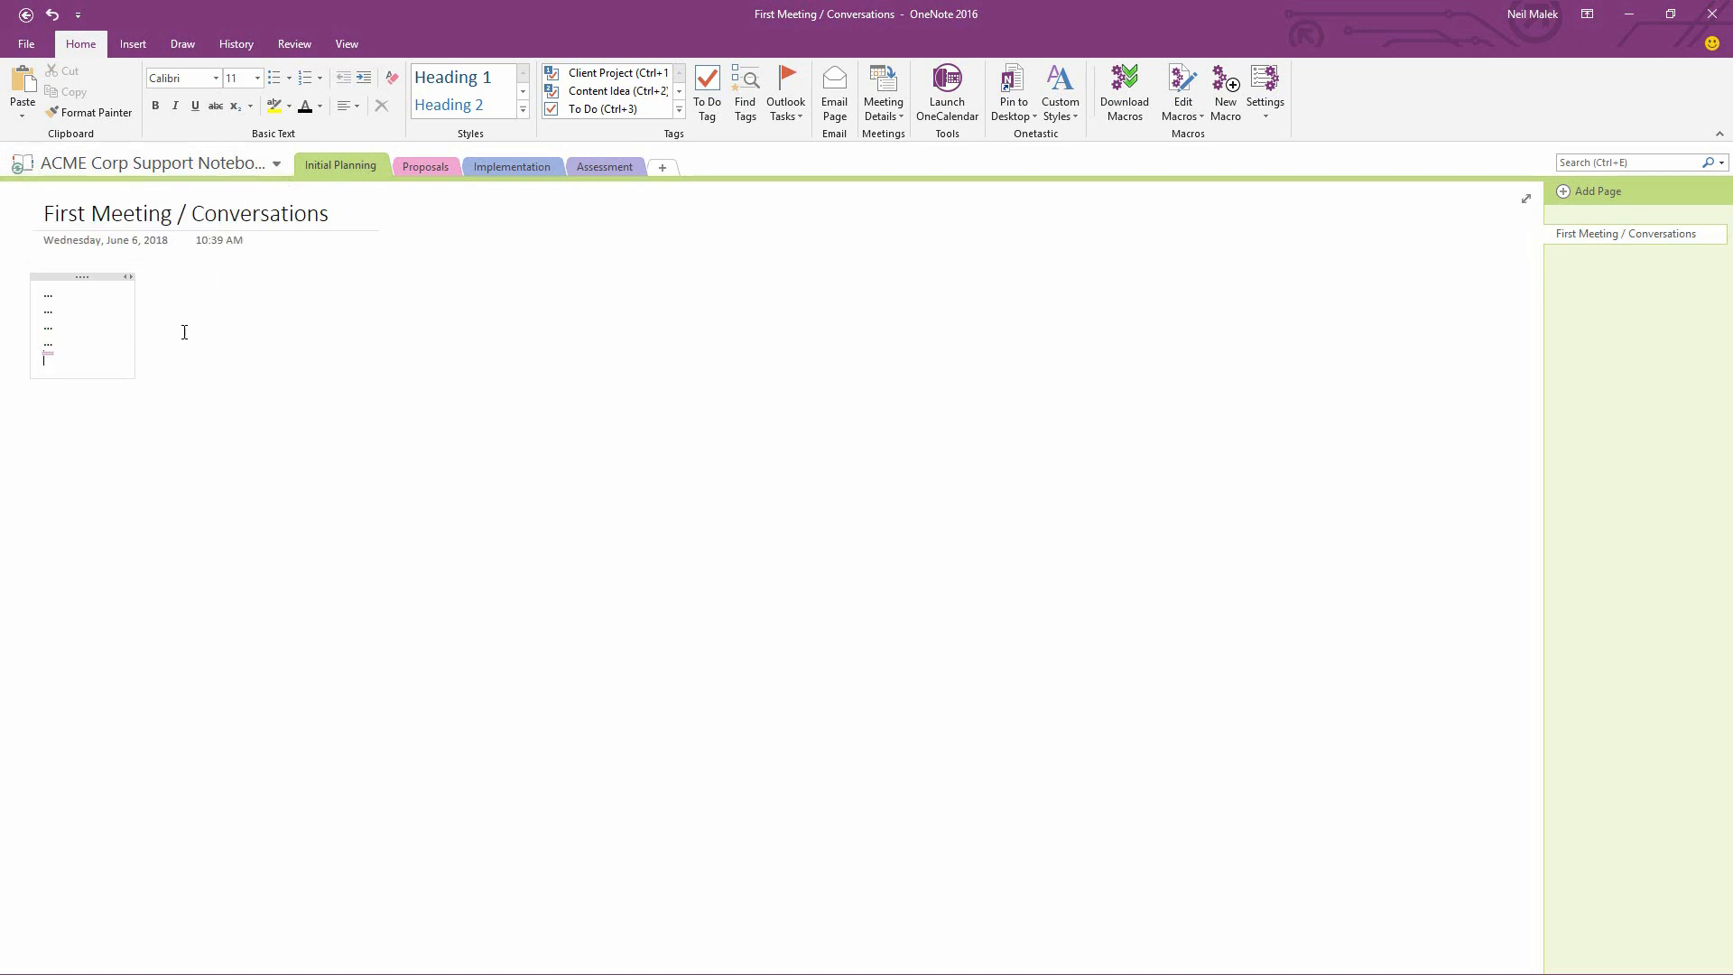
mouse_move(421, 198)
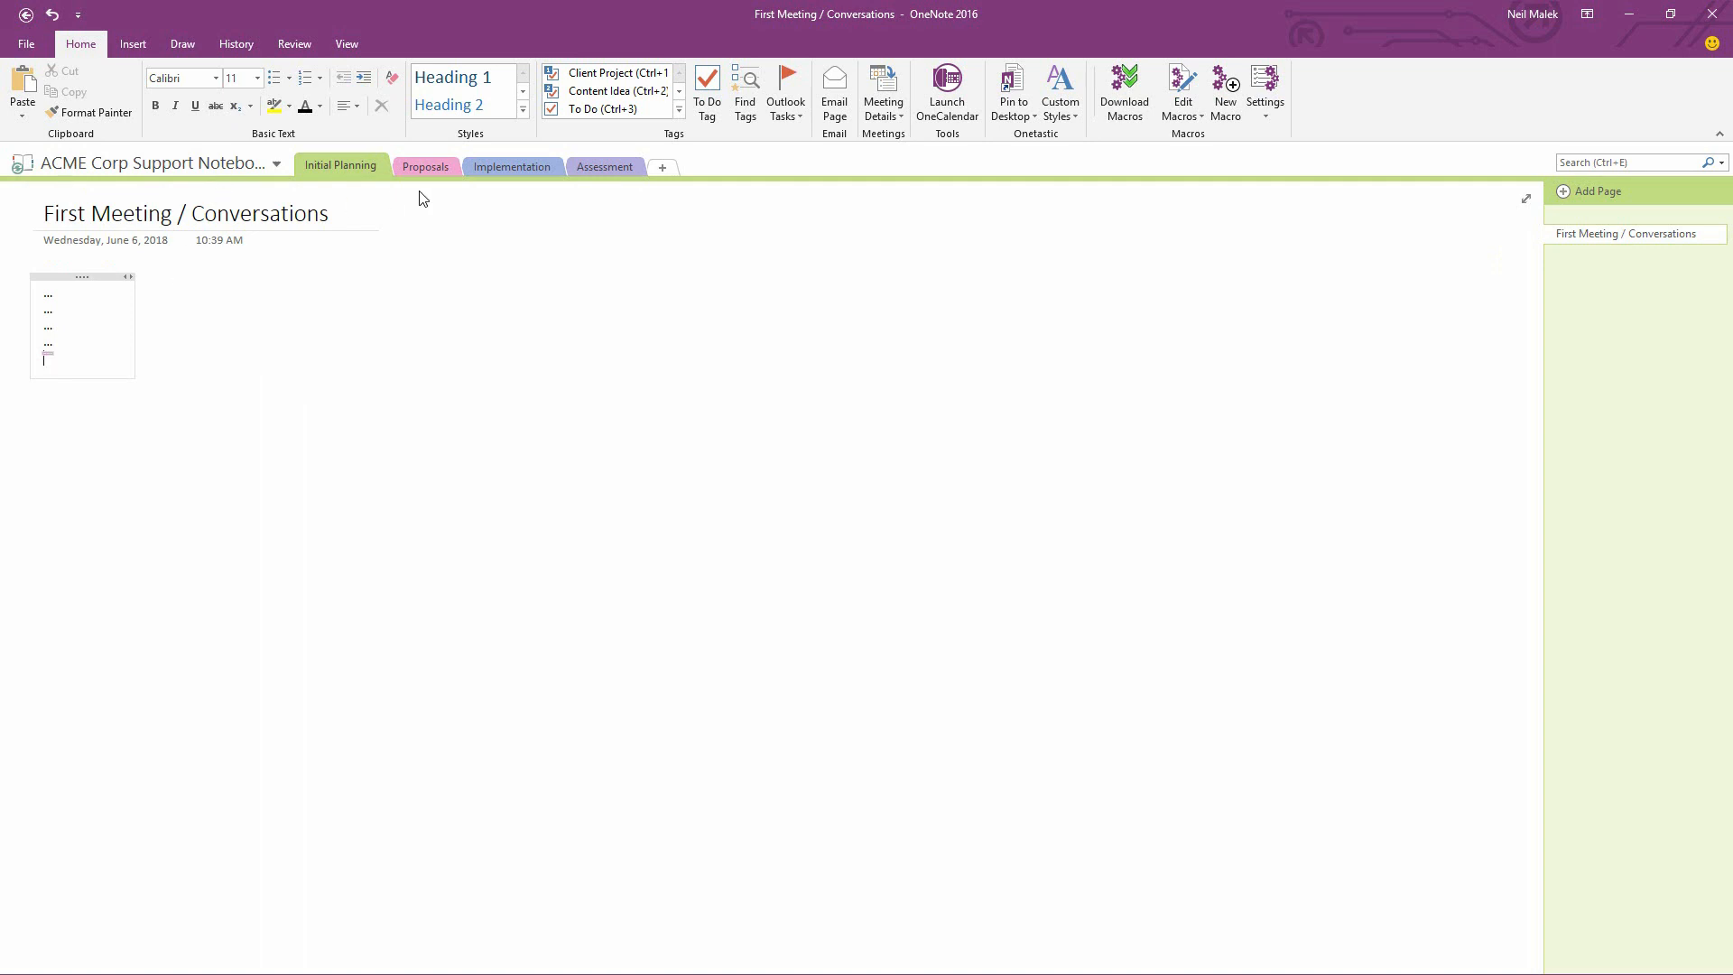
mouse_move(452, 204)
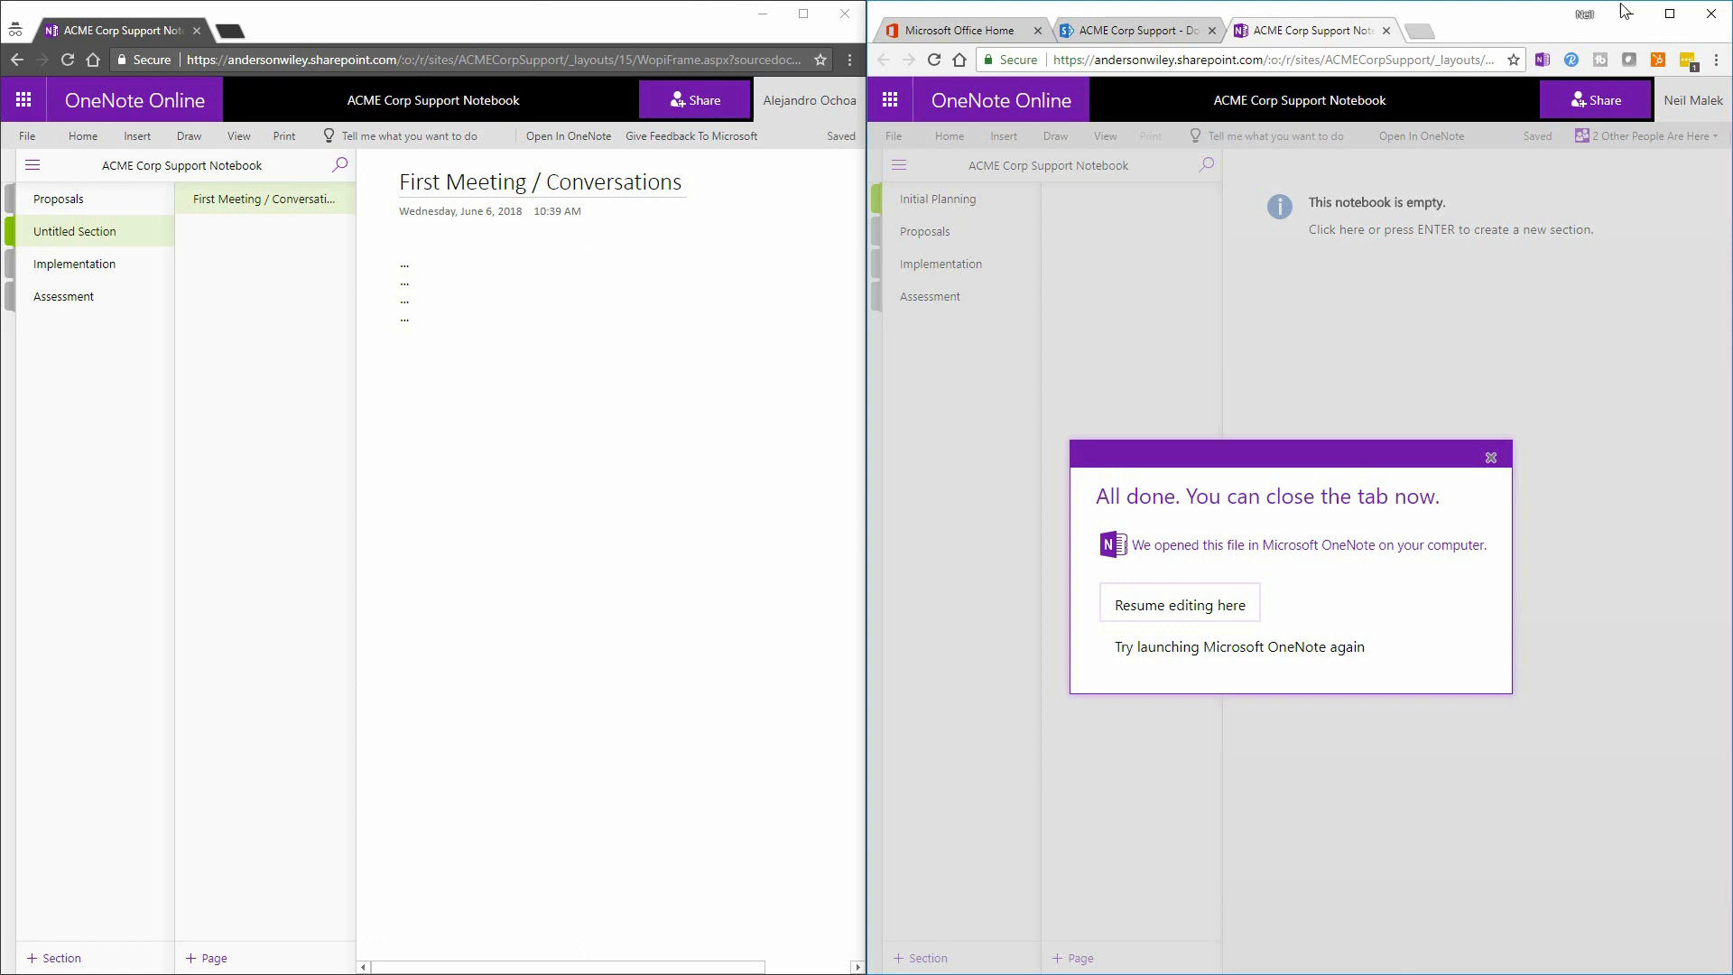
mouse_move(1490, 456)
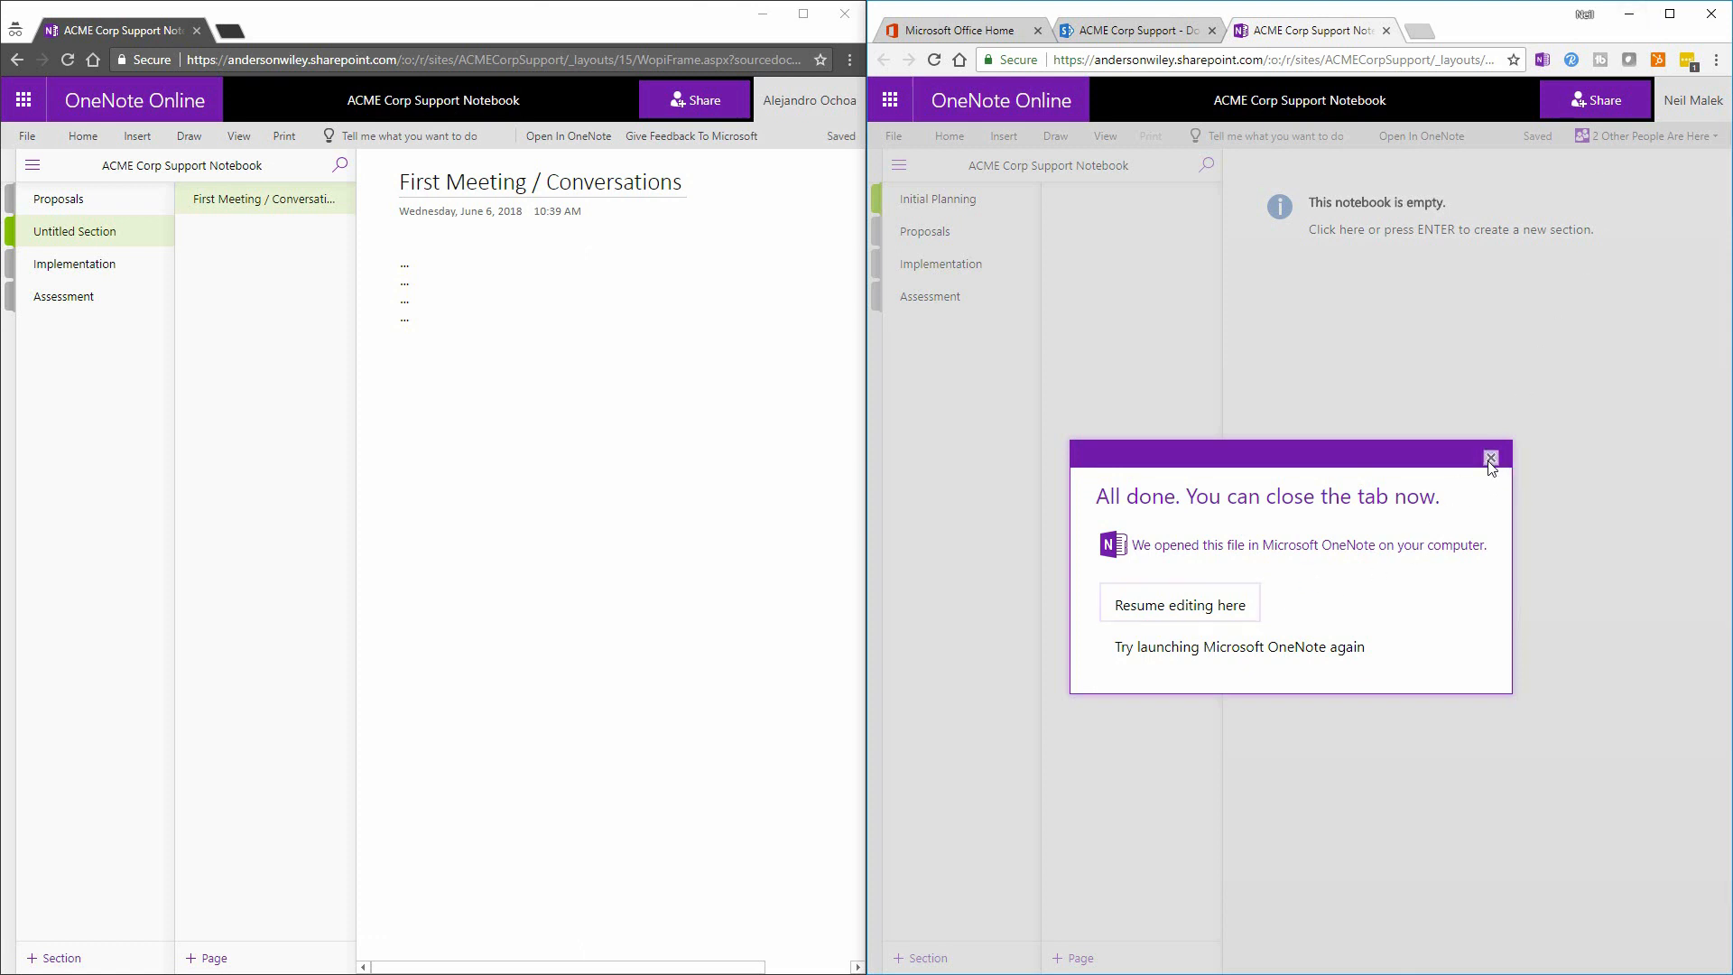
Close the 'All done' notice and view the synced page in Initial Planning
click(1494, 457)
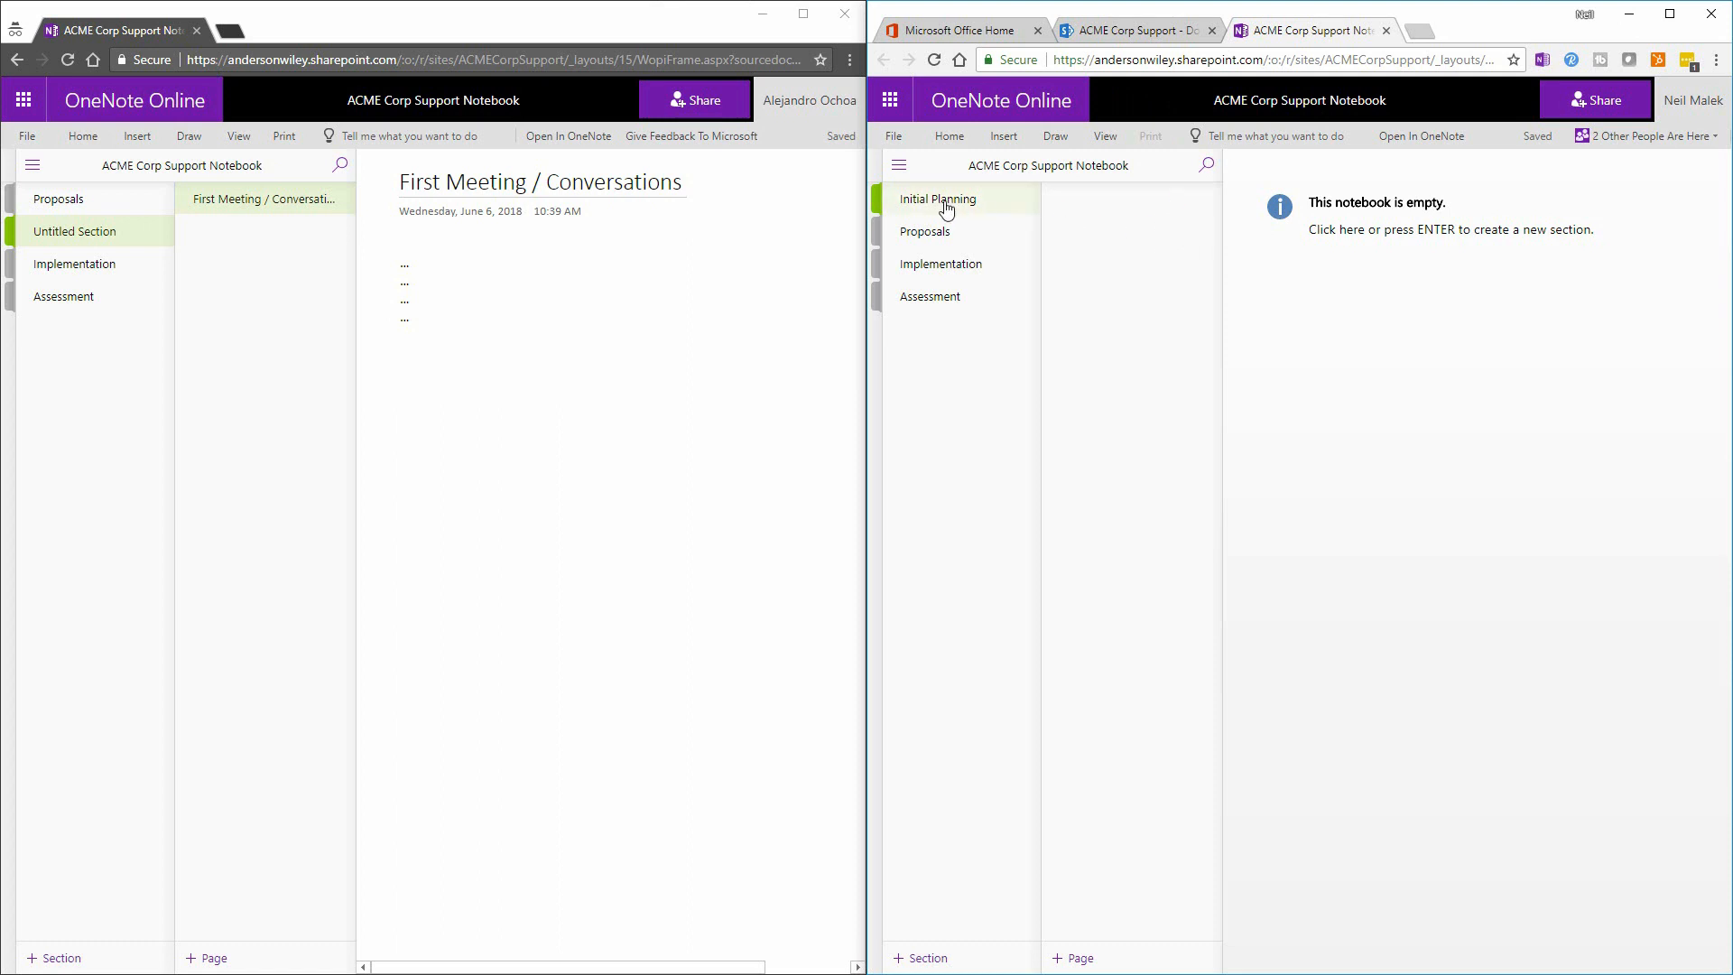
click(938, 198)
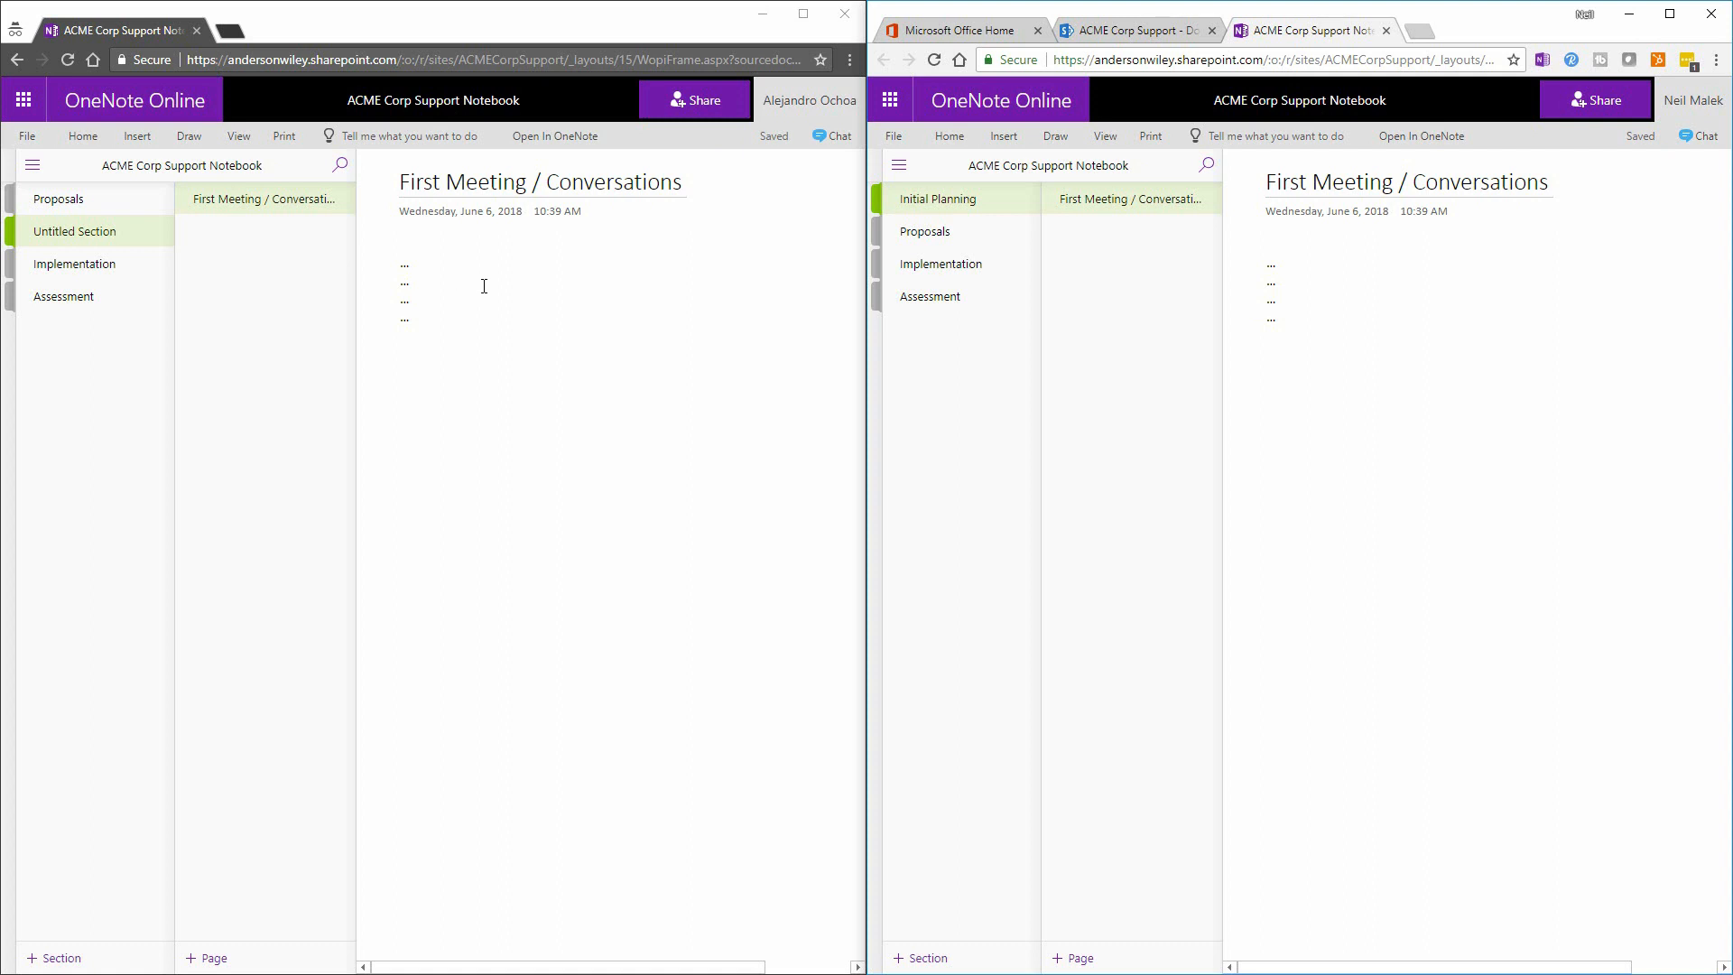
mouse_move(461, 303)
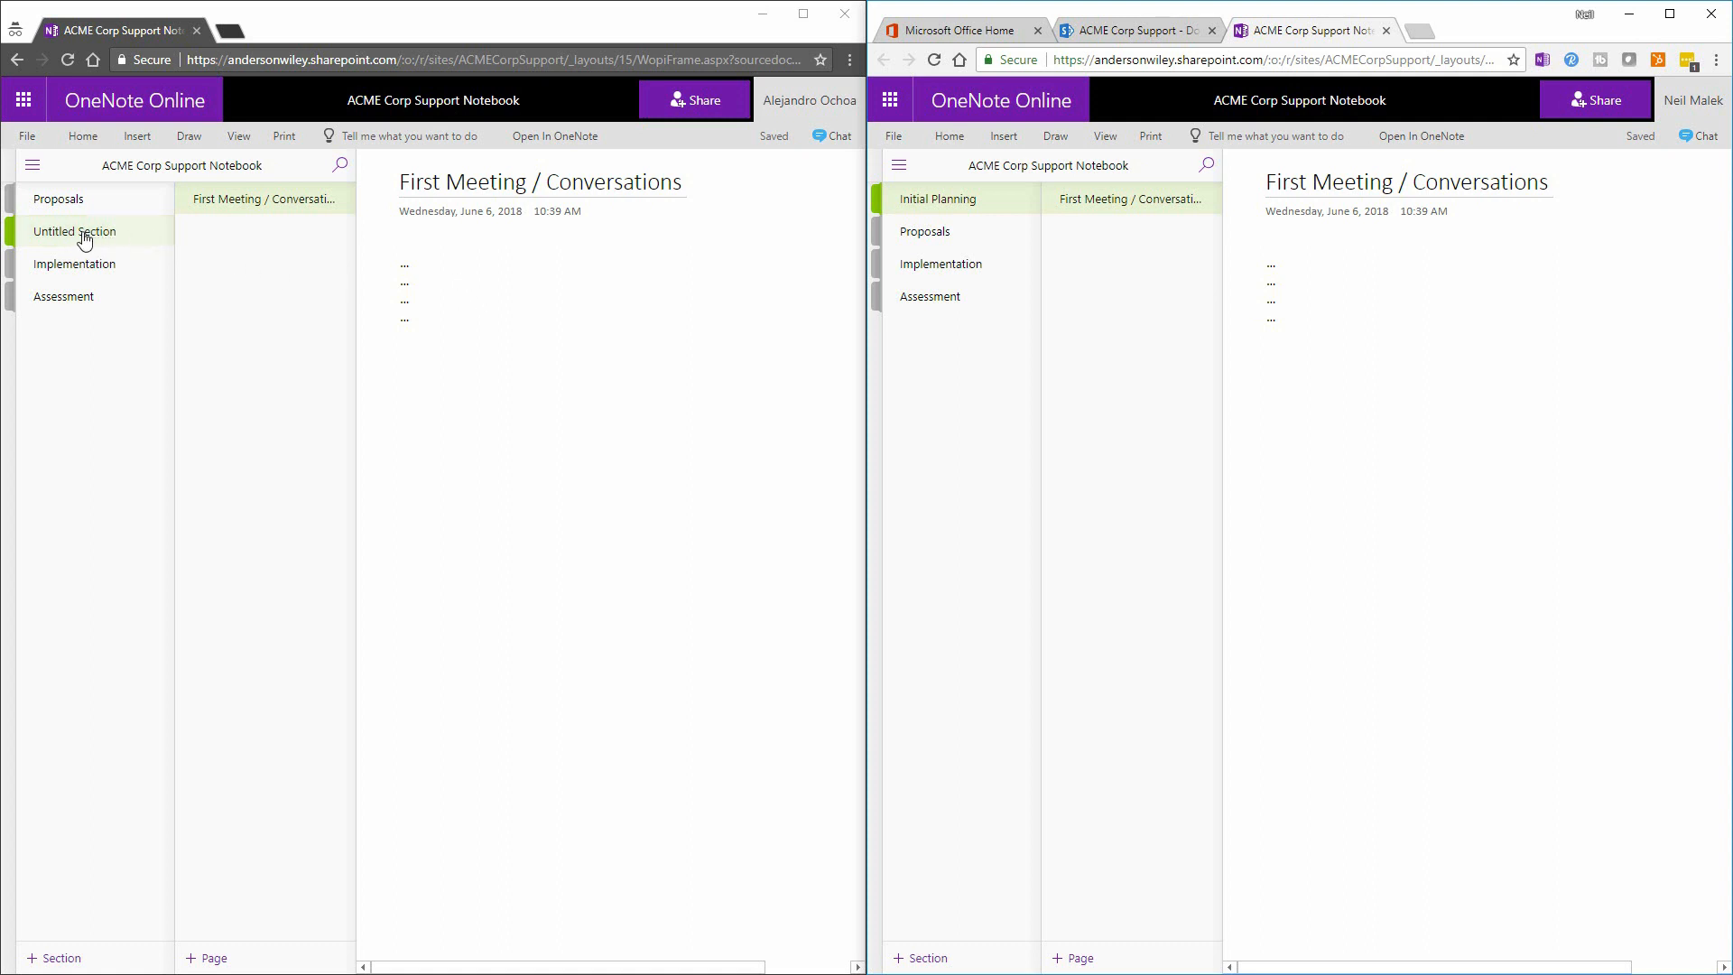
Title a new Implementation page 'First Project Implementation' and return to its placeholder note
click(204, 959)
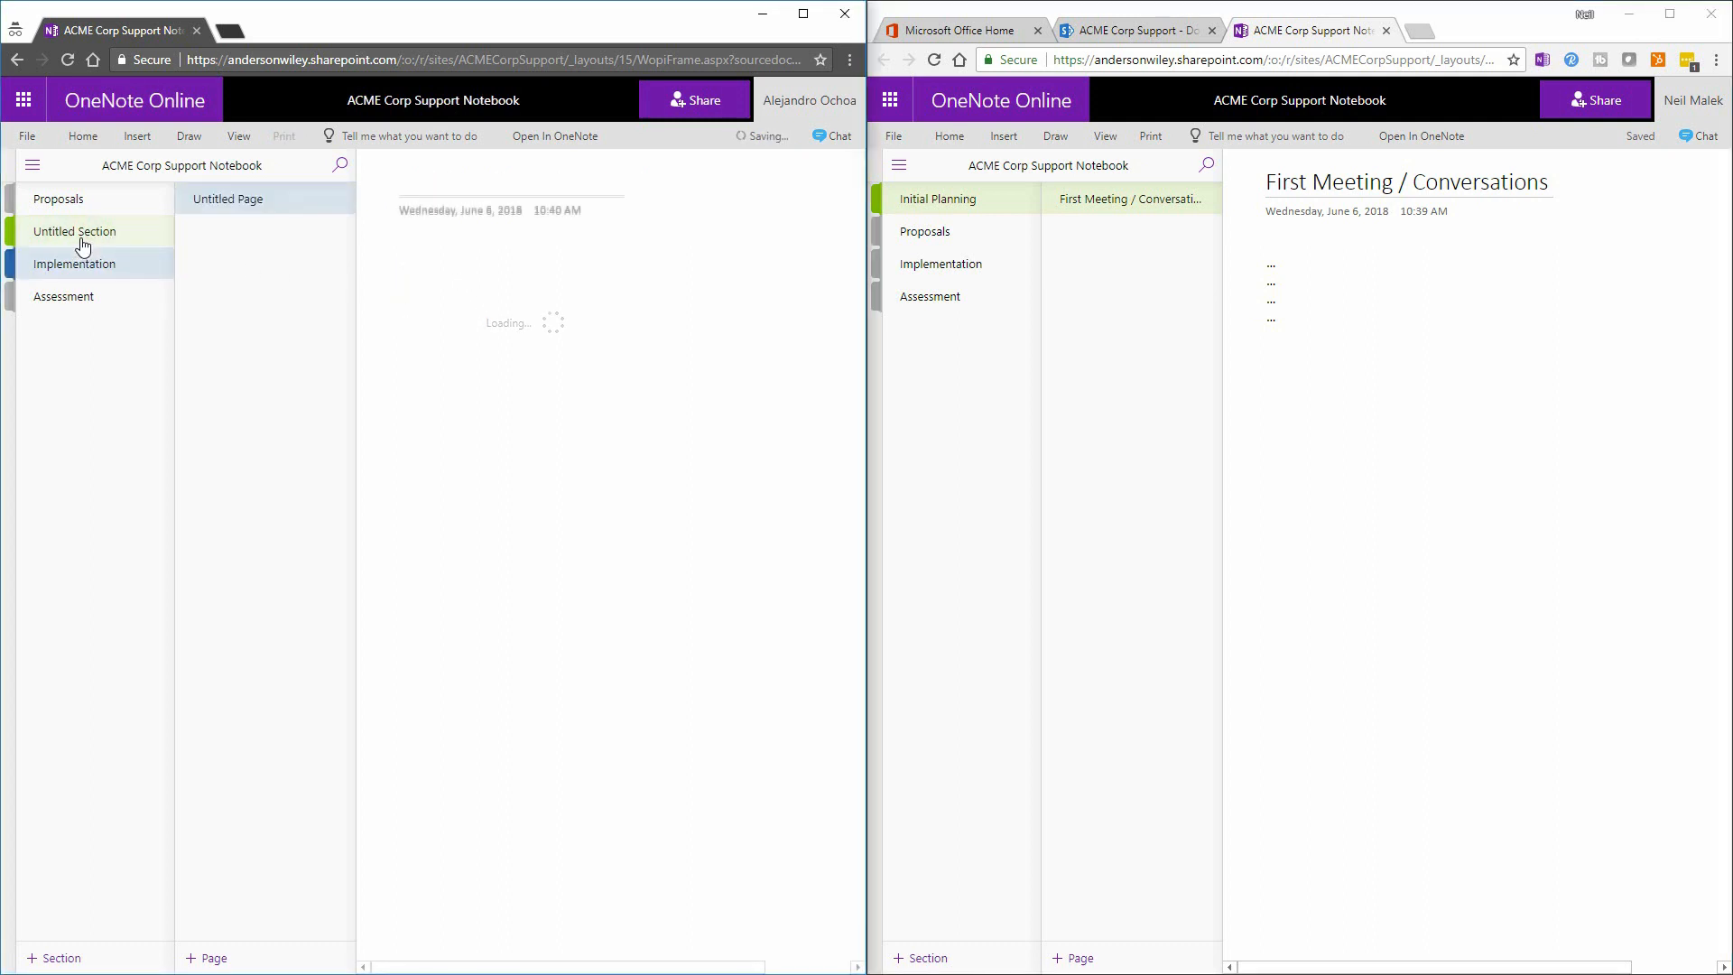
click(74, 264)
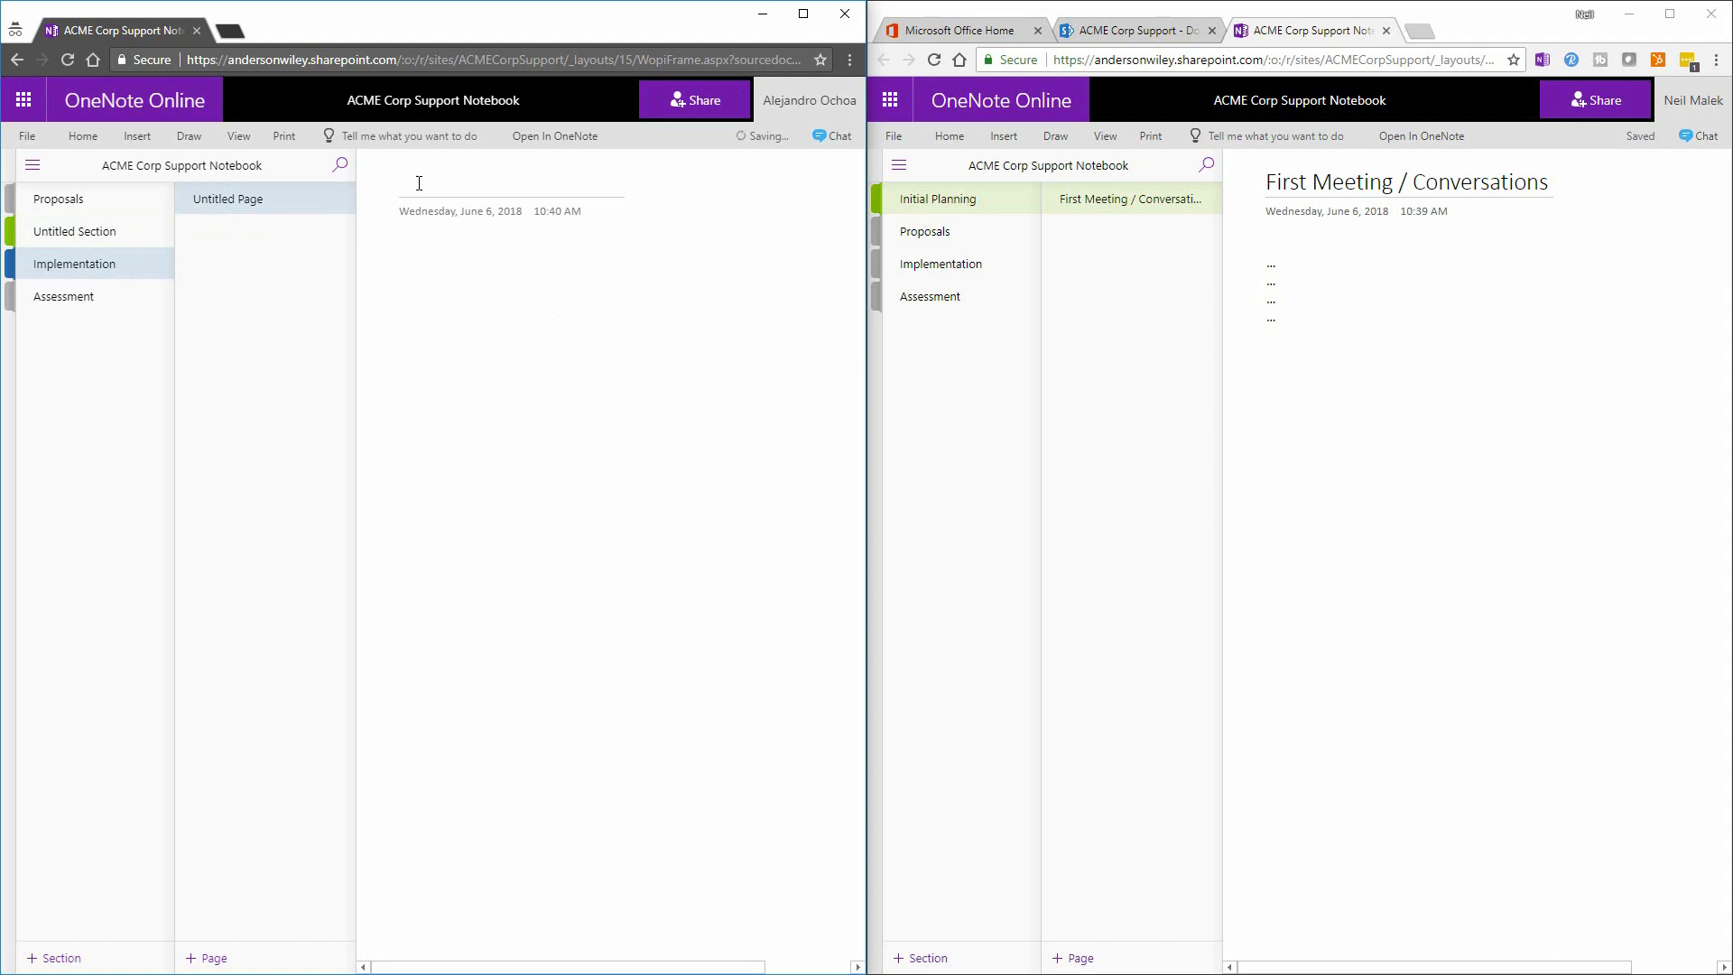
text(Fir)
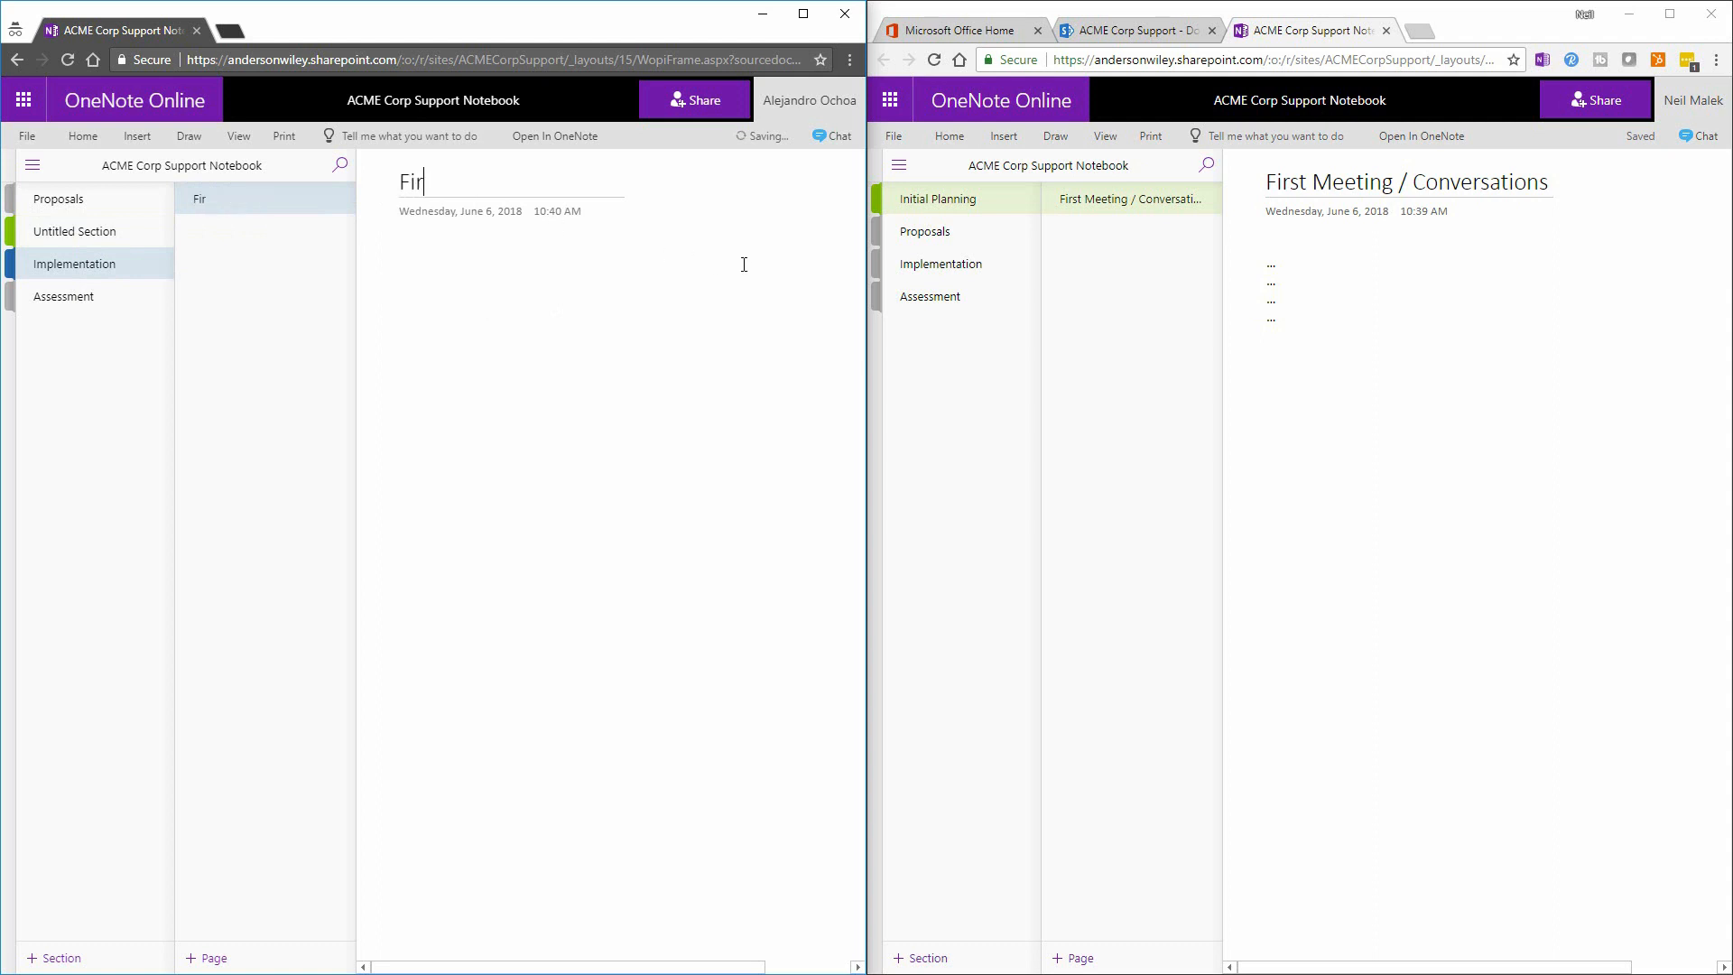
text(st Project Im)
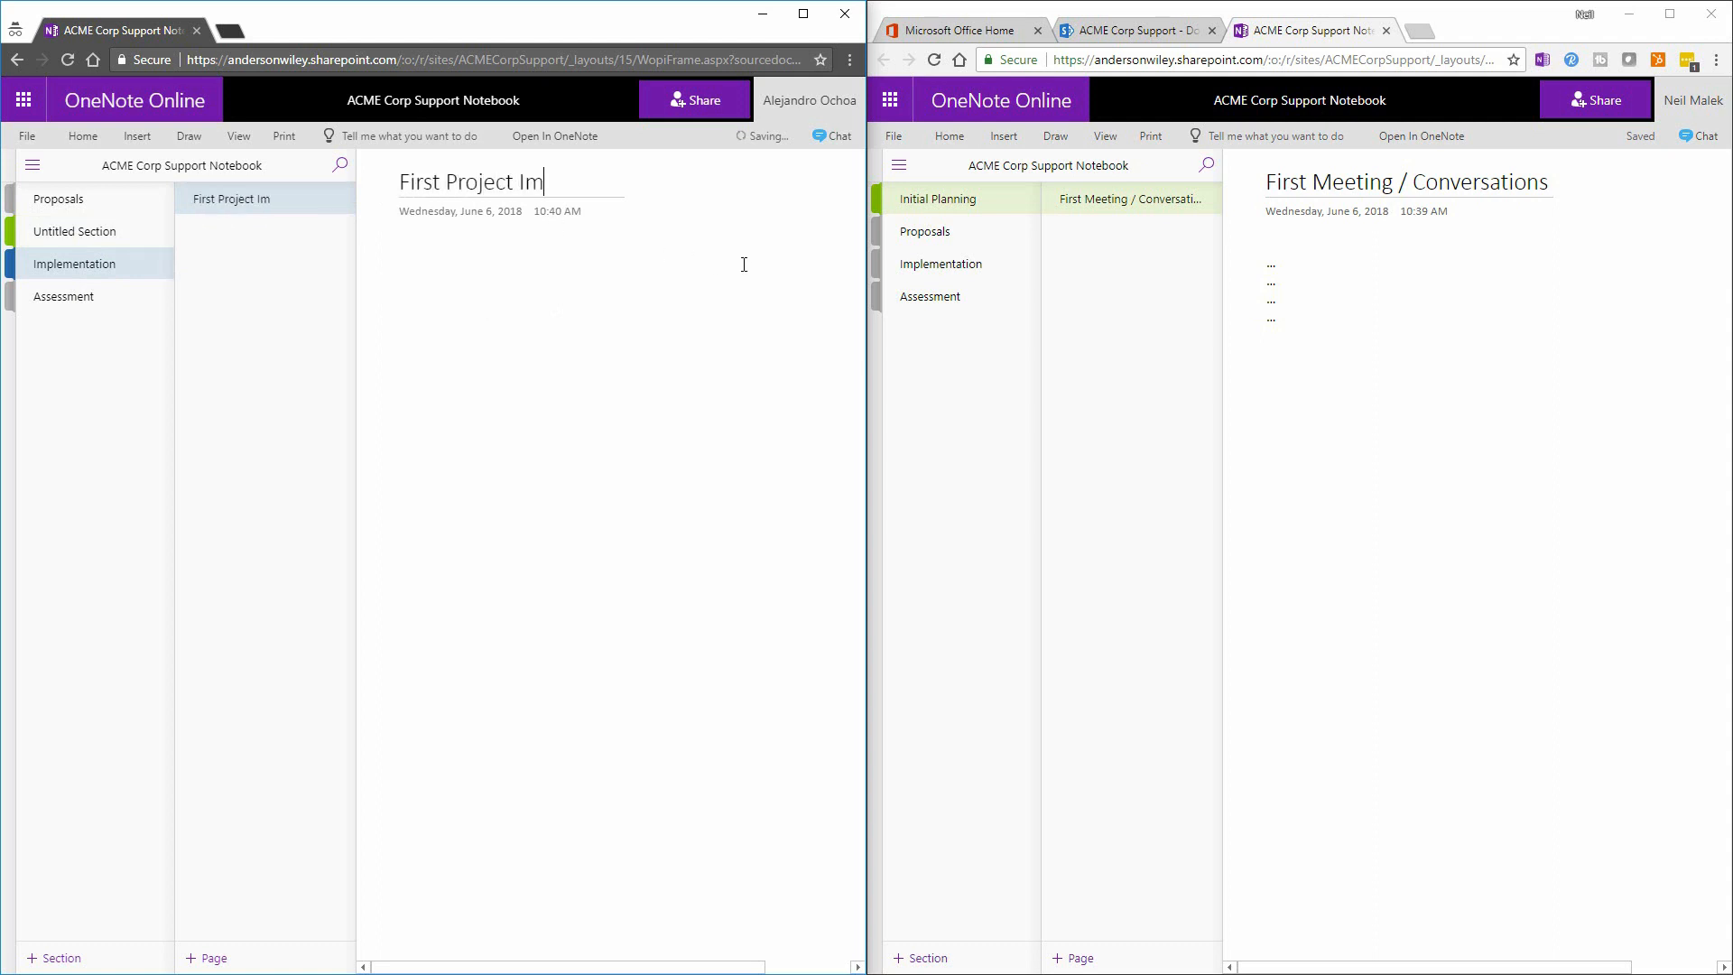
text(plementation)
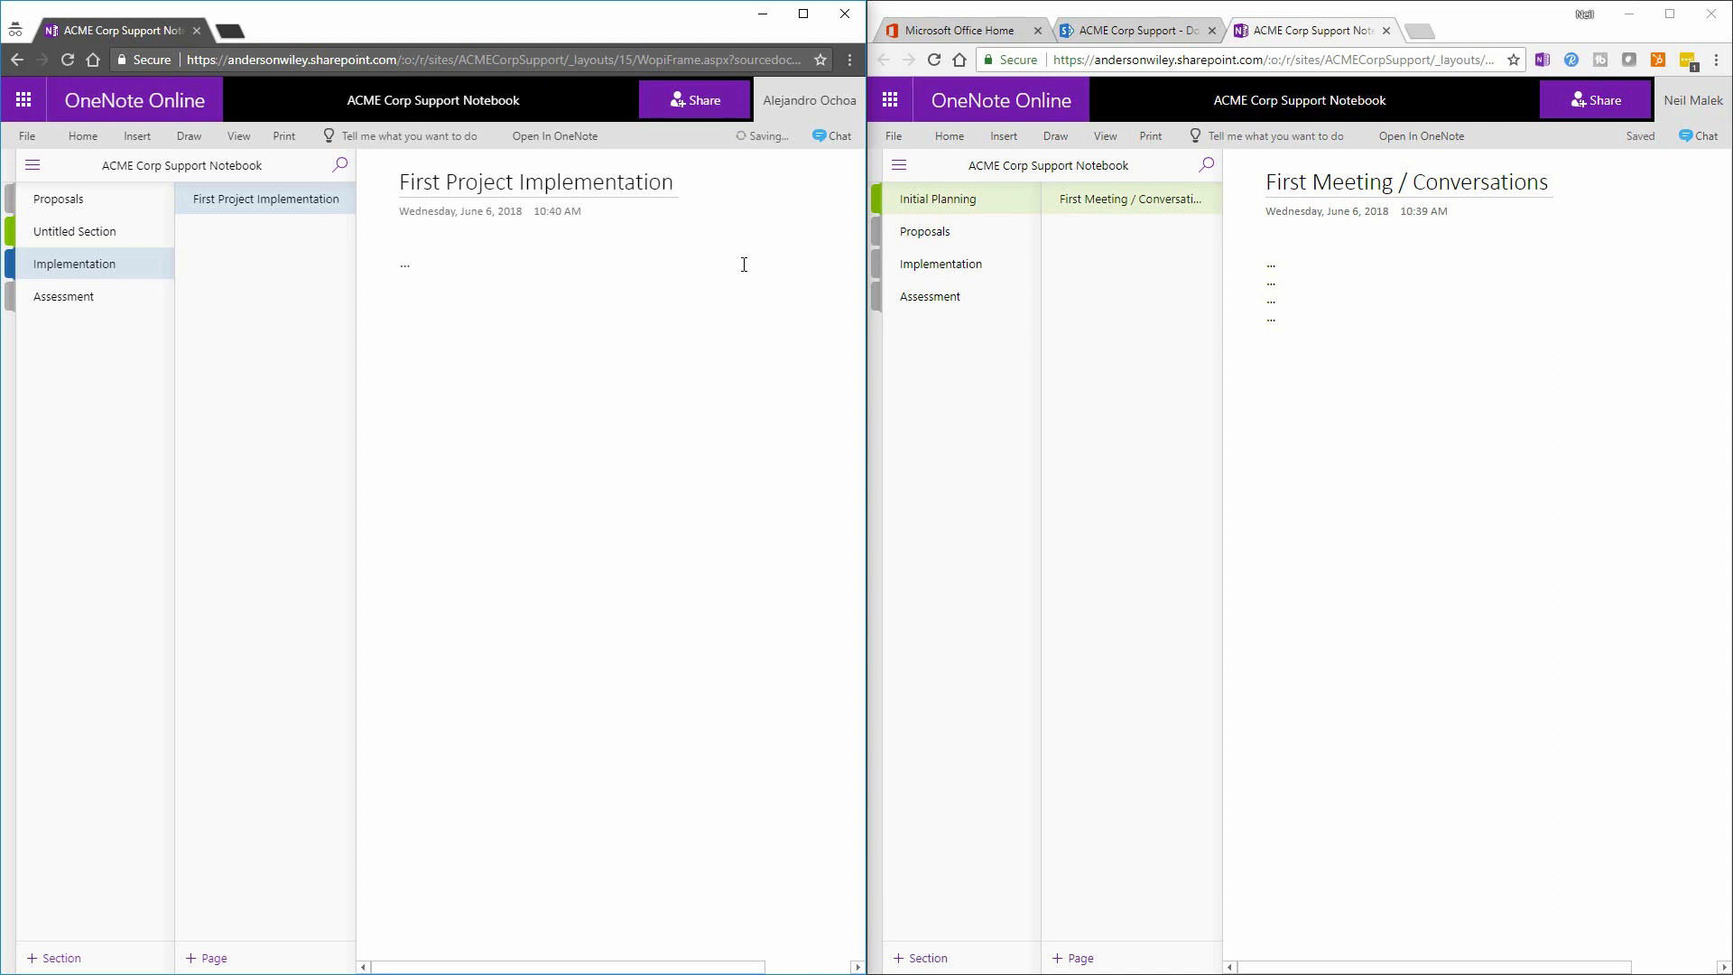
mouse_move(68, 295)
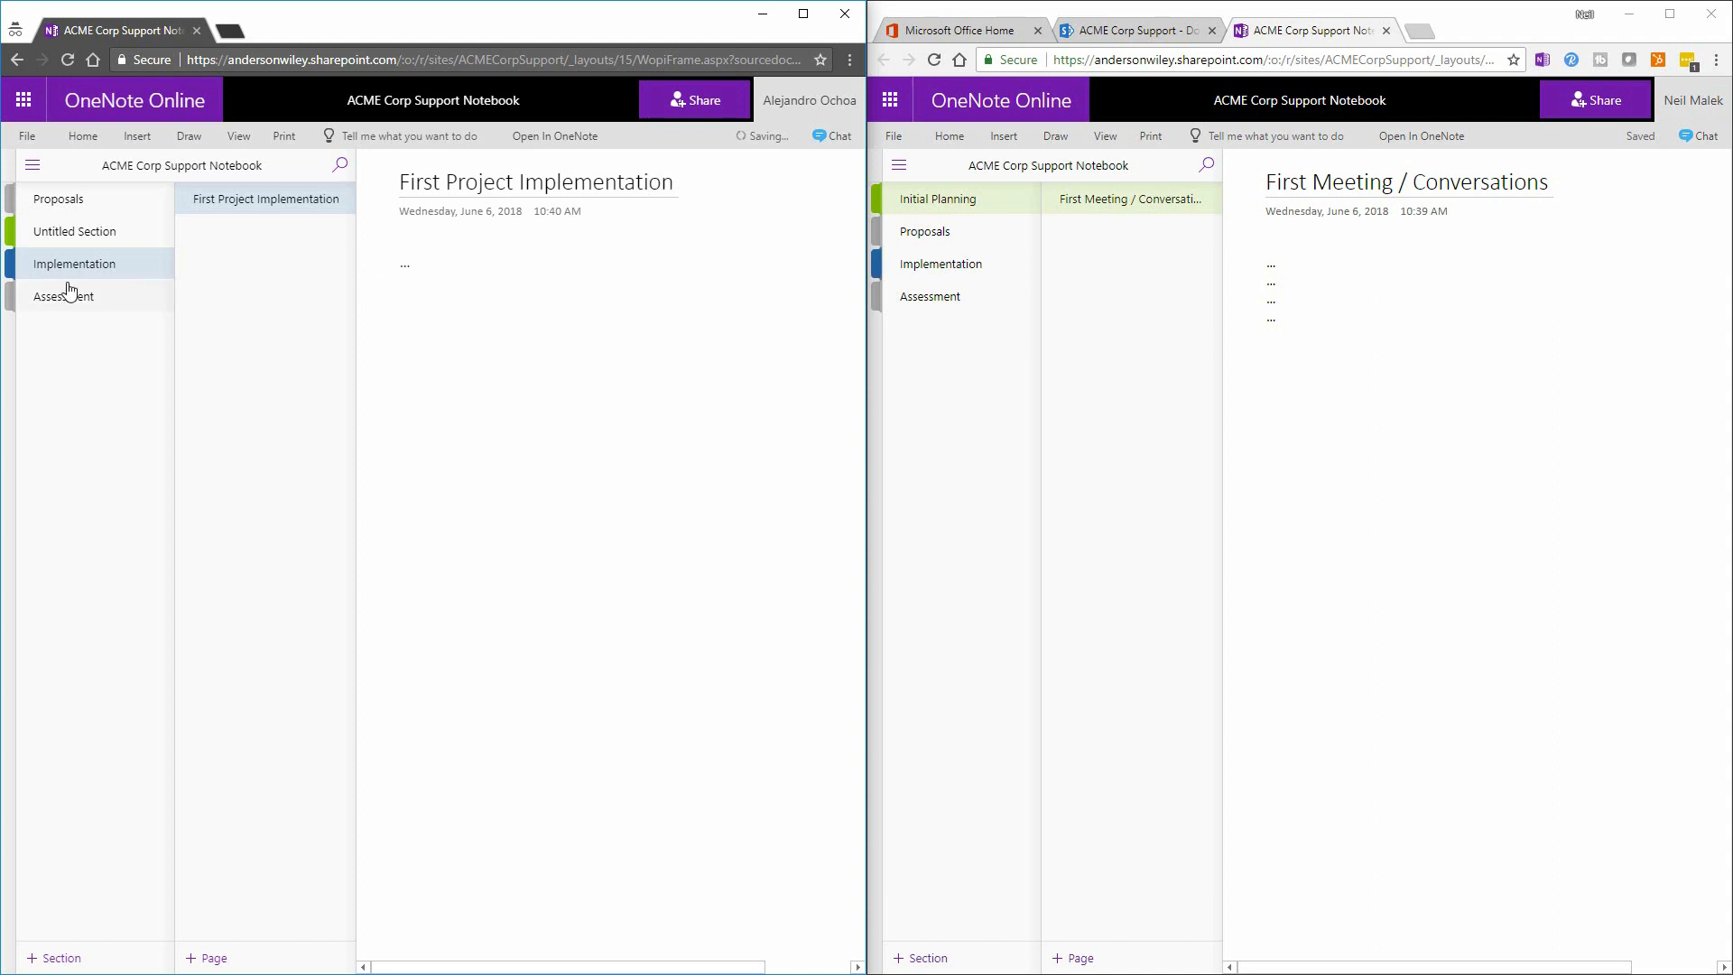
mouse_move(233, 230)
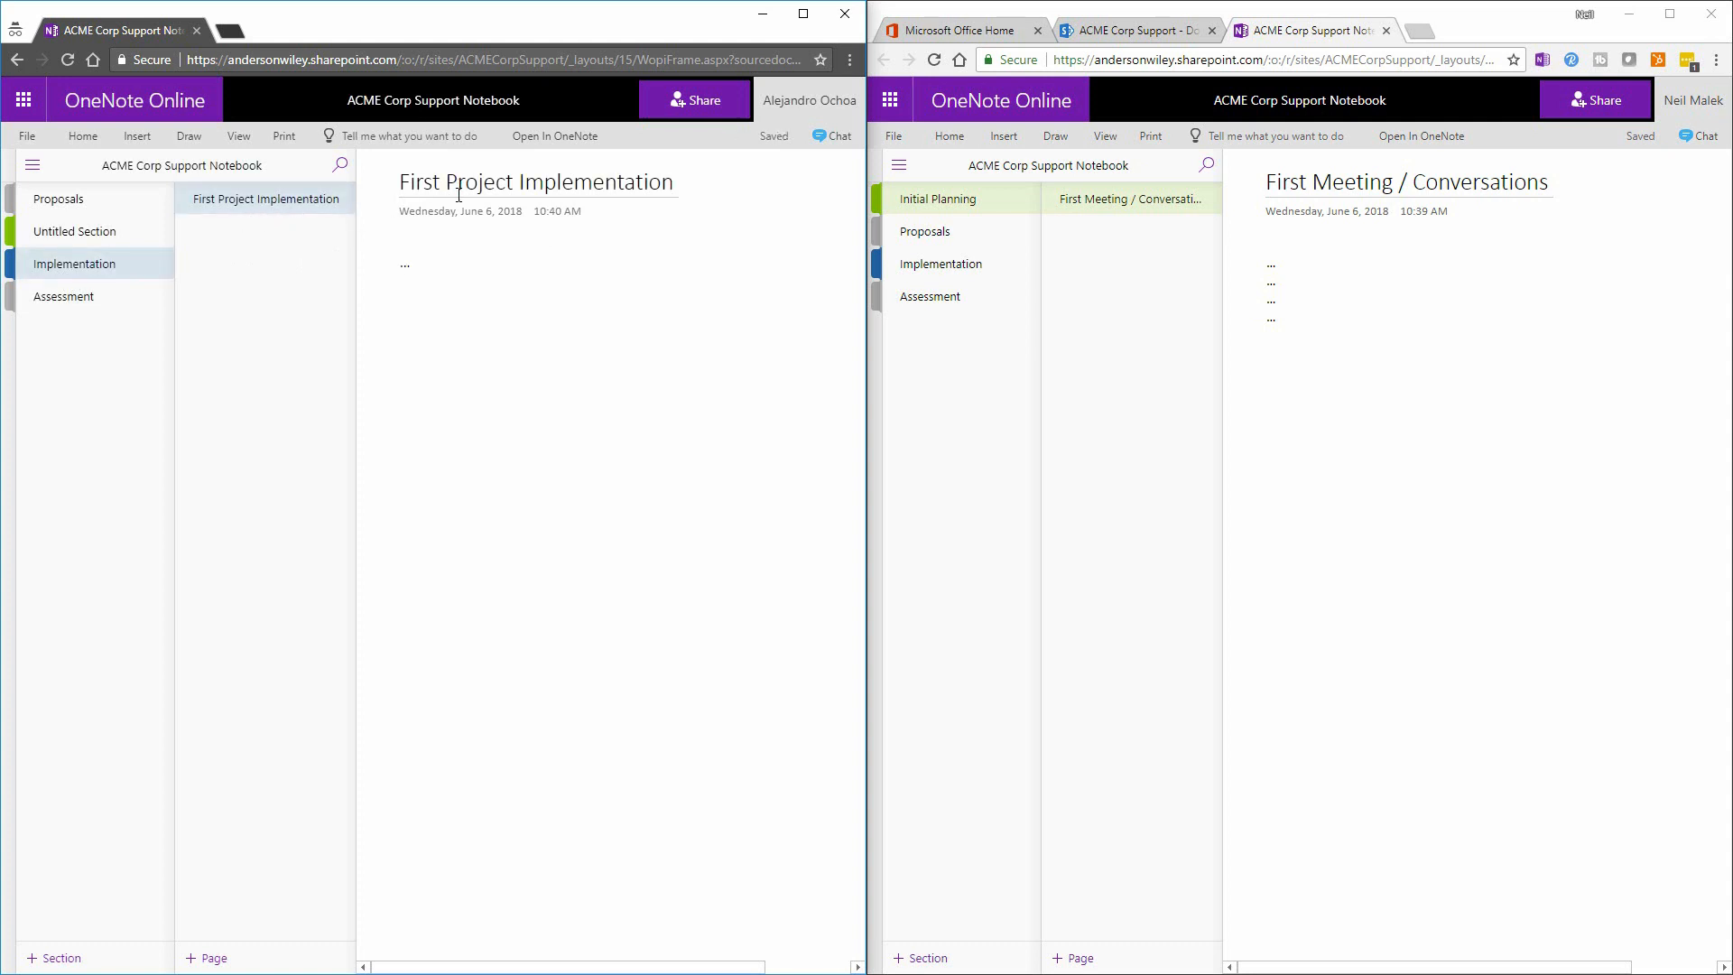
click(406, 266)
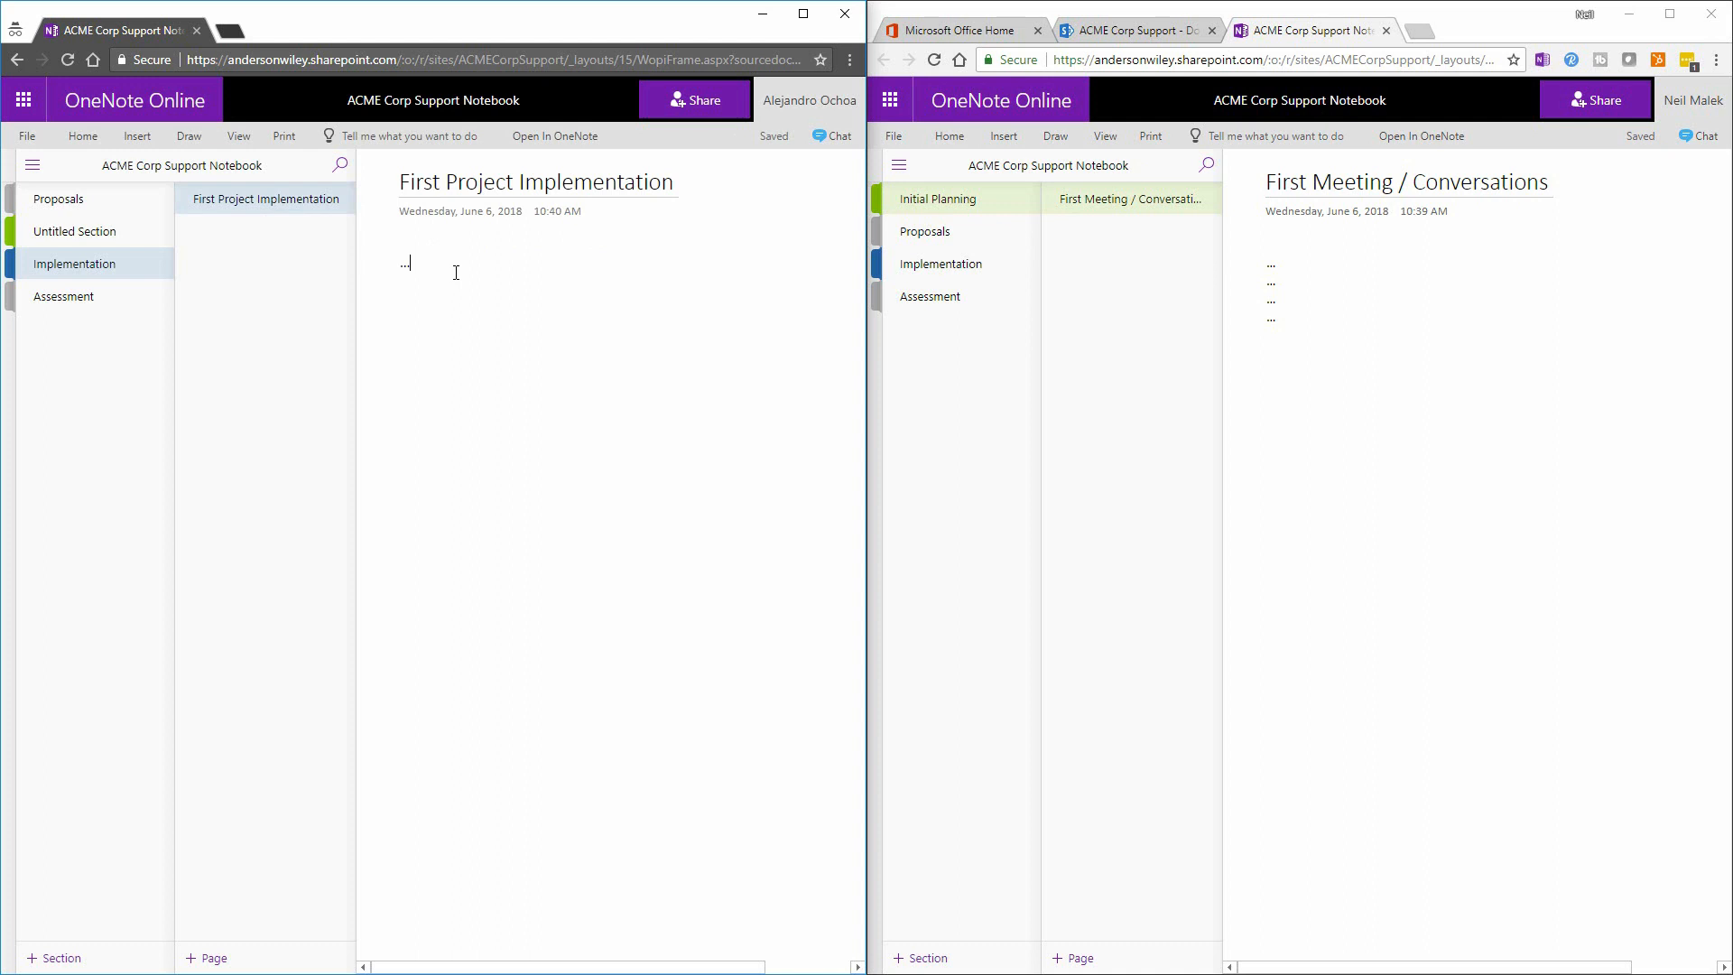
mouse_move(939, 264)
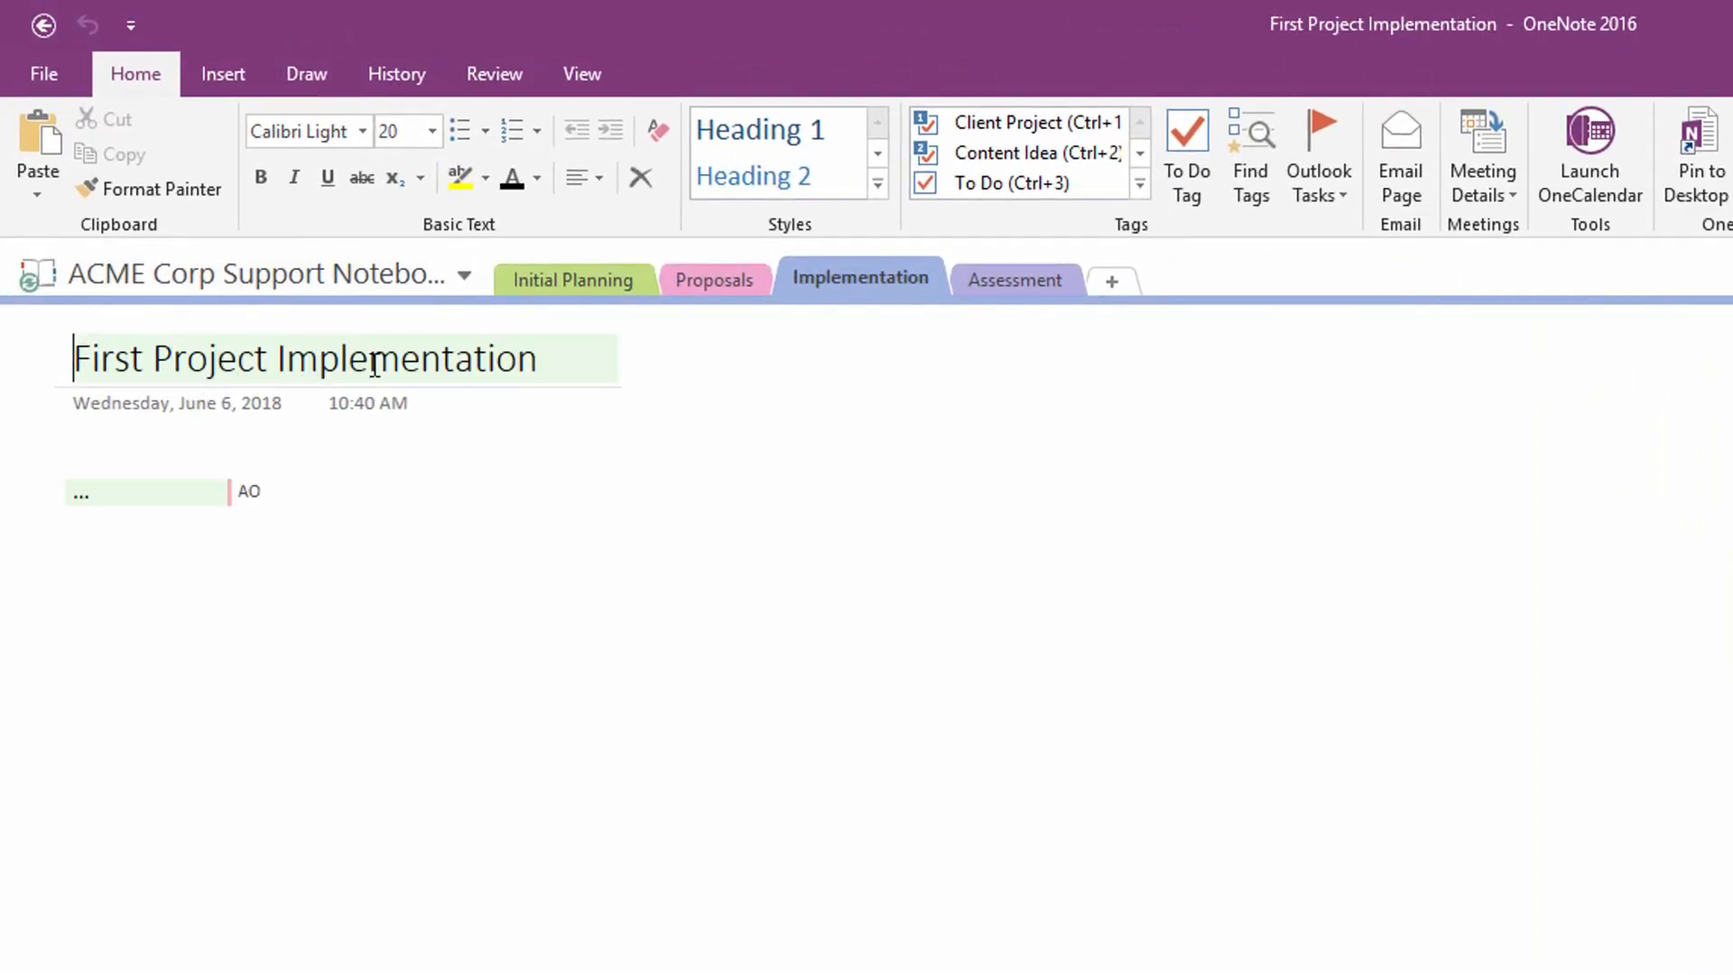
mouse_move(238, 491)
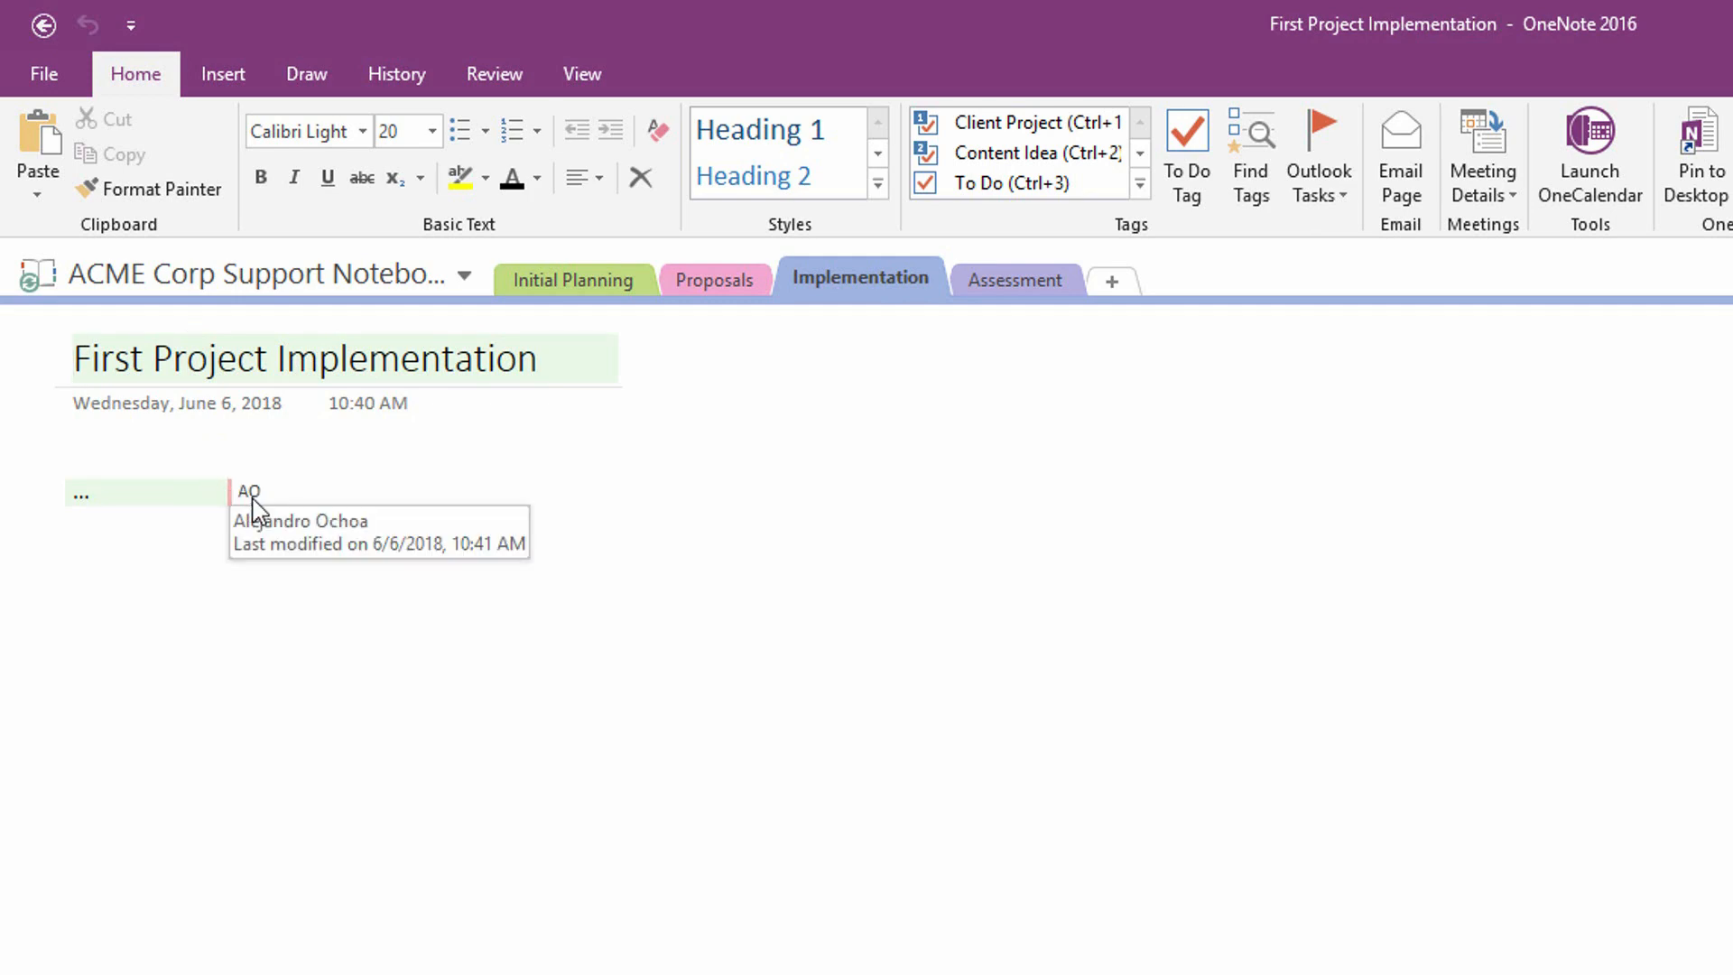
click(139, 494)
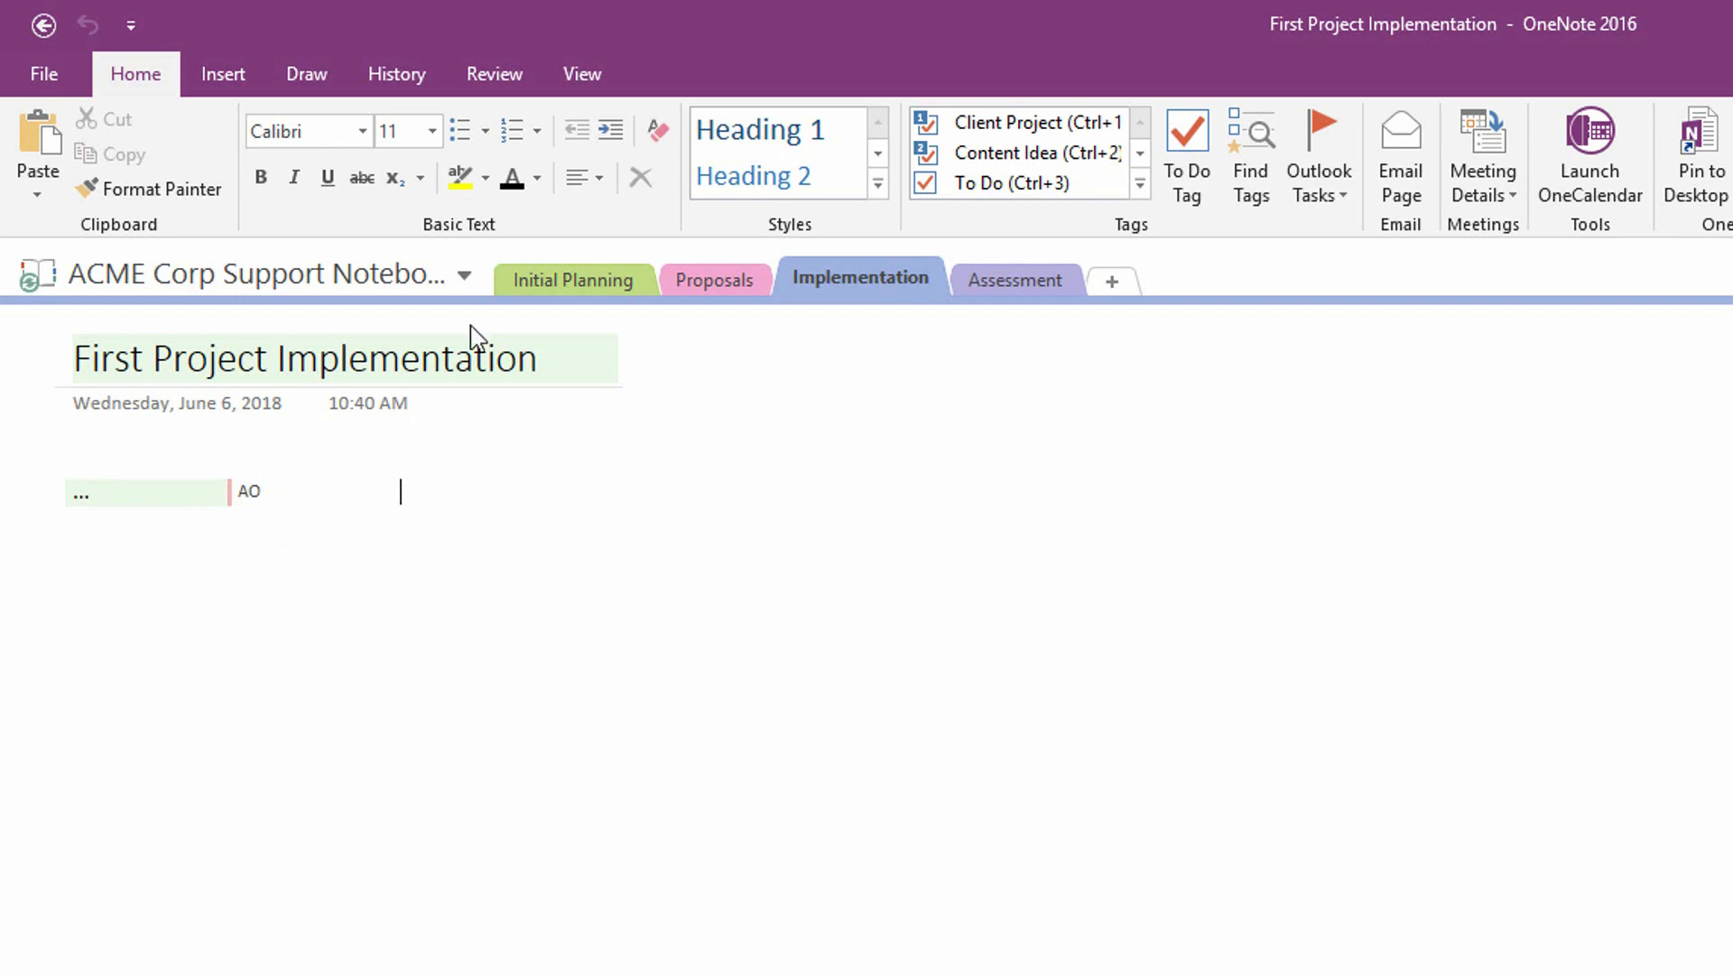
click(396, 74)
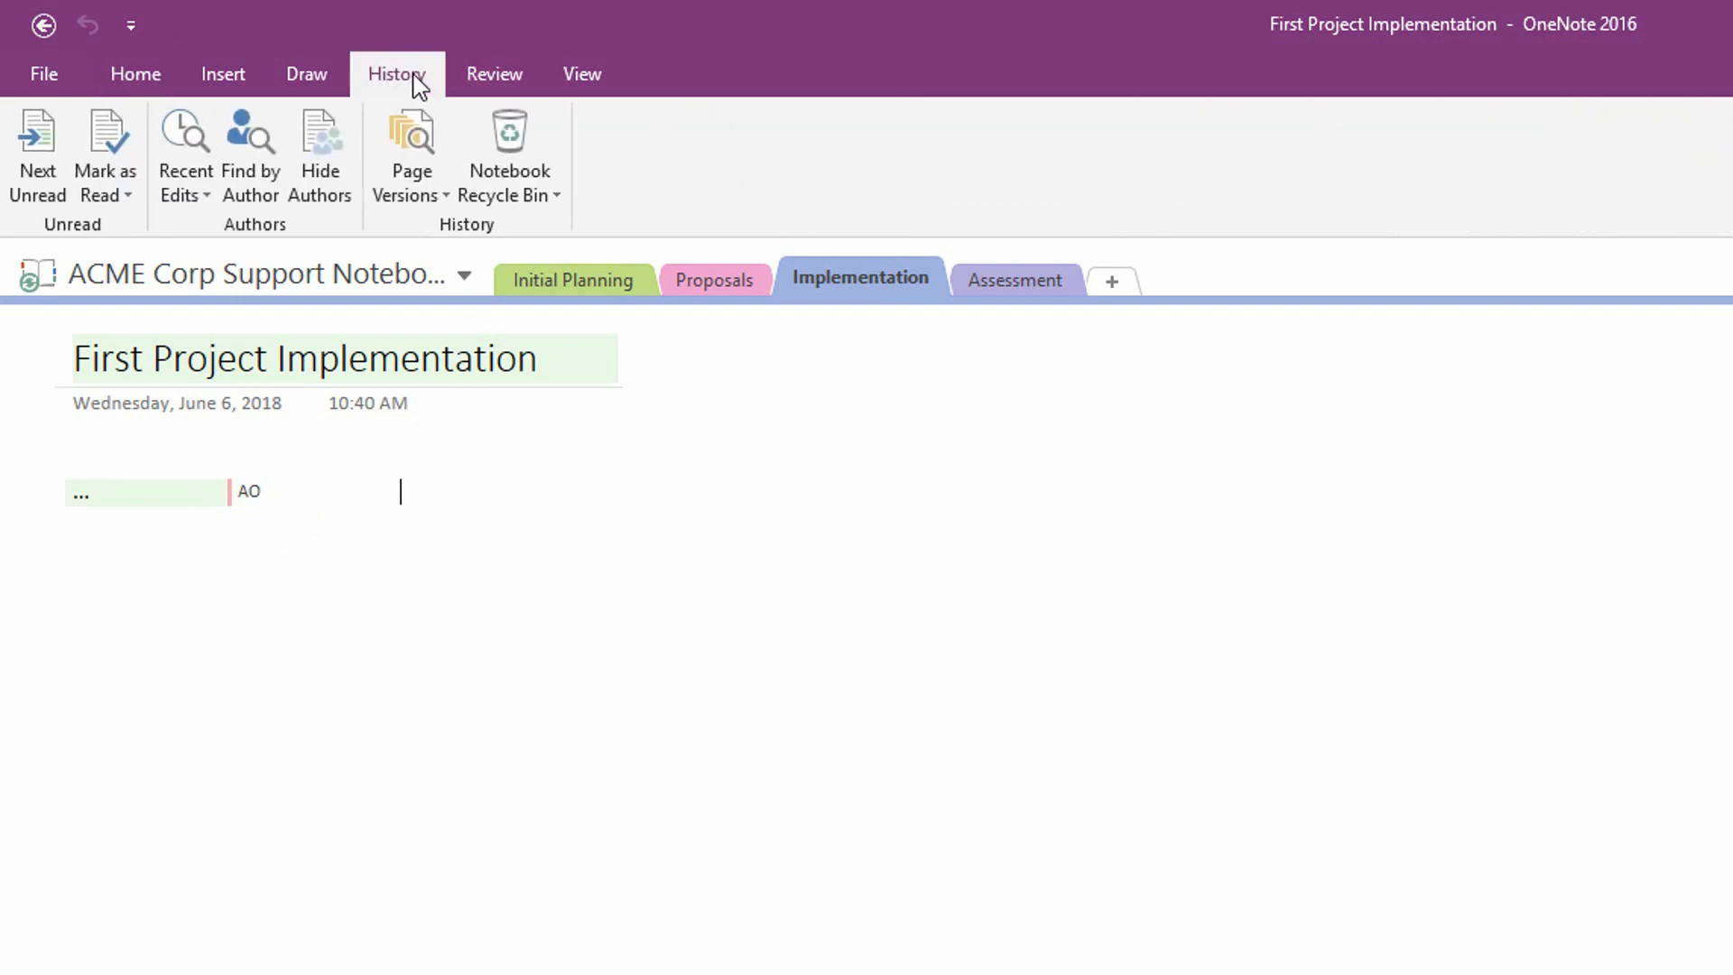
mouse_move(410, 155)
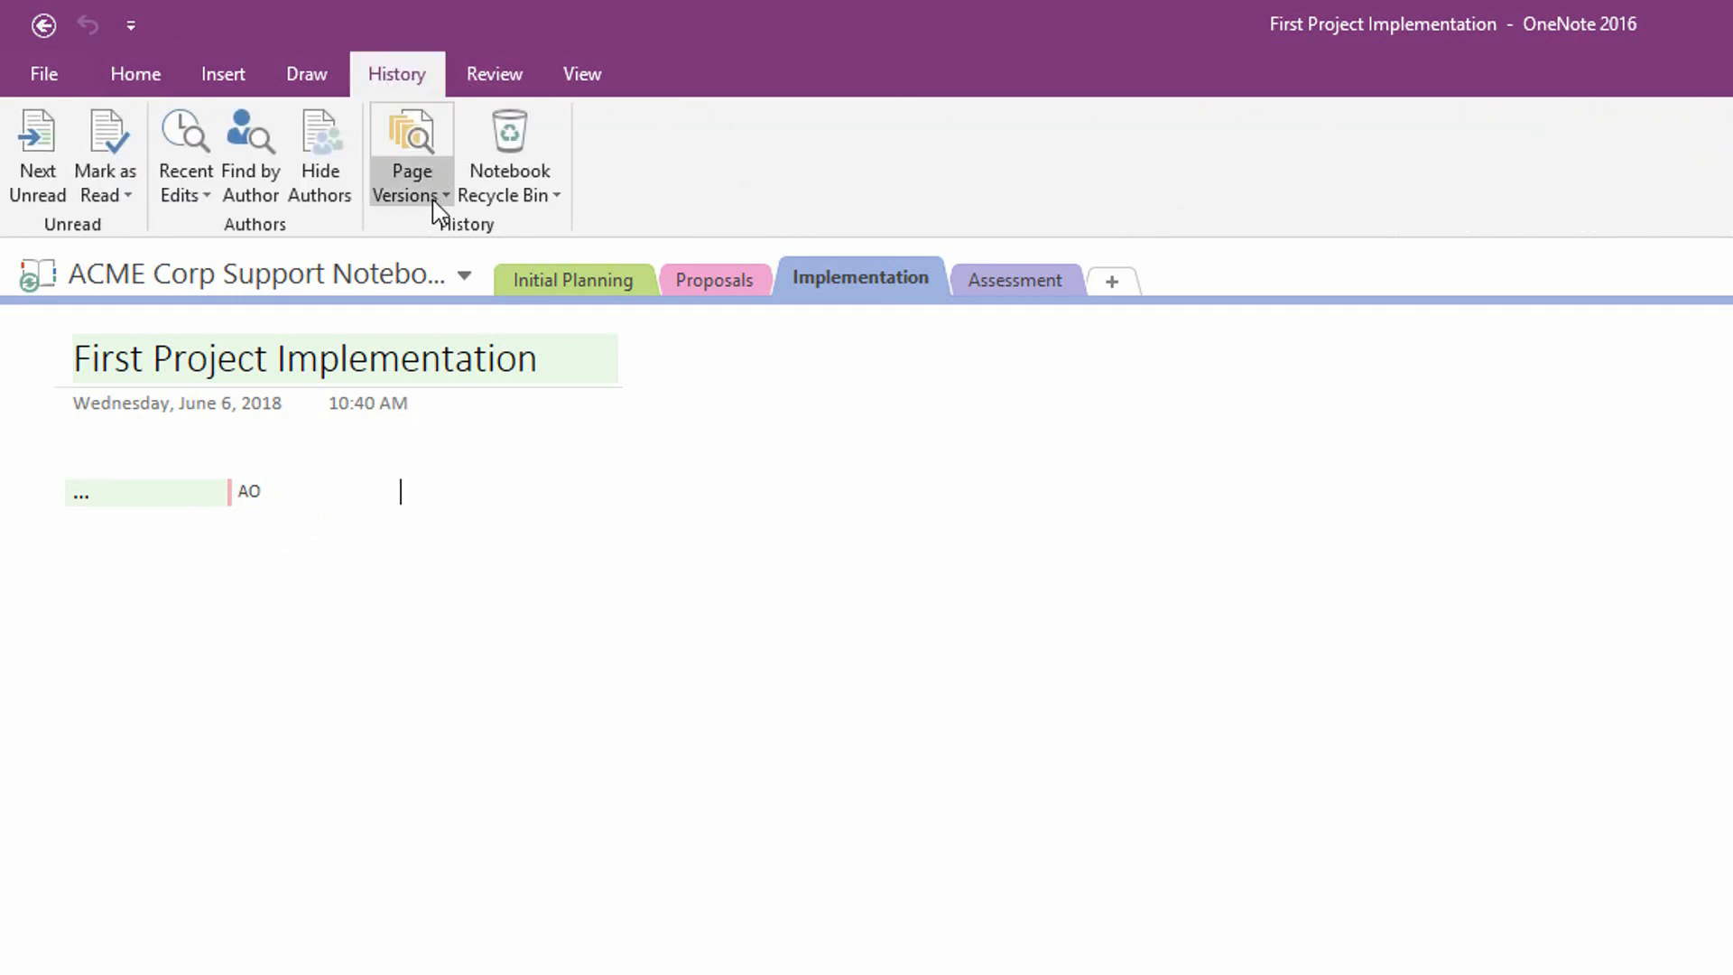
mouse_move(251, 155)
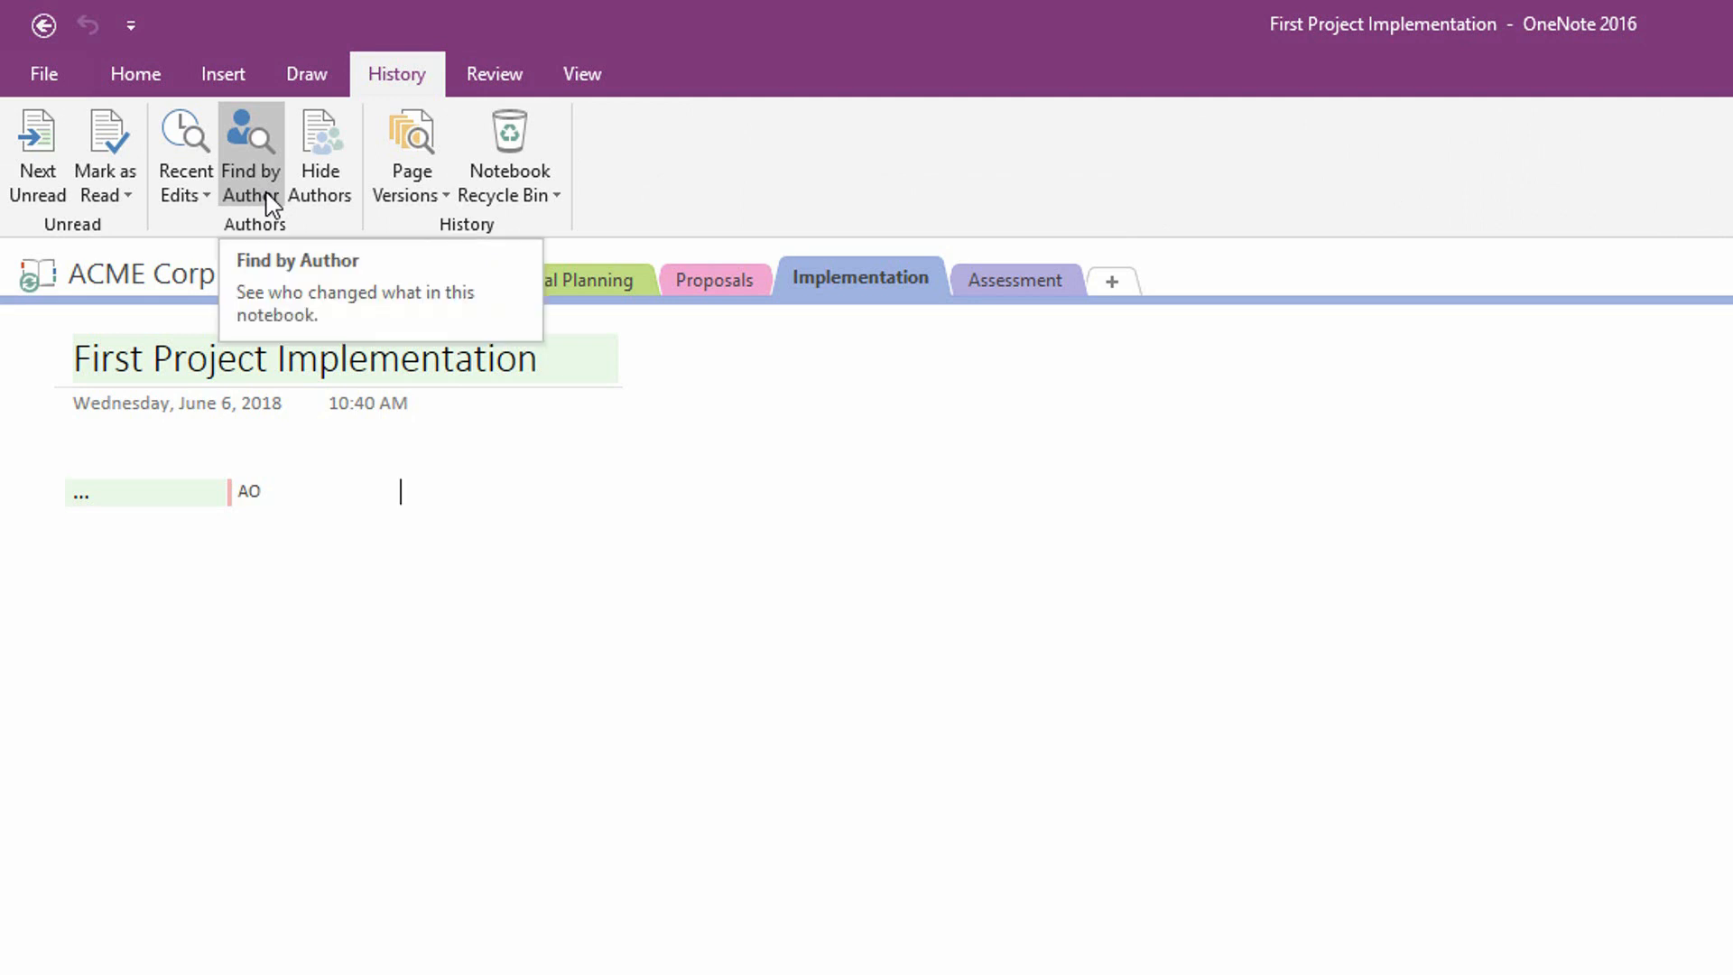
click(251, 156)
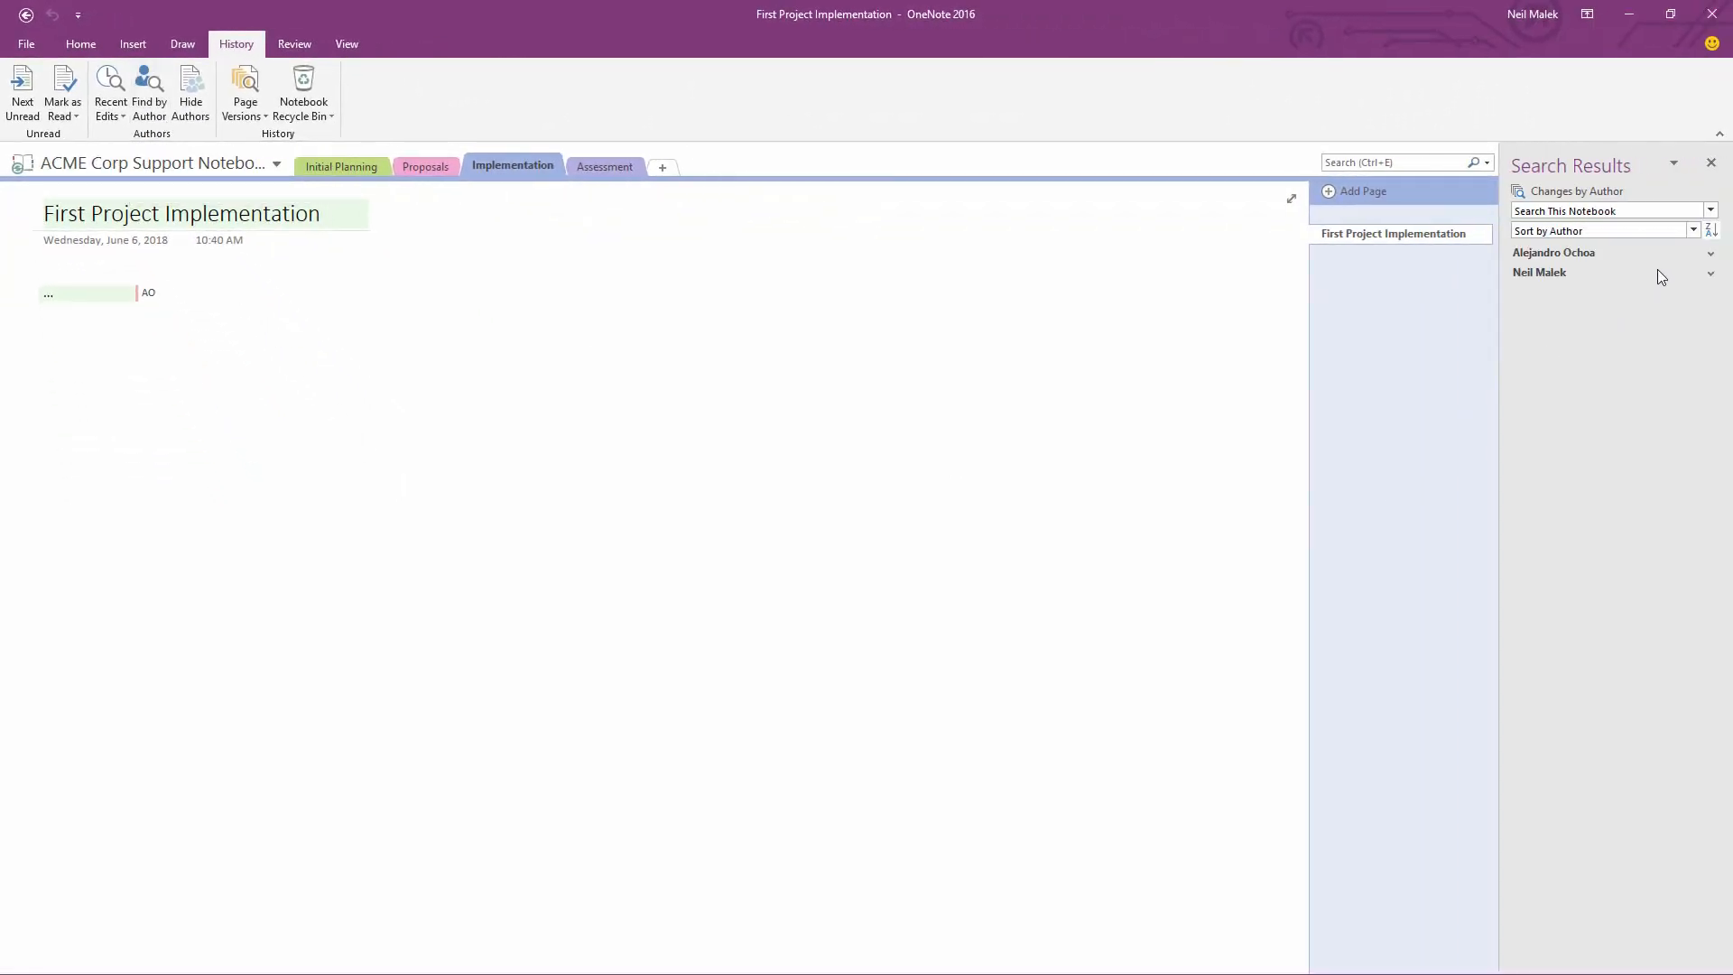
click(1712, 253)
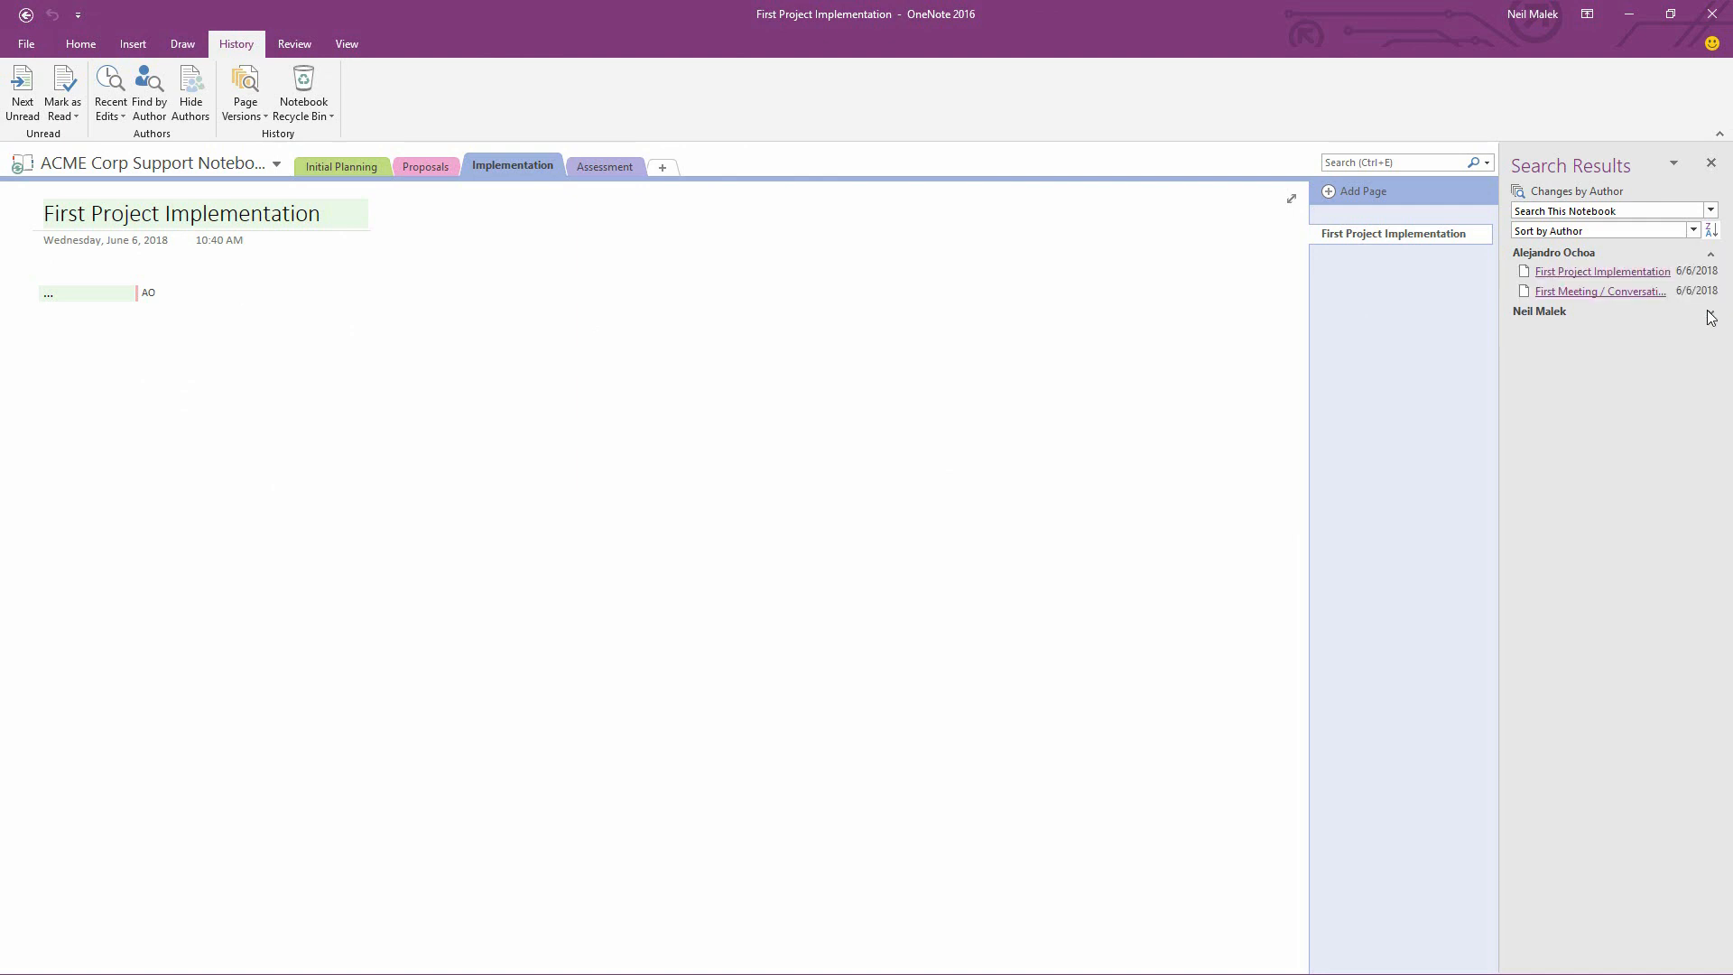
click(1707, 311)
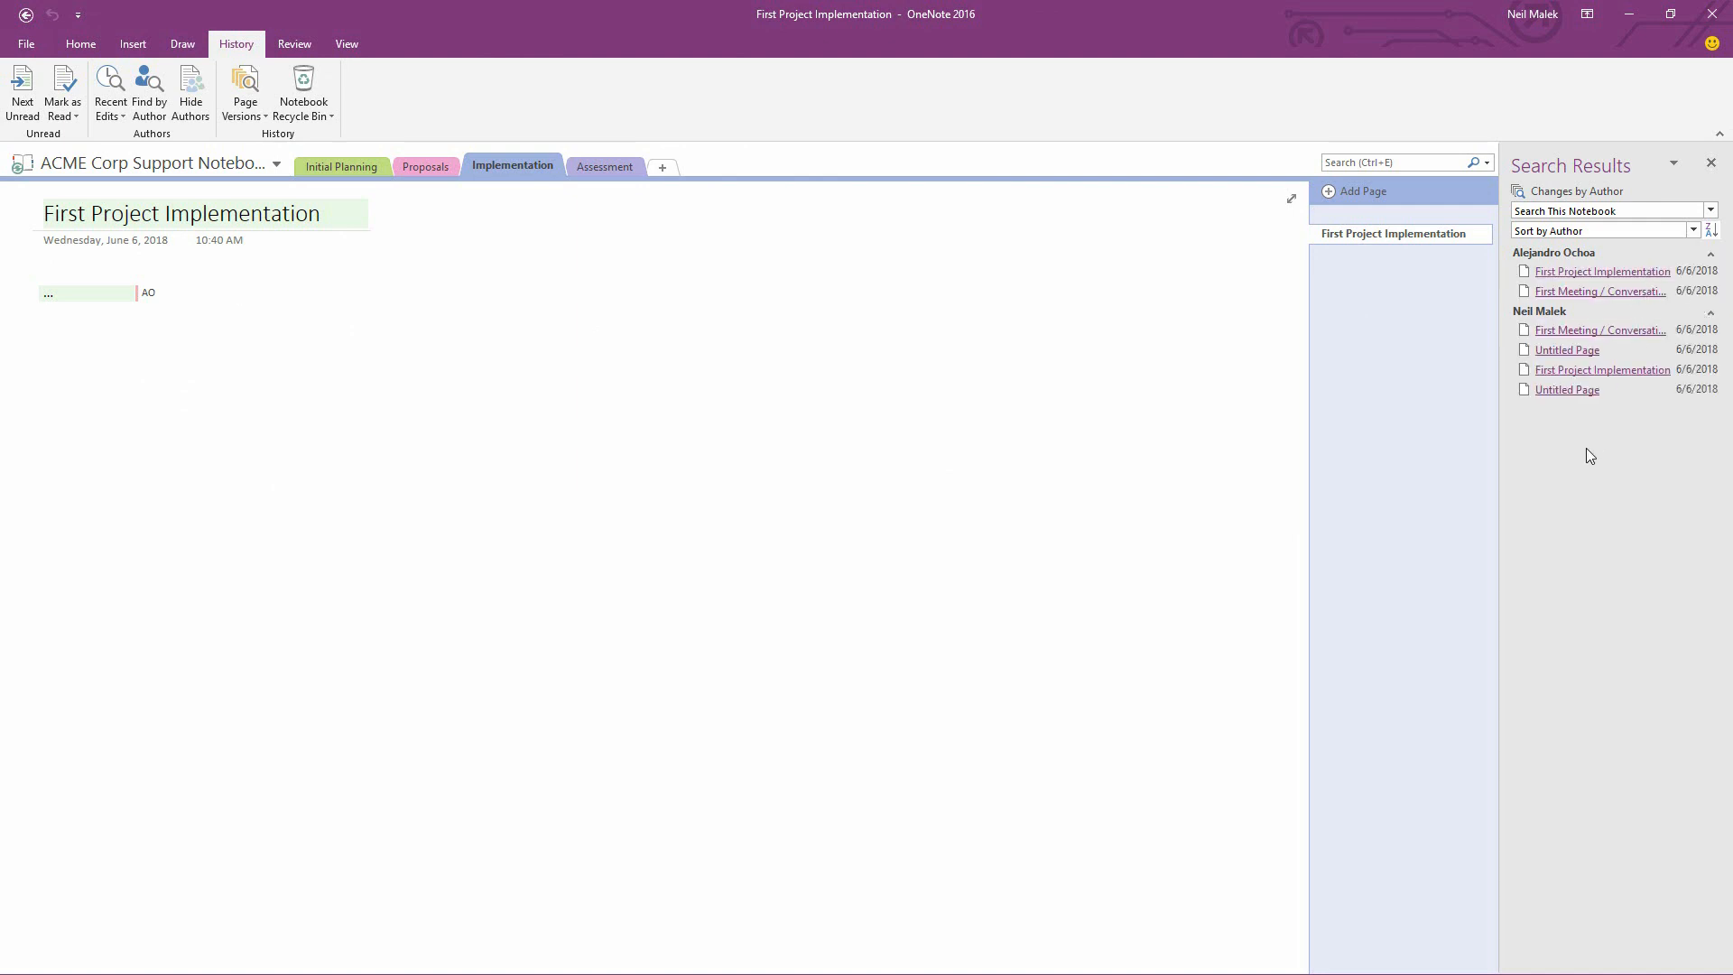
mouse_move(1584, 382)
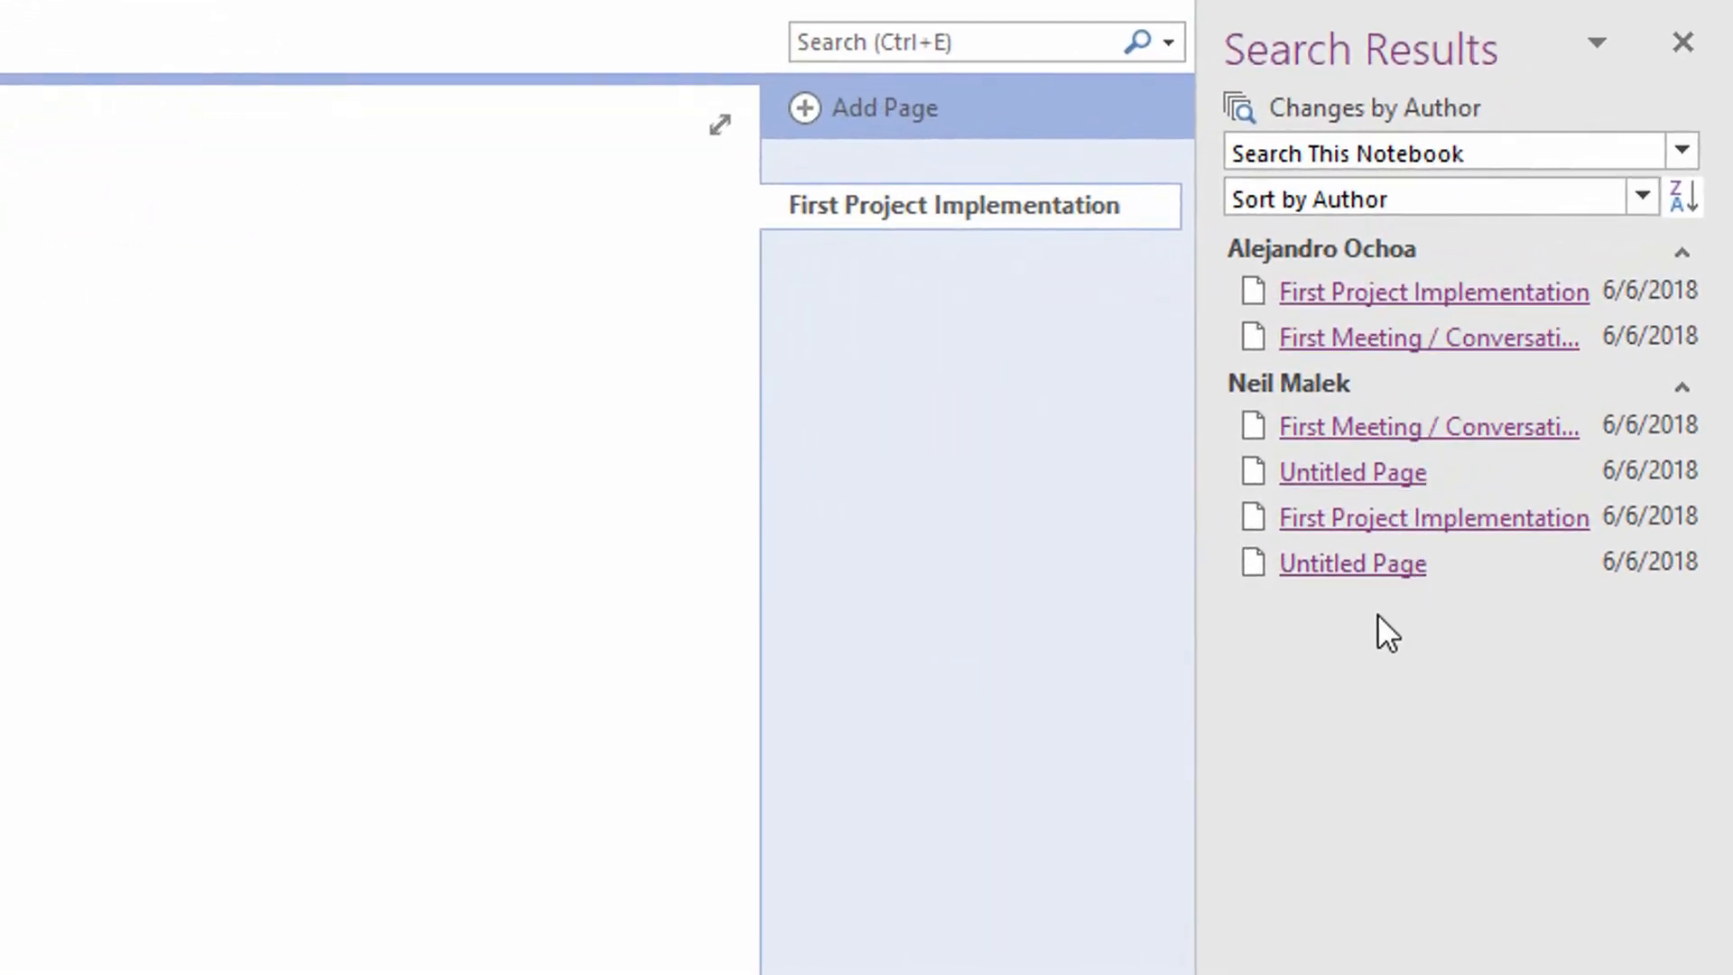
mouse_move(1656, 522)
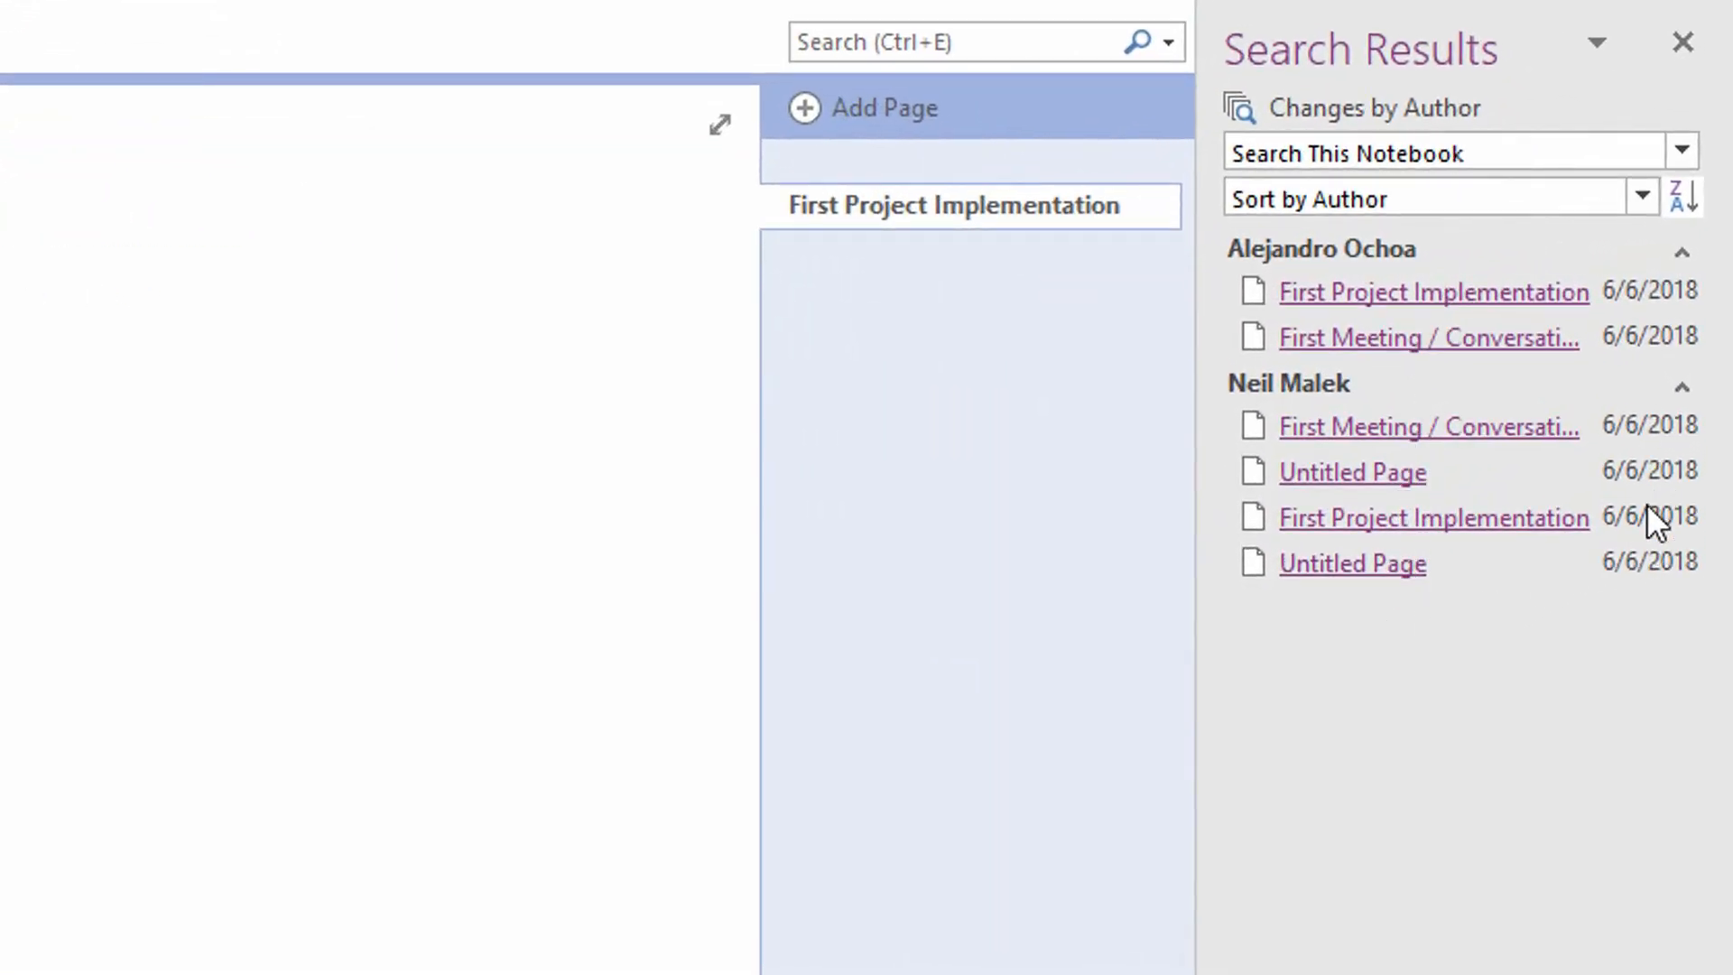
mouse_move(1614, 569)
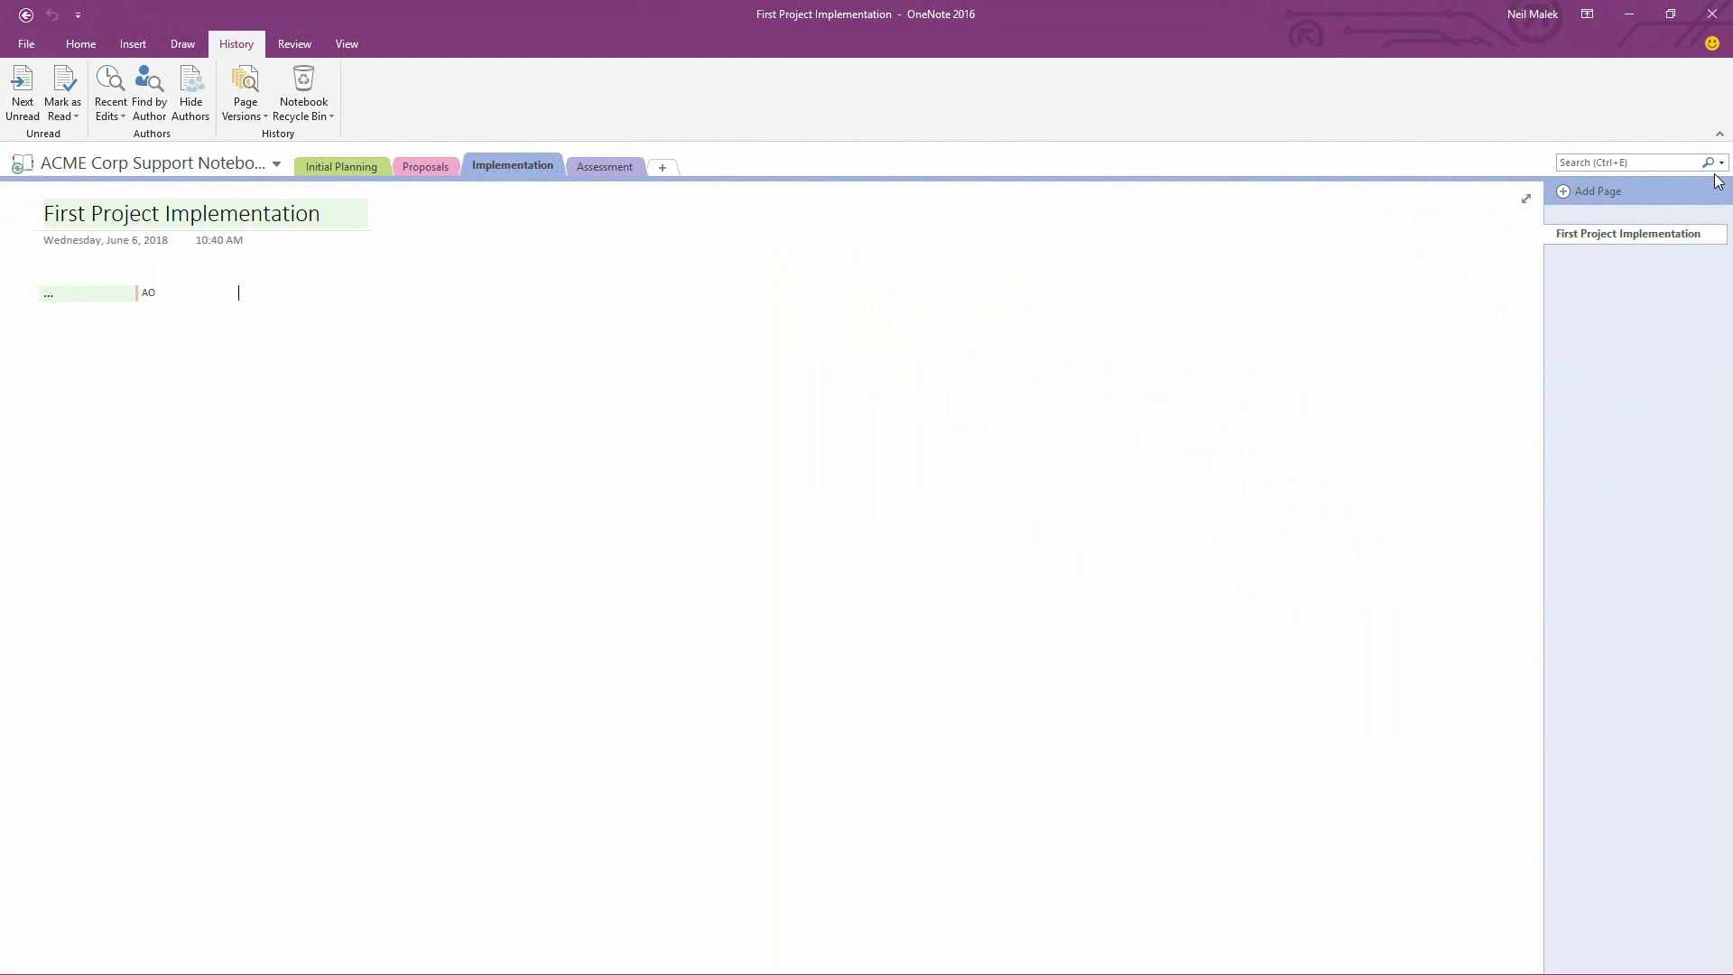
mouse_move(423, 215)
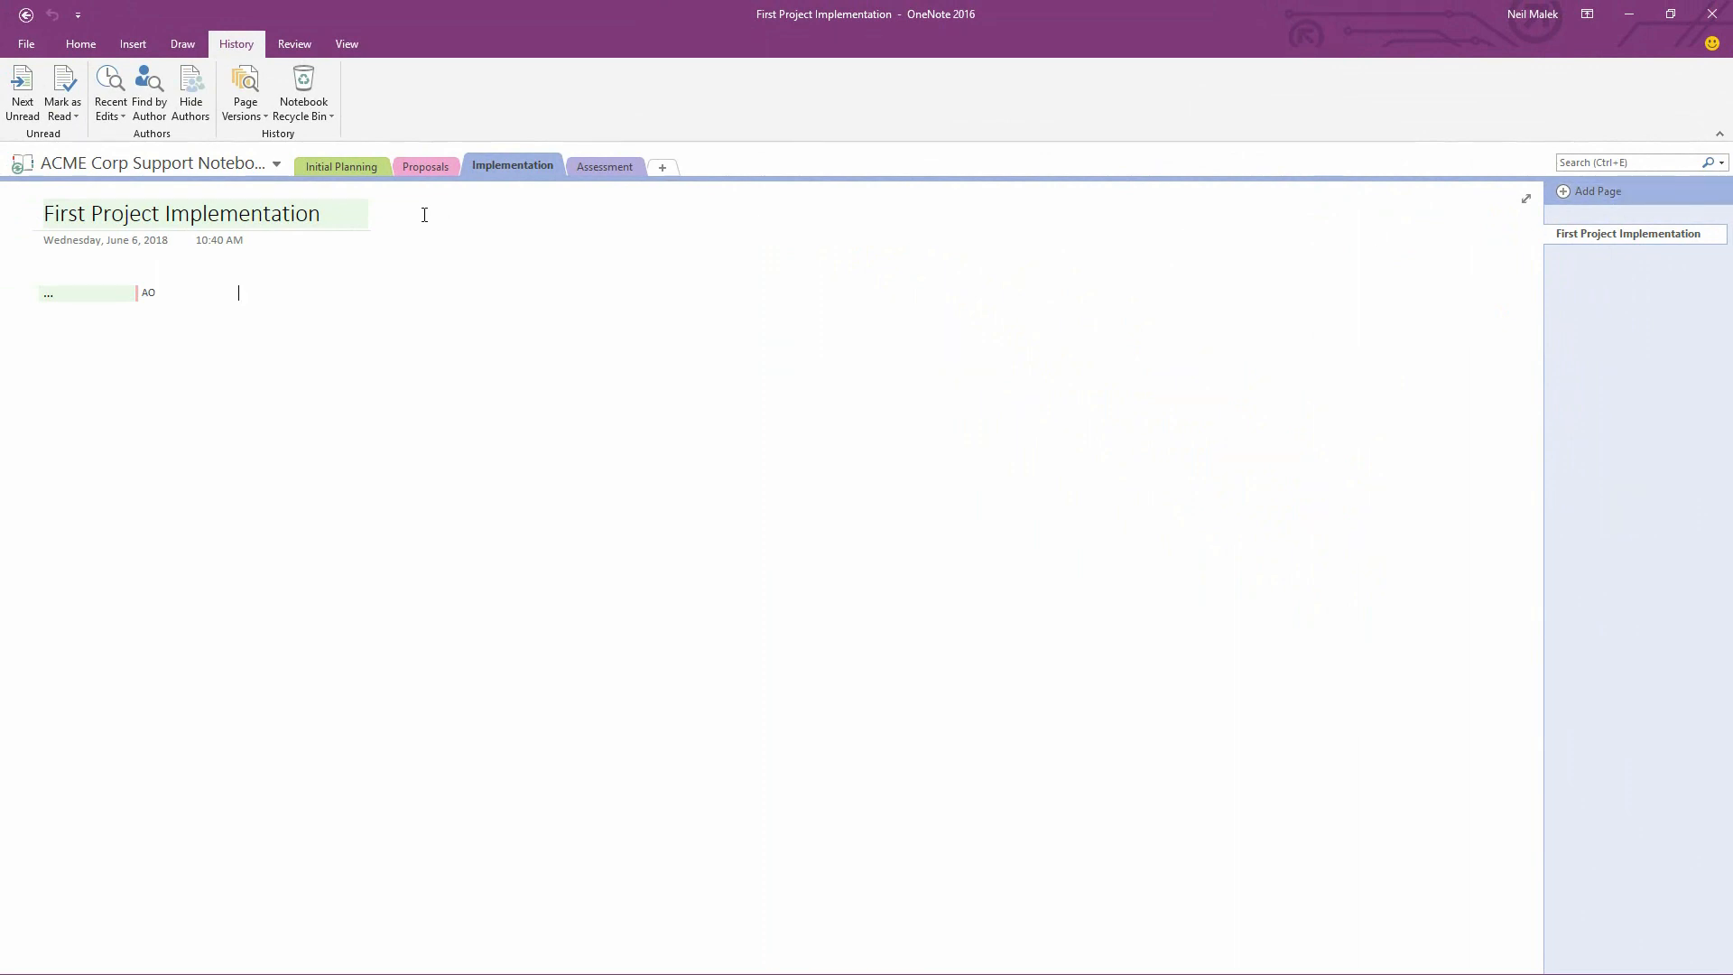
Switch to the Initial Planning section and show the Home ribbon commands
click(341, 166)
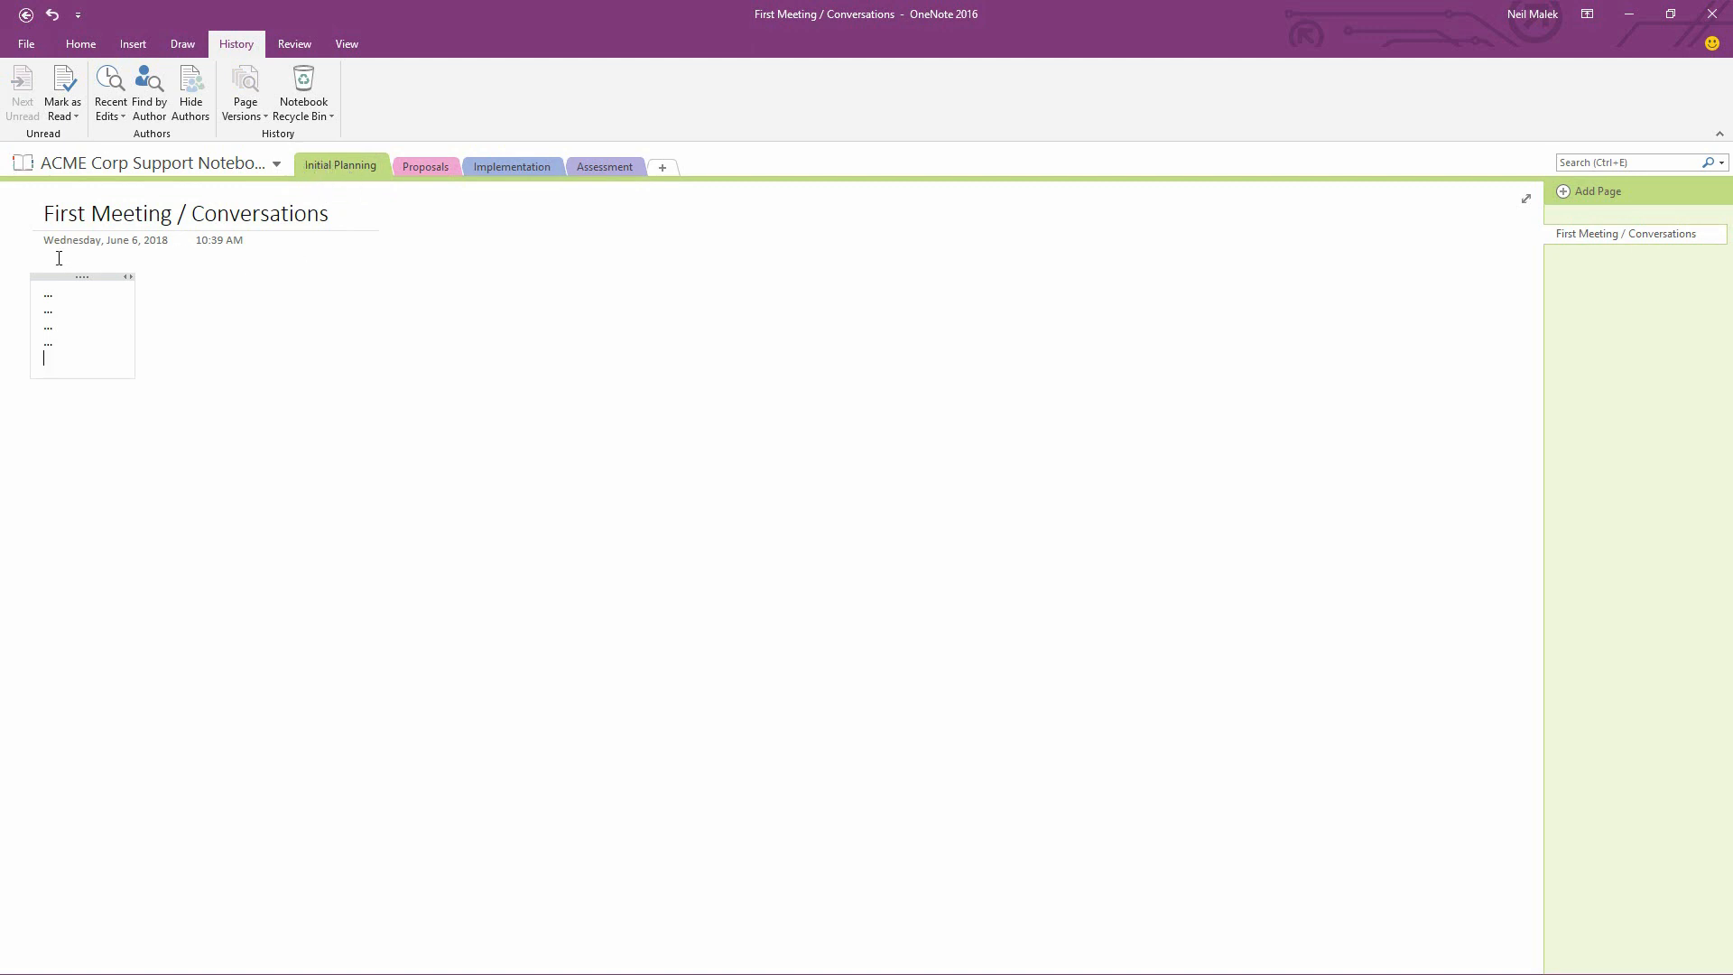
mouse_move(390, 230)
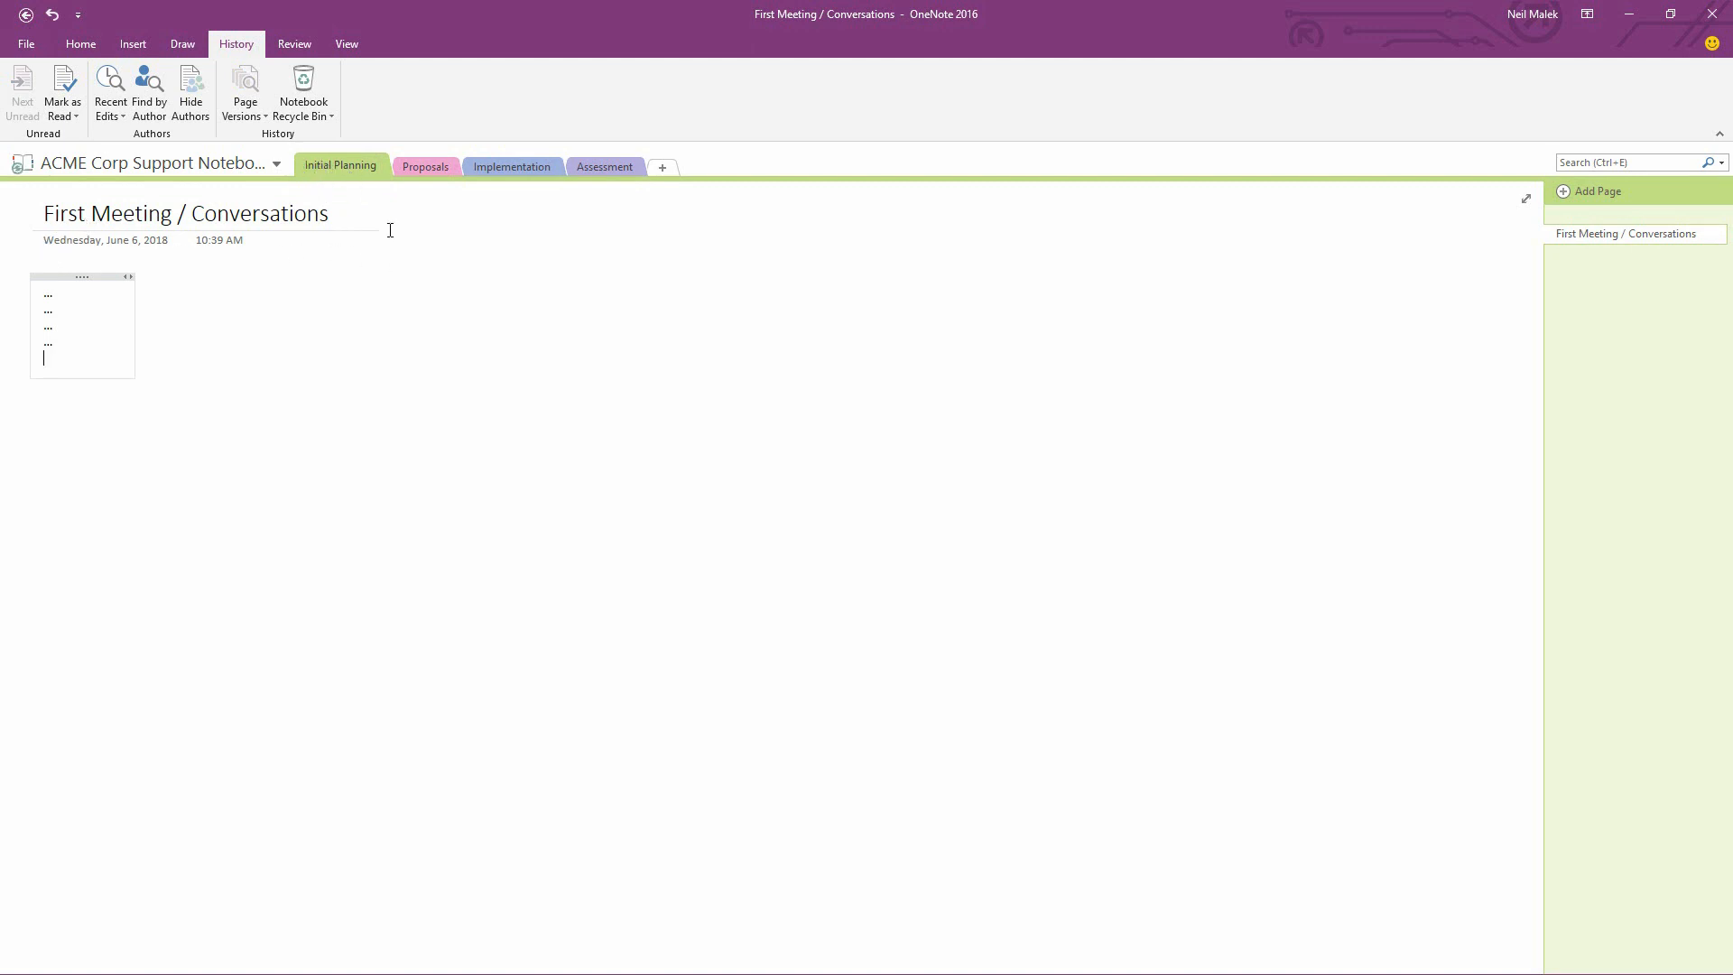
mouse_move(379, 211)
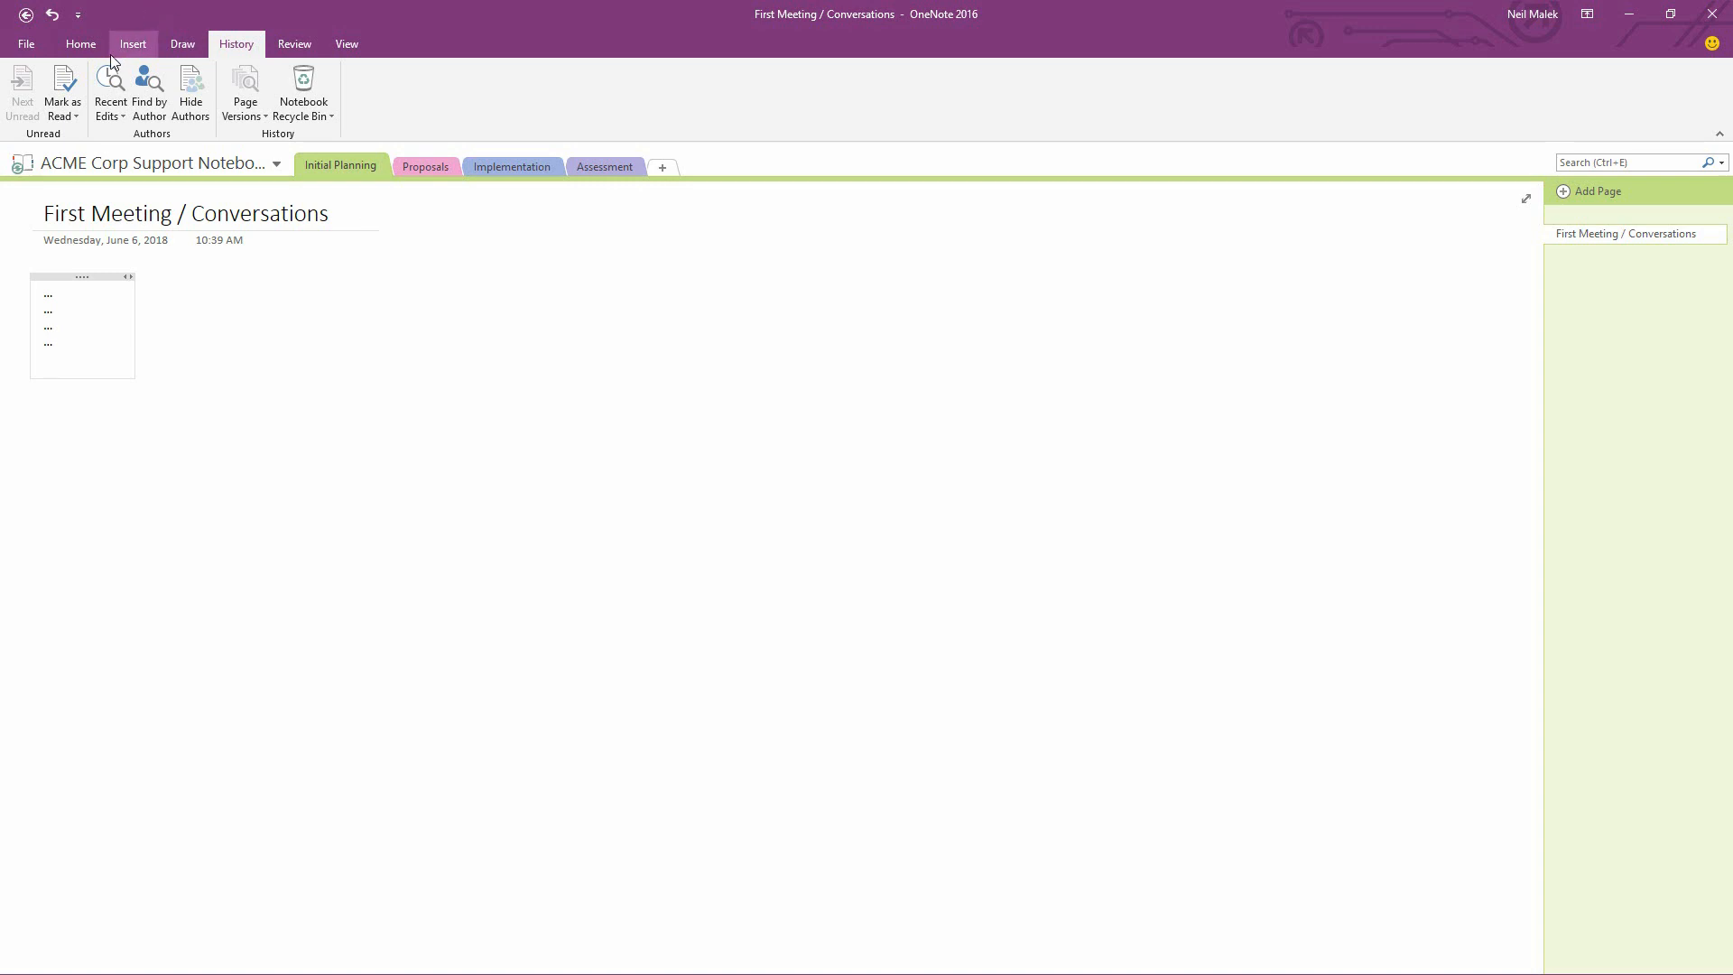
click(80, 44)
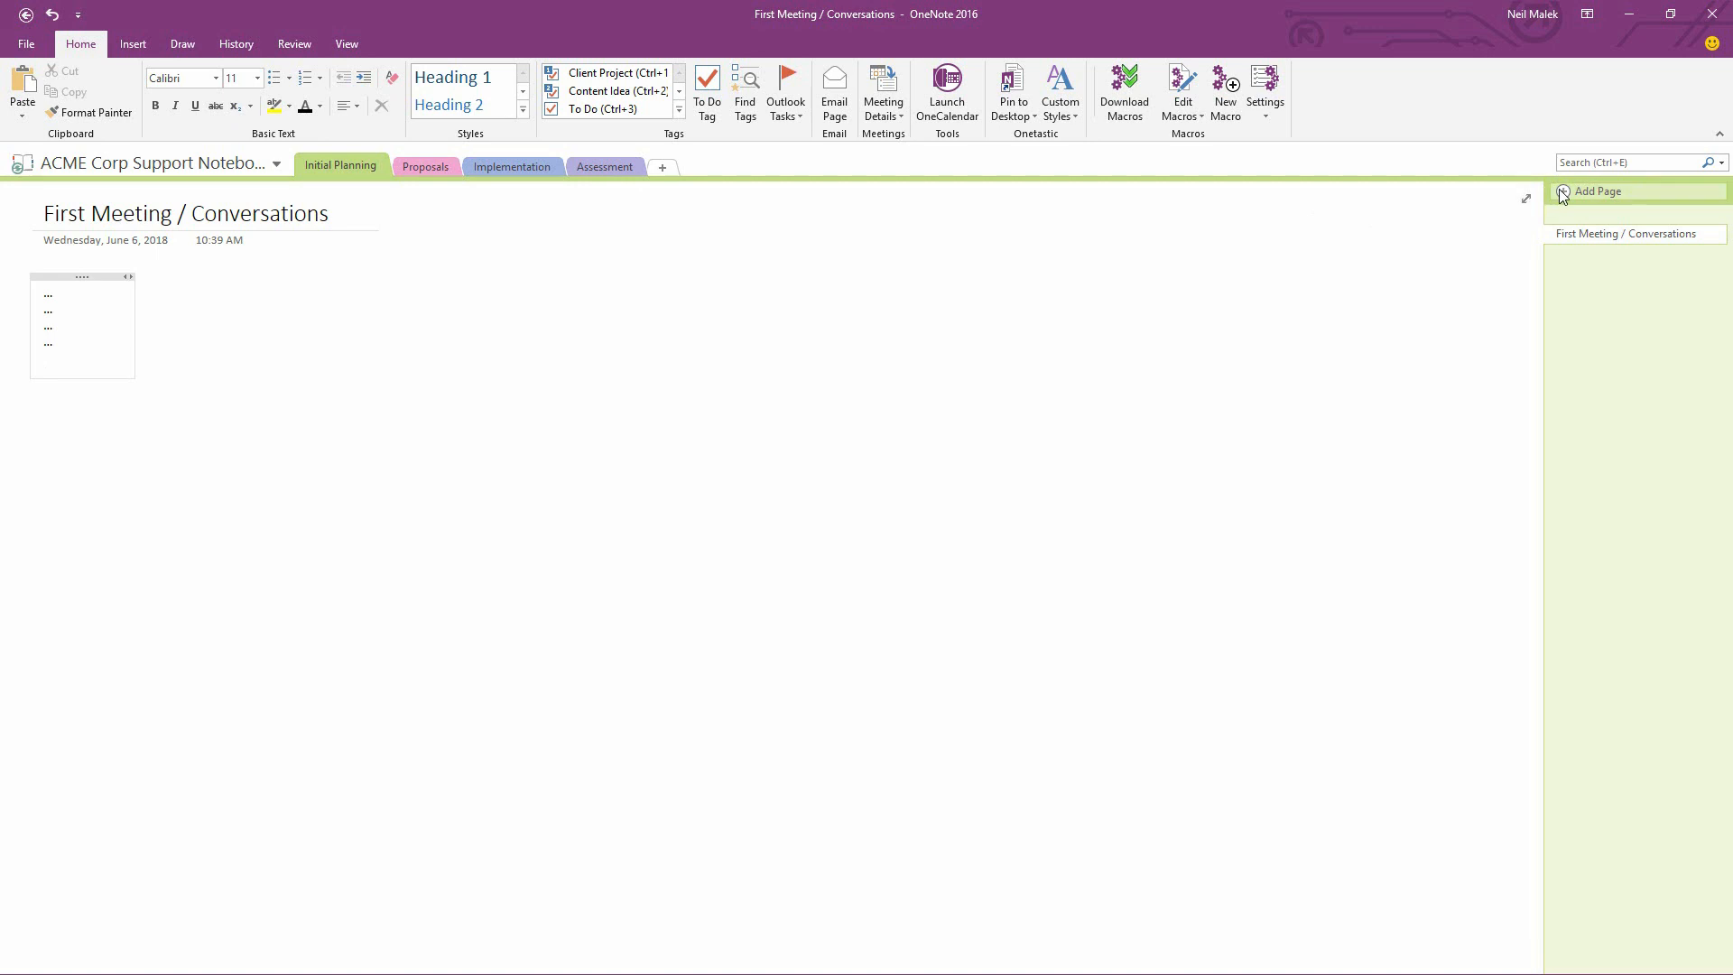
Add a blank page and insert the Client Onboarding meeting details from today's meetings
click(1596, 189)
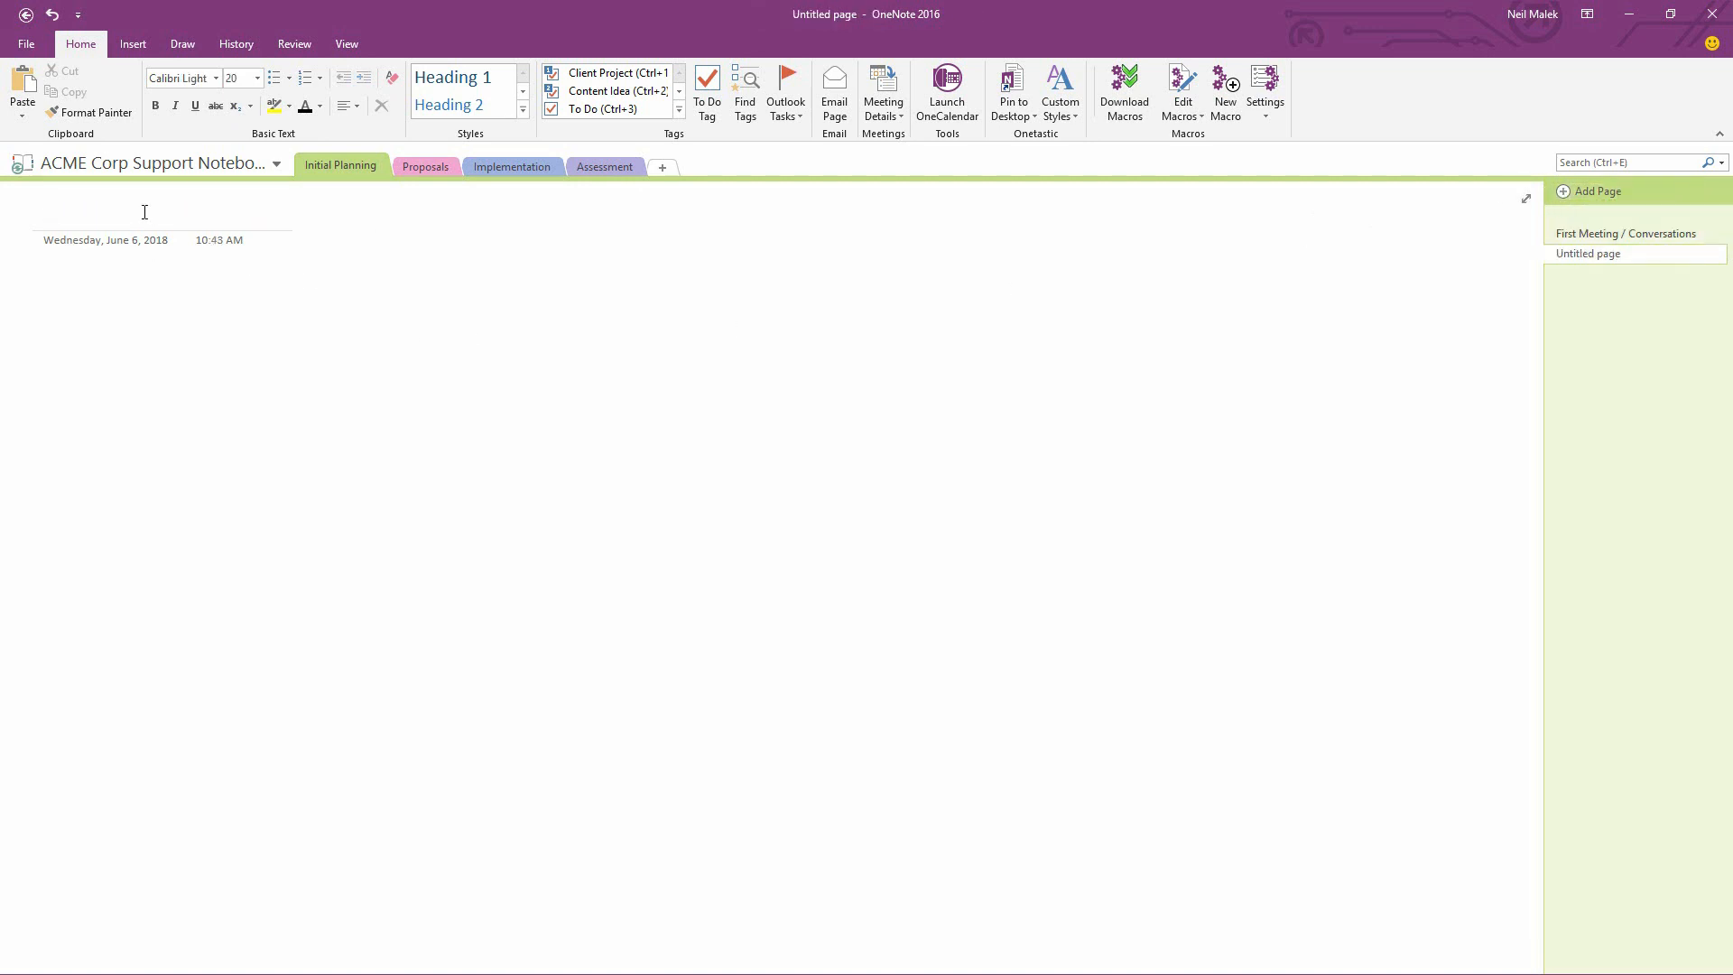
mouse_move(895, 194)
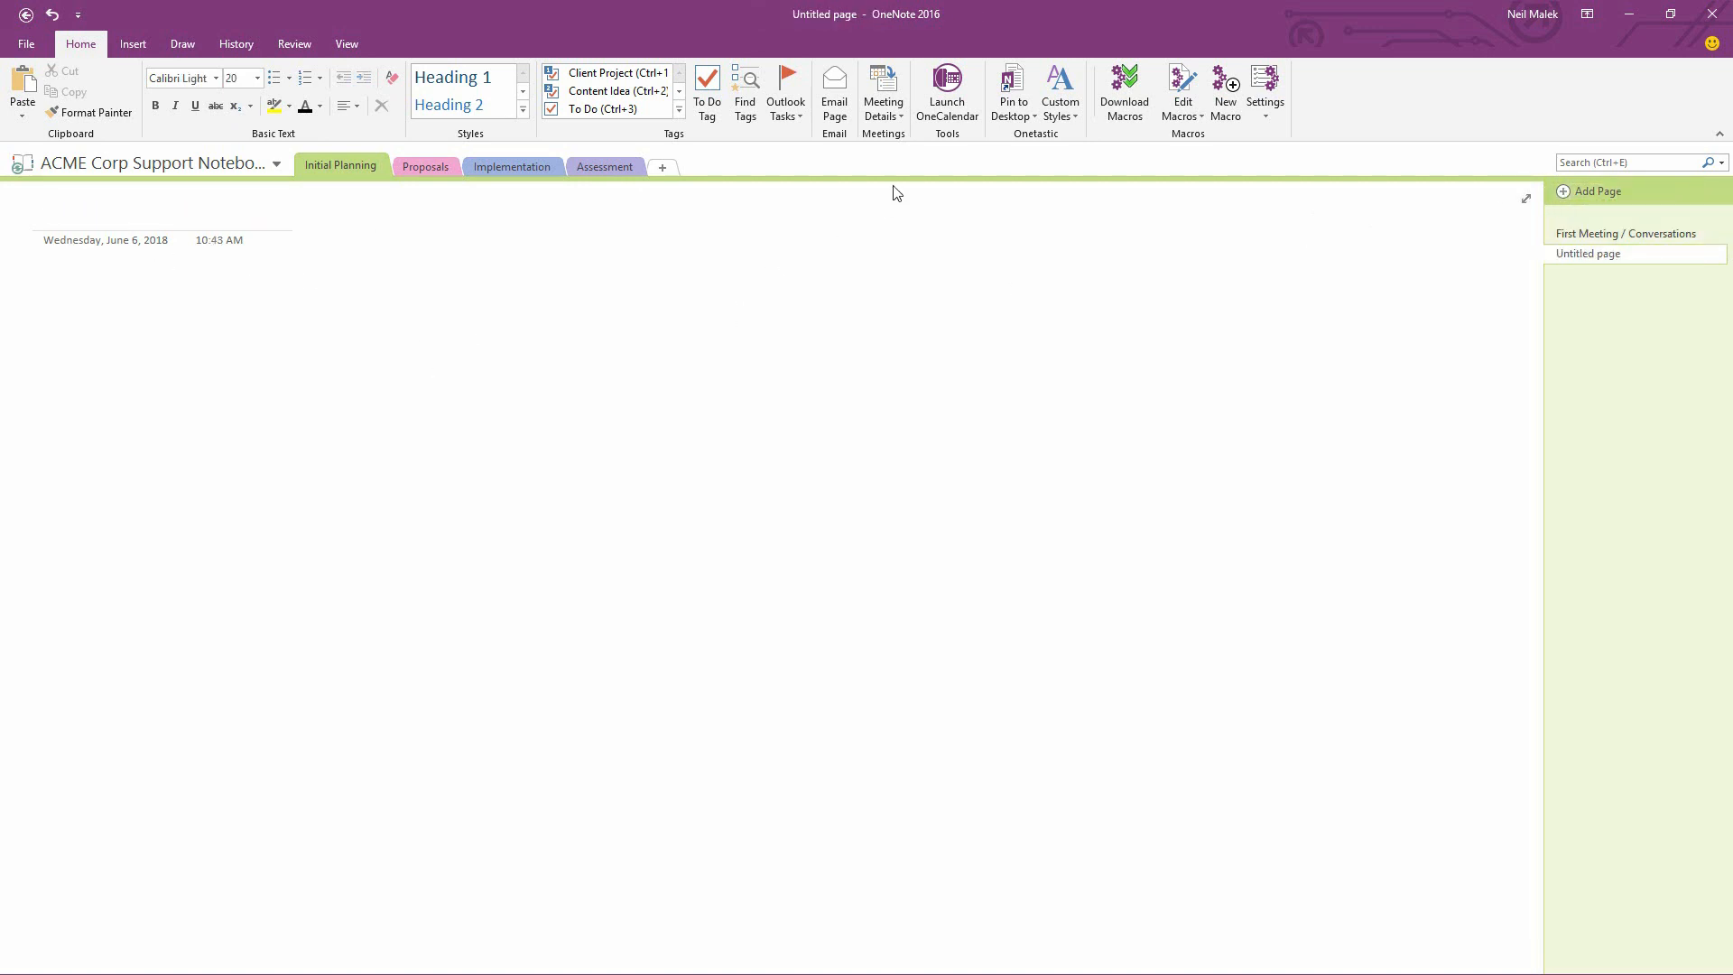
click(883, 91)
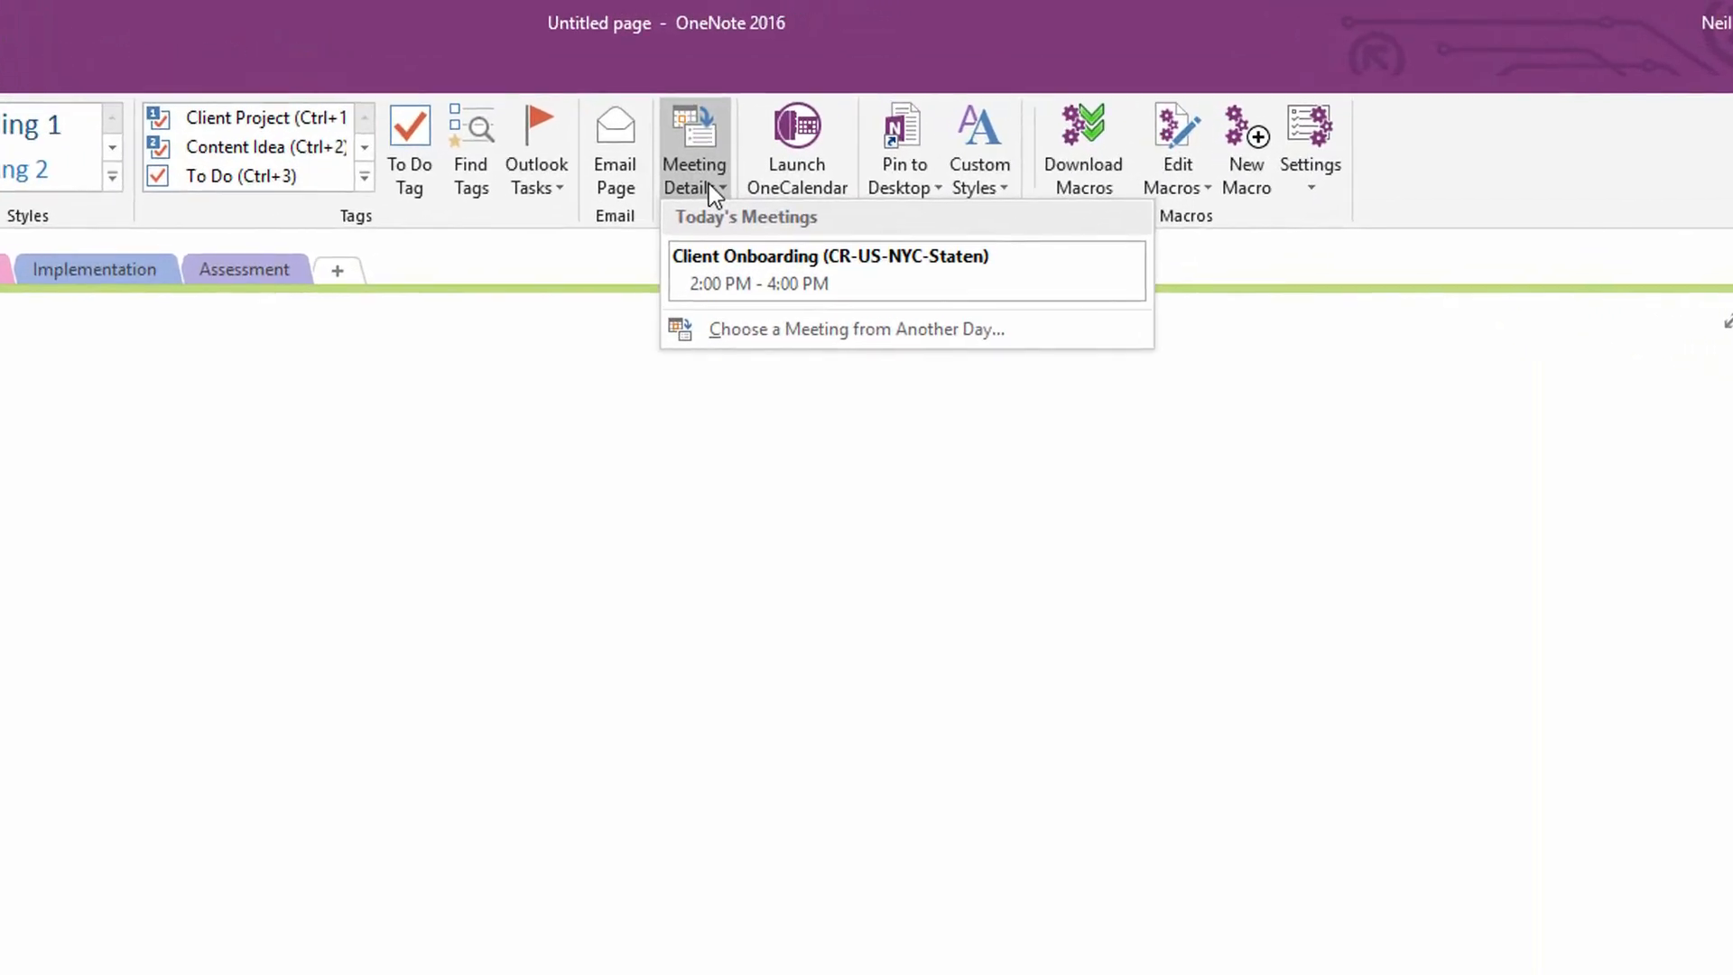
mouse_move(749, 230)
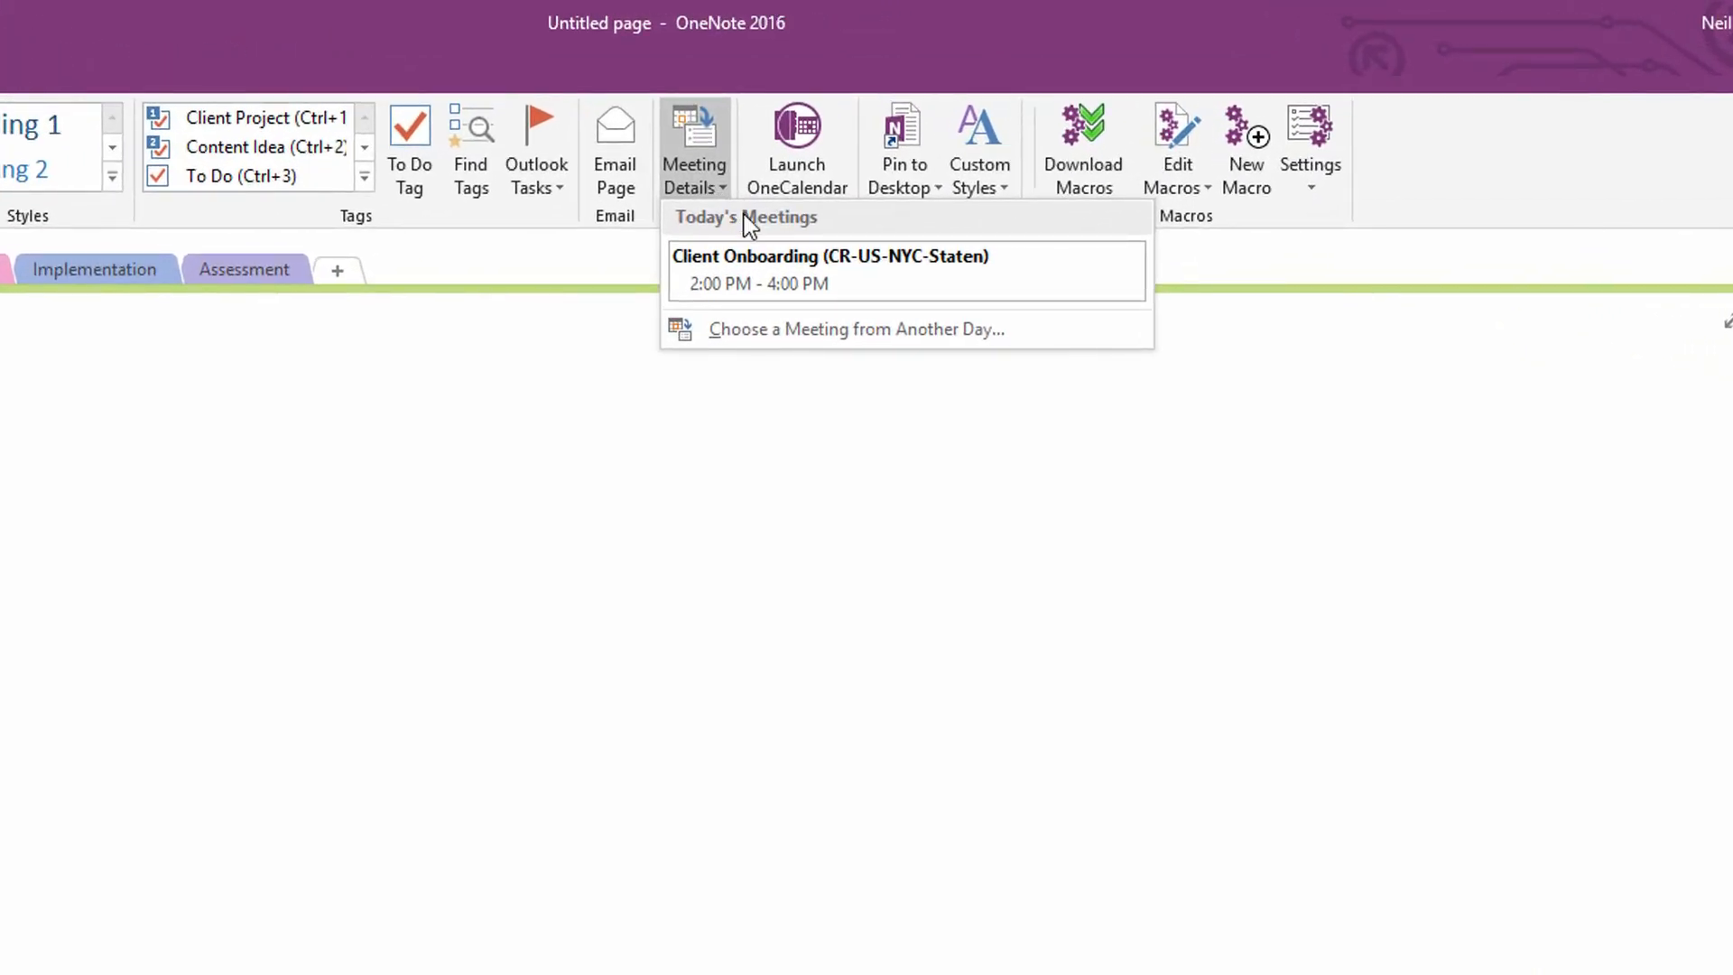
mouse_move(791, 283)
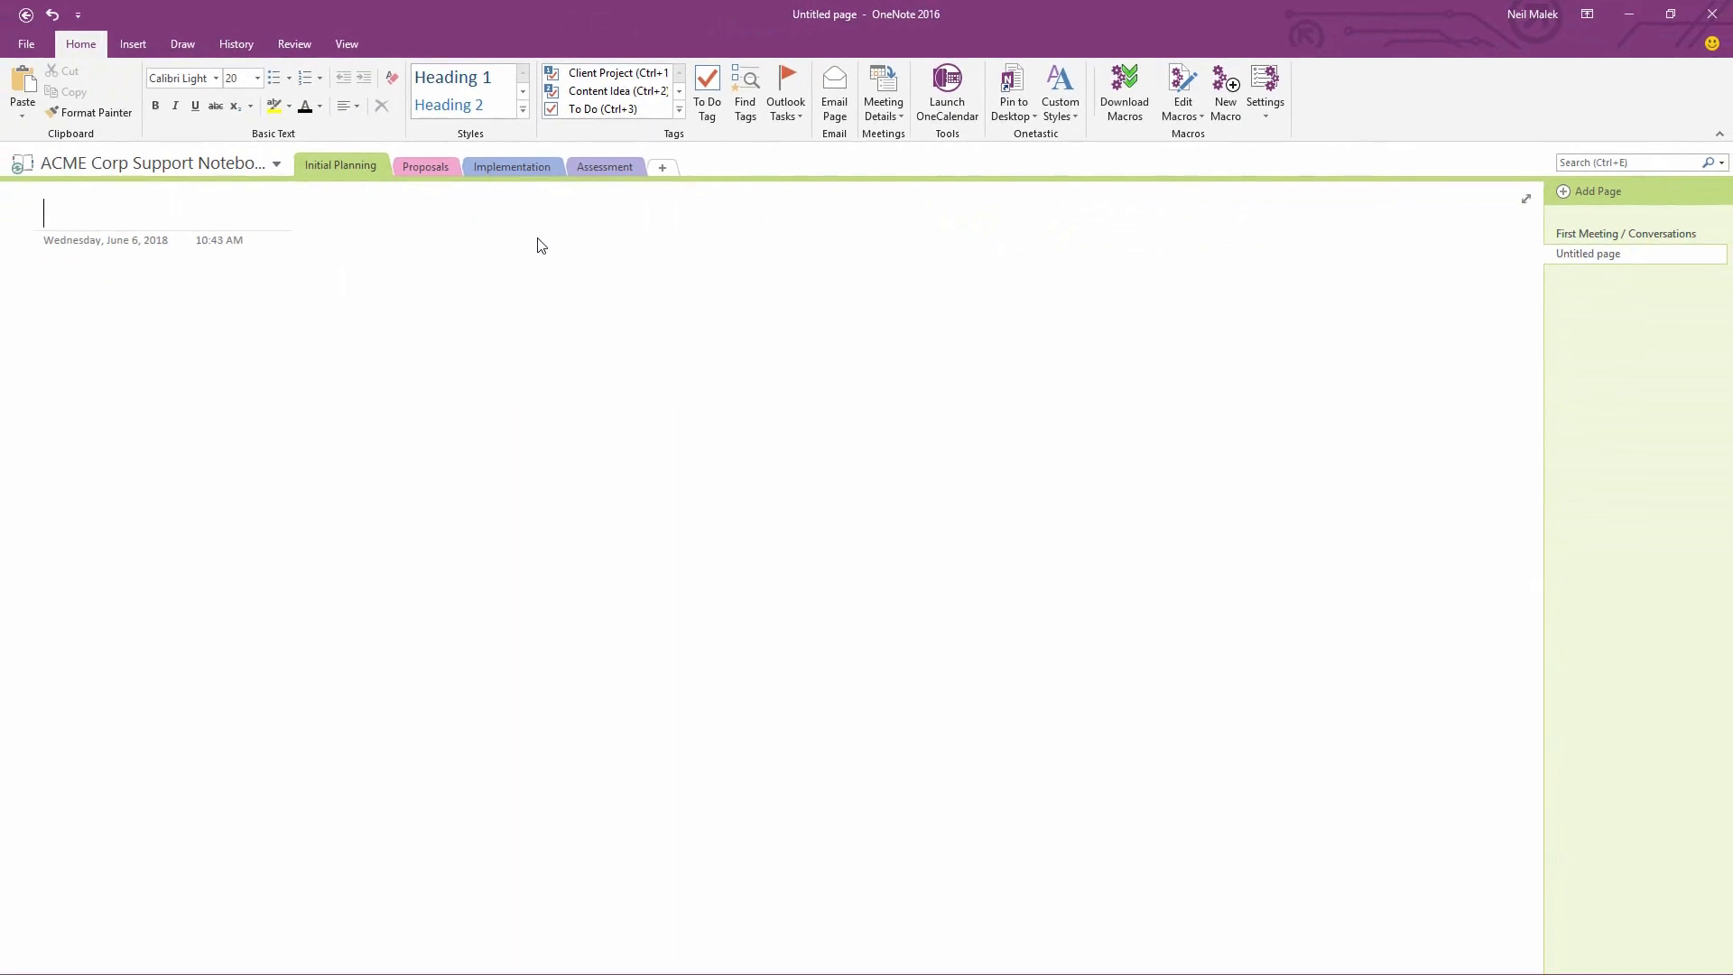
click(882, 94)
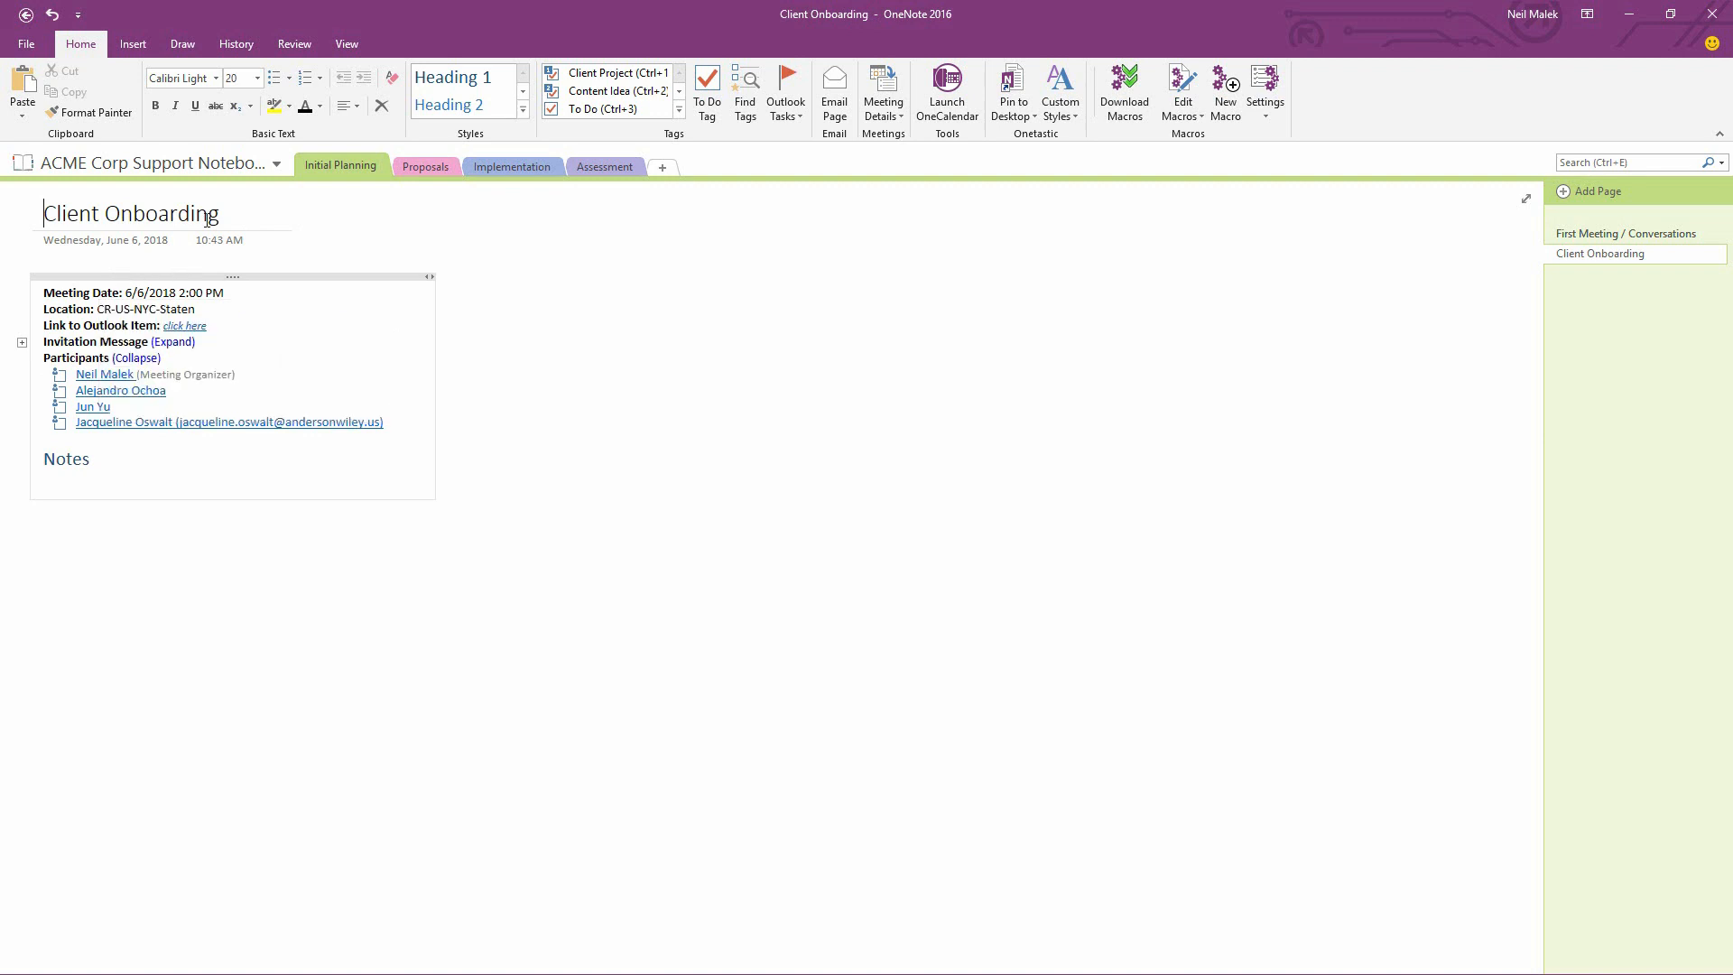
mouse_move(404, 466)
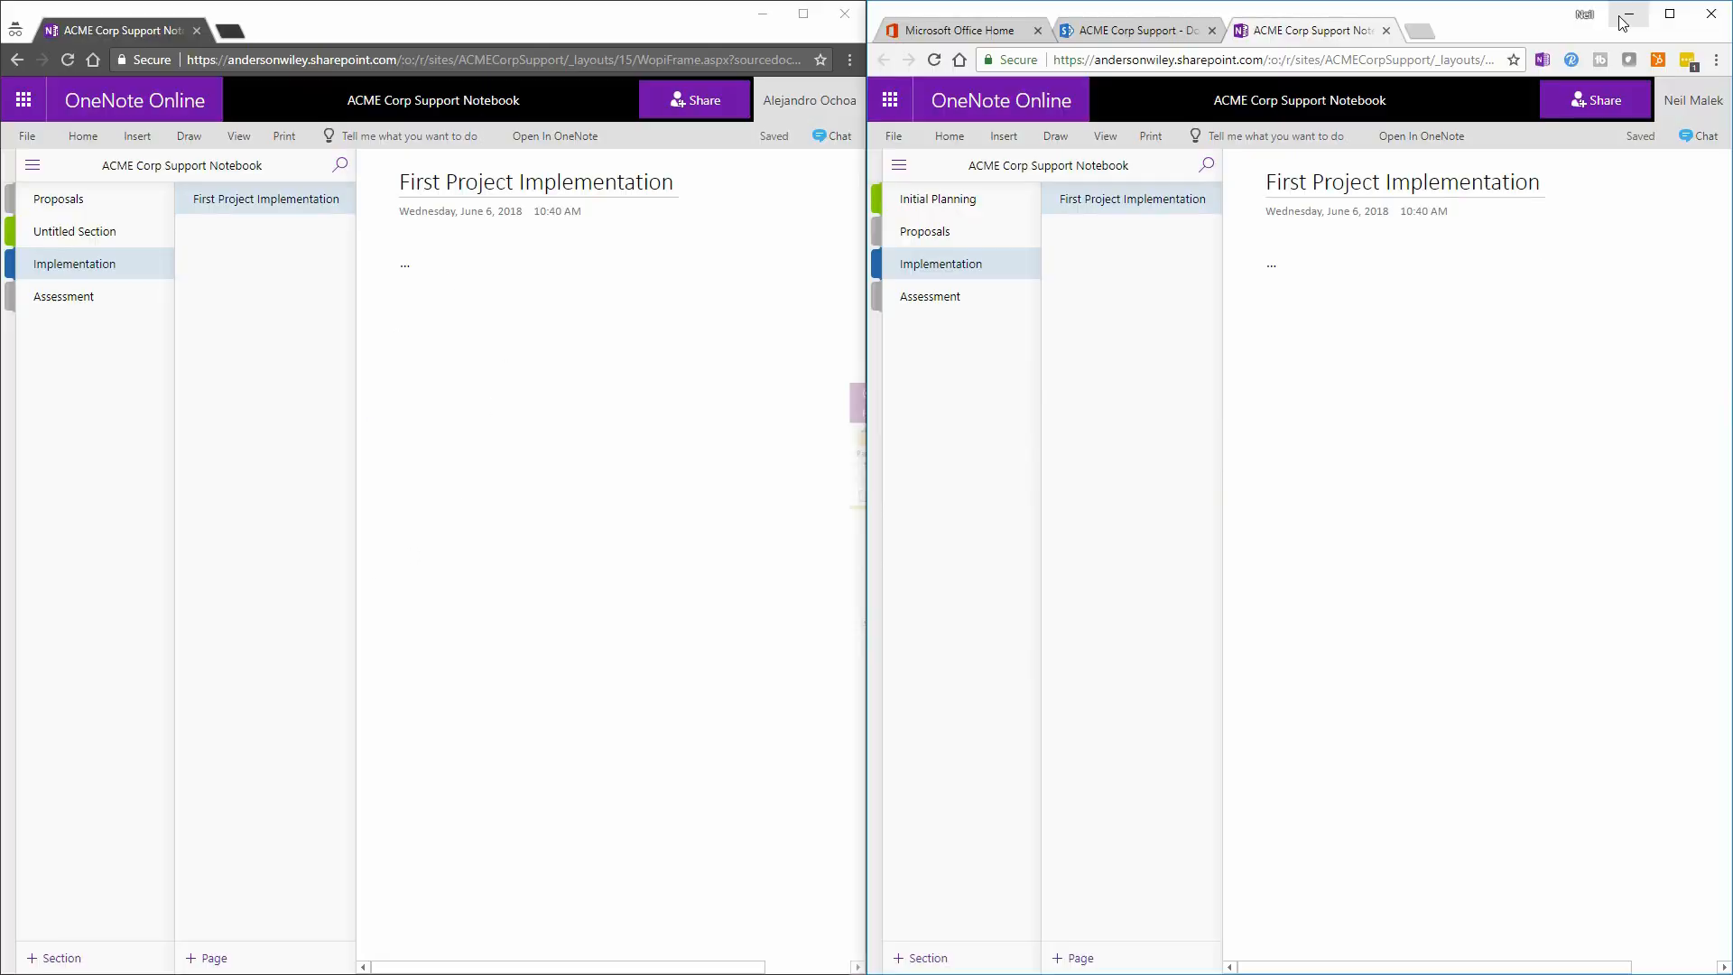
mouse_move(82, 215)
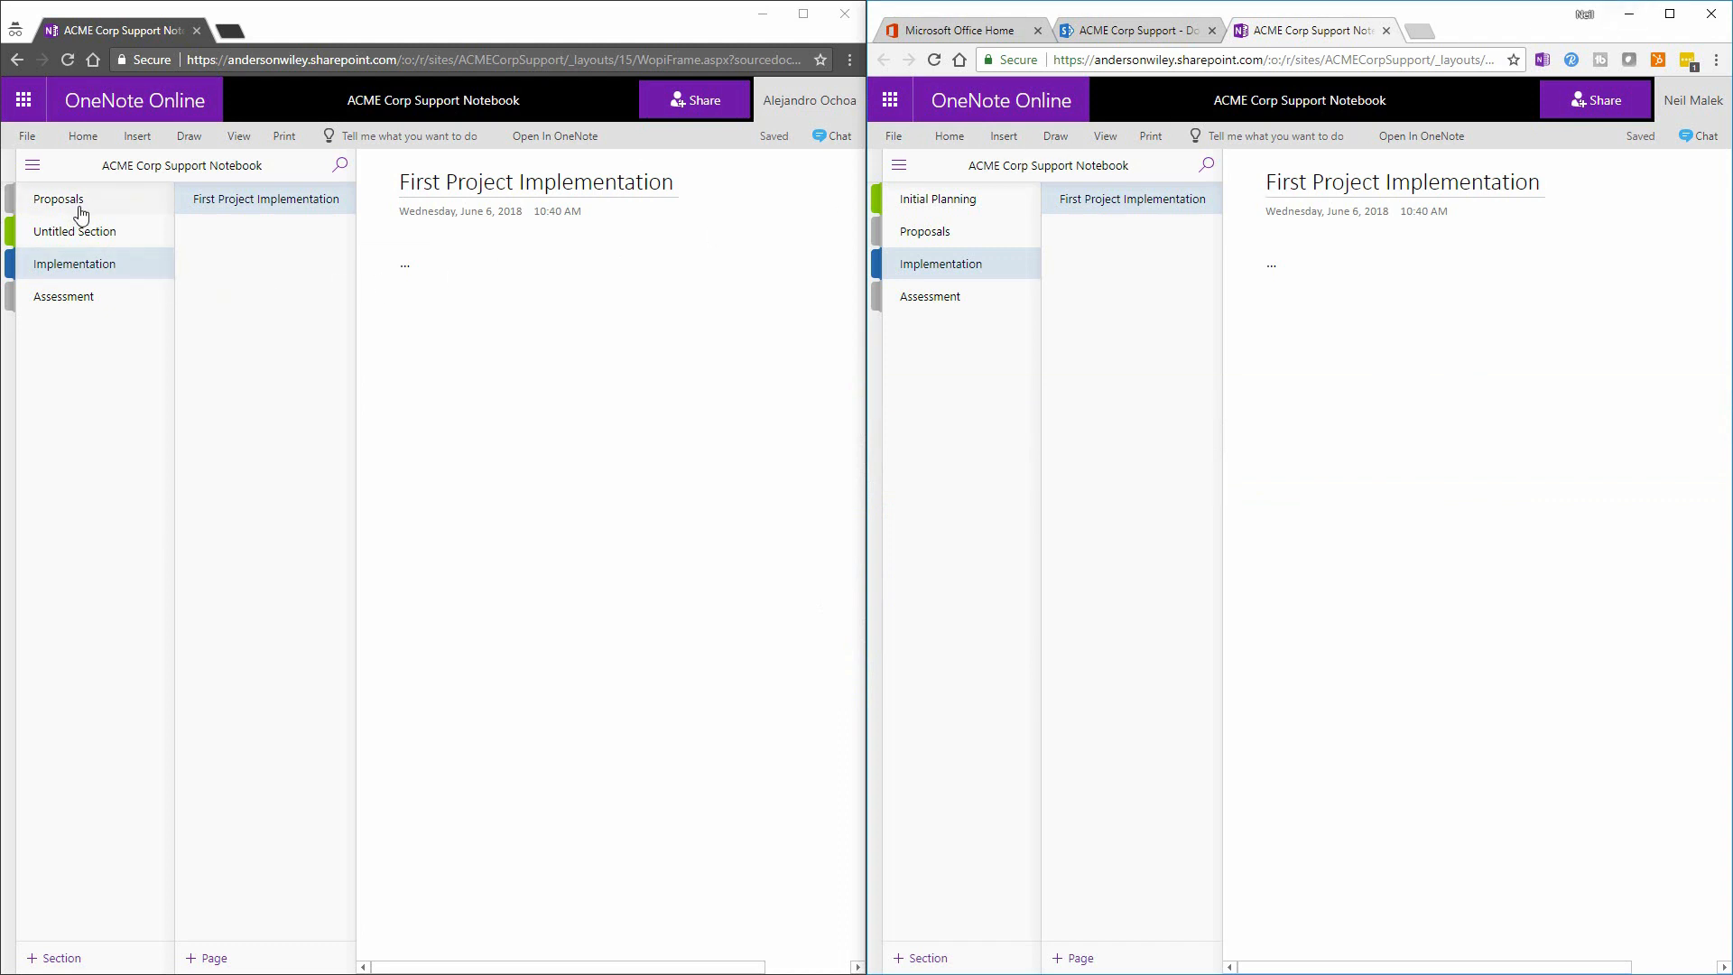
Show the synced Client Onboarding page in the first and second users' browser windows
click(74, 231)
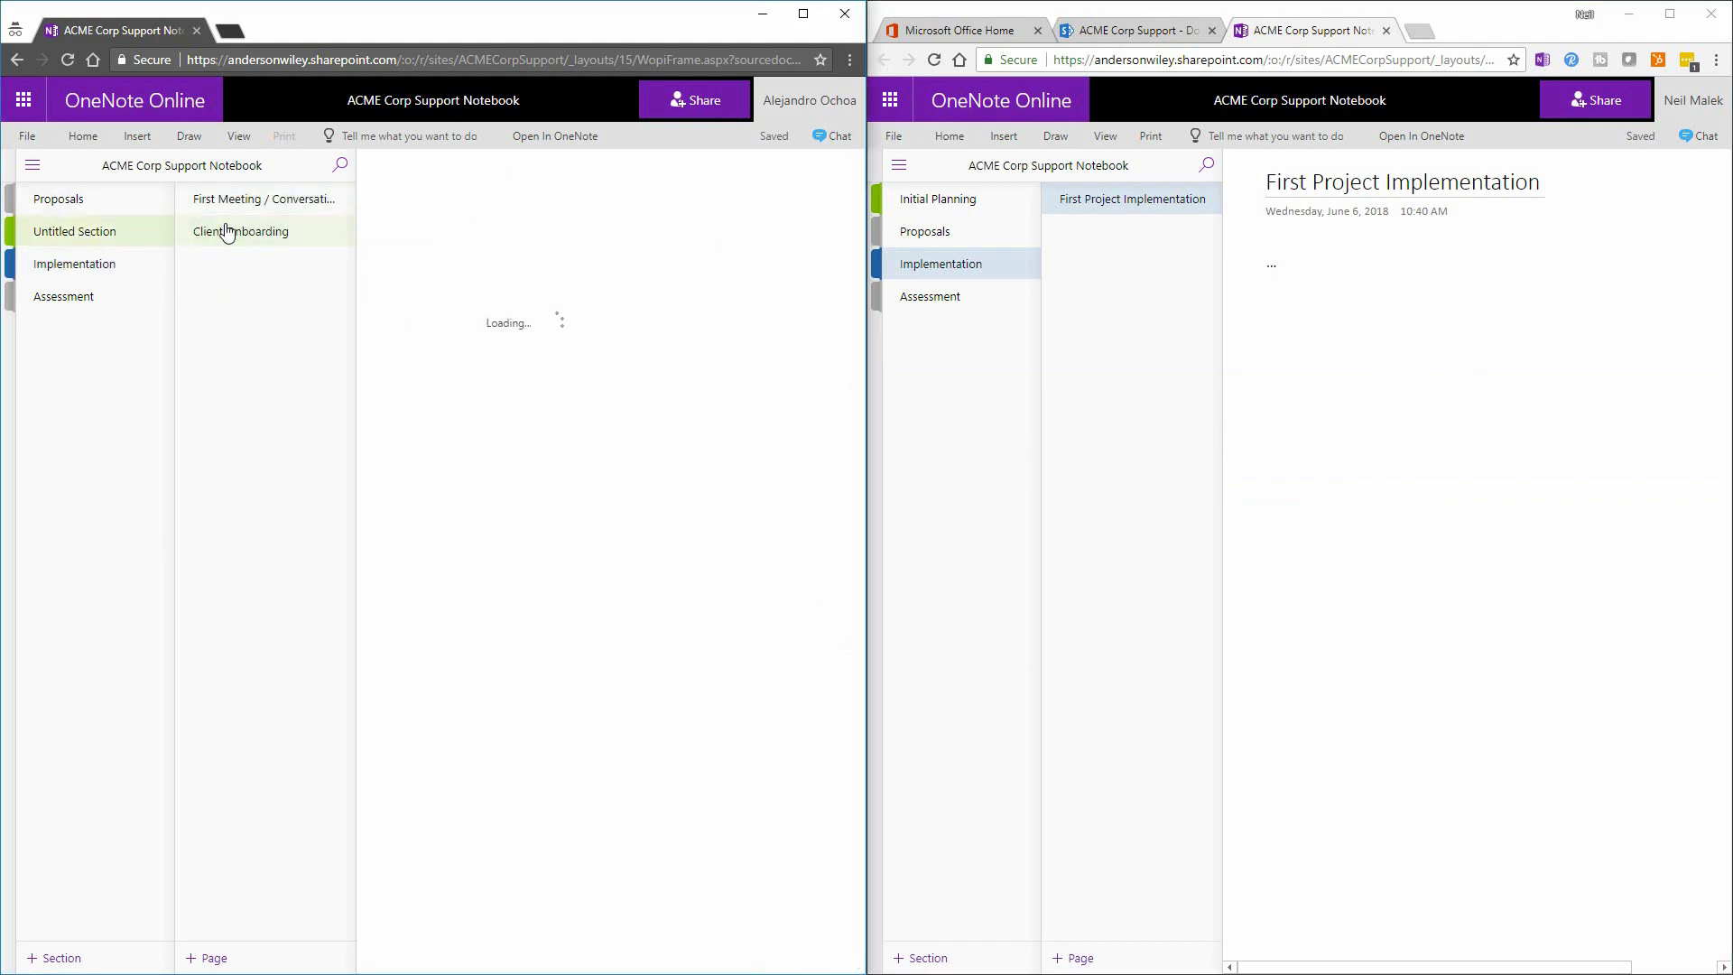
click(240, 232)
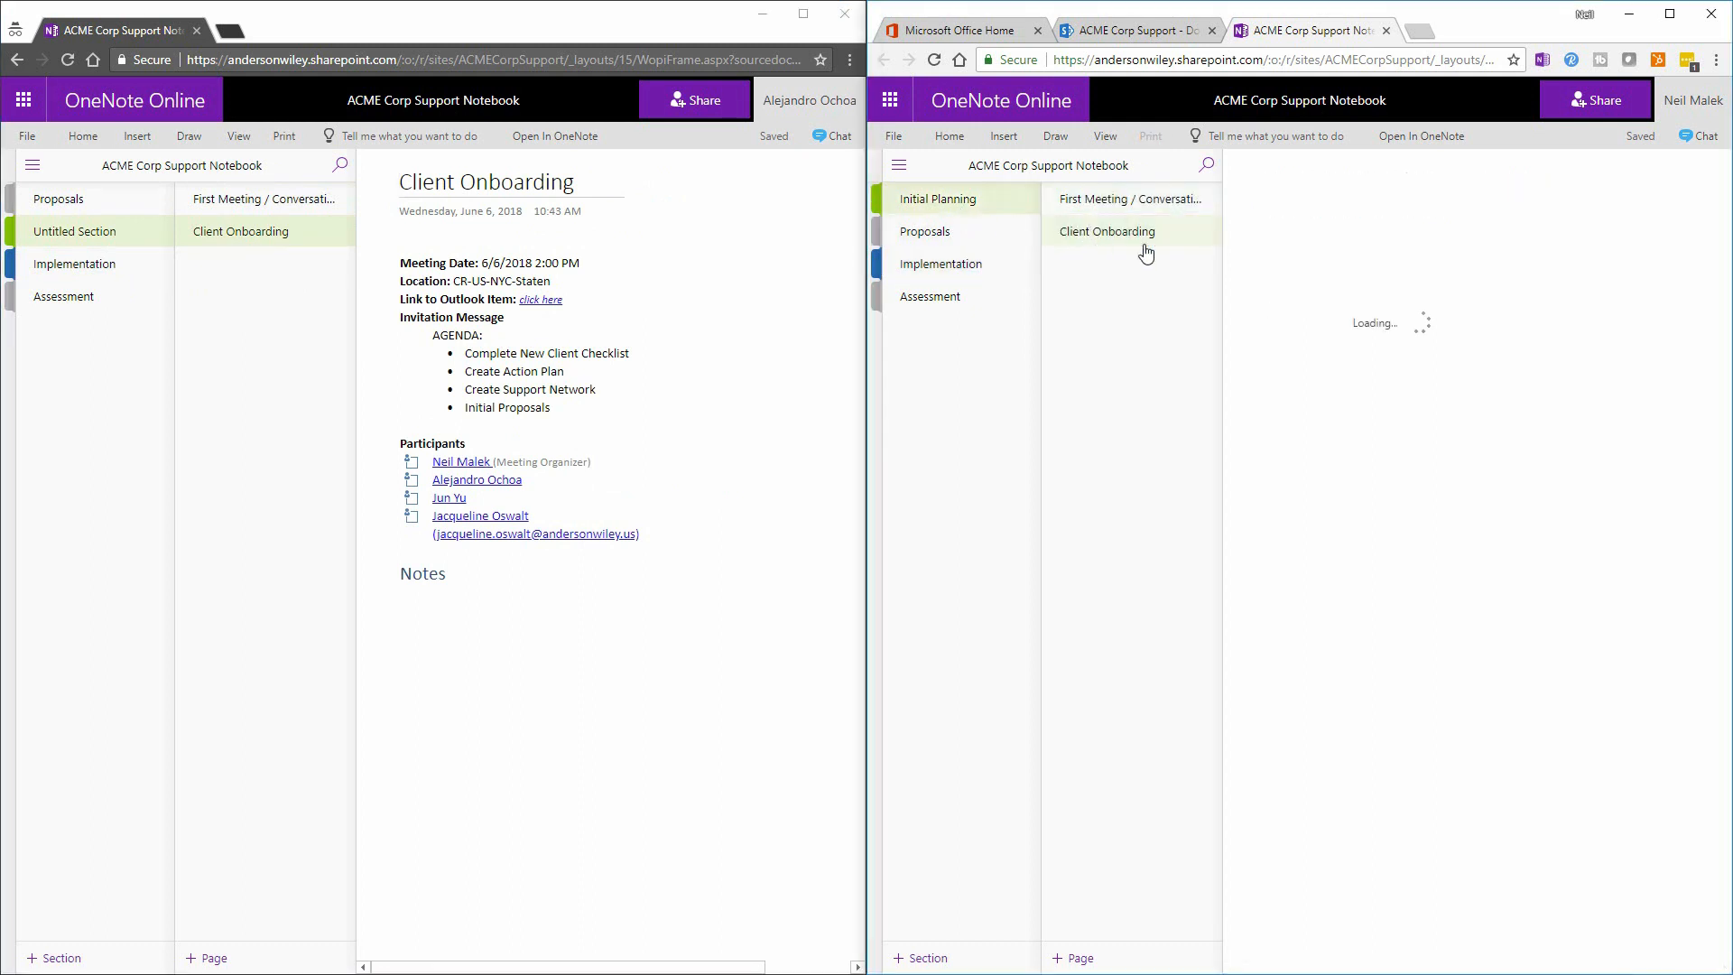
click(1107, 231)
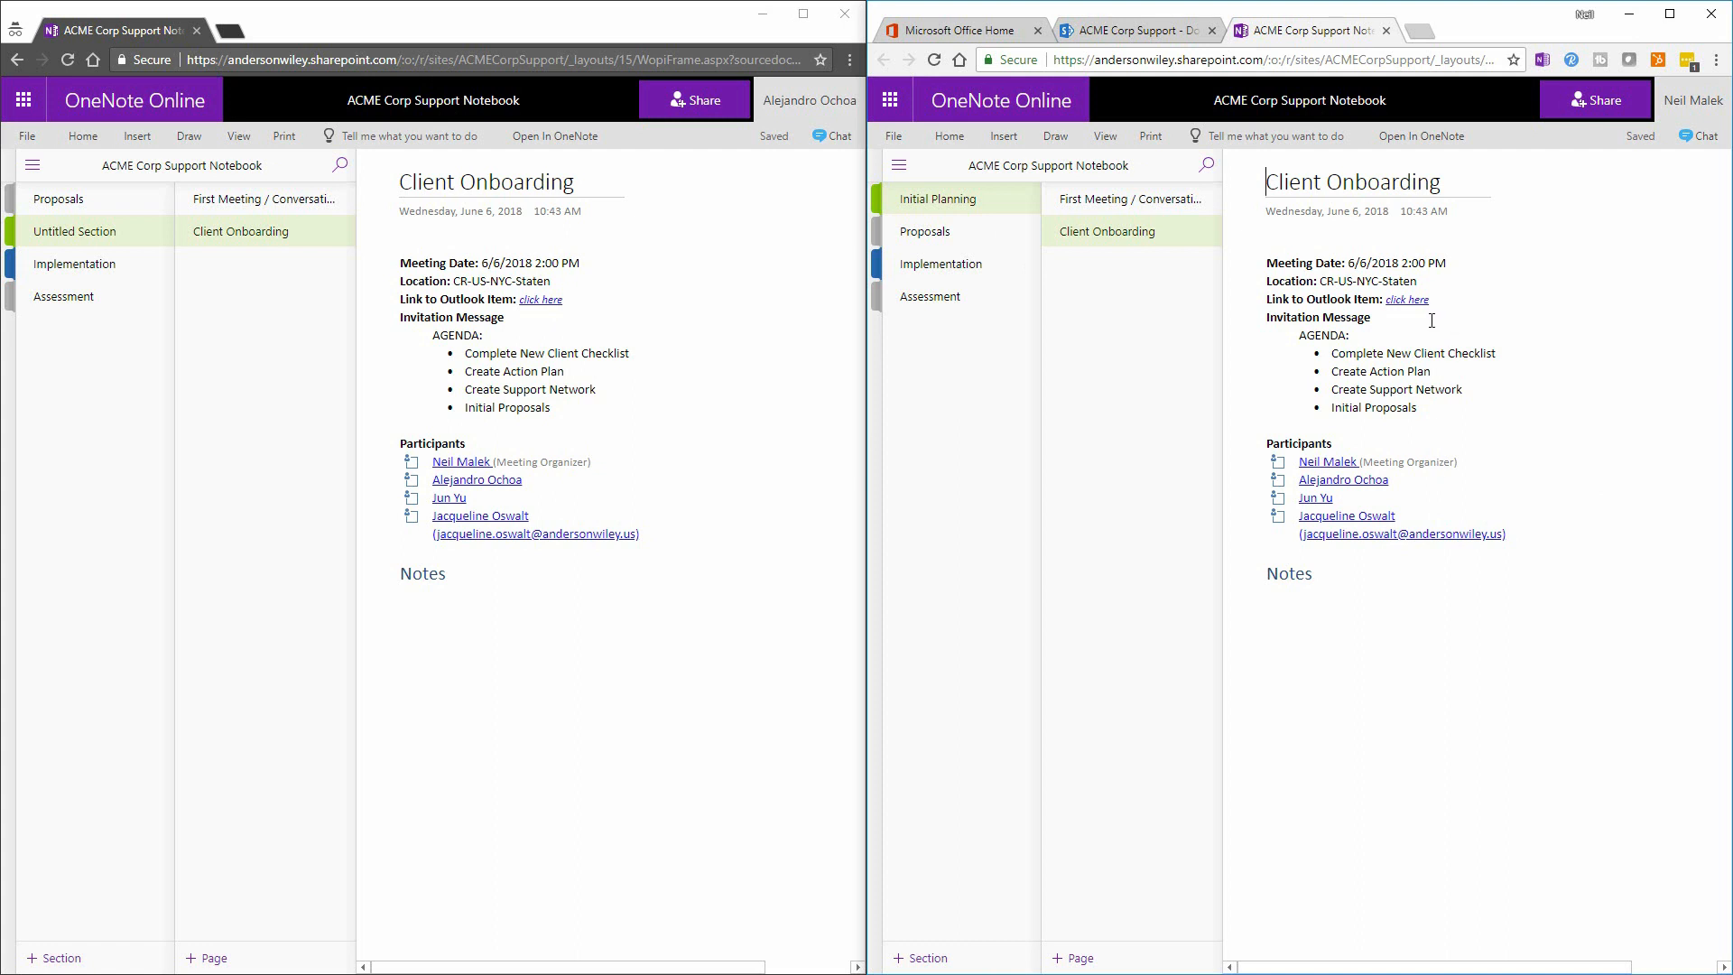
mouse_move(1251, 152)
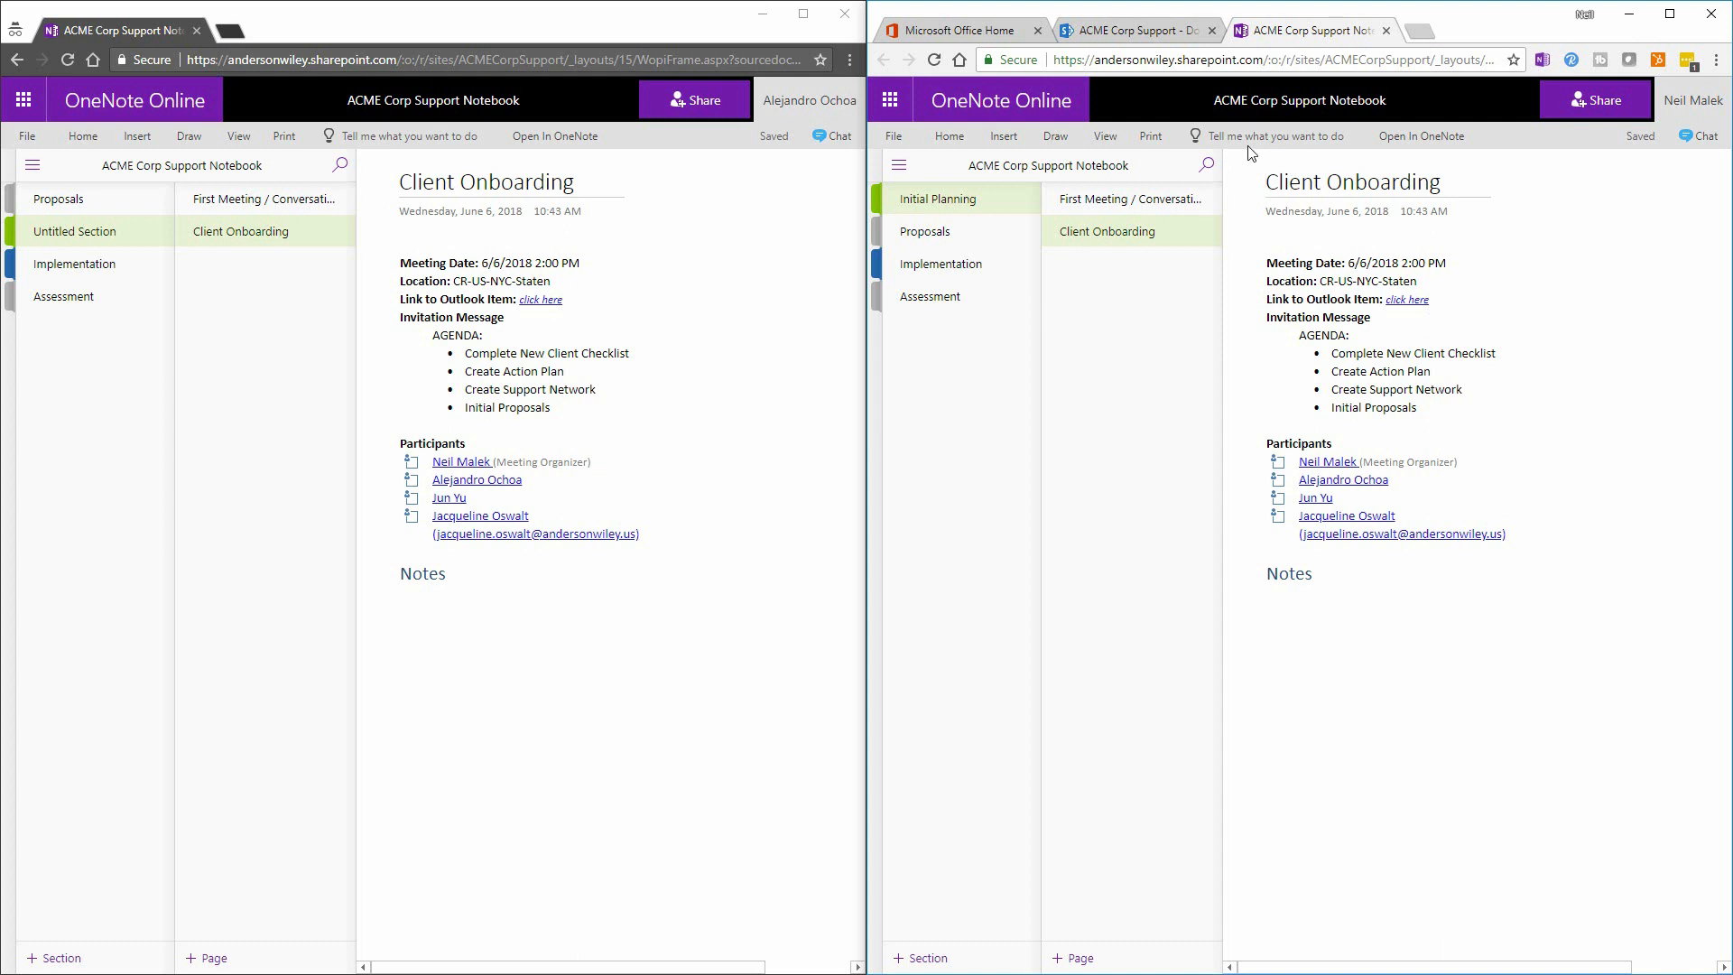
From the ACME Corp Support site navigation, open the group's shared Notebook in a new tab
click(1134, 31)
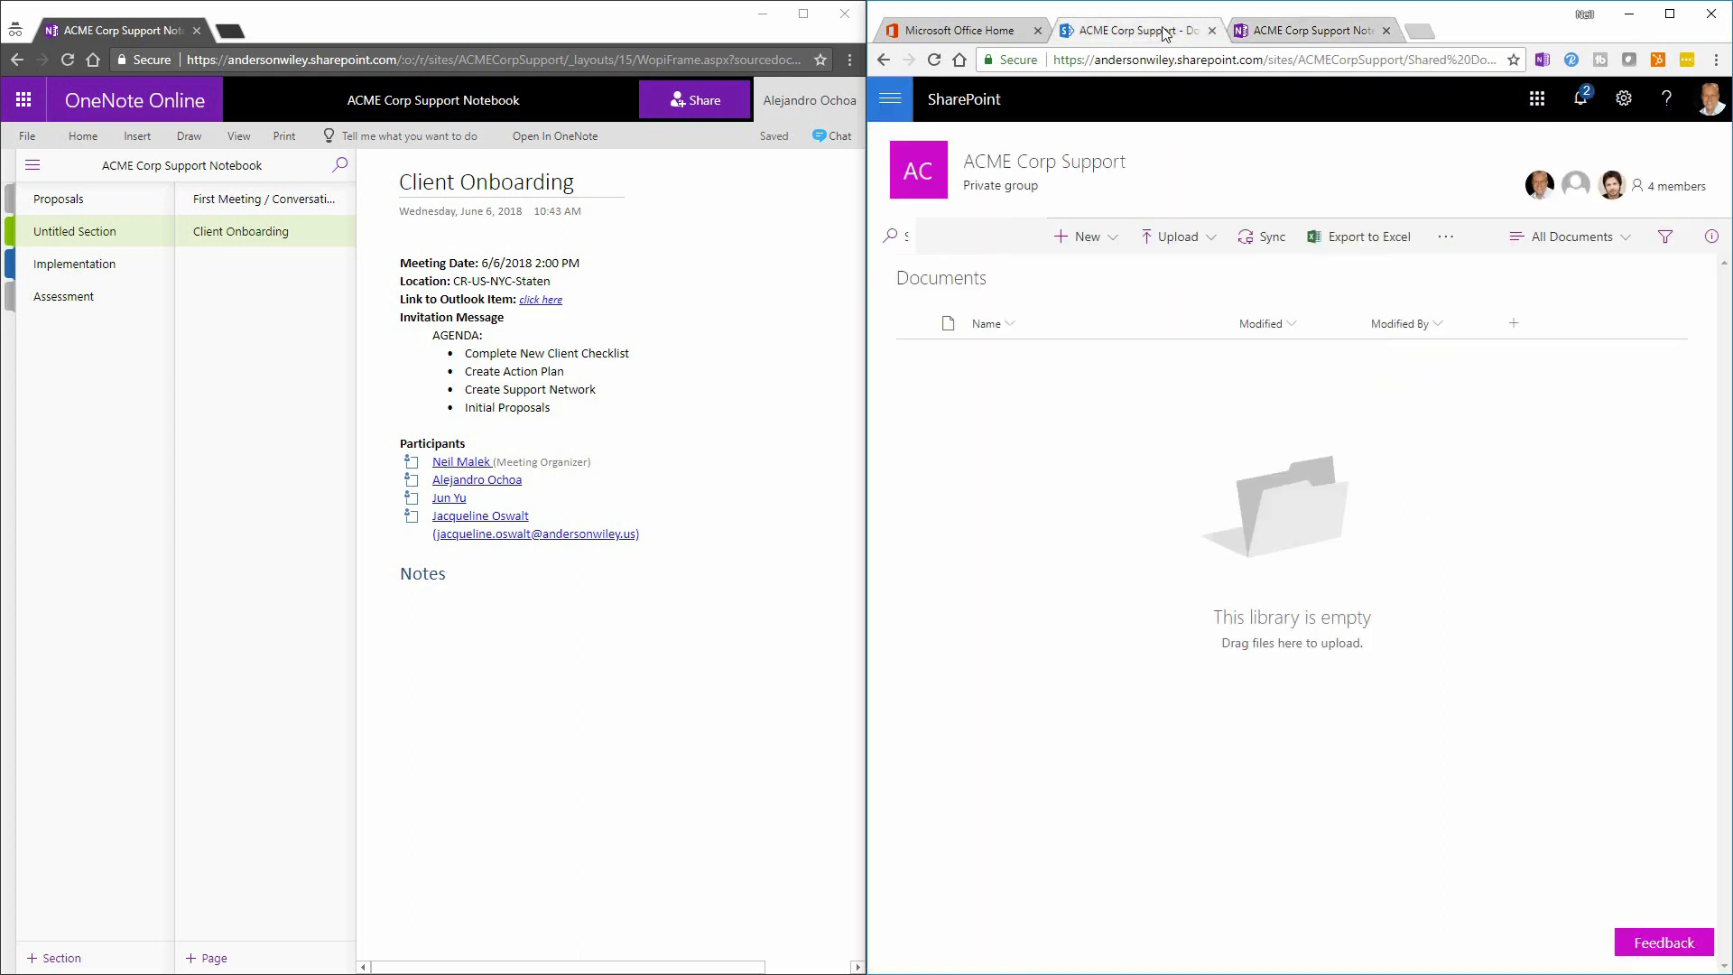
click(890, 99)
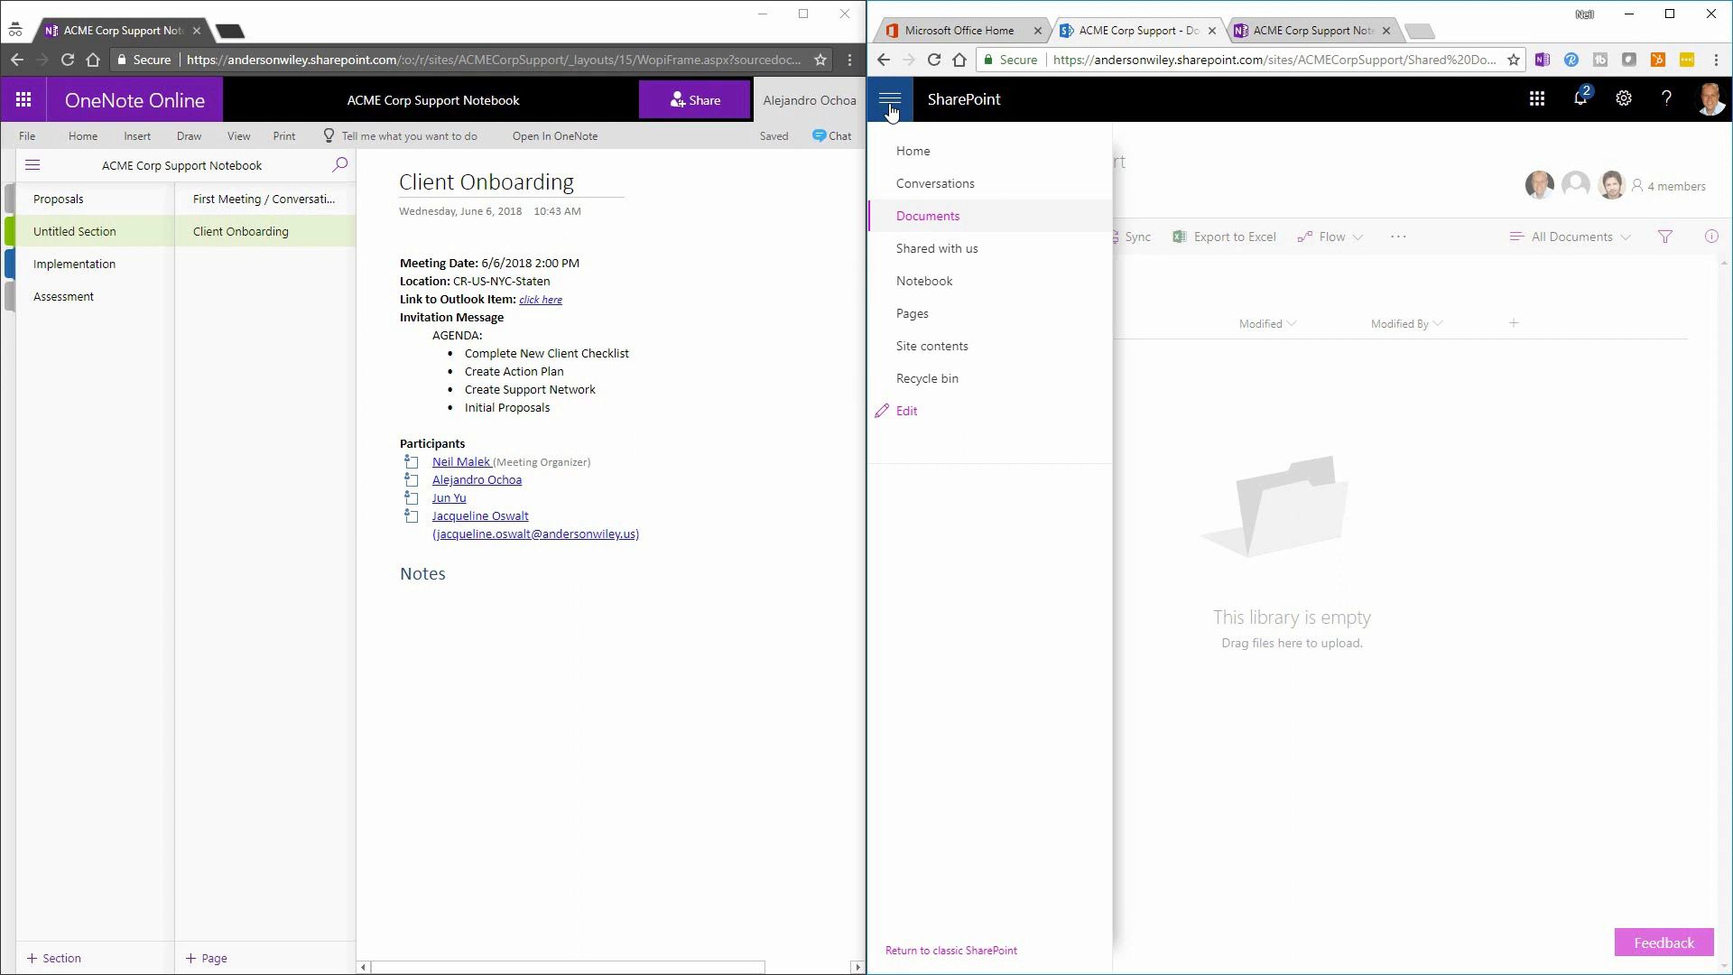
mouse_move(925, 281)
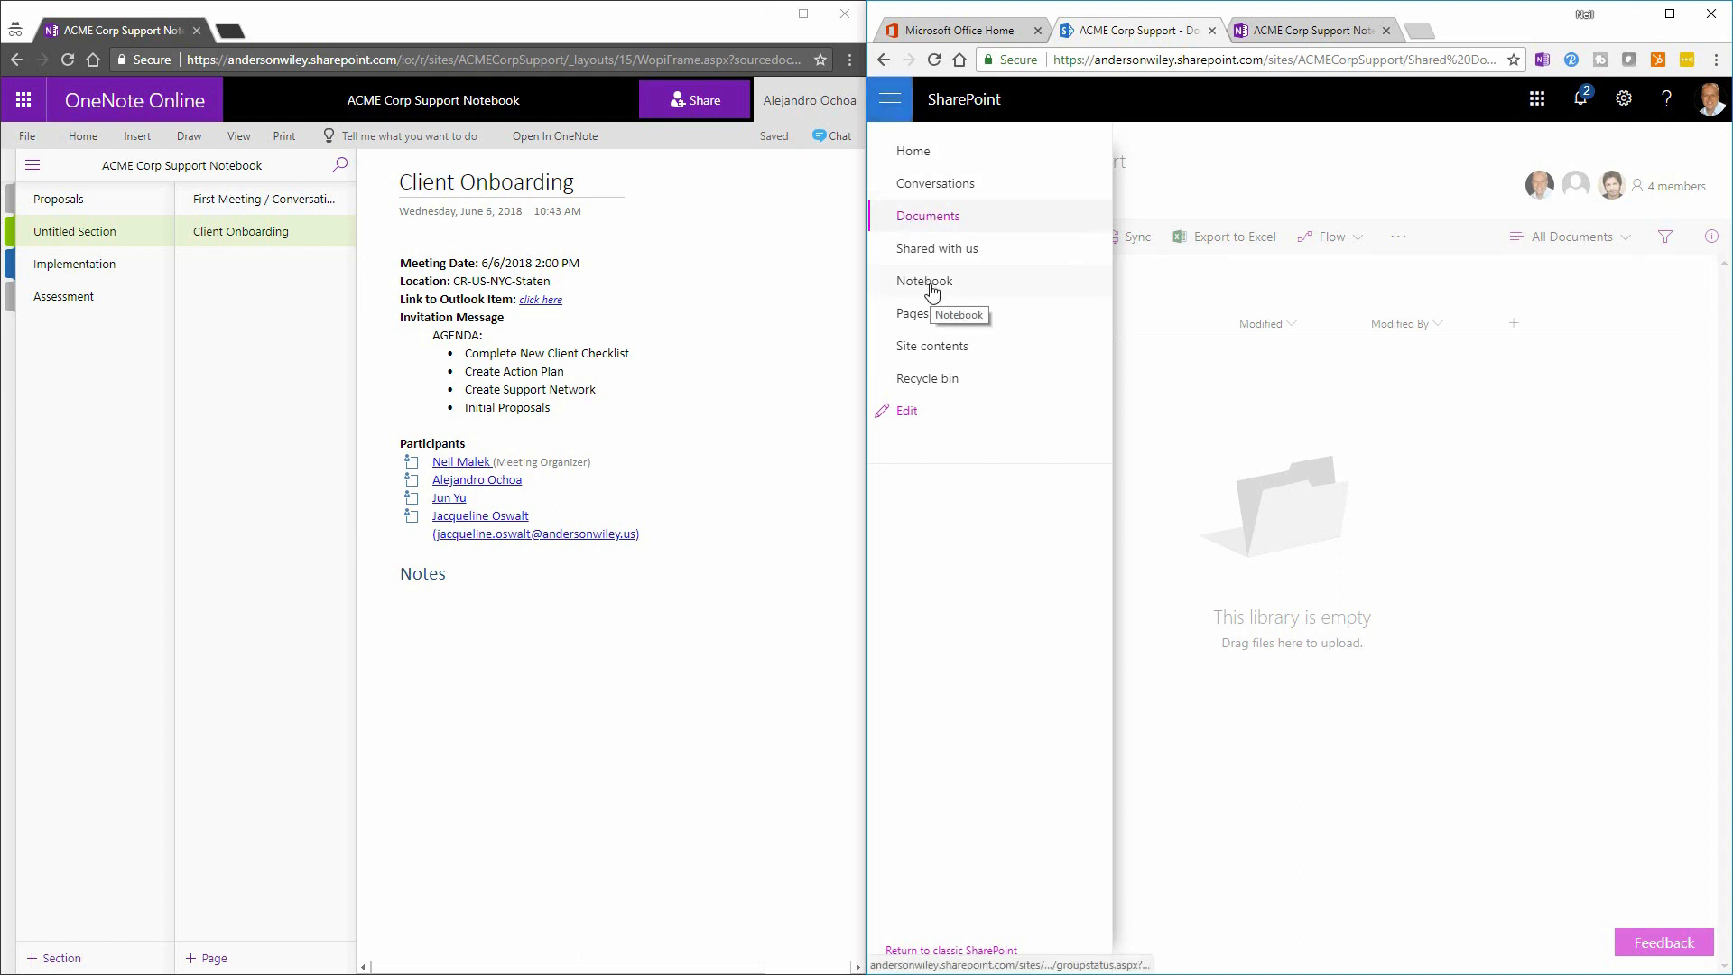
click(924, 282)
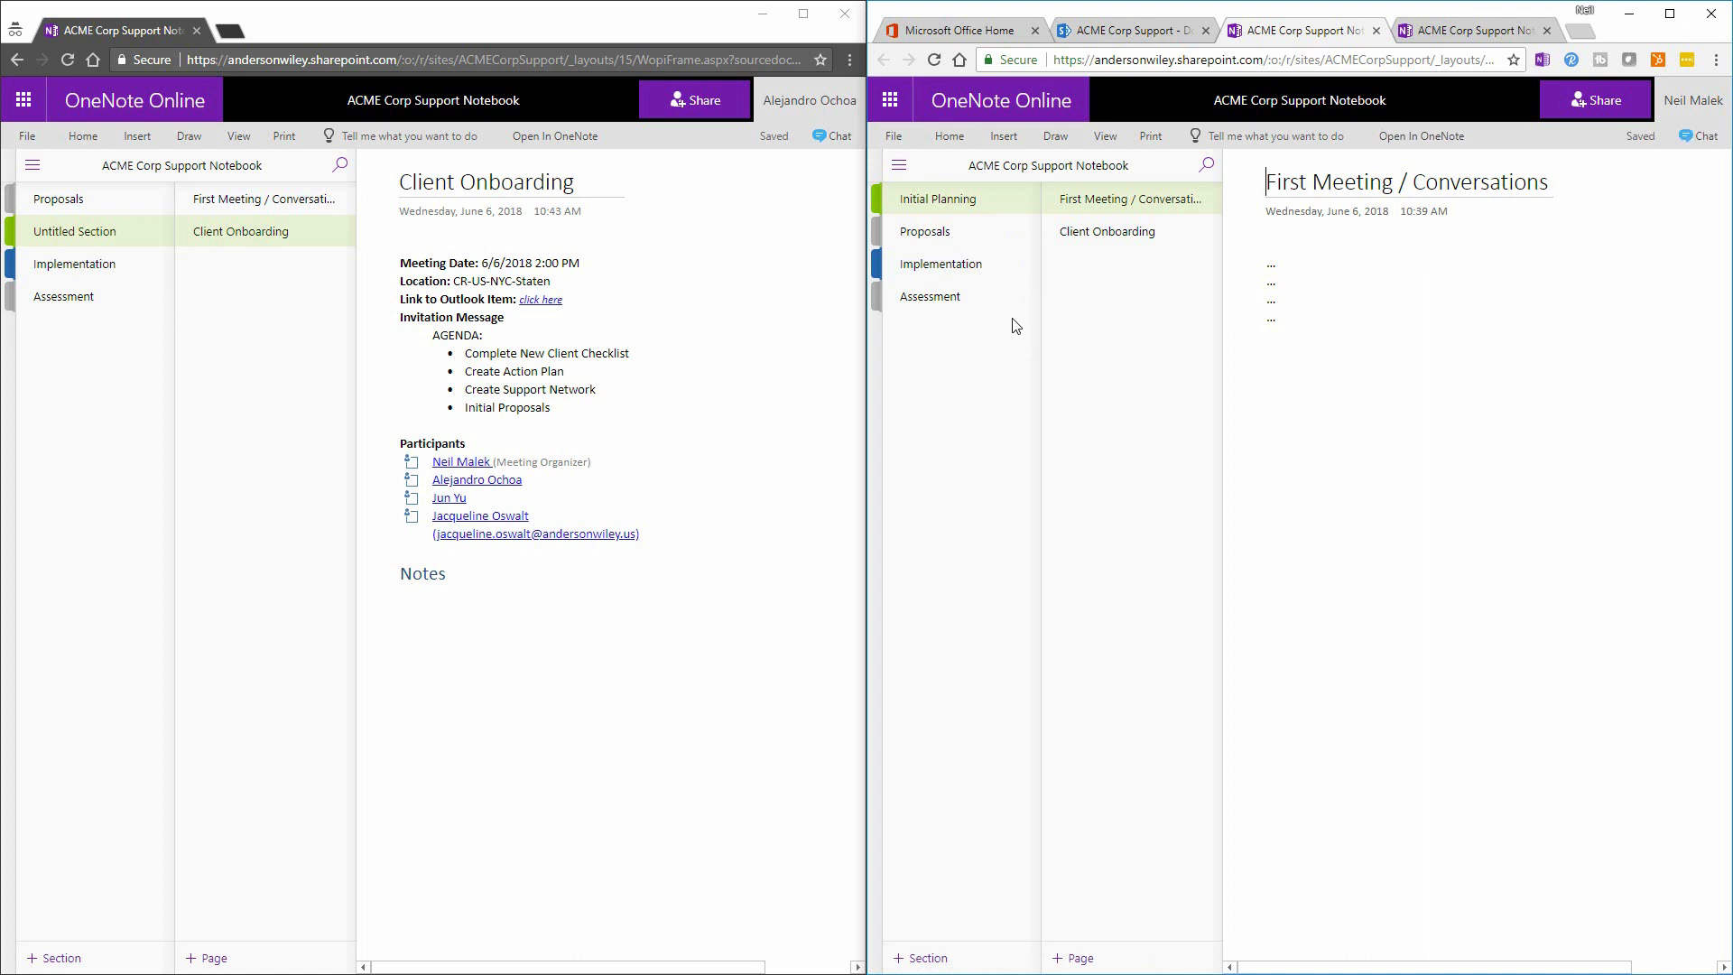
Select Client Onboarding in the Initial Planning page list to show its meeting details
click(1107, 231)
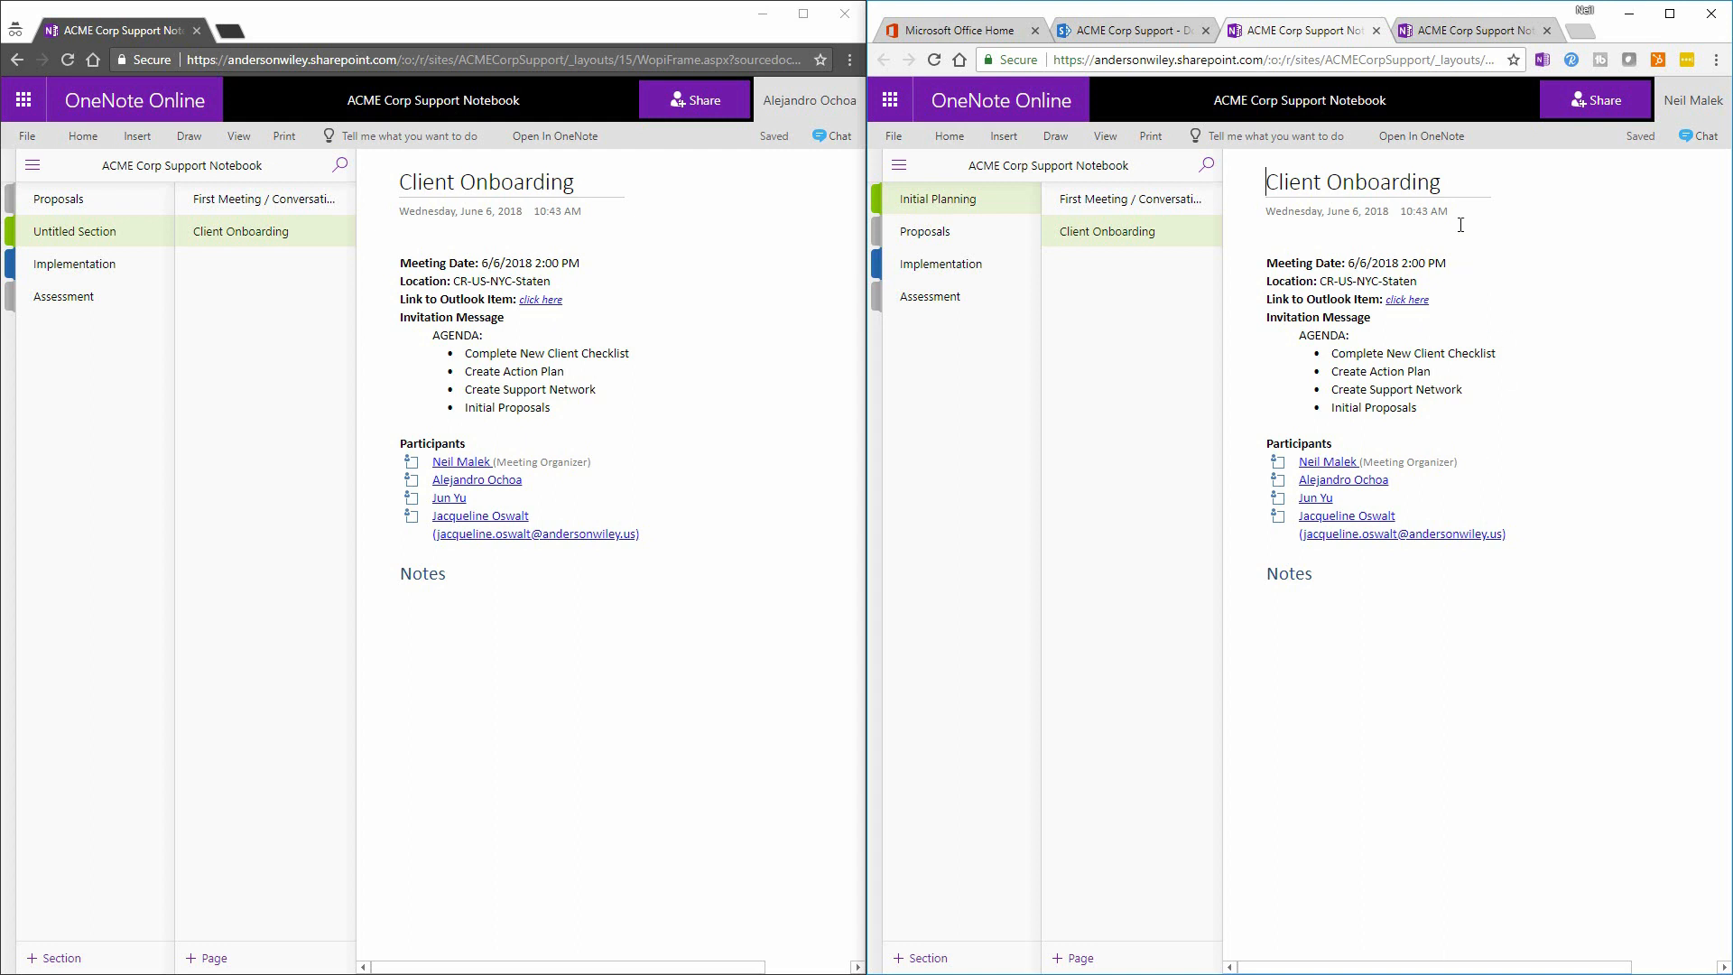
mouse_move(1436, 141)
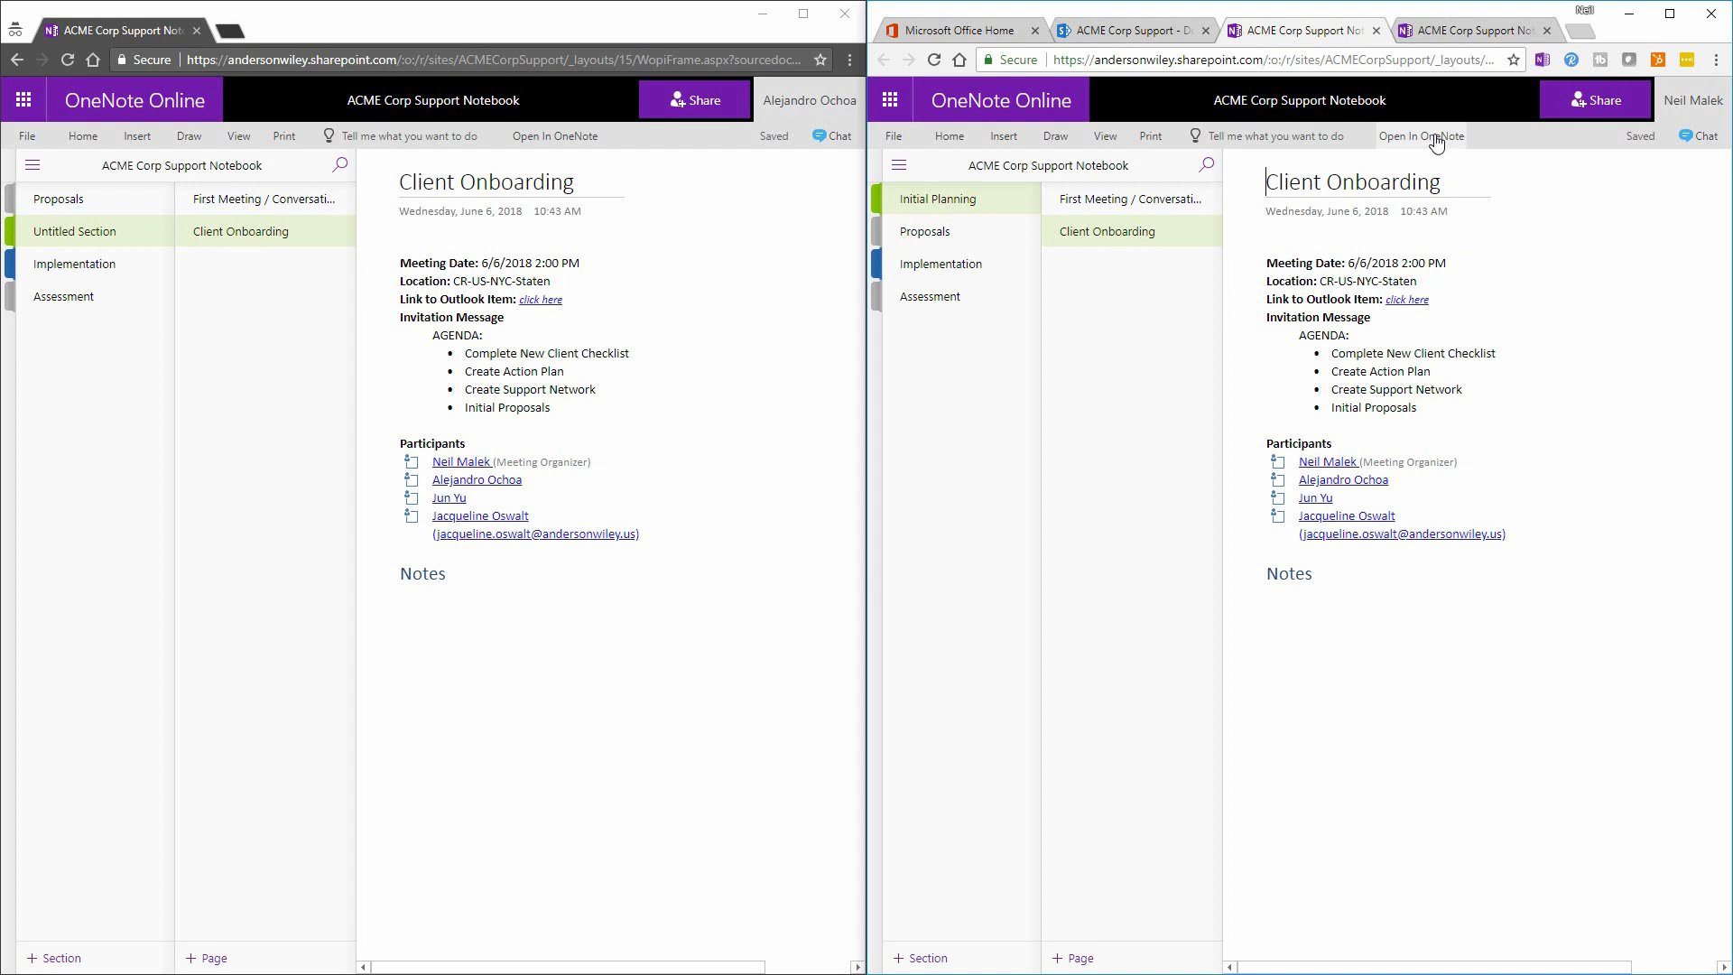